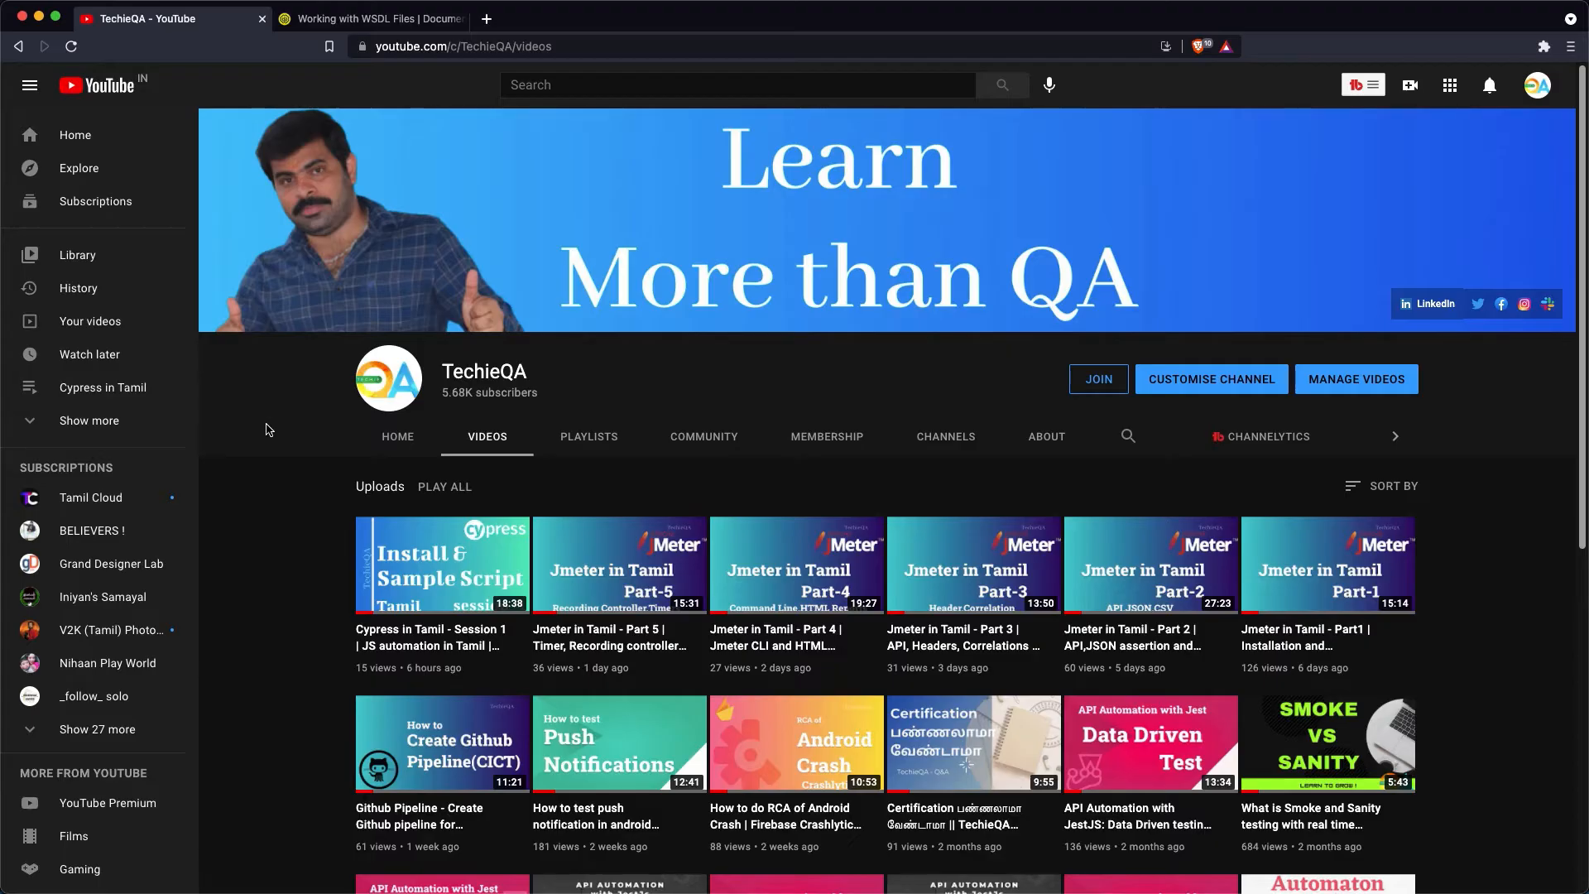
mouse_move(373, 19)
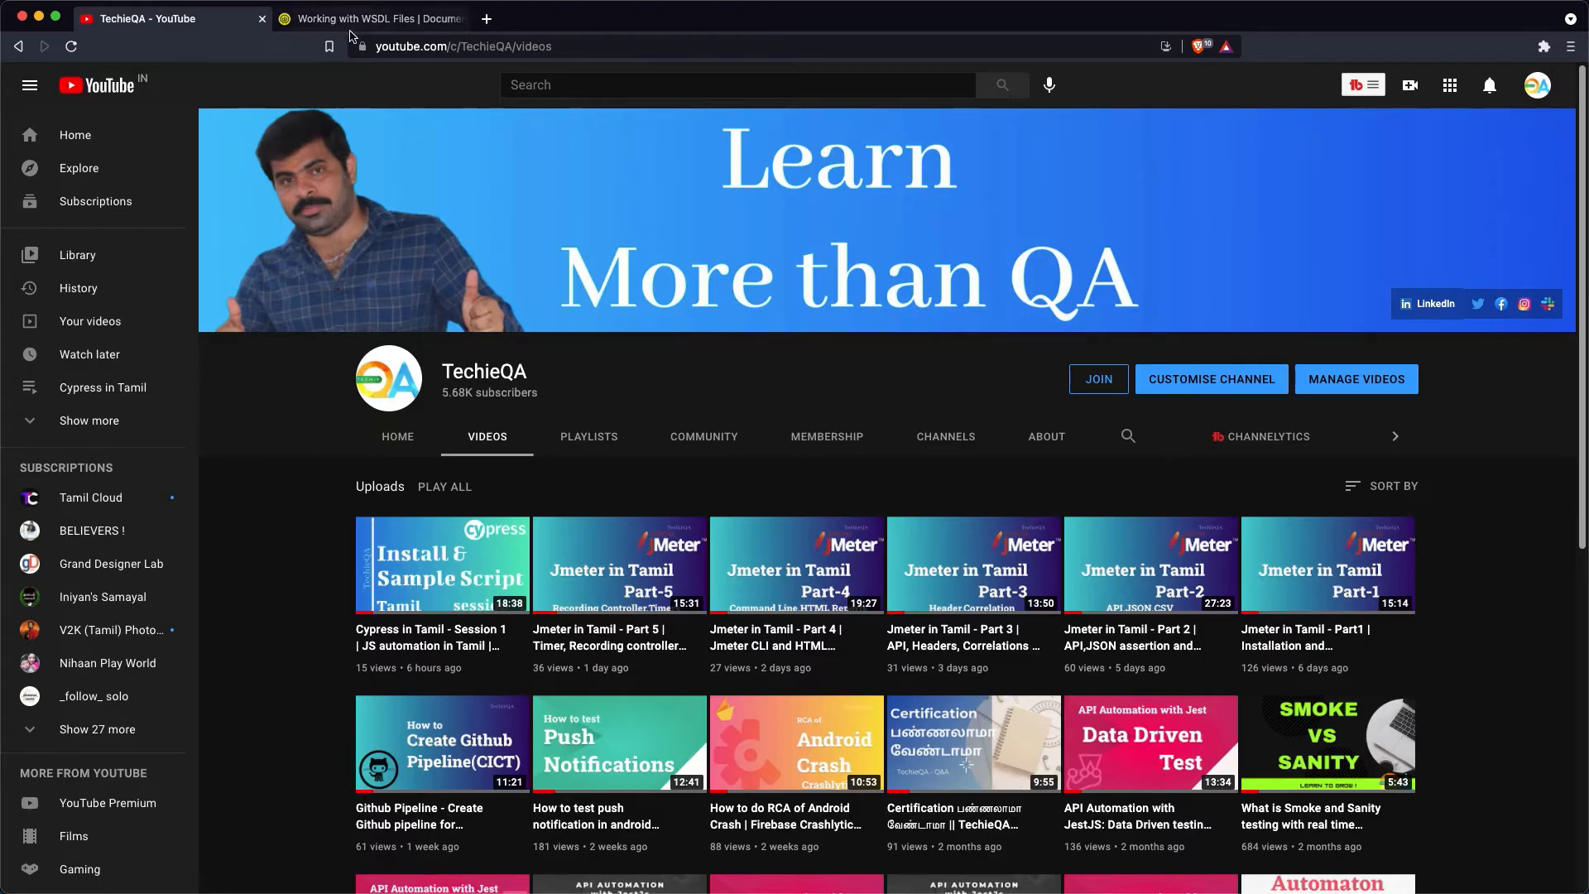
Step: Show the Create Project From WSDL steps with the calculator WSDL URL in the SoapUI docs
left_click(370, 18)
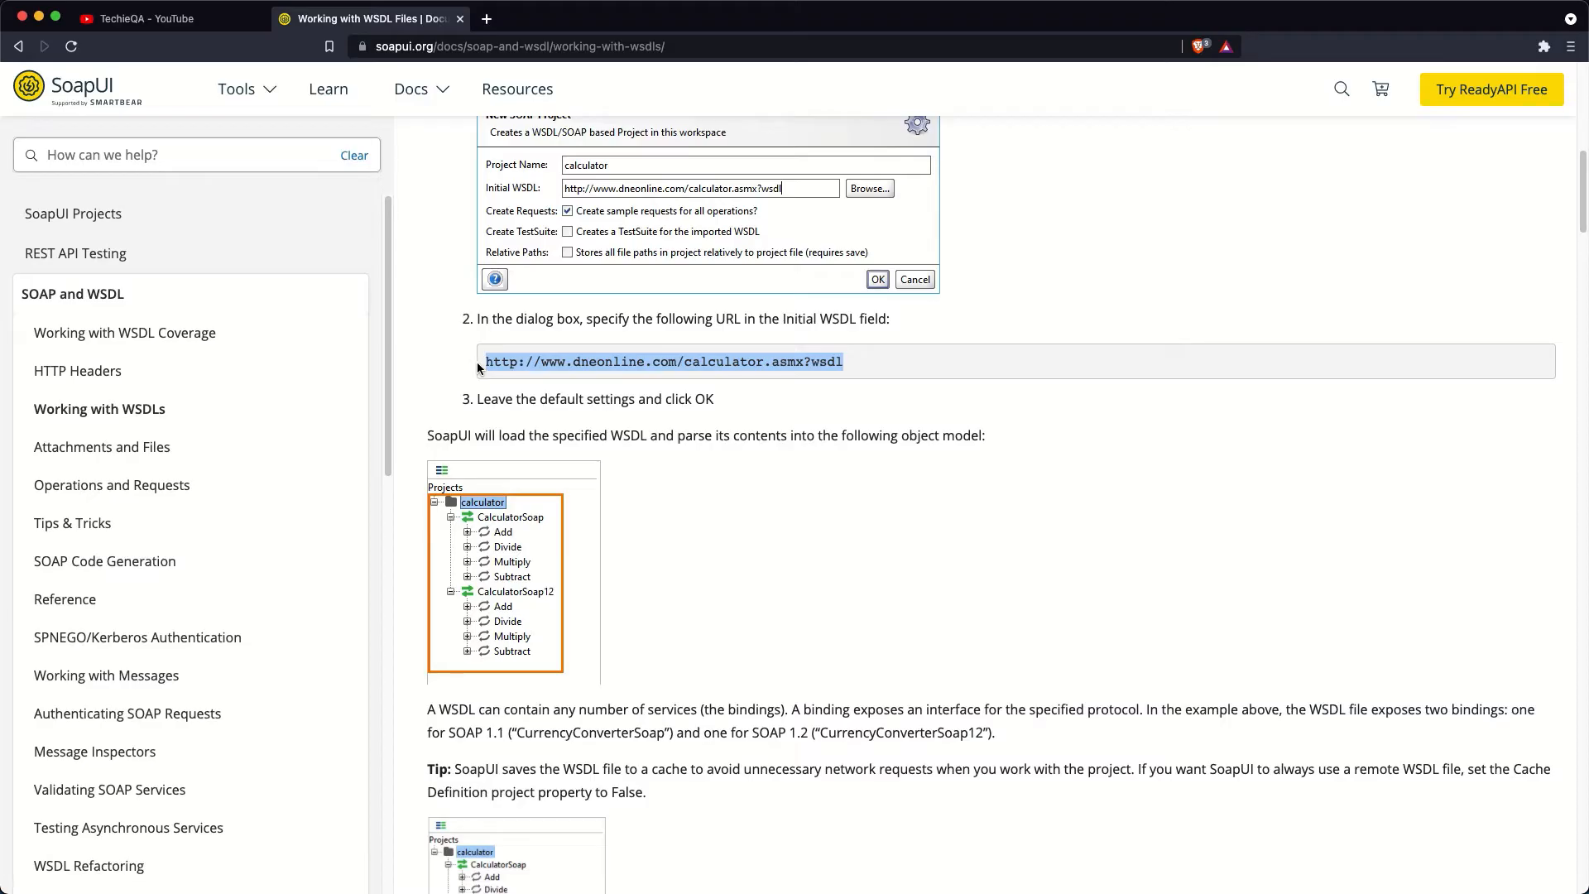
mouse_move(649, 554)
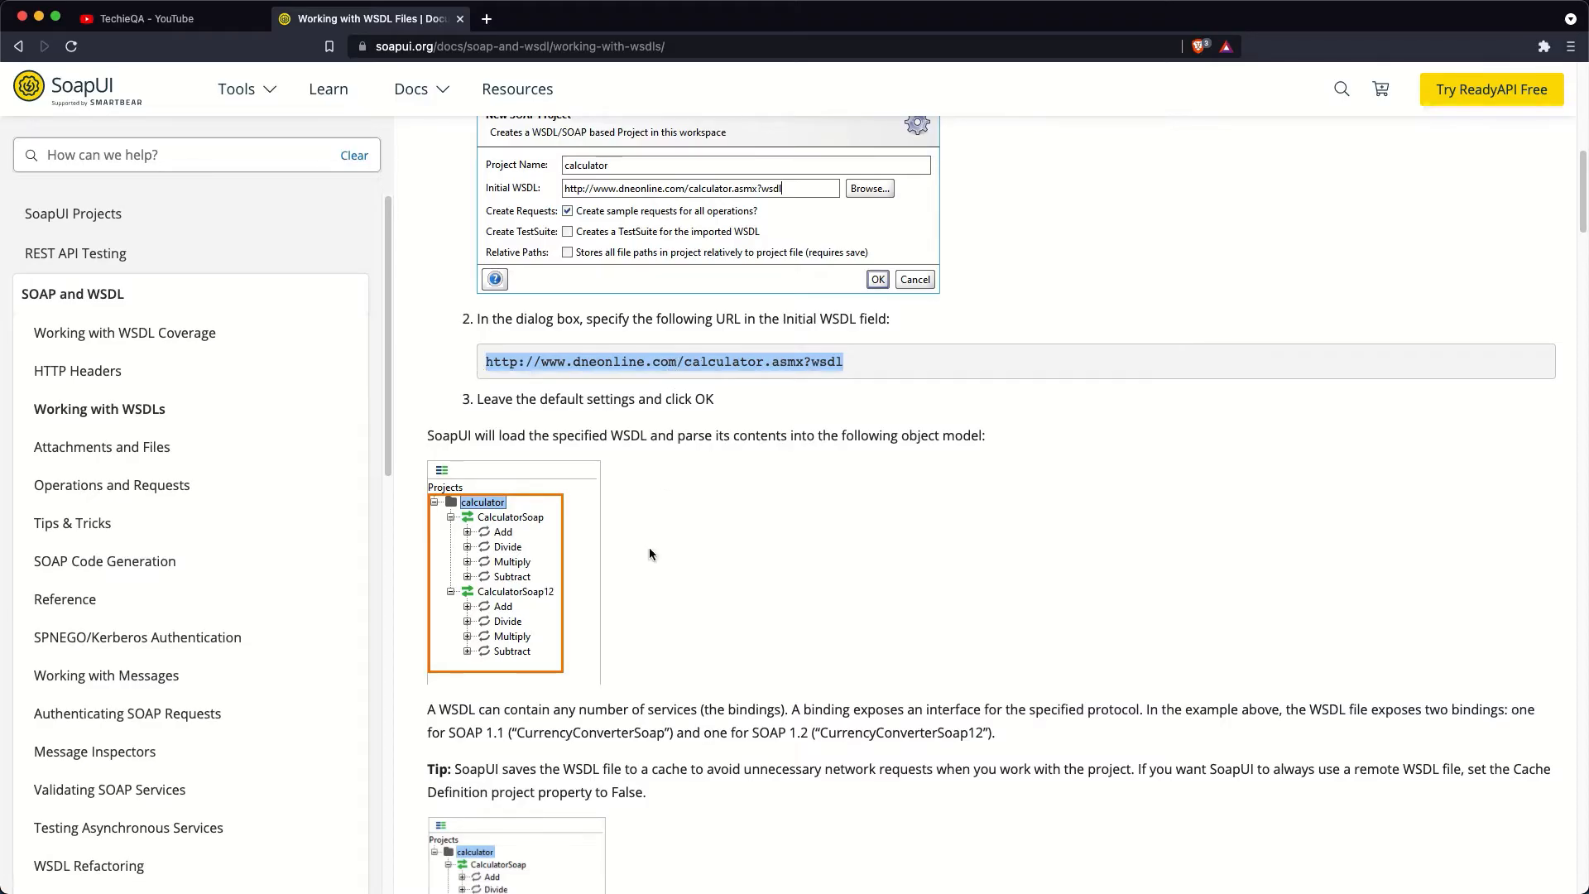
scroll("down", 3)
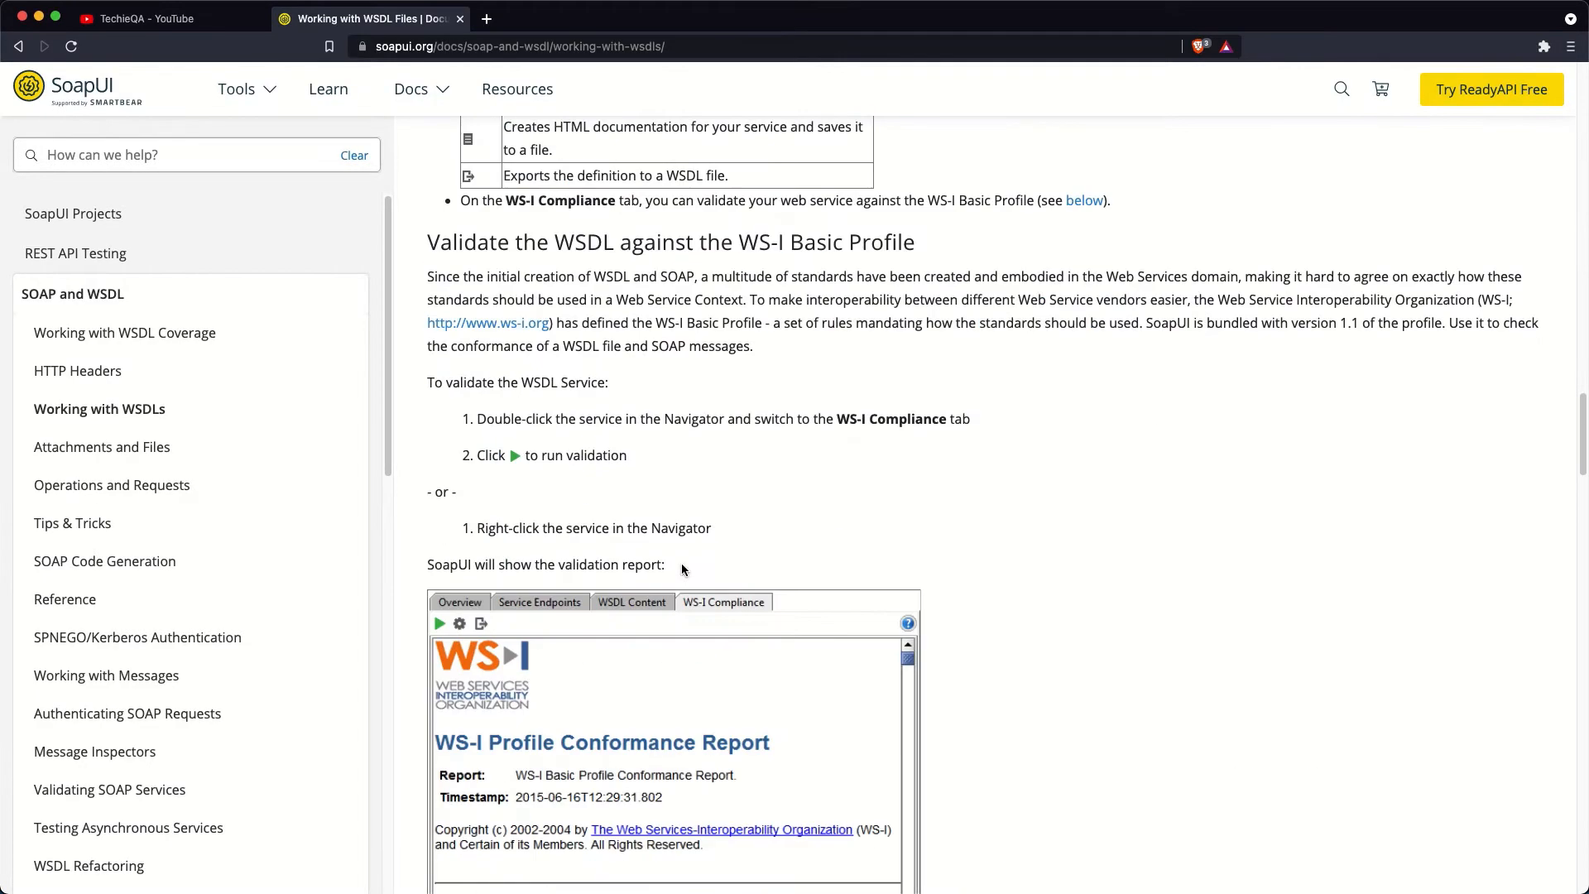
scroll("up", 3)
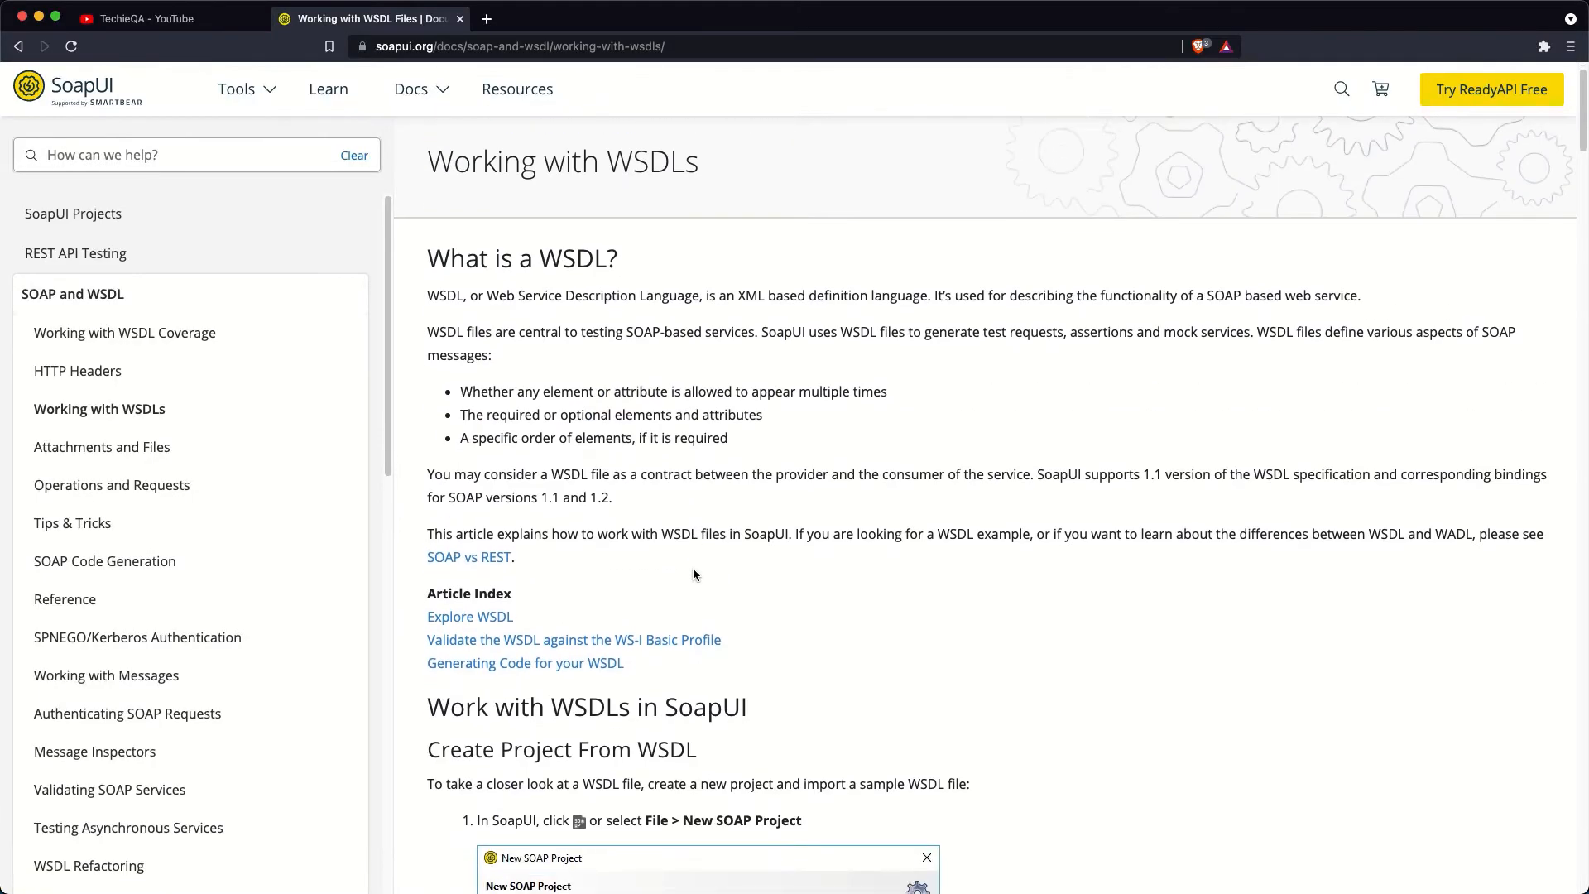
scroll("down", 3)
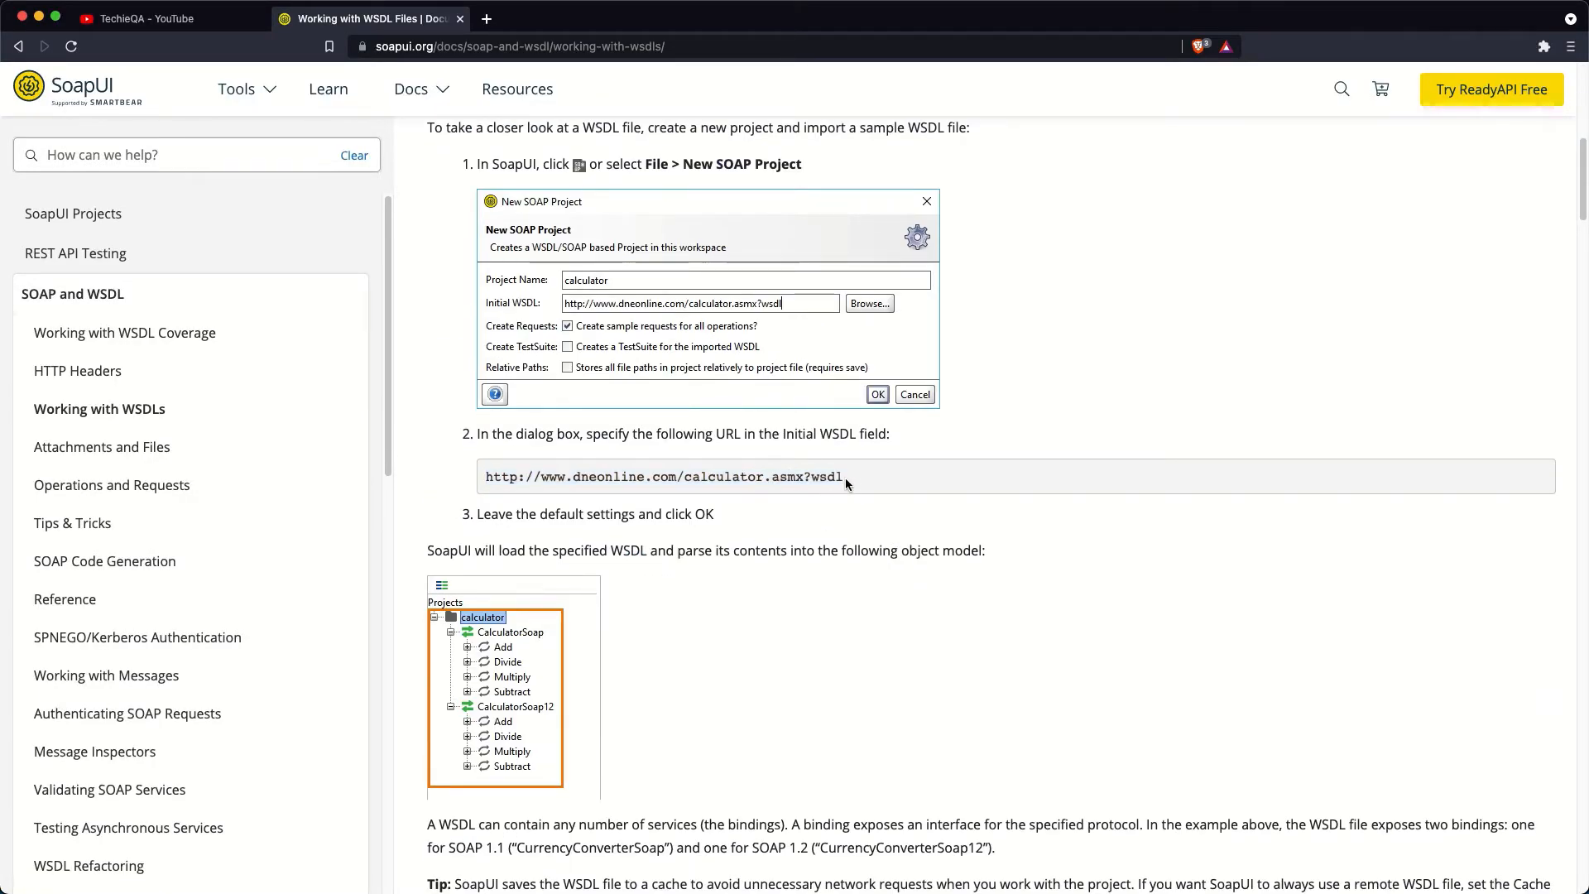
mouse_move(855, 490)
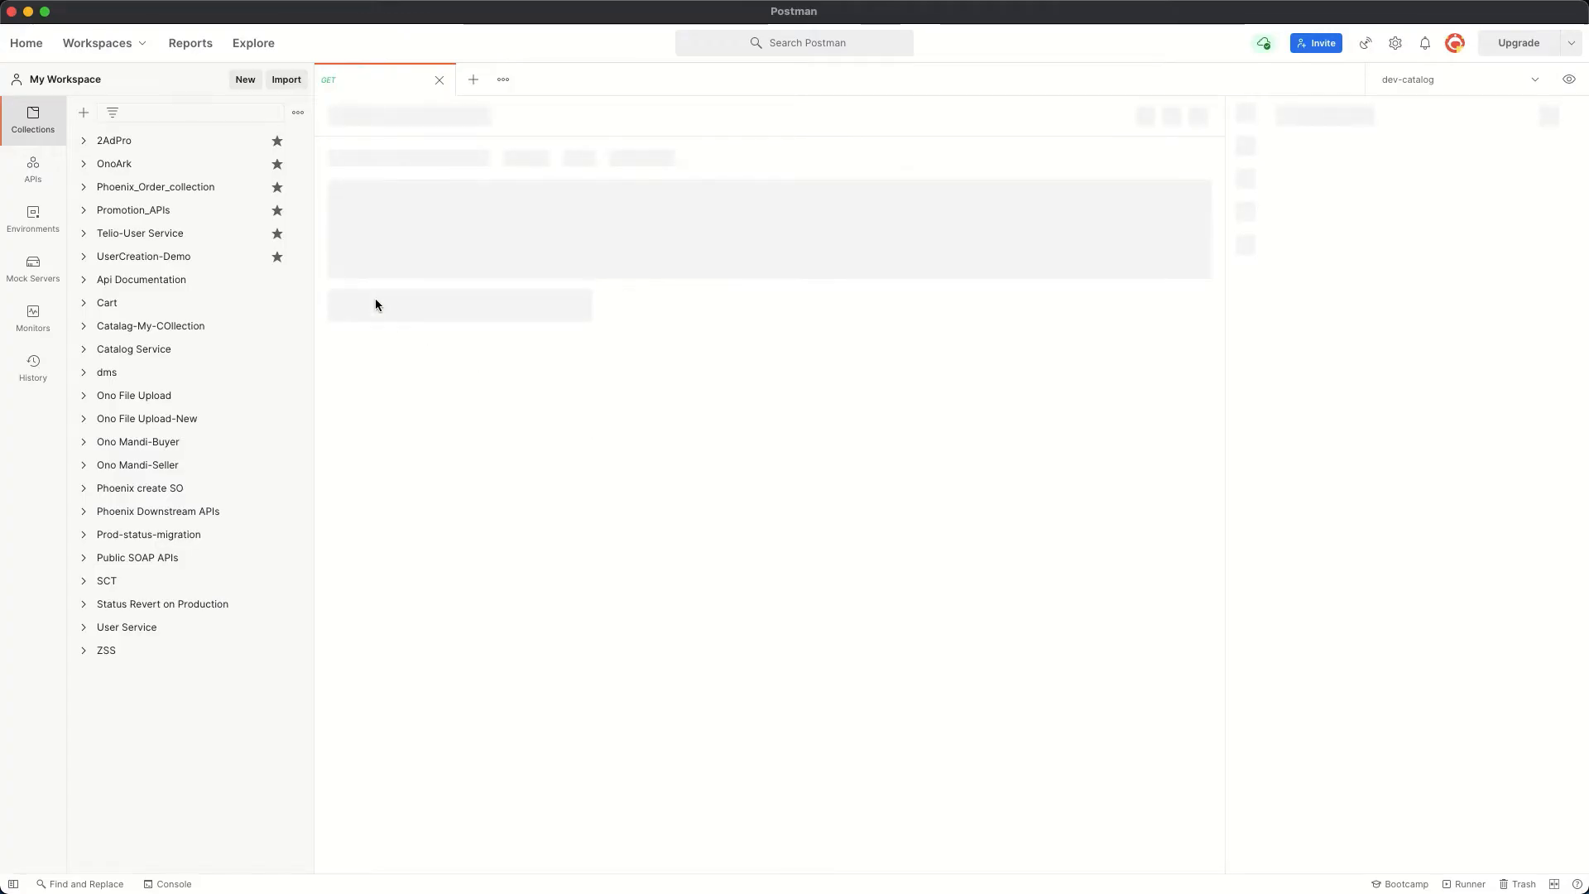
mouse_move(129, 127)
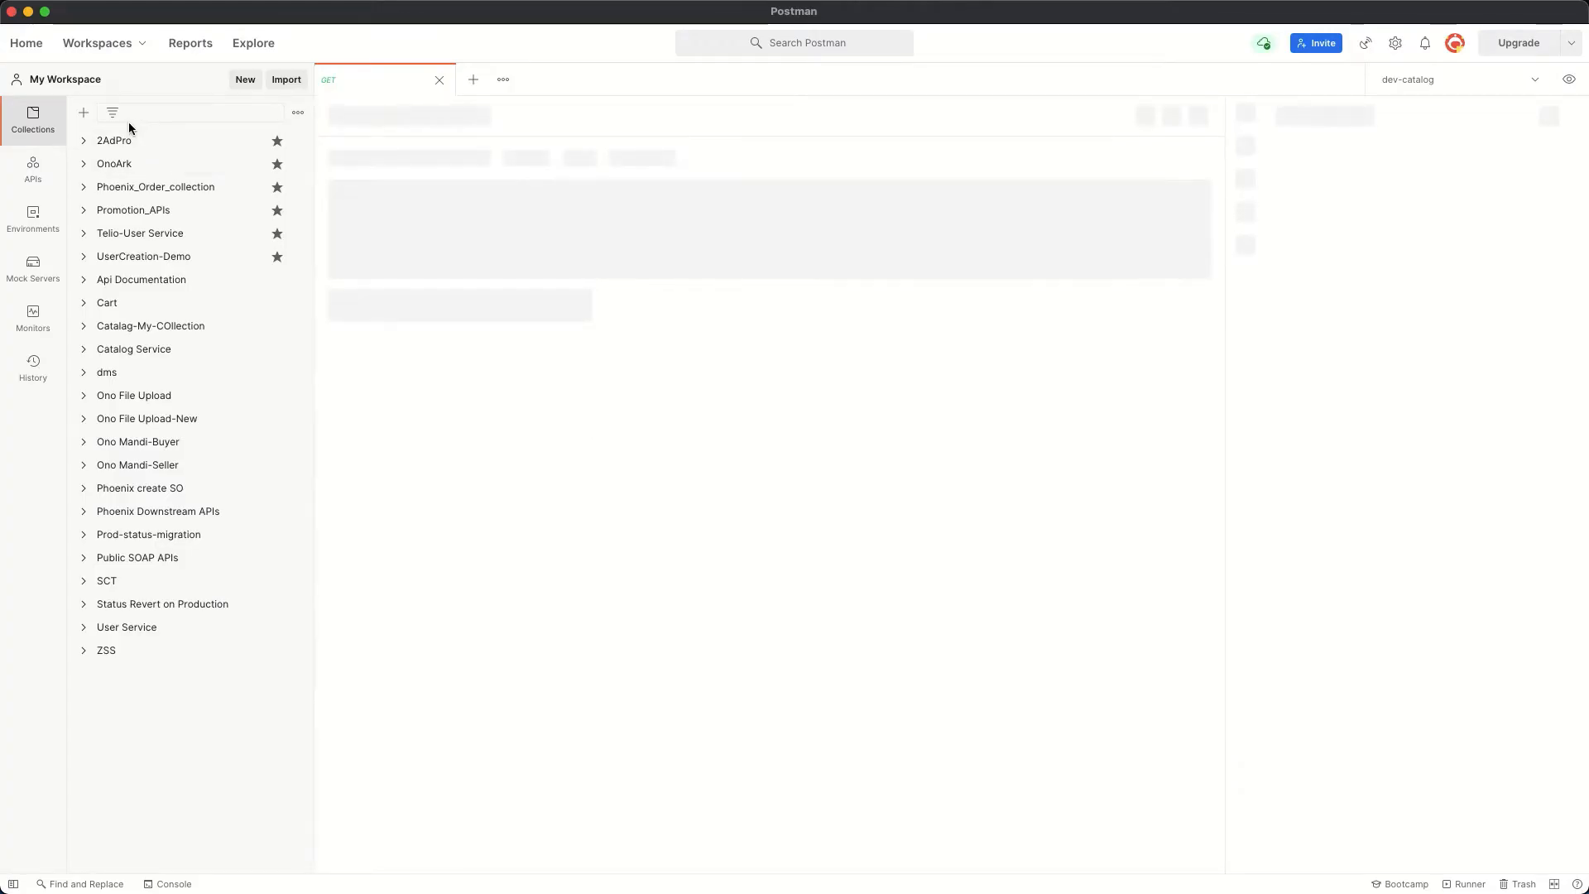
mouse_move(409, 137)
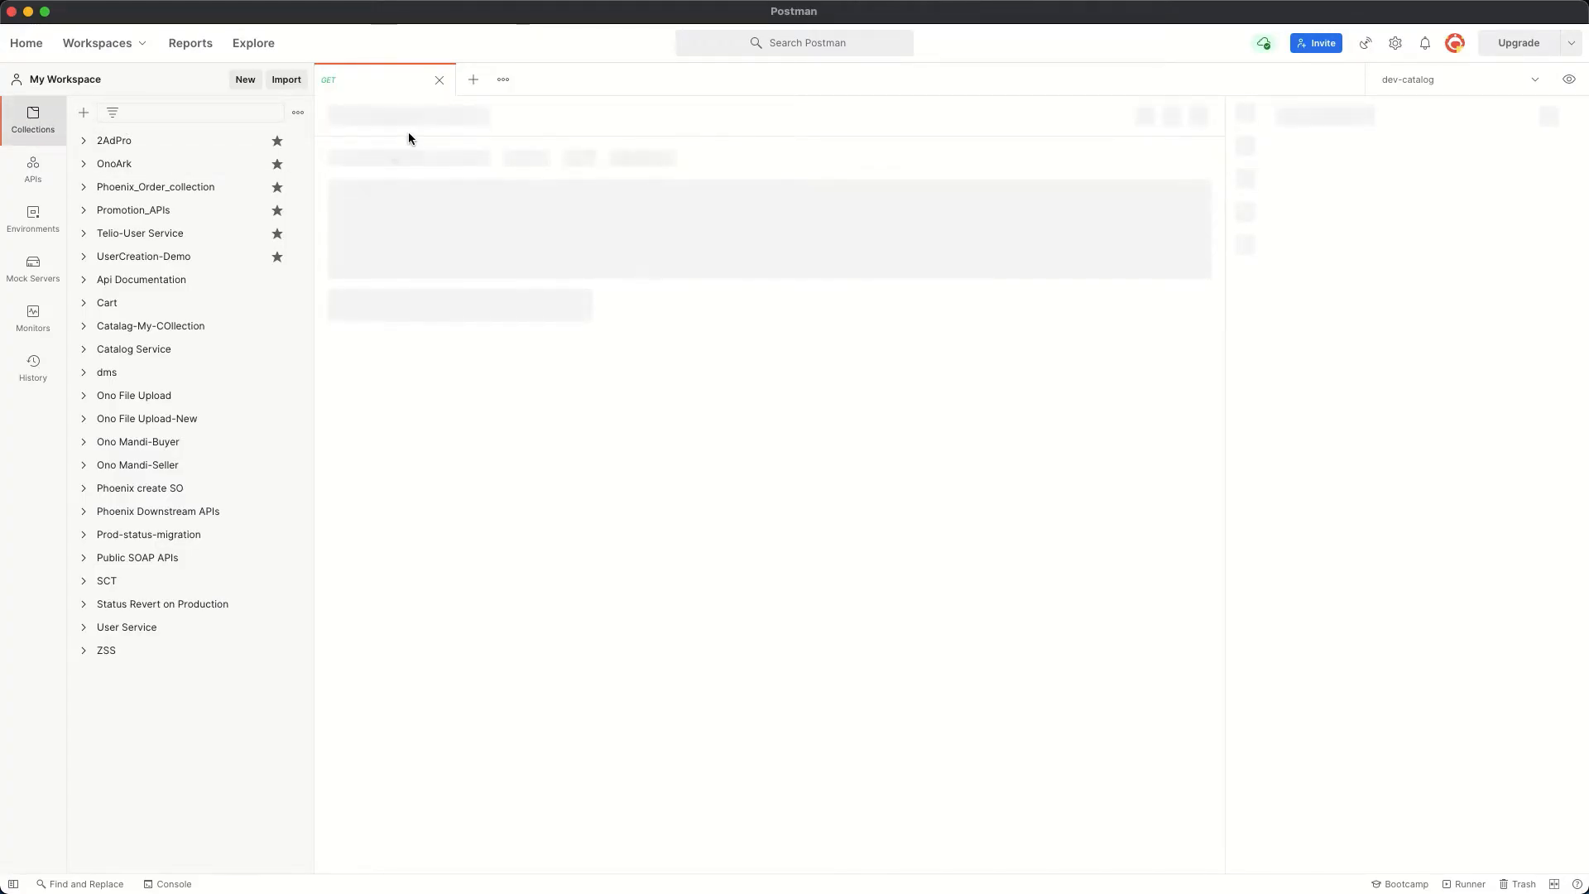
Step: Close the empty GET request and toggle the collections sidebar closed and back open
left_click(439, 80)
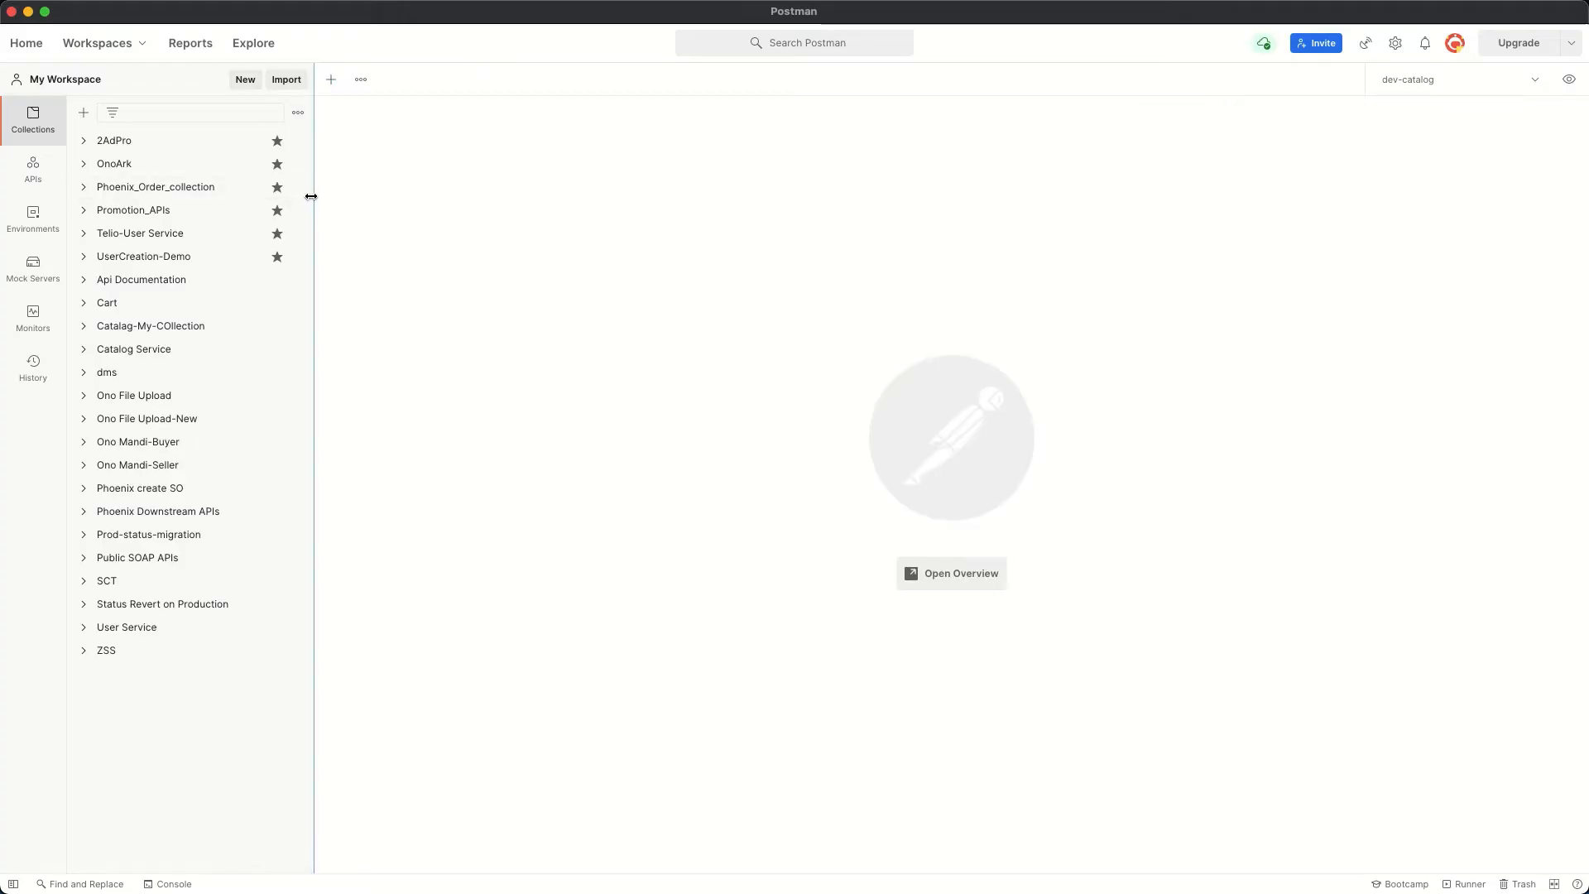
left_click(33, 115)
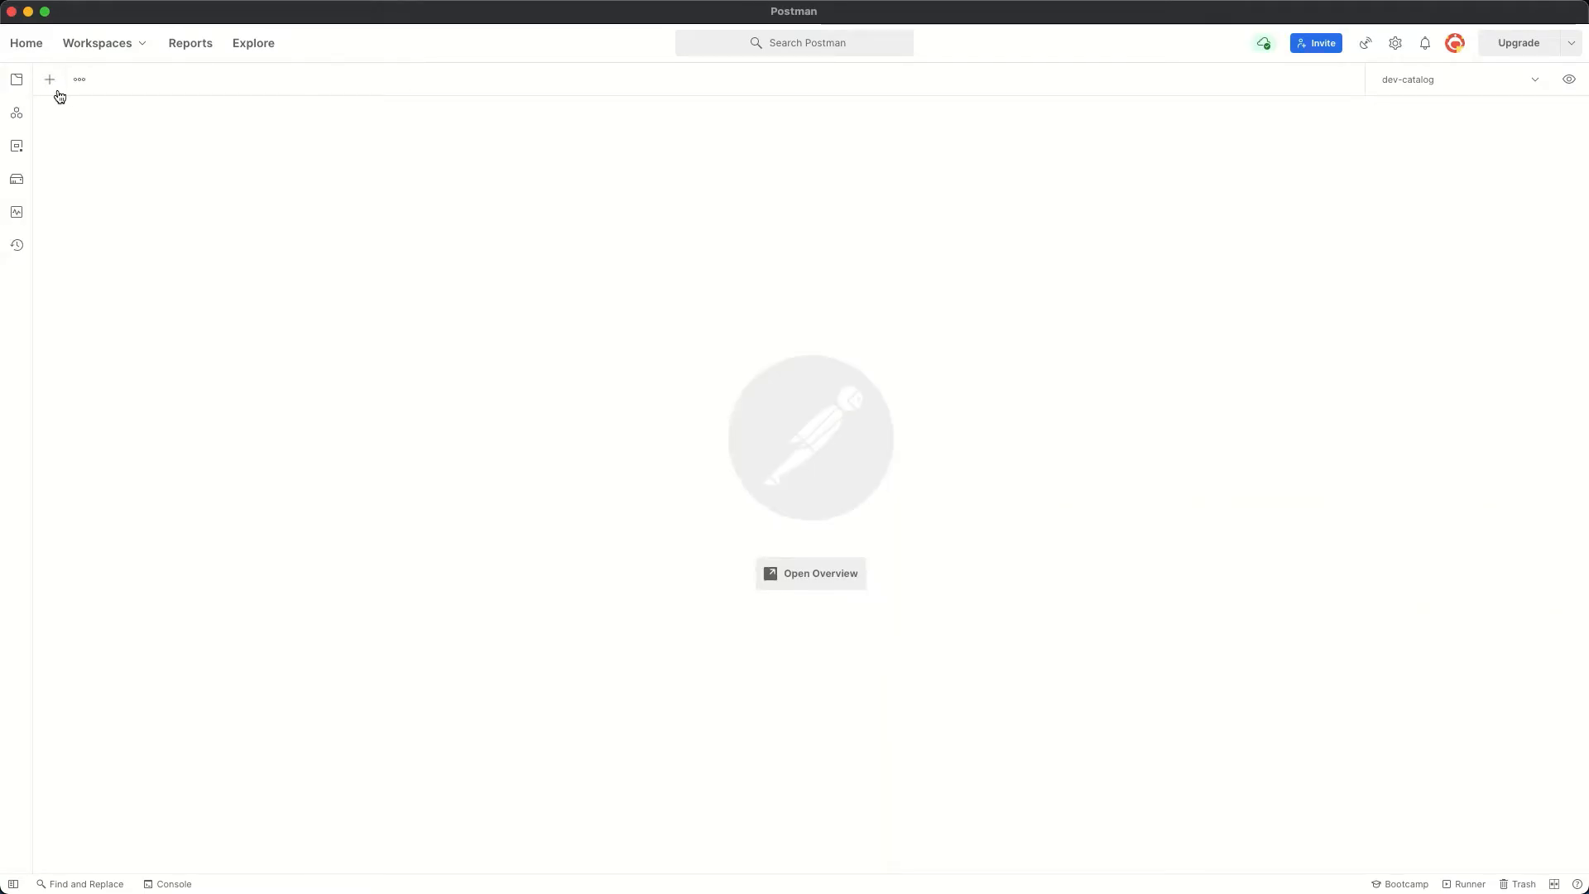
left_click(48, 79)
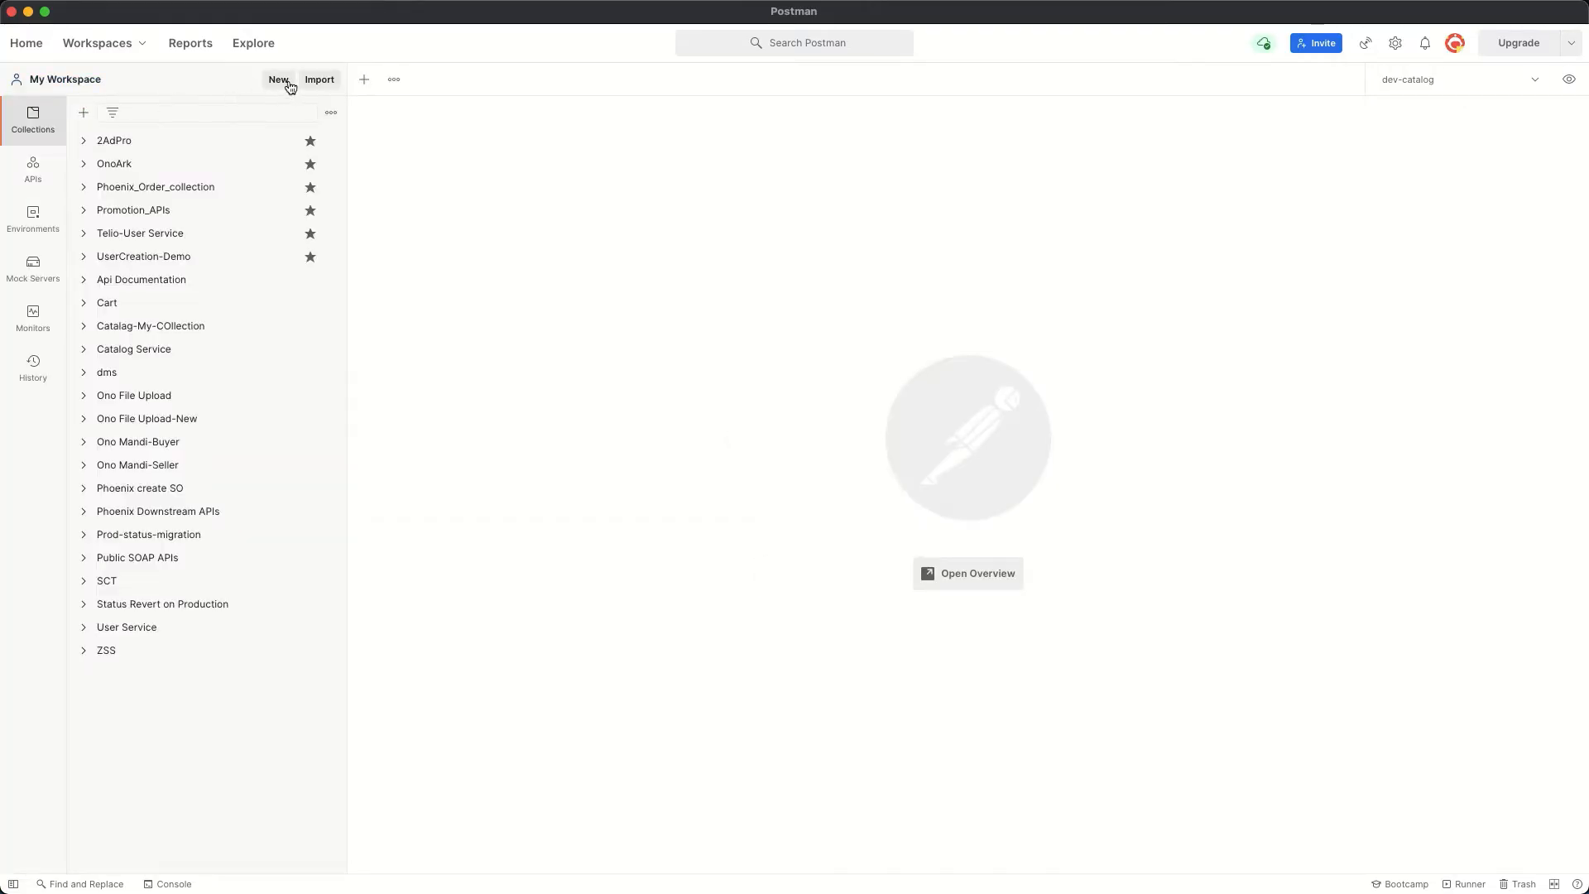
left_click(318, 79)
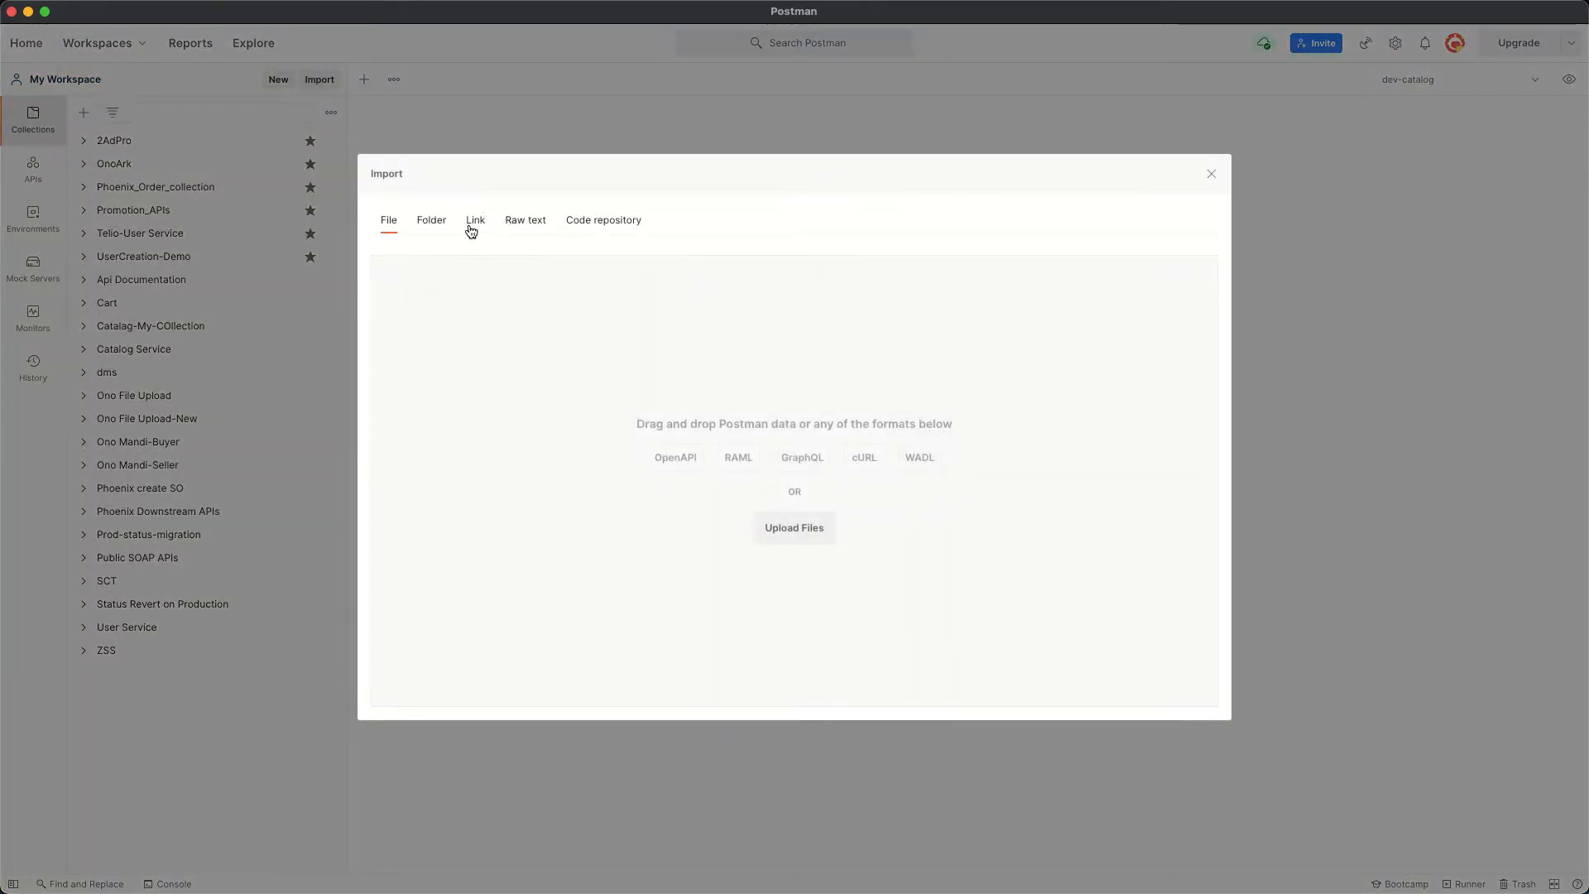
left_click(475, 221)
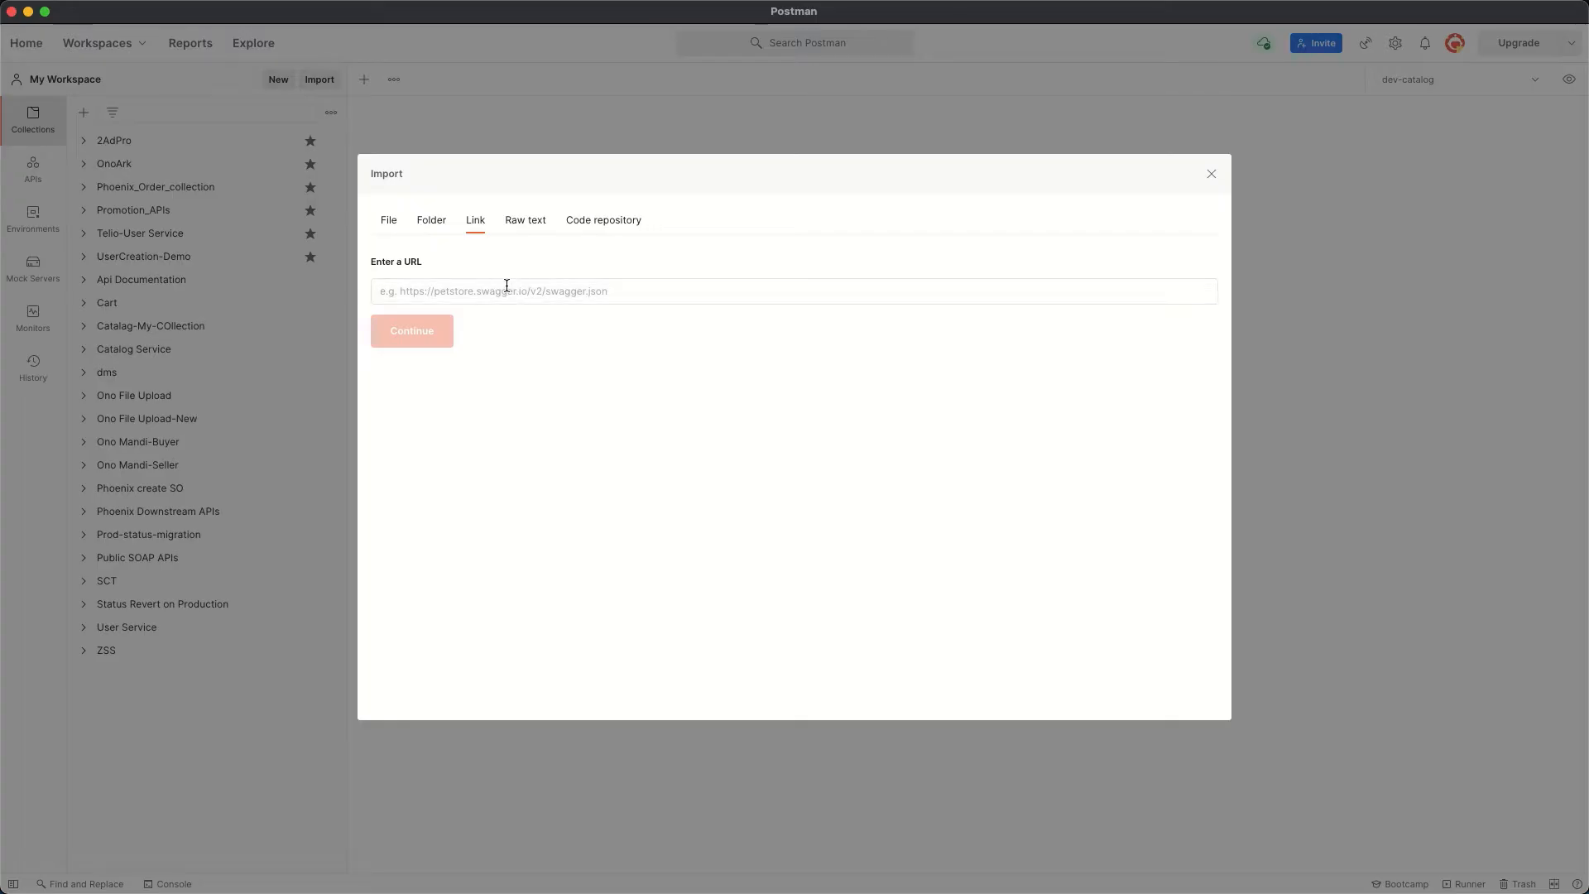
type("http://www.dneonline.com/calculator.asmx?wsdl")
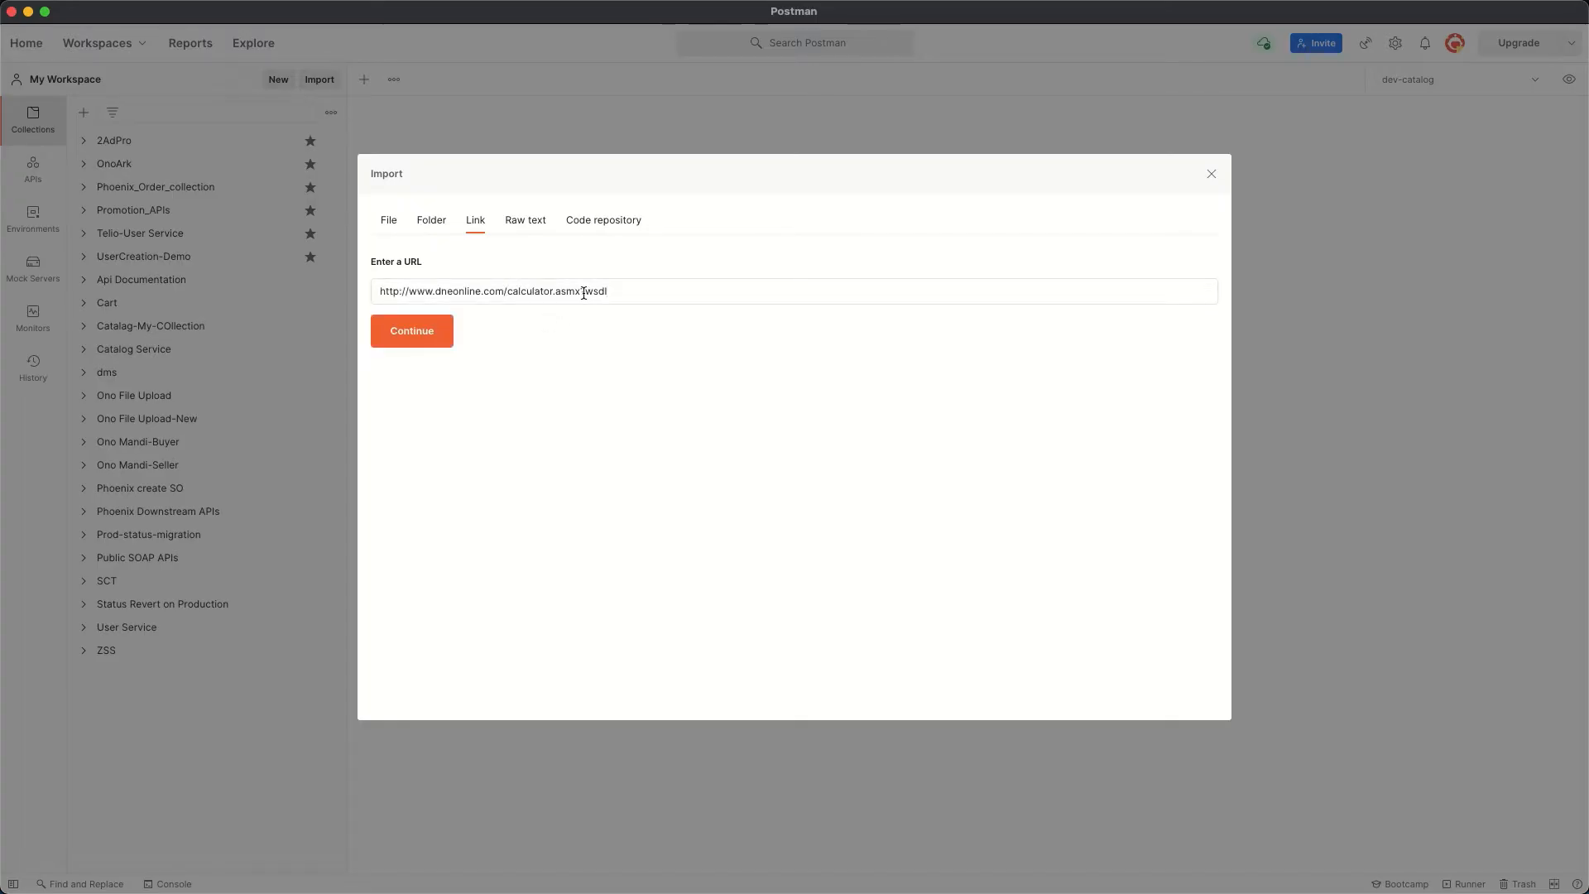
double_click(569, 291)
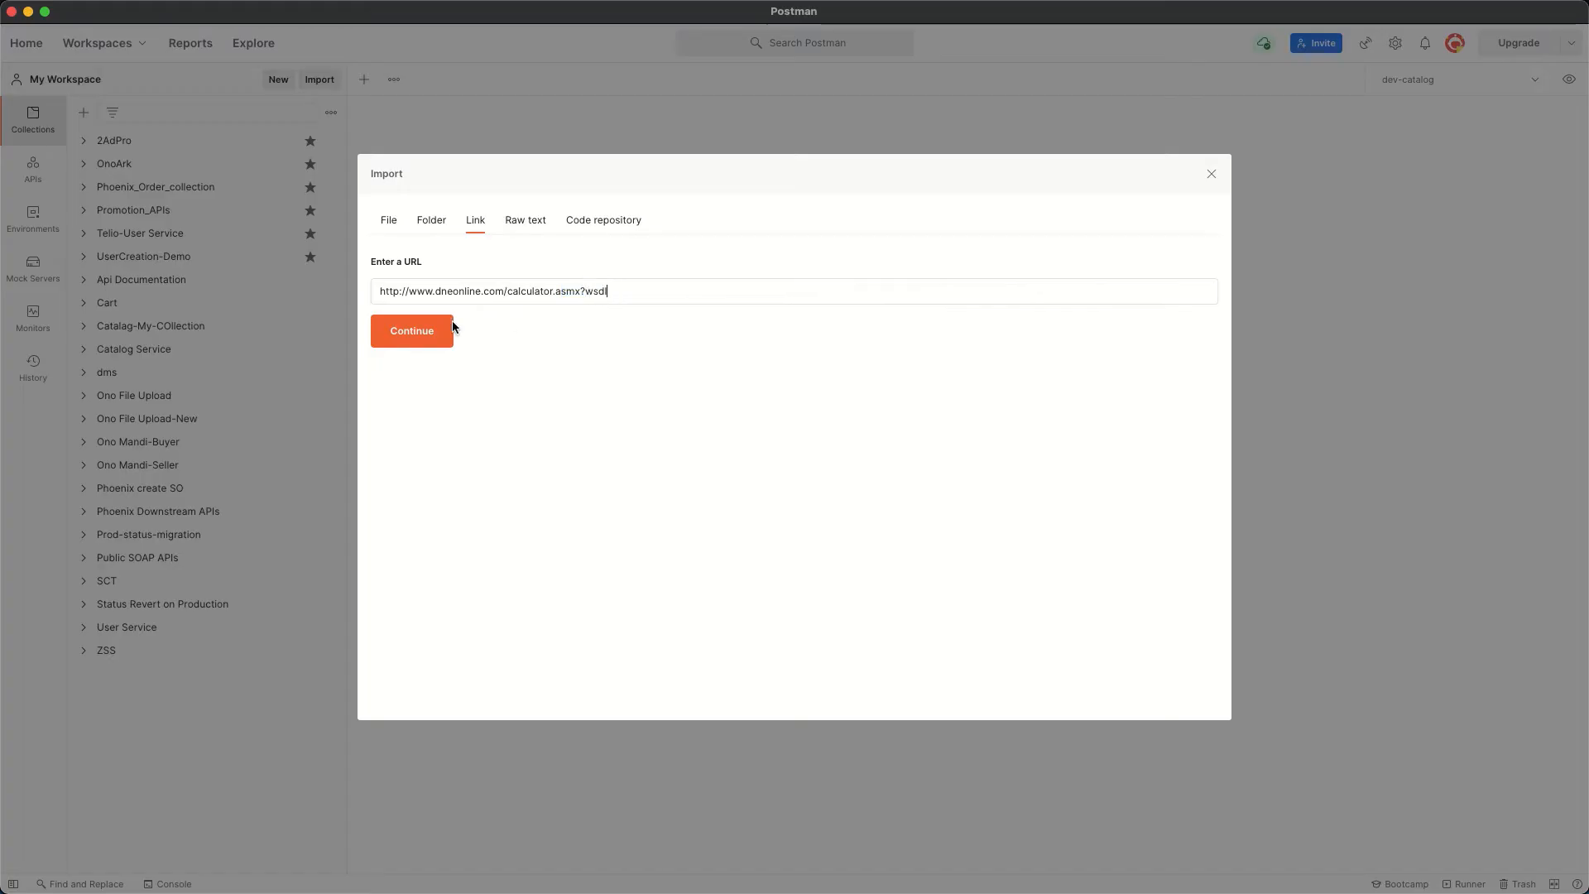
mouse_move(485, 412)
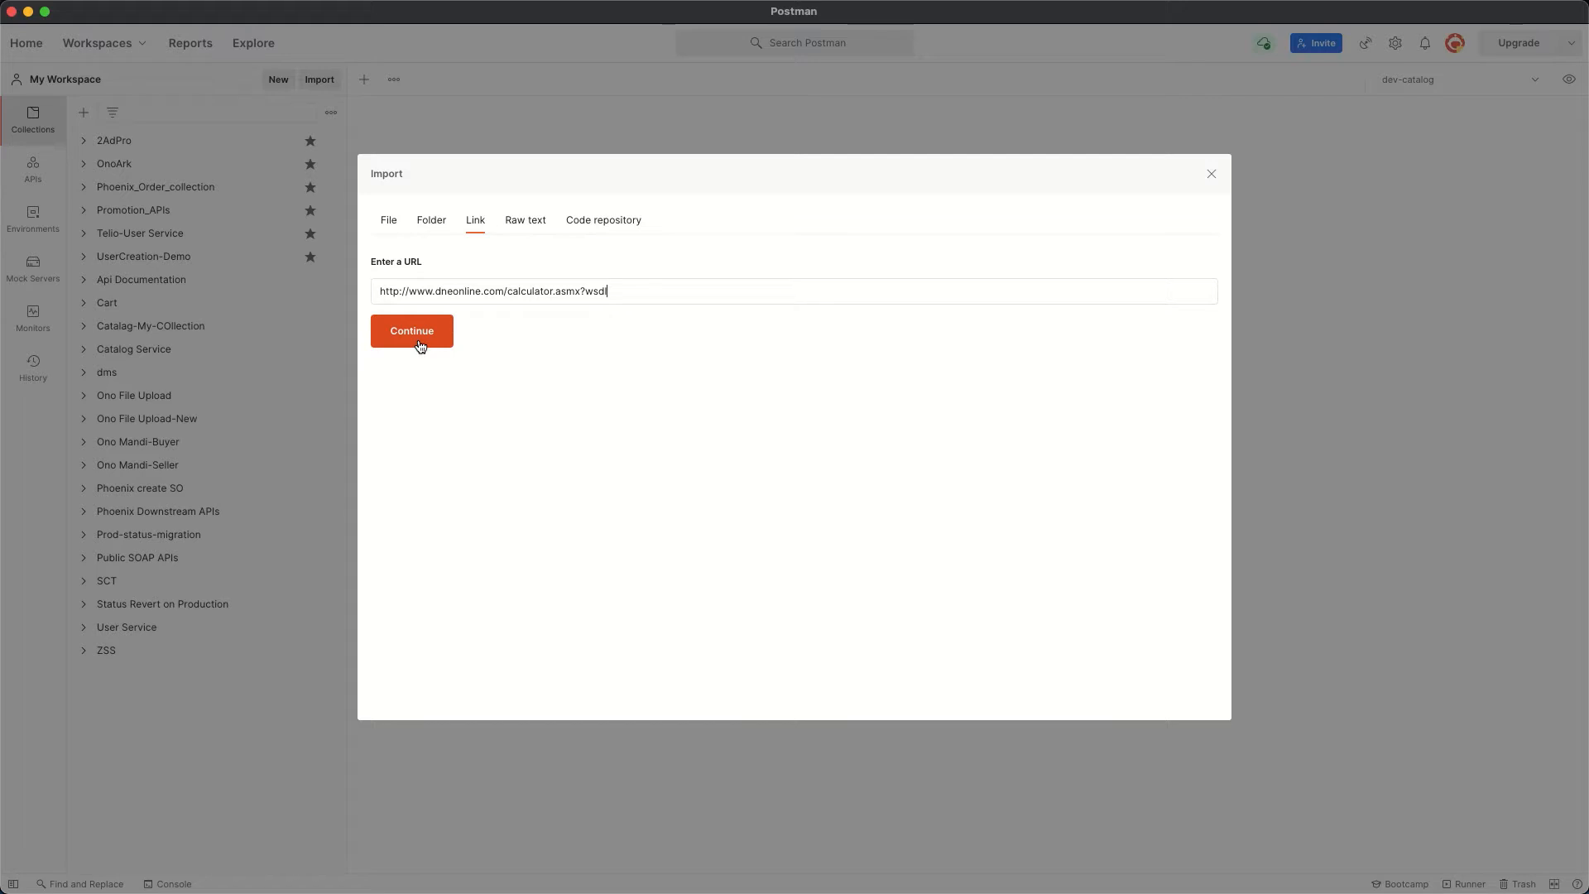
Step: Continue the WSDL import and generate the Calculator collection from the imported API
left_click(412, 331)
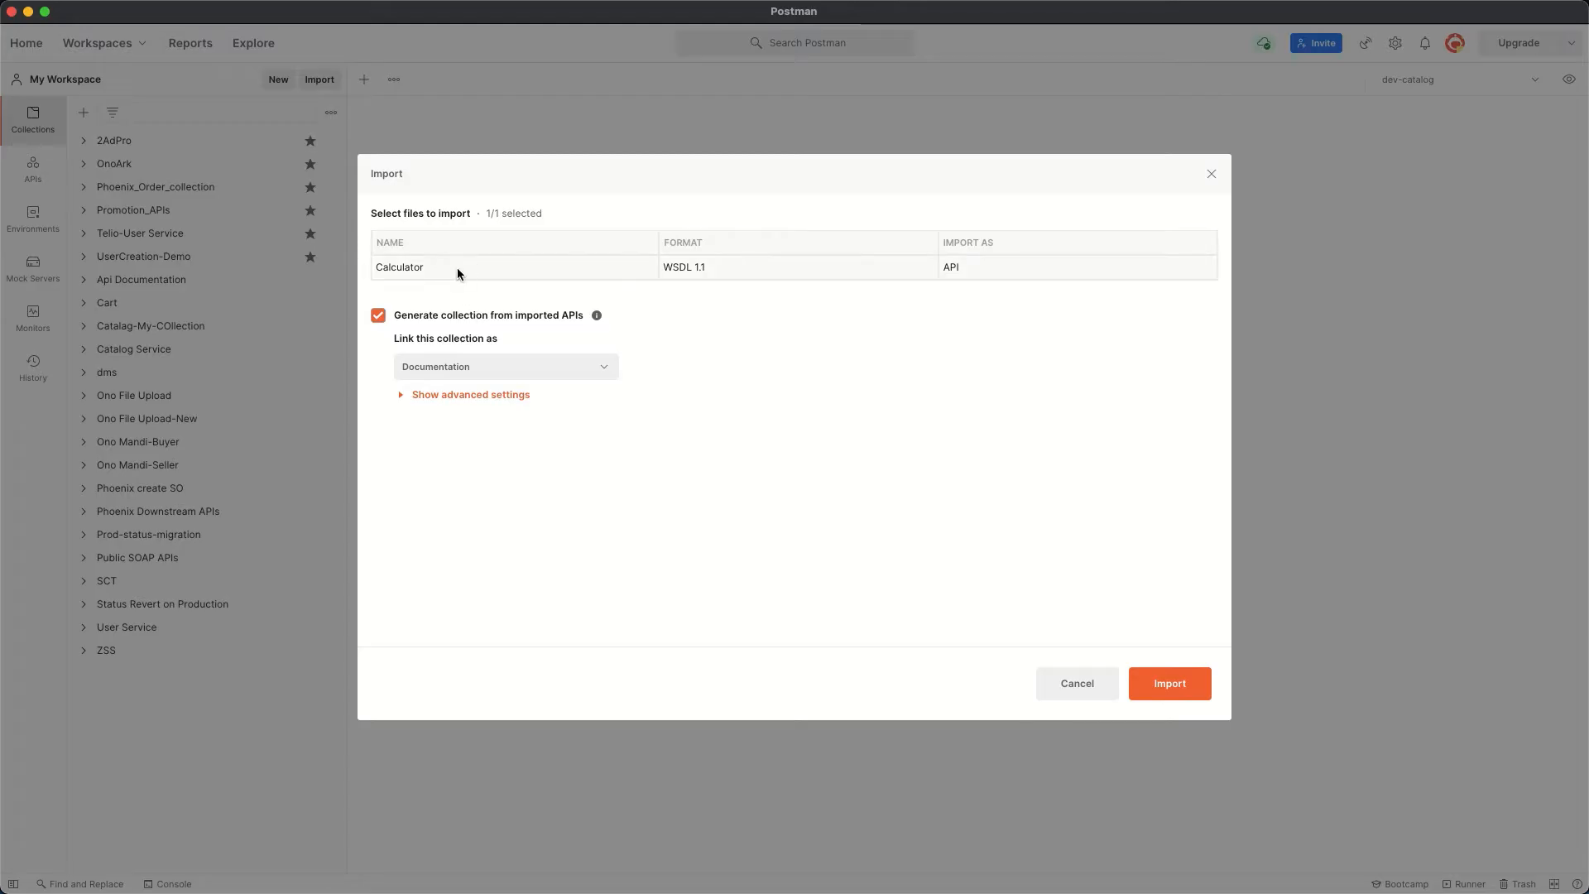
mouse_move(744, 309)
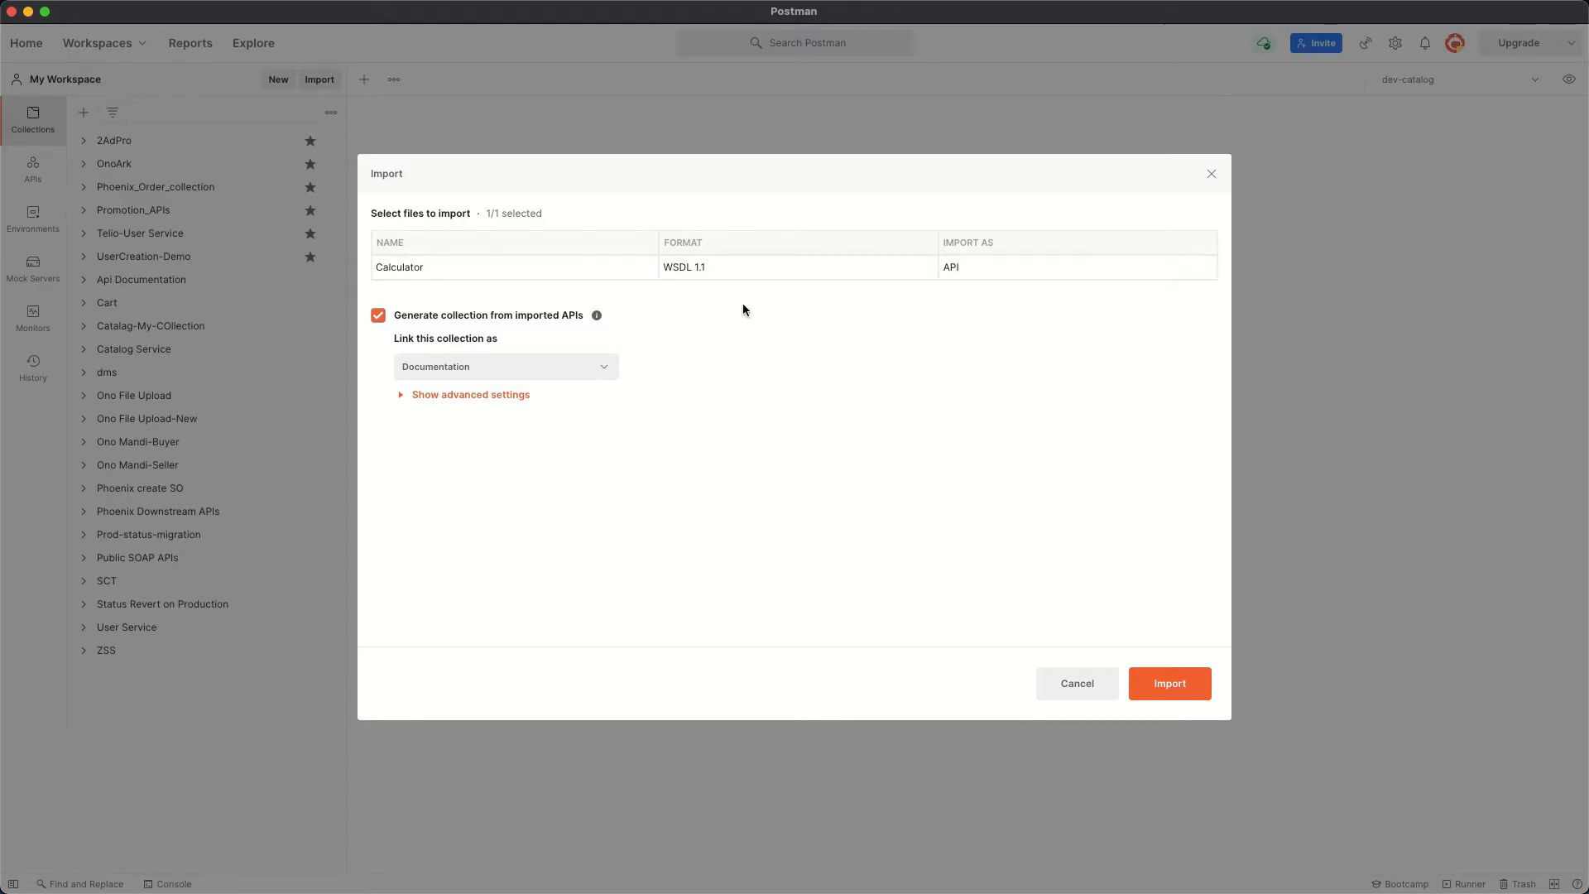
mouse_move(924, 270)
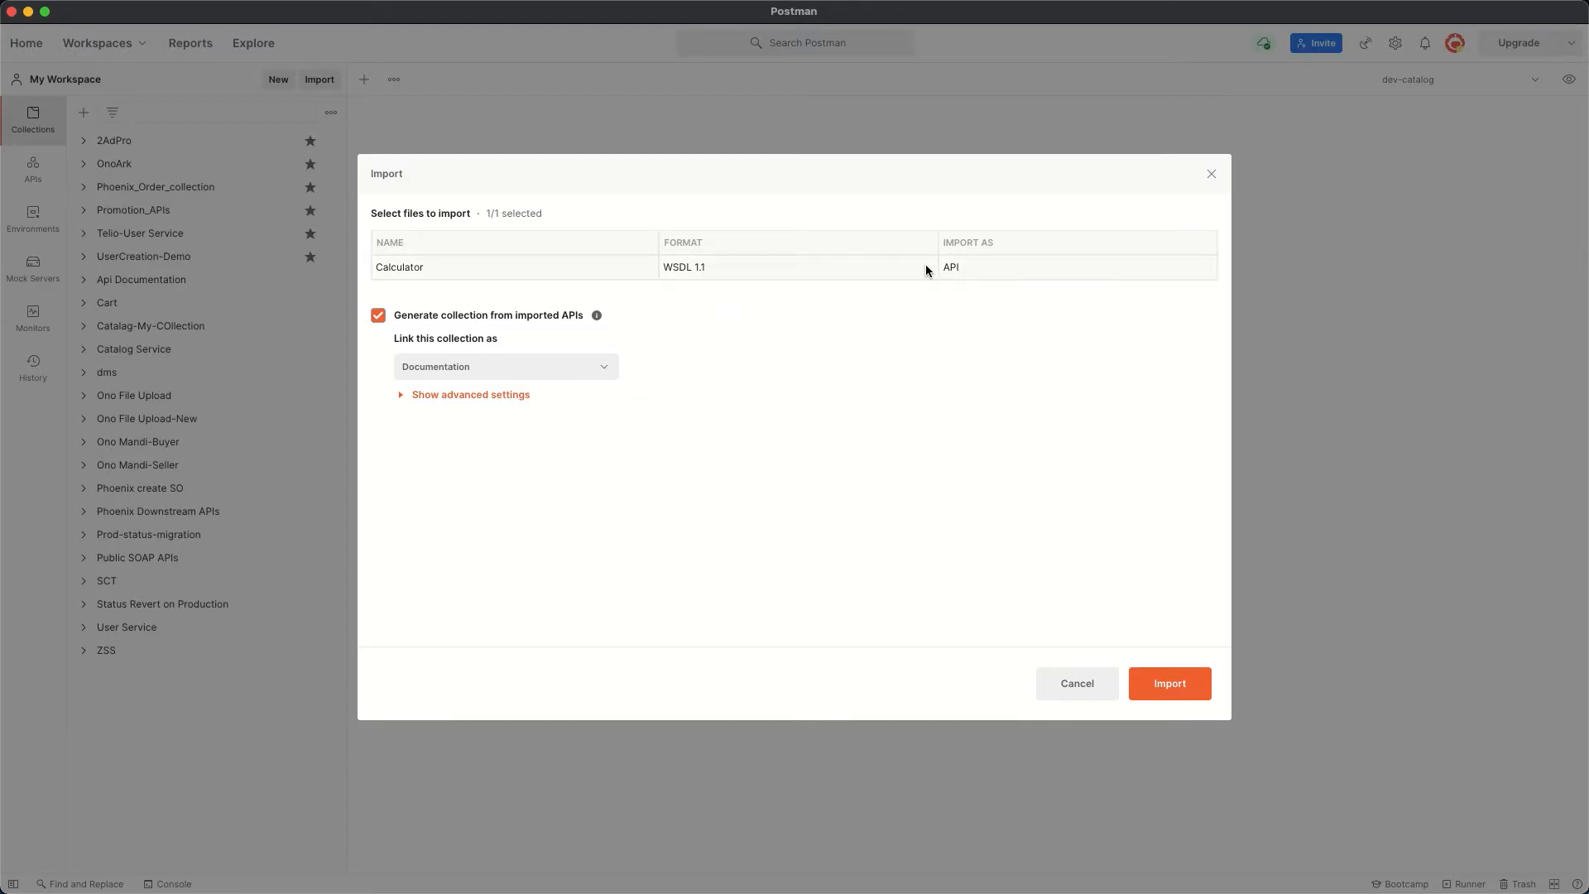
left_click(1169, 684)
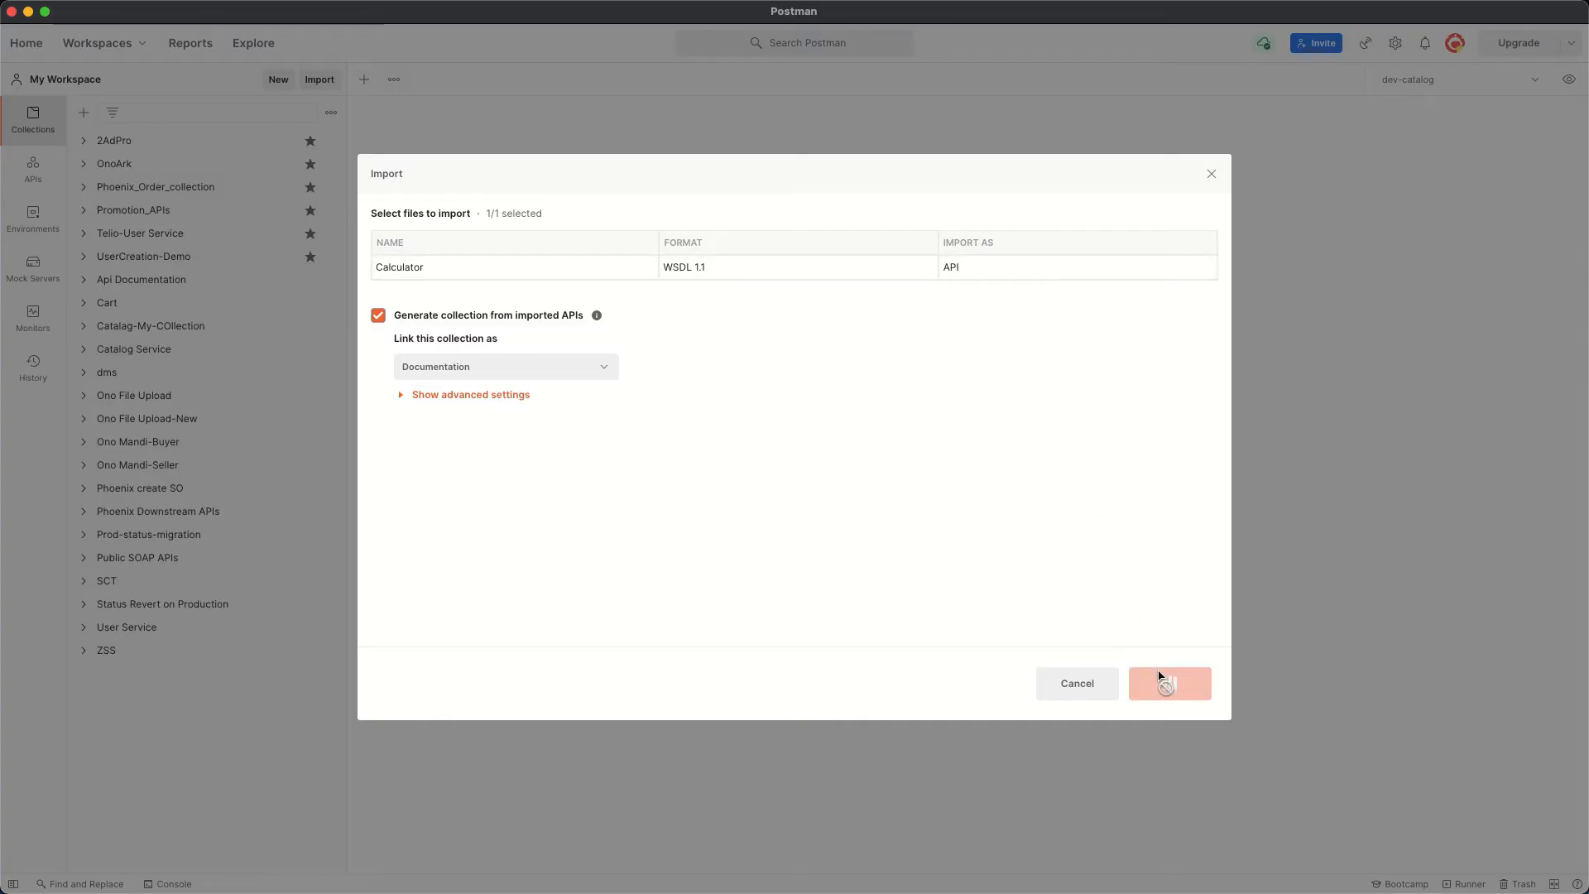
left_click(1168, 682)
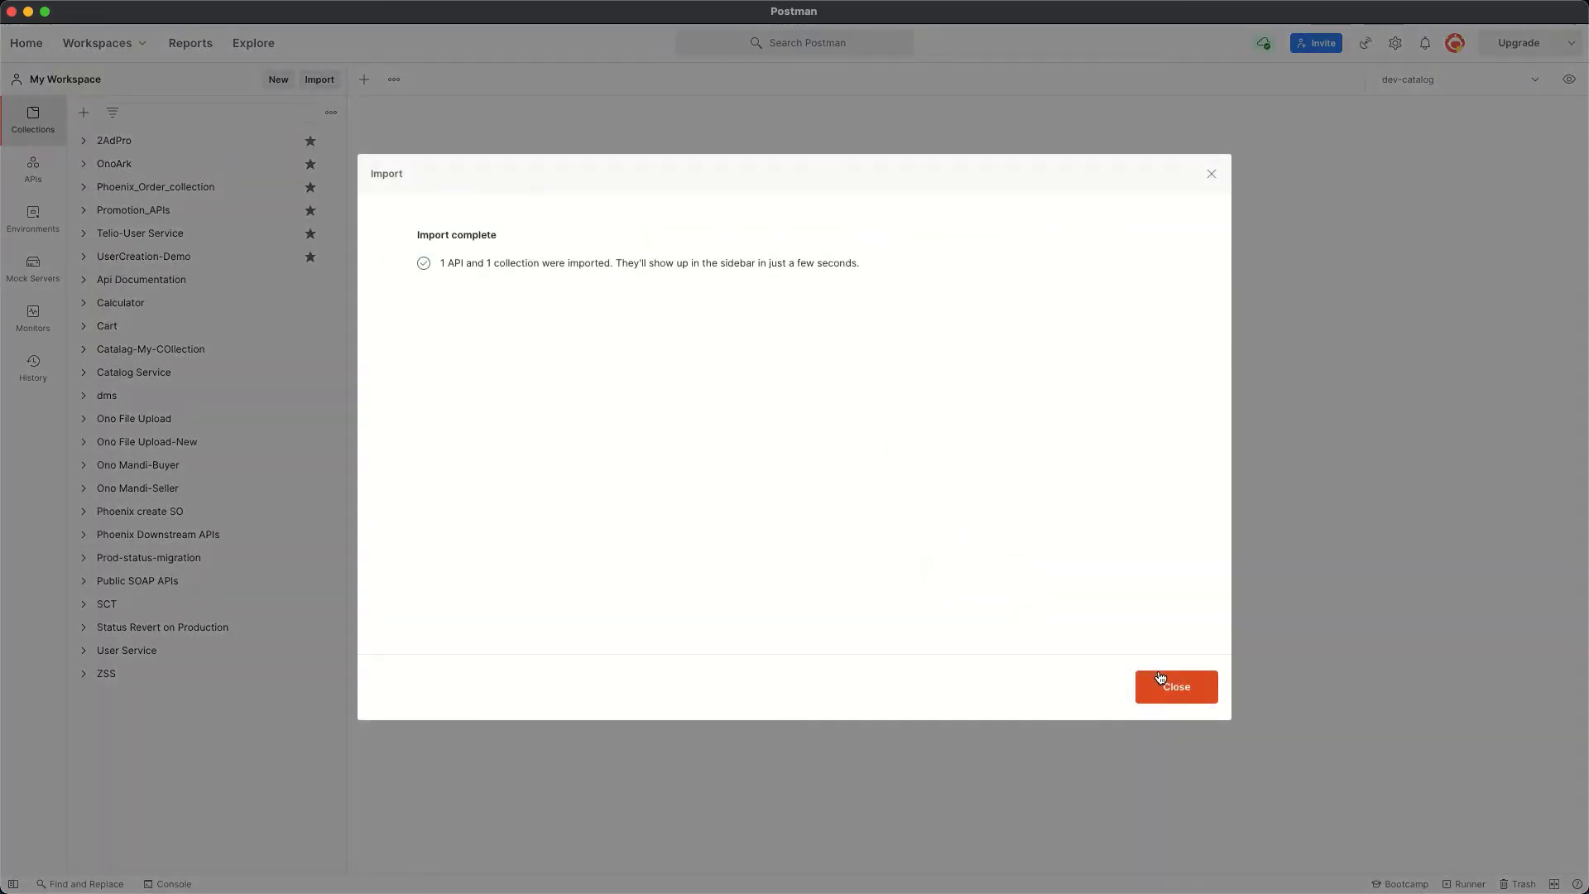
mouse_move(1212, 737)
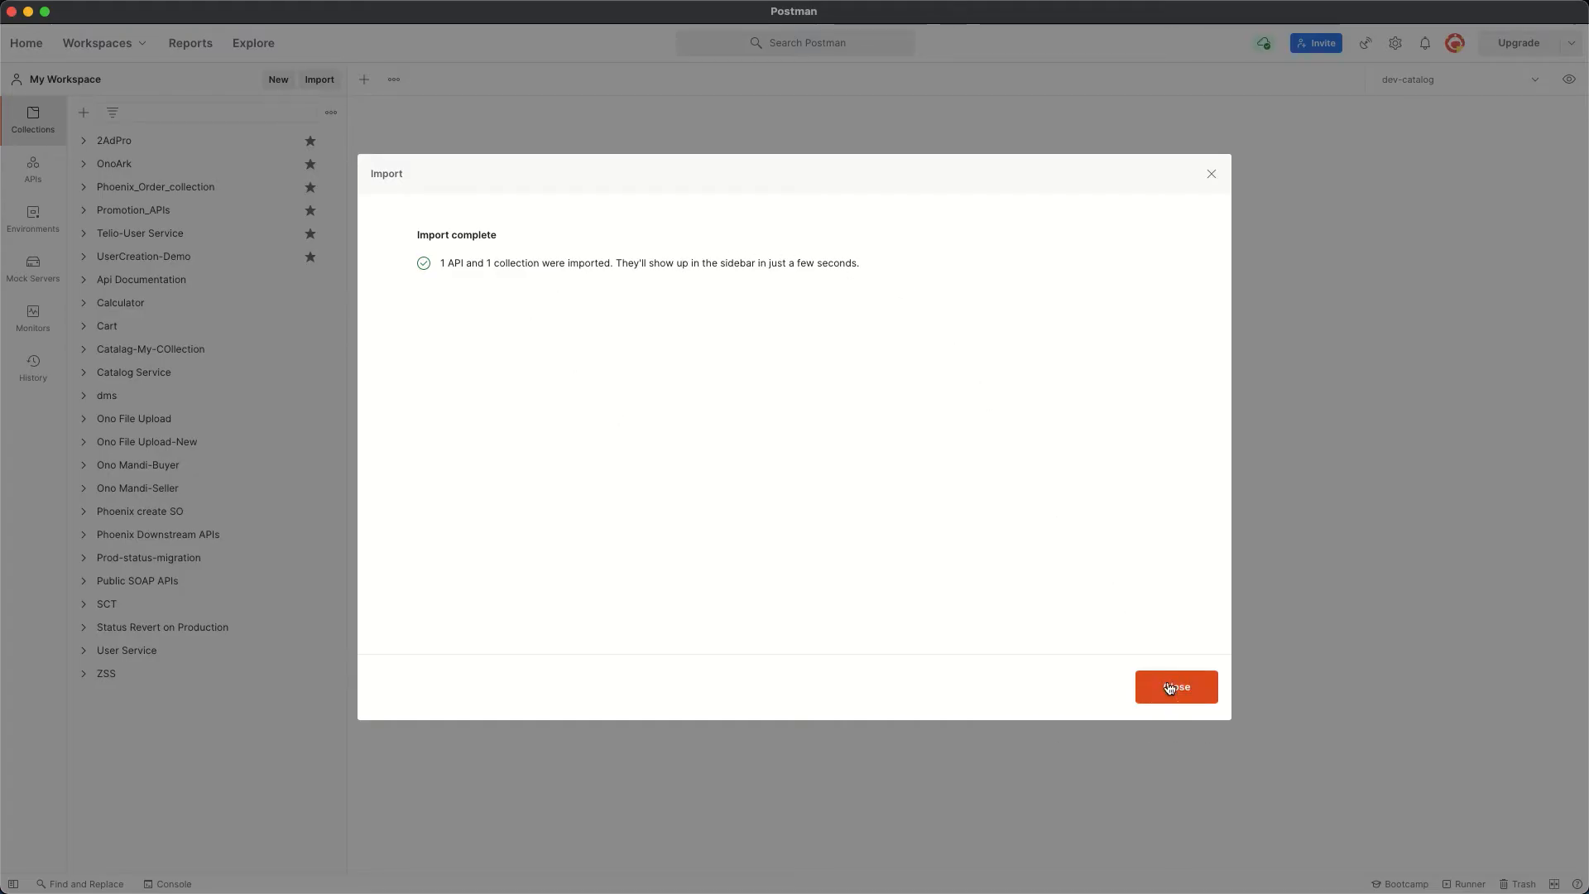
Step: Expand Calculator's CalculatorSoap and CalculatorSoap12 folders and load the CalculatorSoap Add request
left_click(1176, 687)
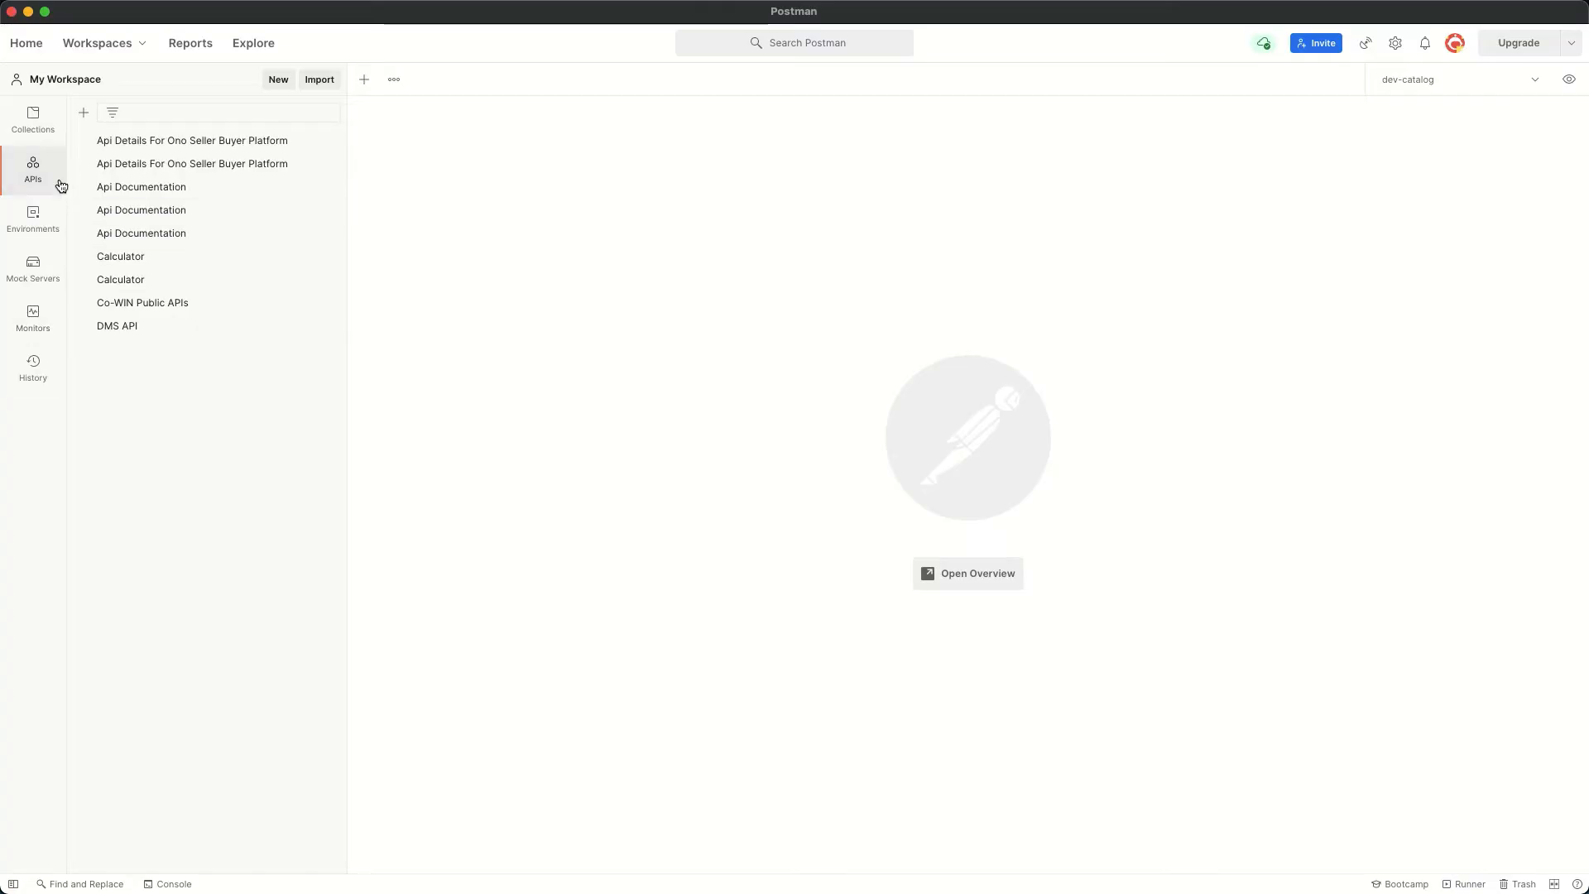
left_click(33, 116)
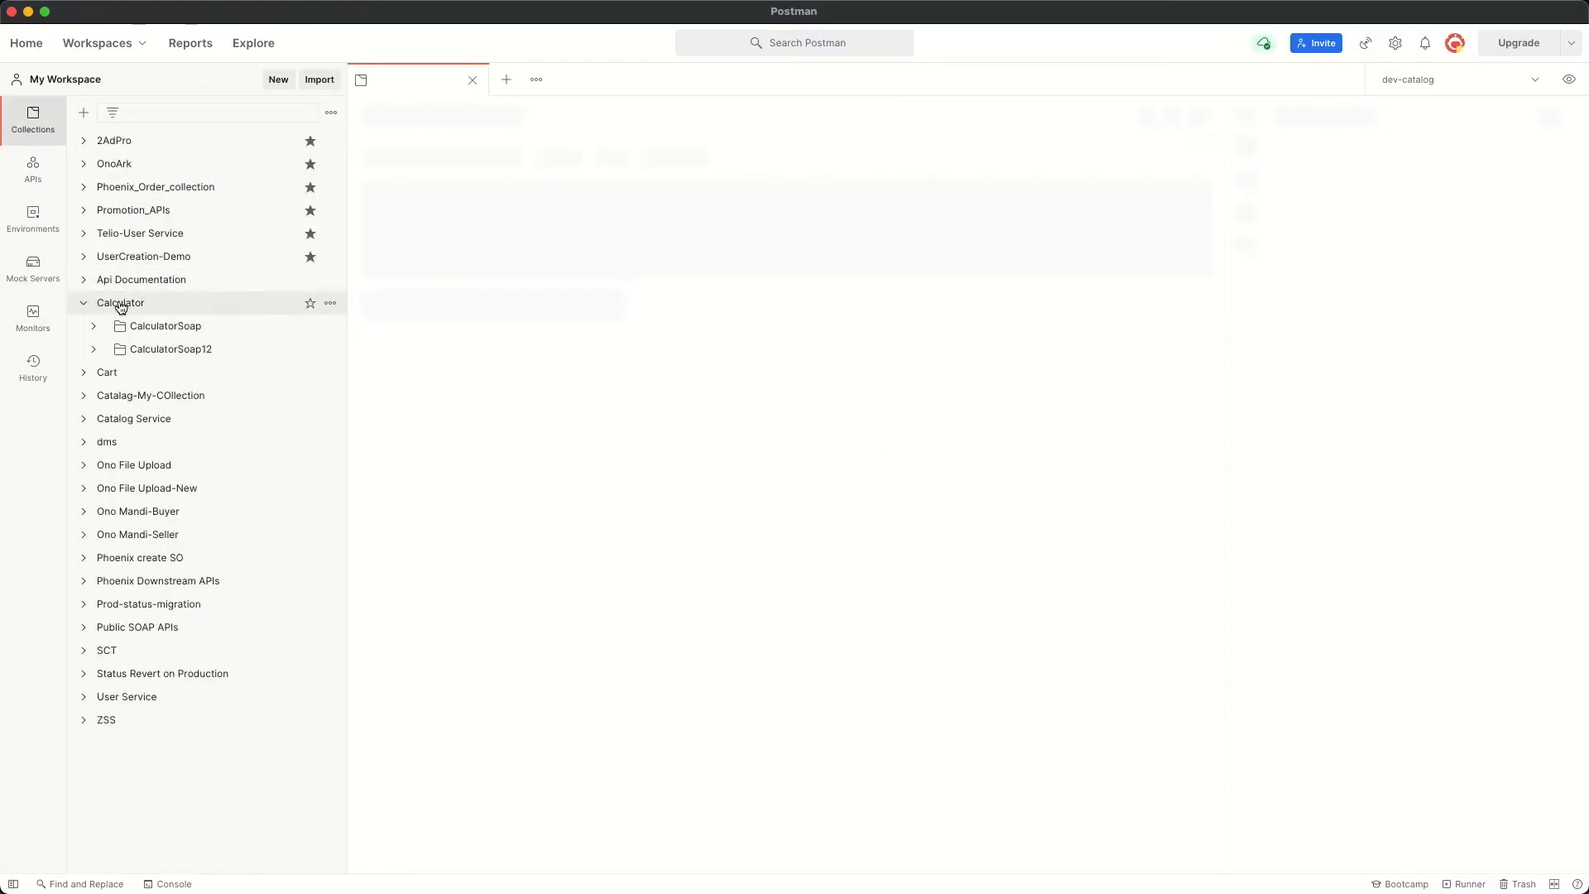
left_click(163, 326)
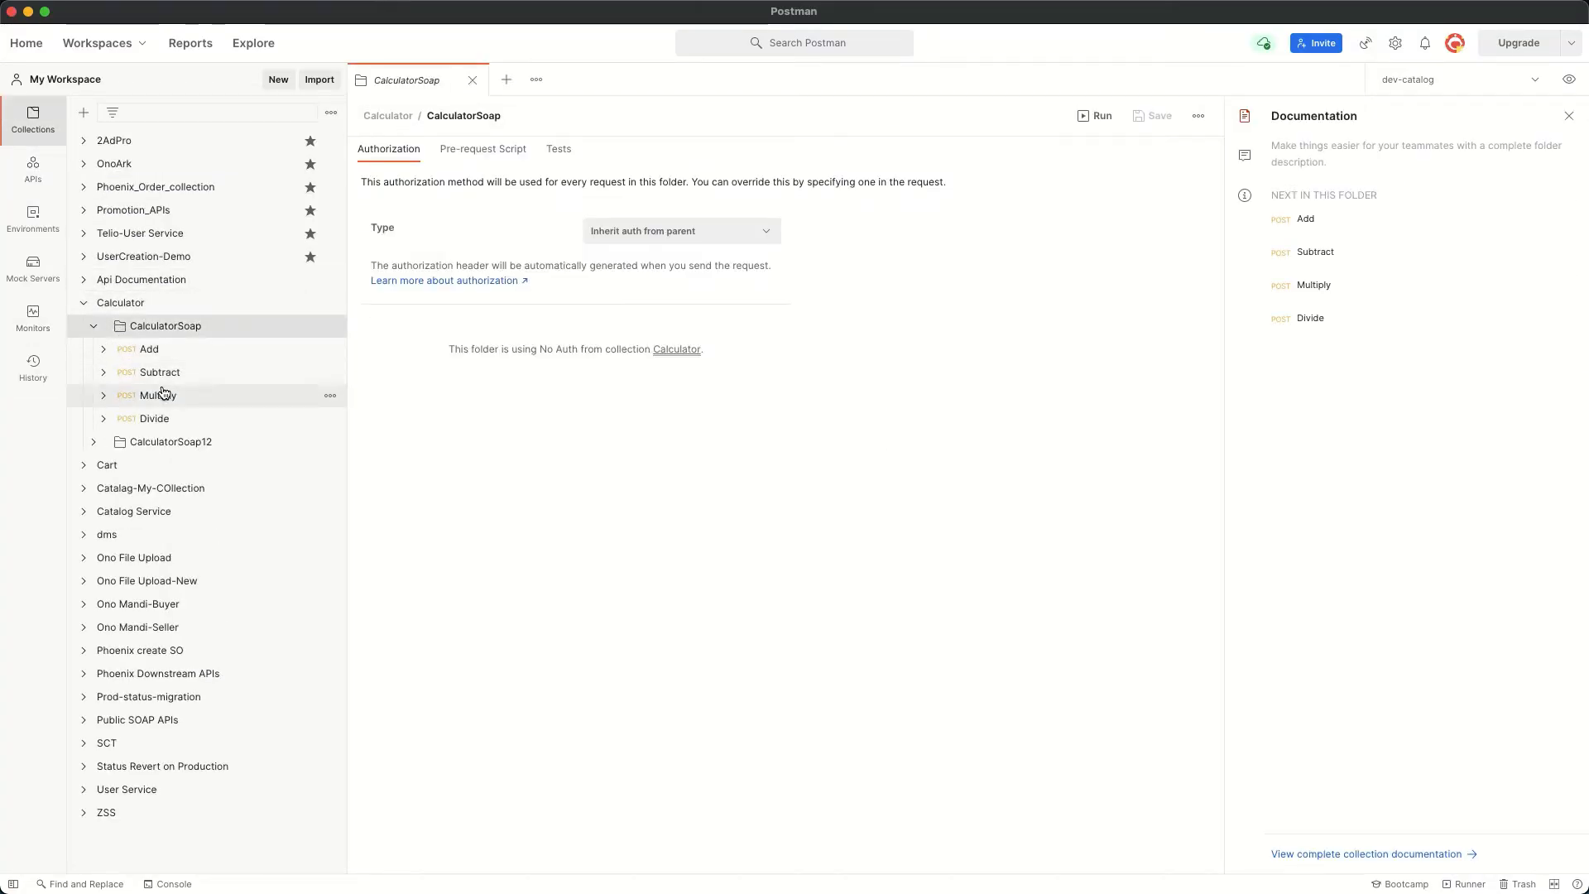
left_click(171, 440)
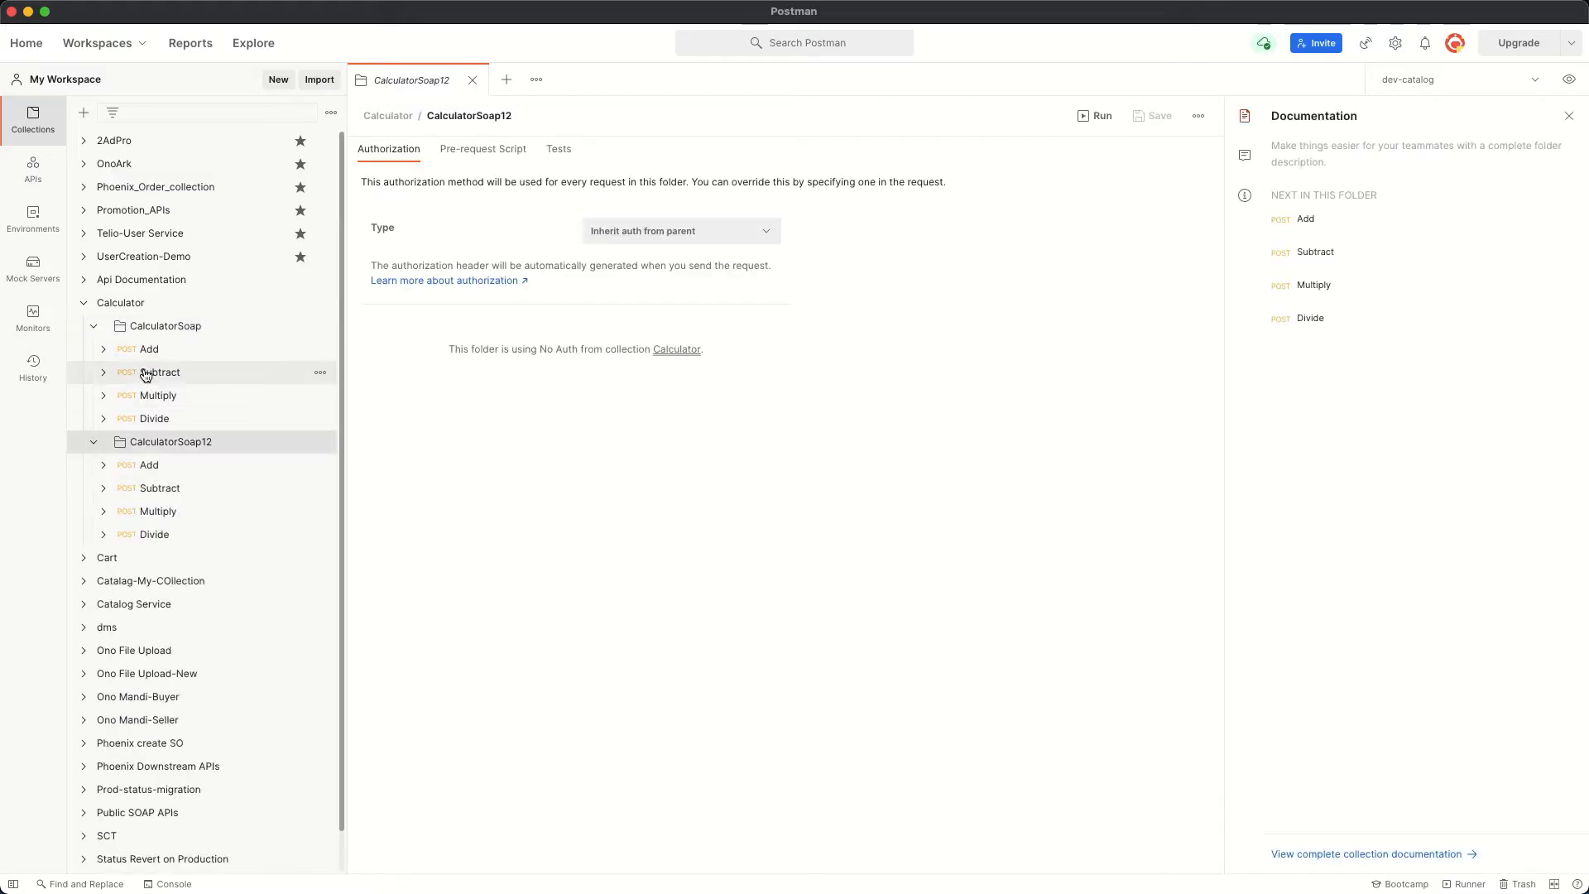
left_click(151, 349)
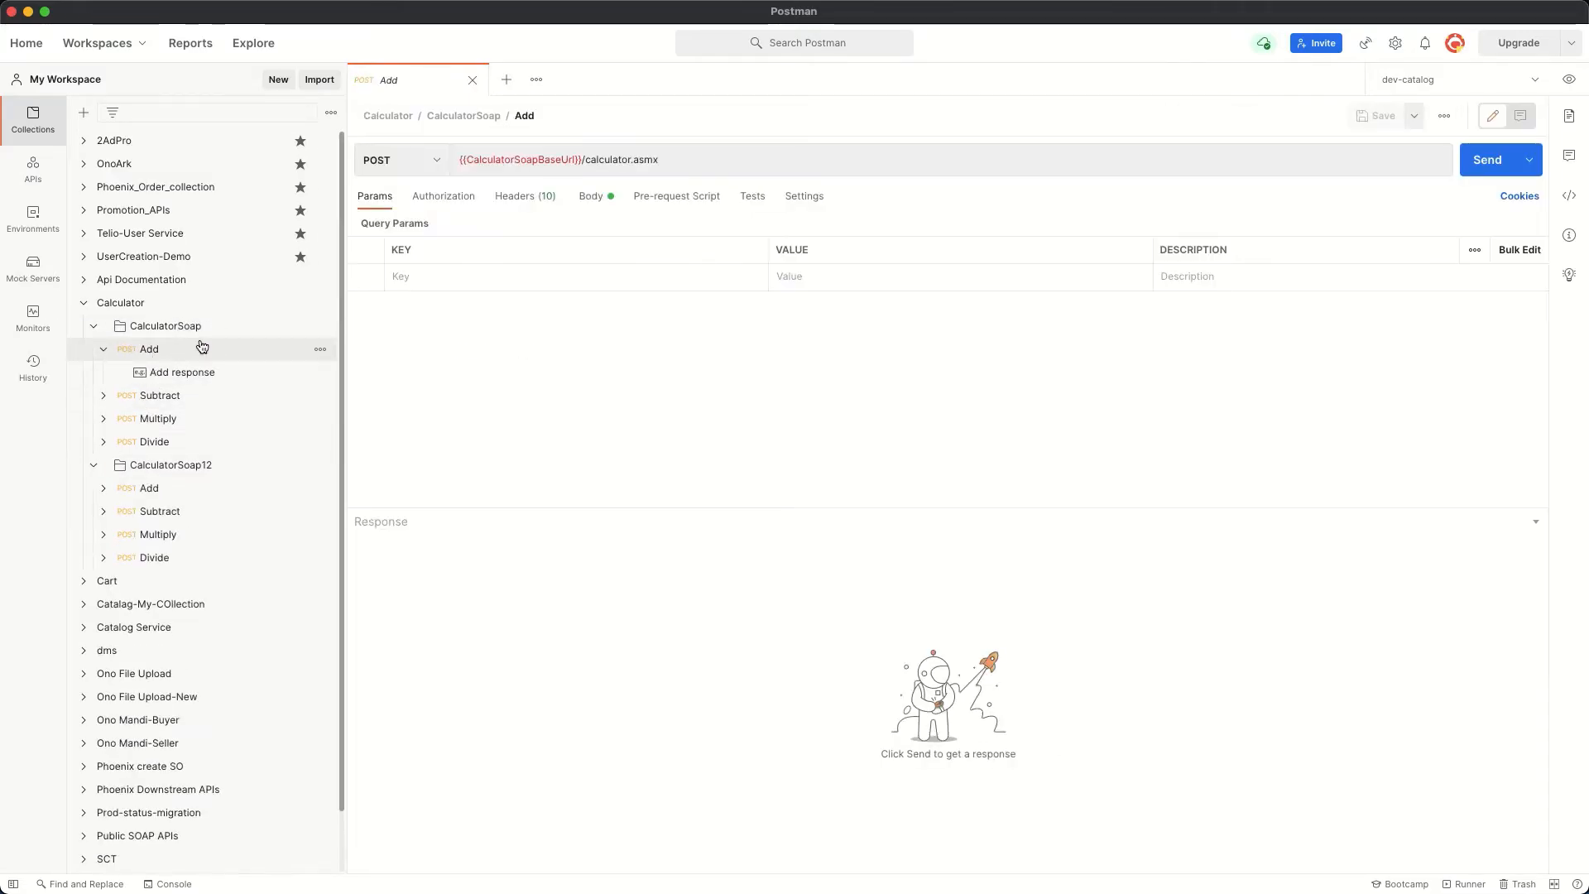
mouse_move(177, 372)
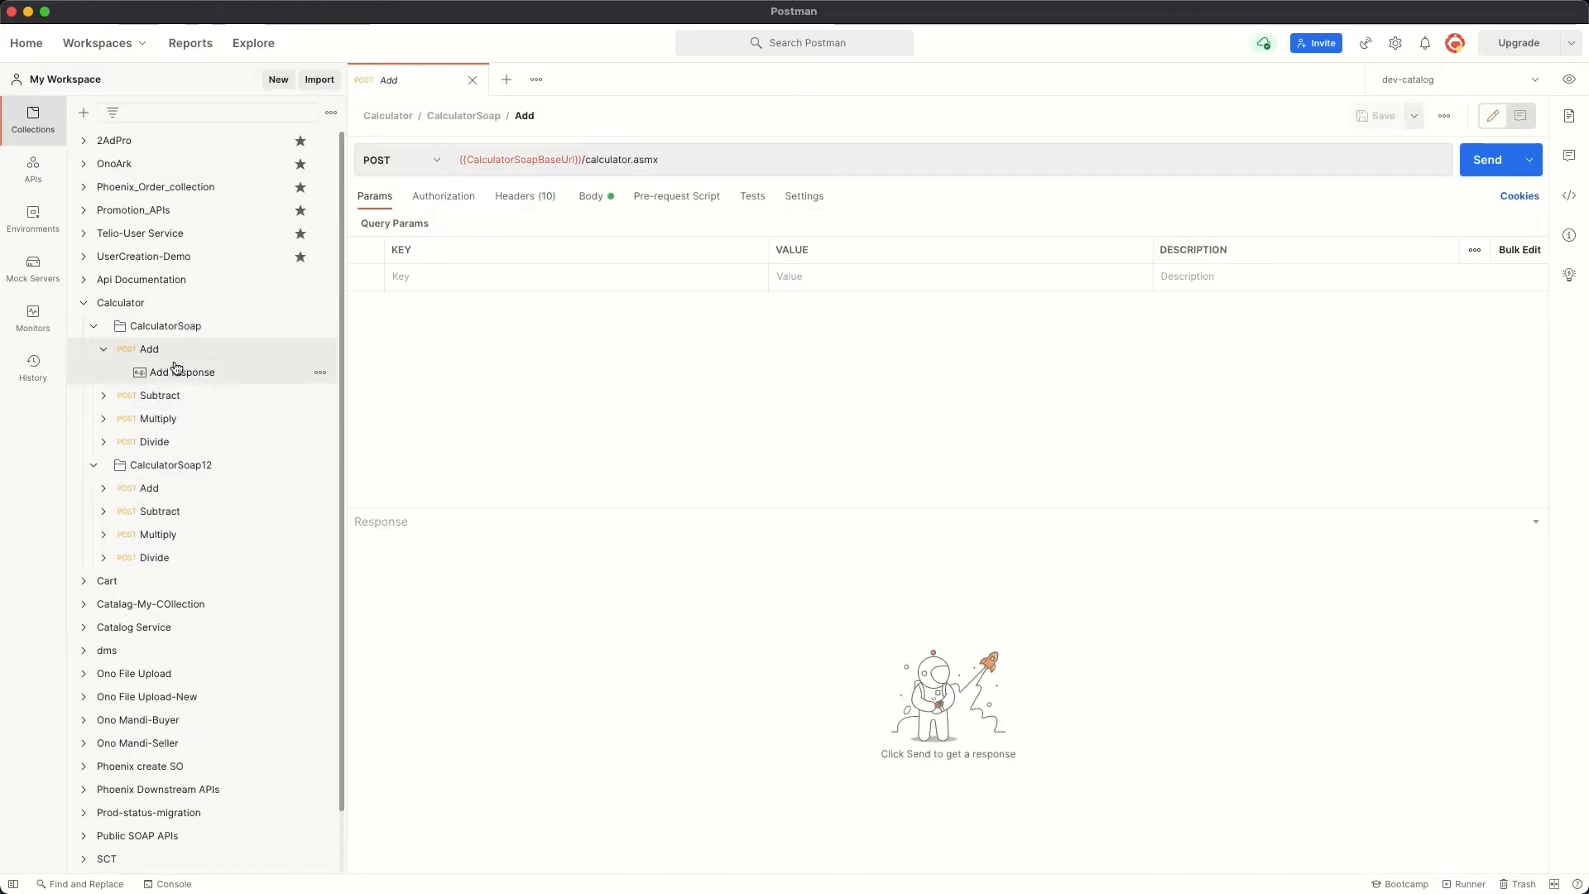
mouse_move(510, 229)
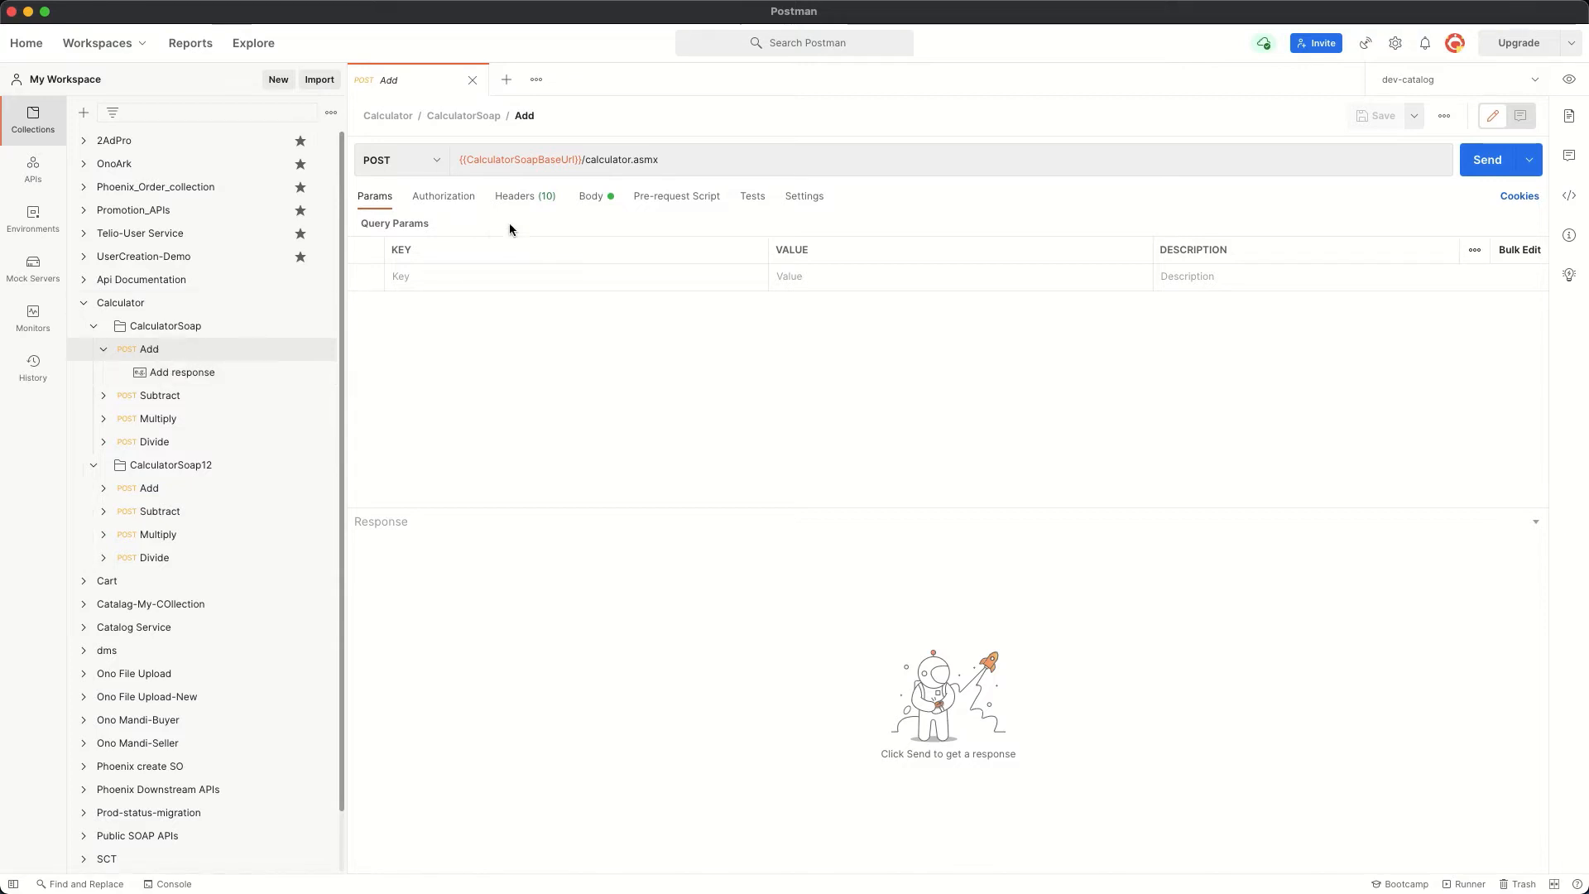
Step: Send the Add request after briefly switching its raw body type away from XML
left_click(591, 196)
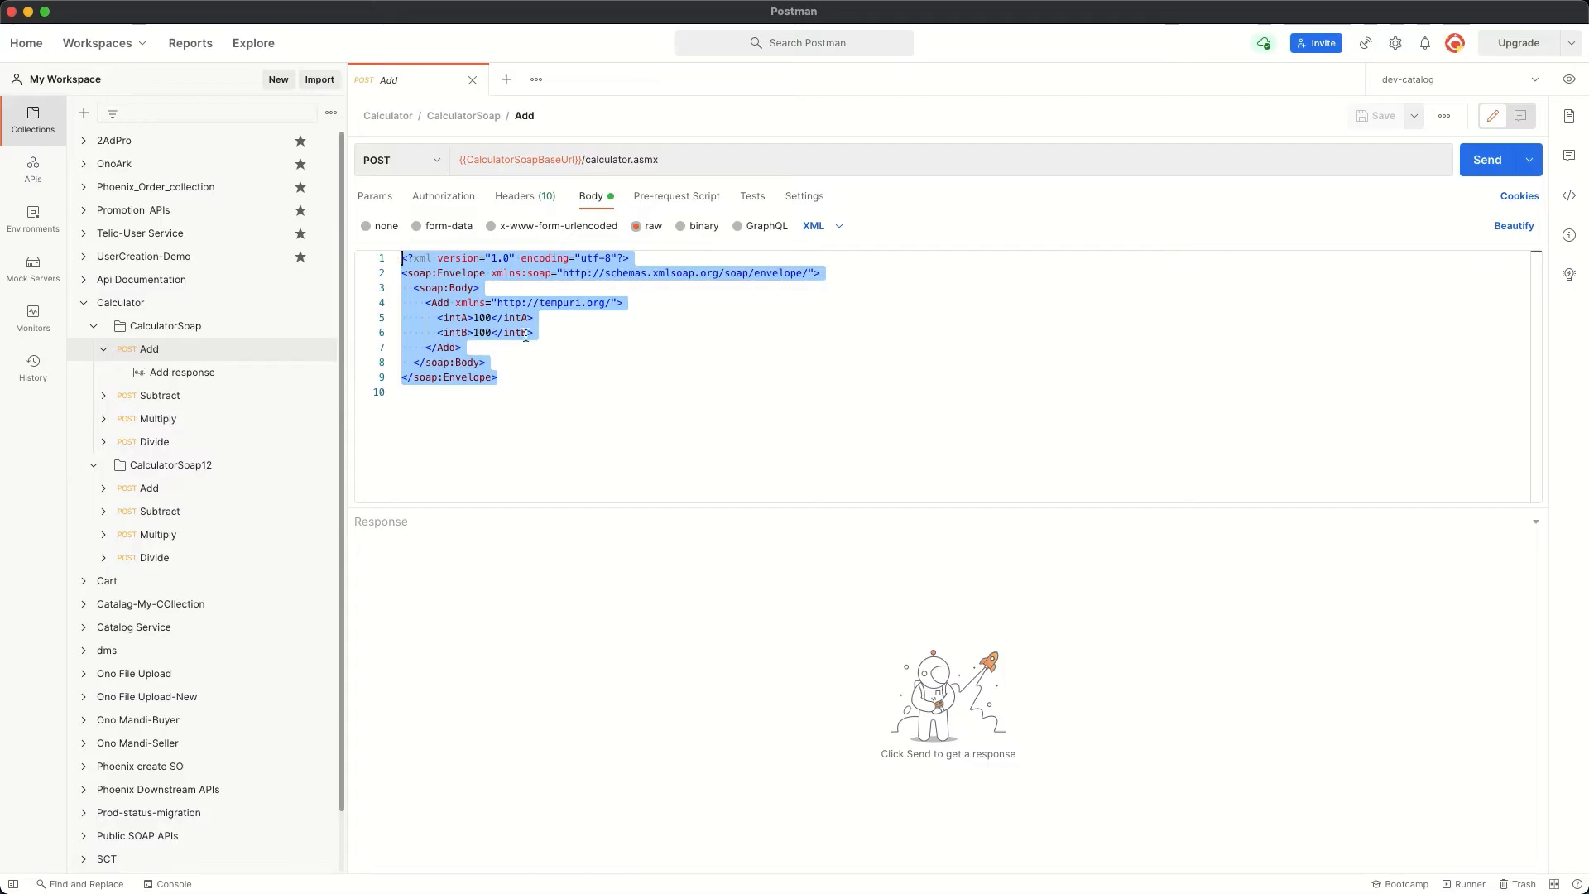
mouse_move(747, 258)
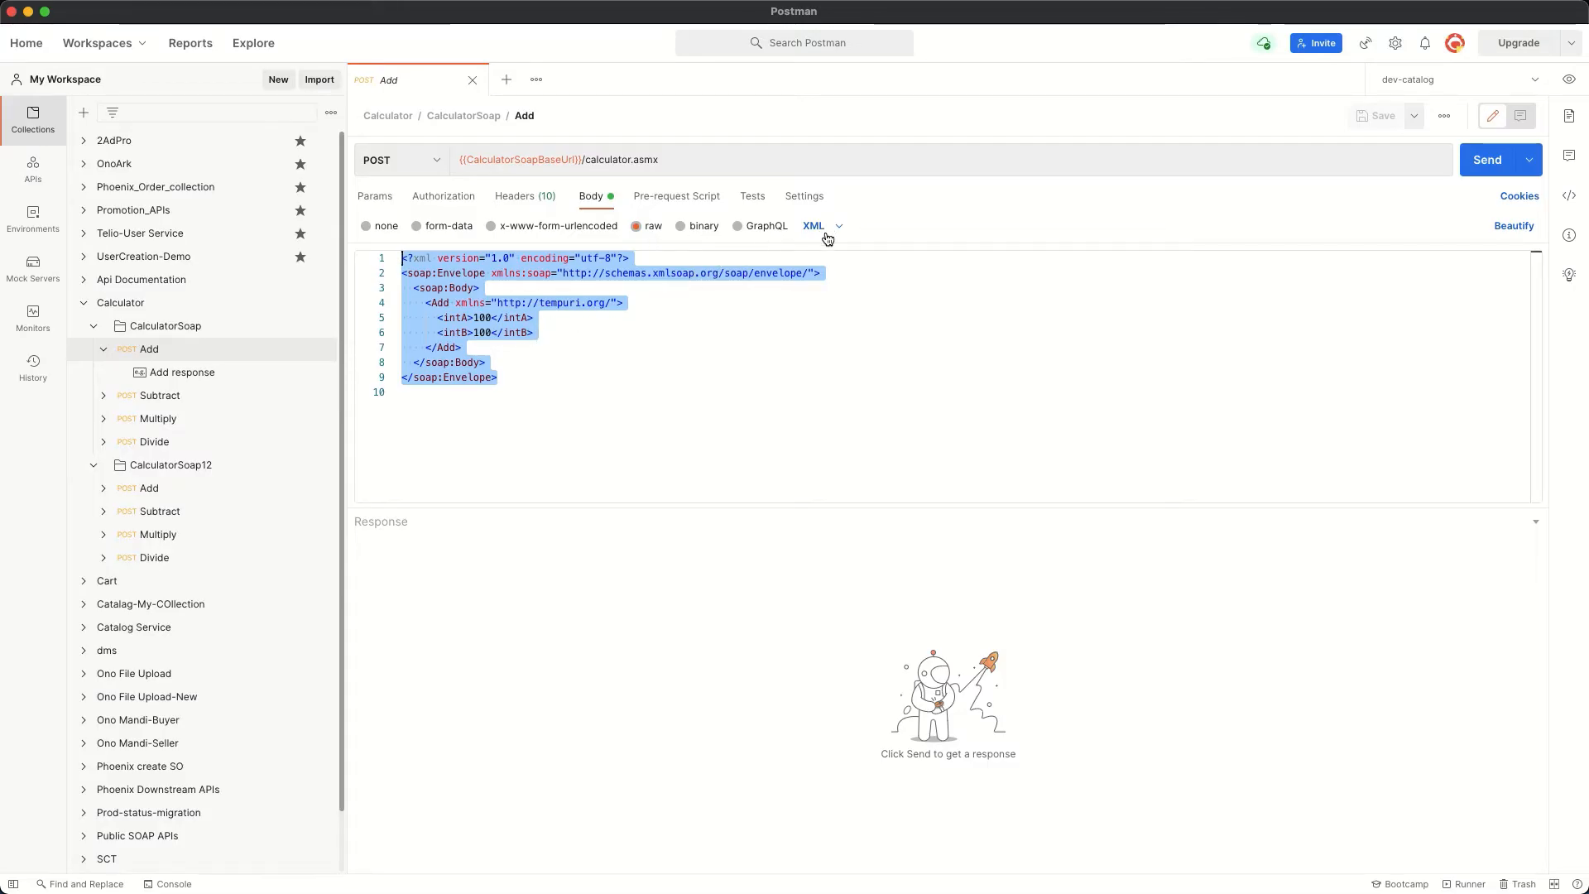
left_click(816, 225)
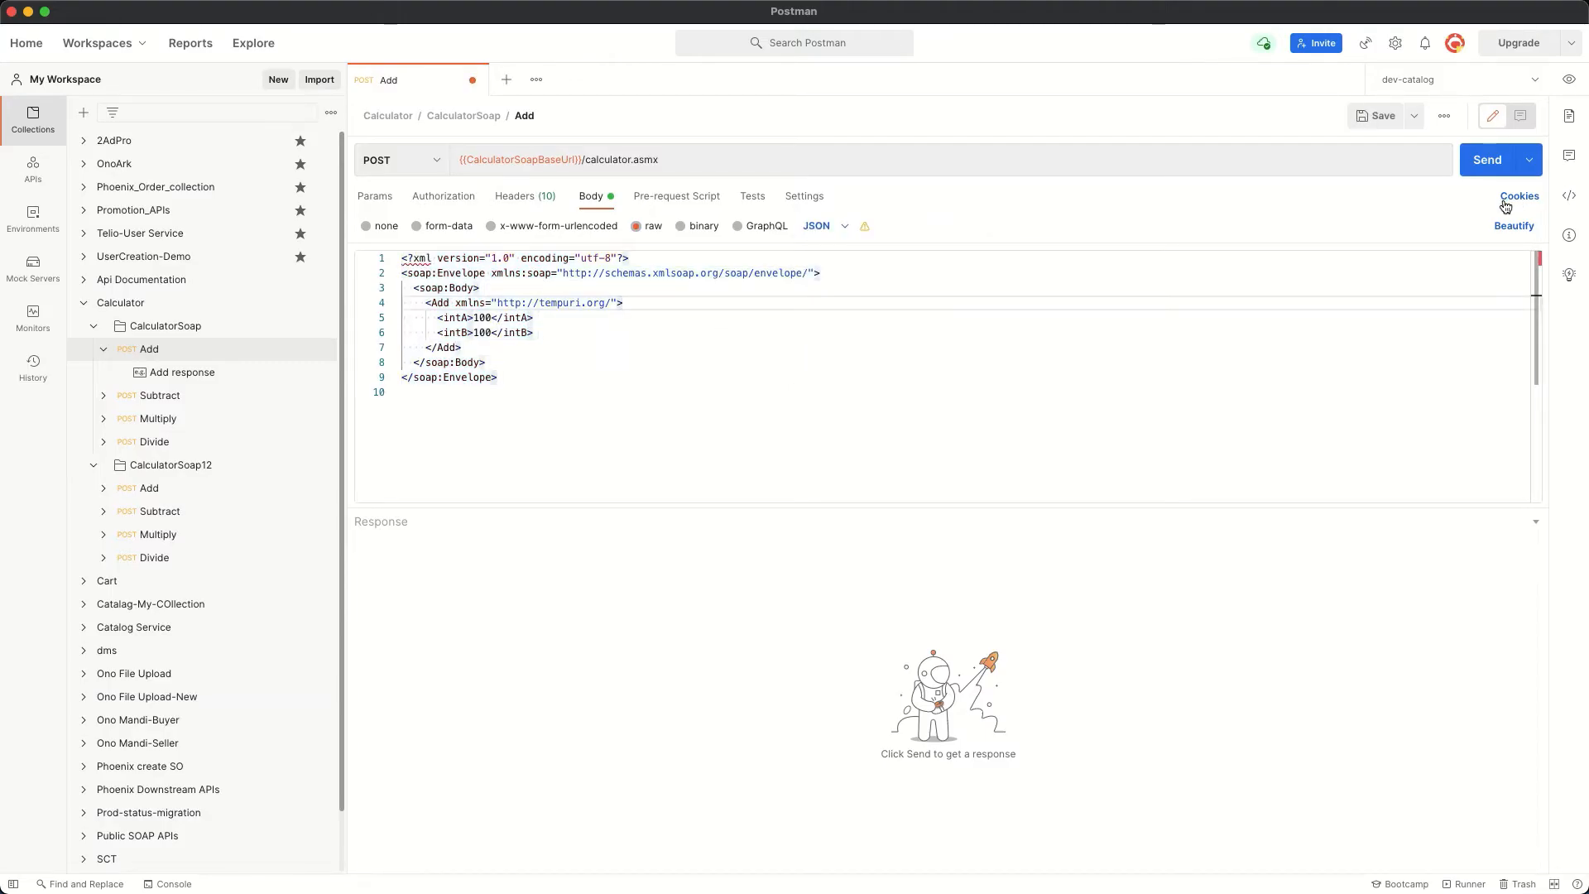
left_click(1487, 159)
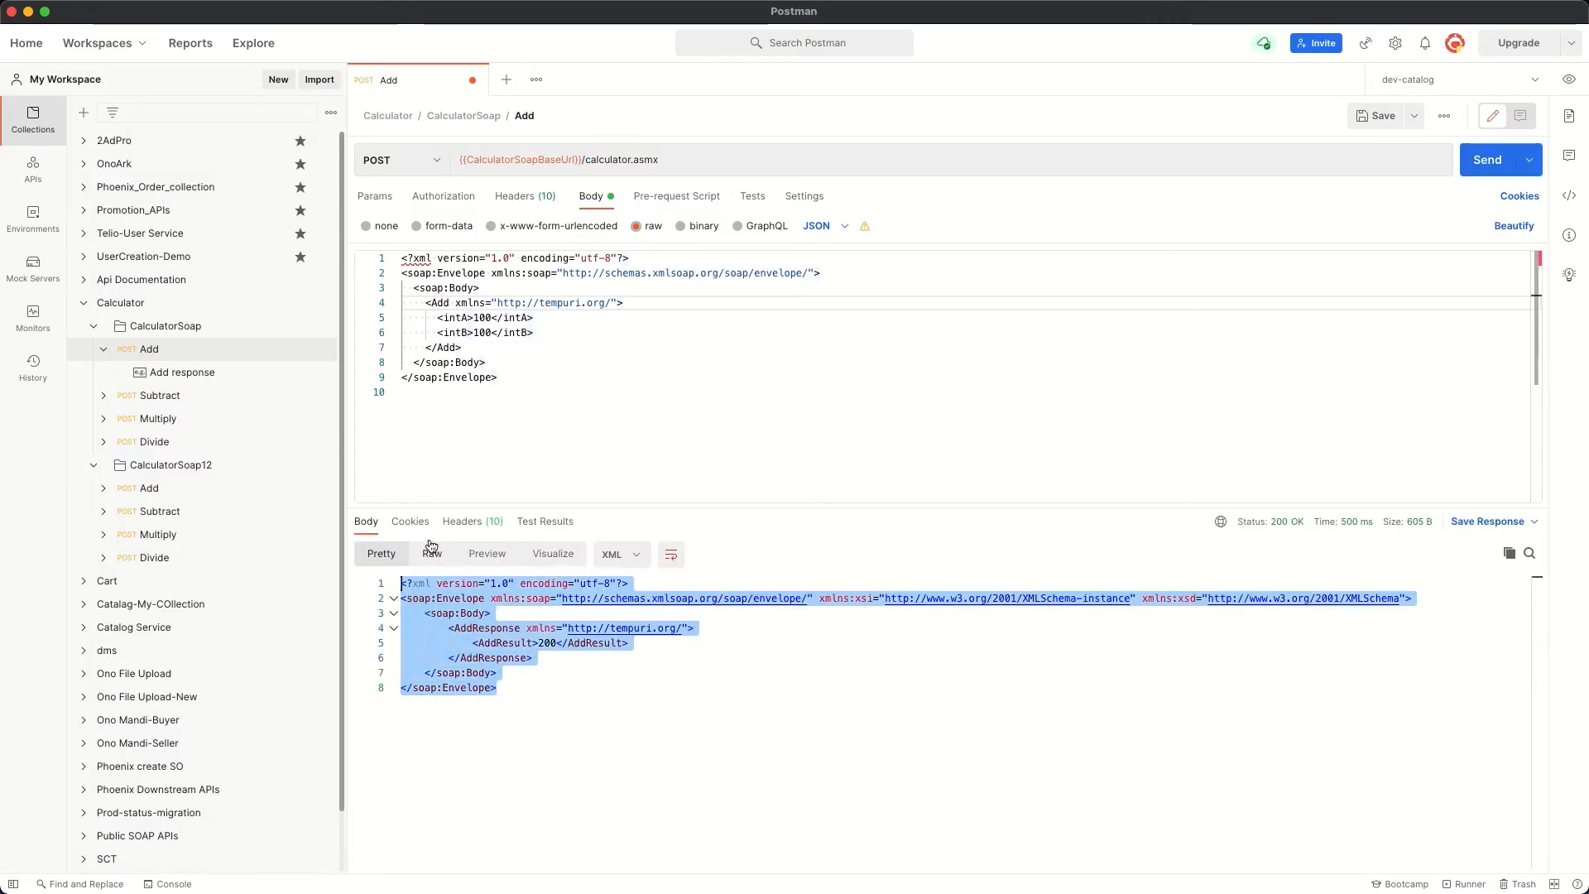
Step: Restore the XML body type and resend Add, getting 200 OK with AddResult 200
left_click(409, 258)
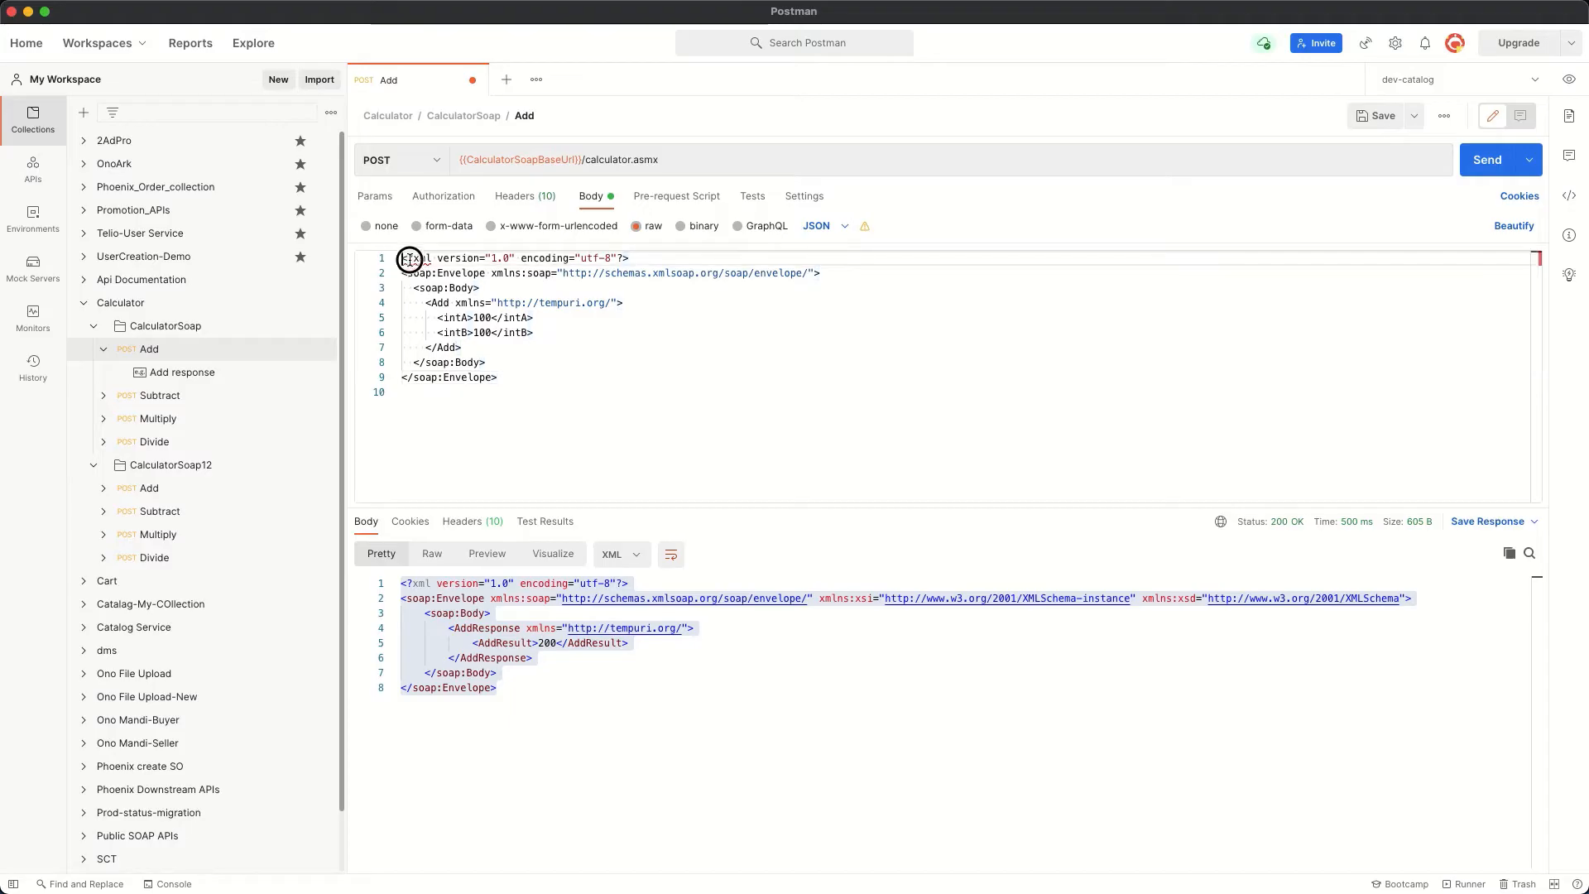
left_click(828, 225)
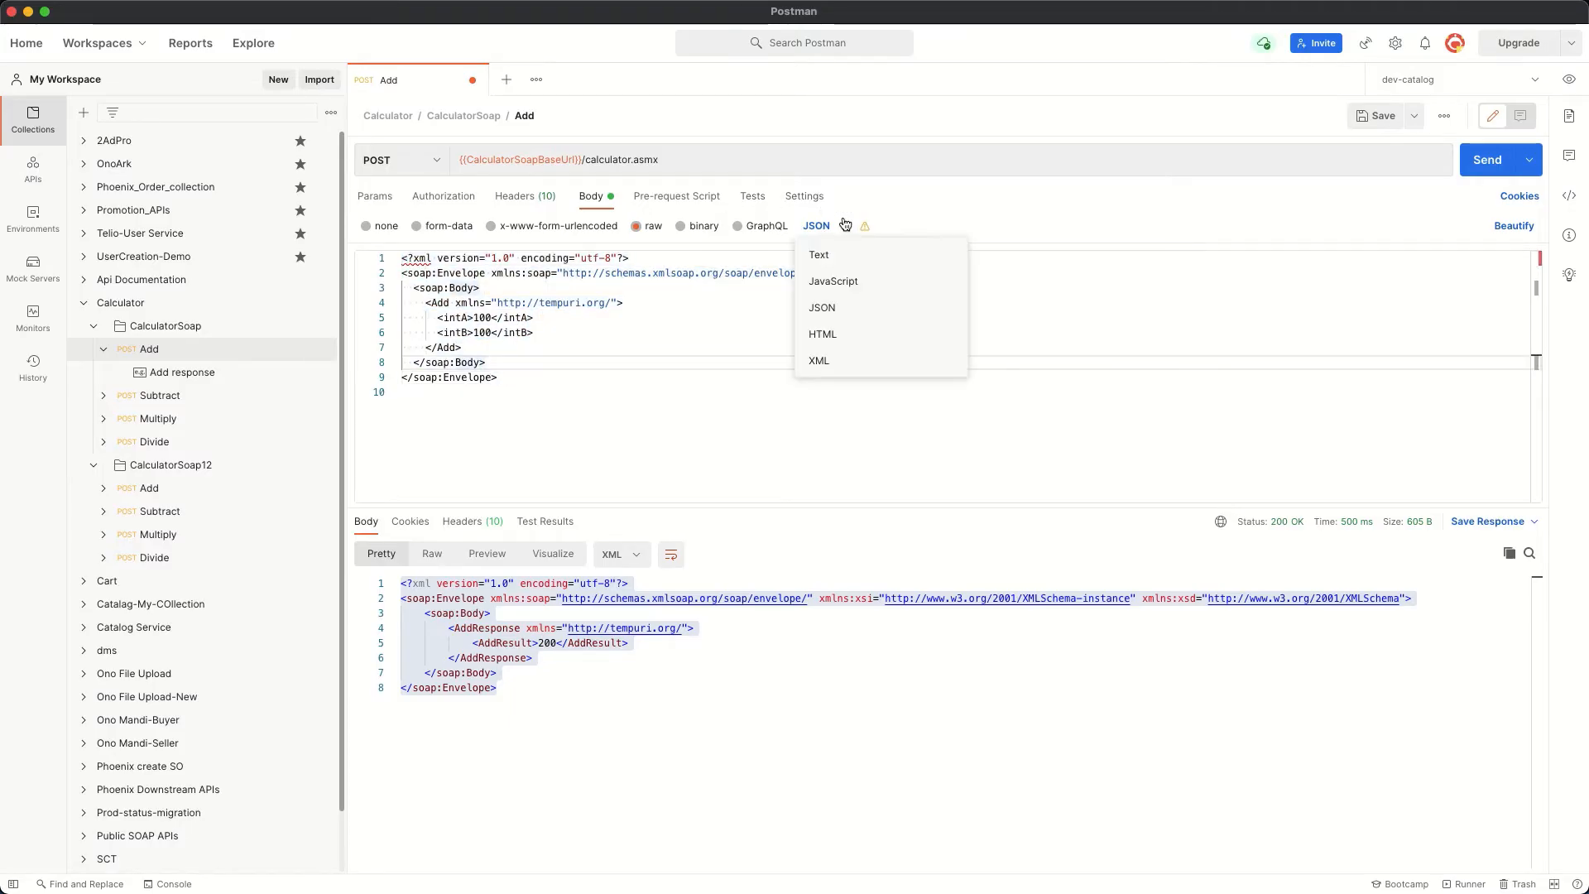
left_click(818, 361)
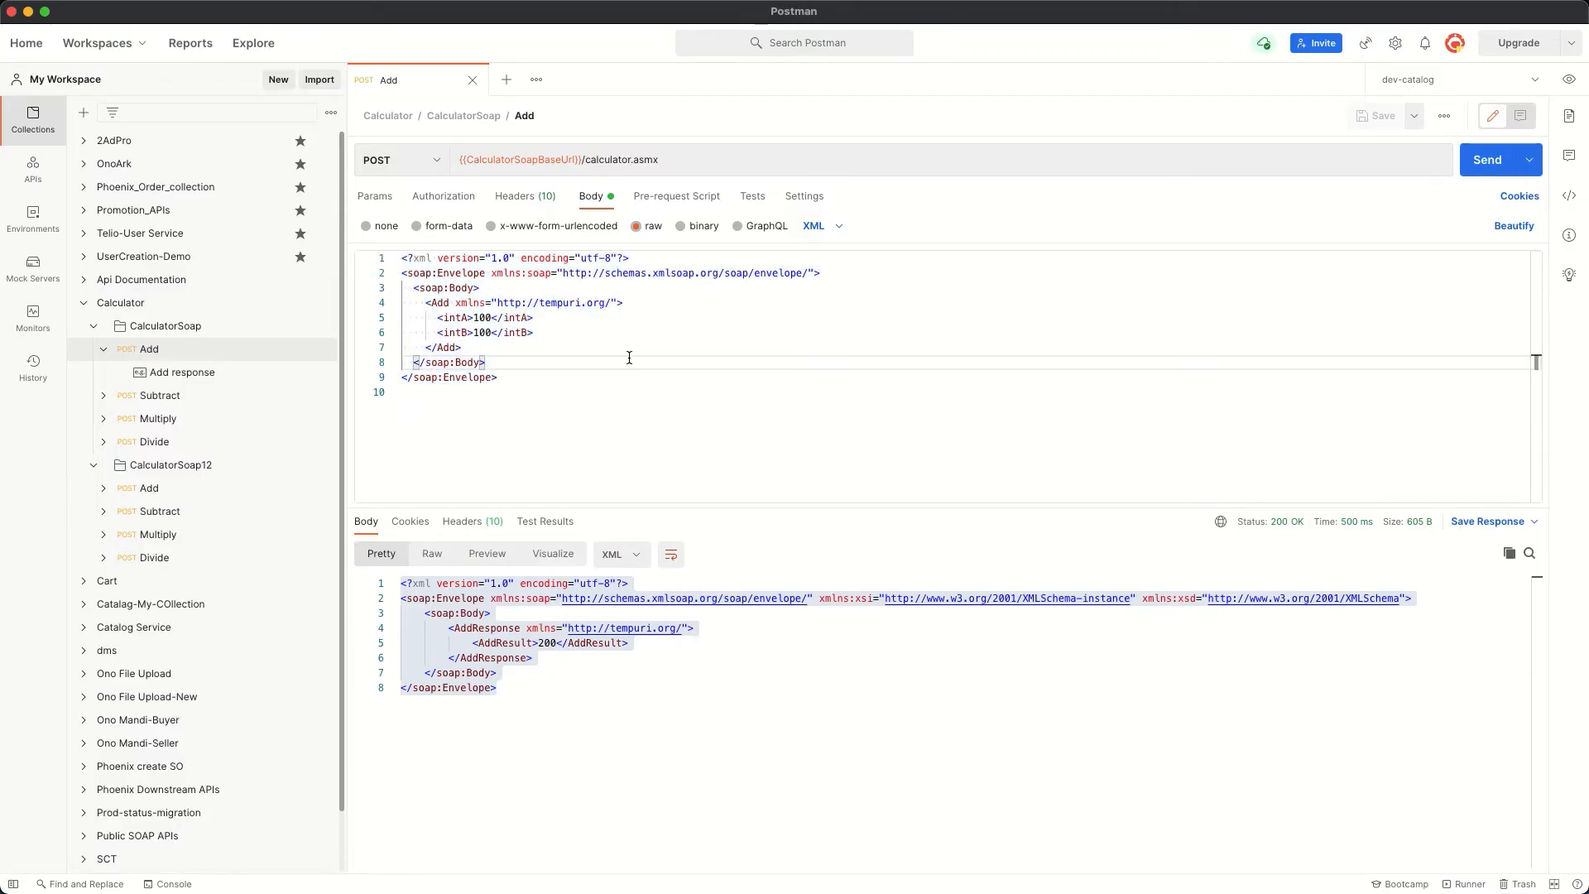
left_click(1487, 159)
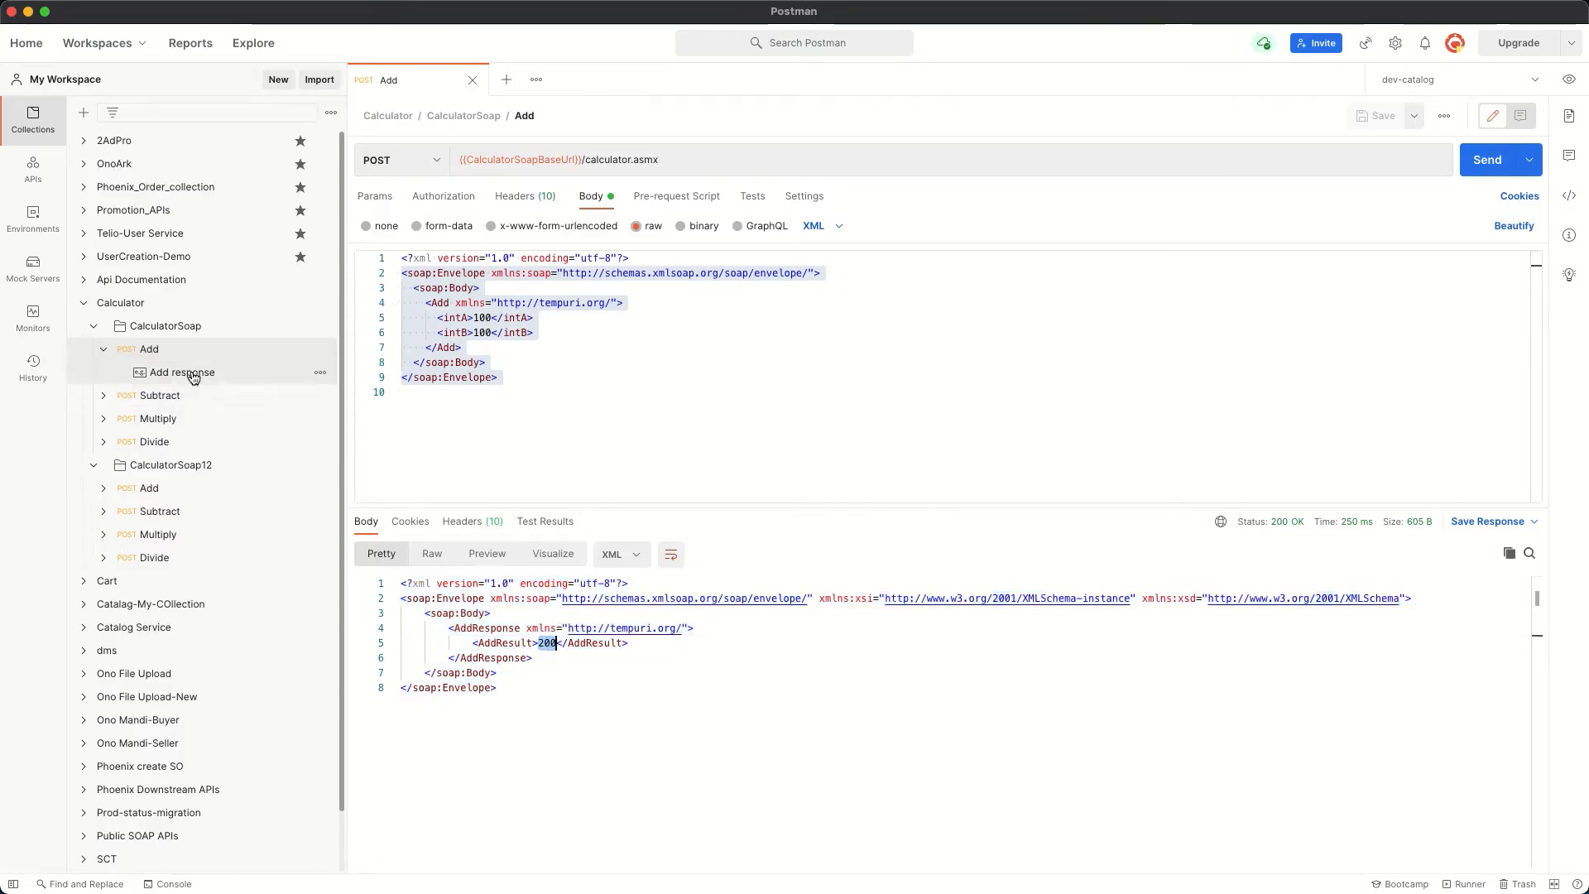
Step: Send the CalculatorSoap Multiply request (100×100) and get MultiplyResult 10000
left_click(158, 419)
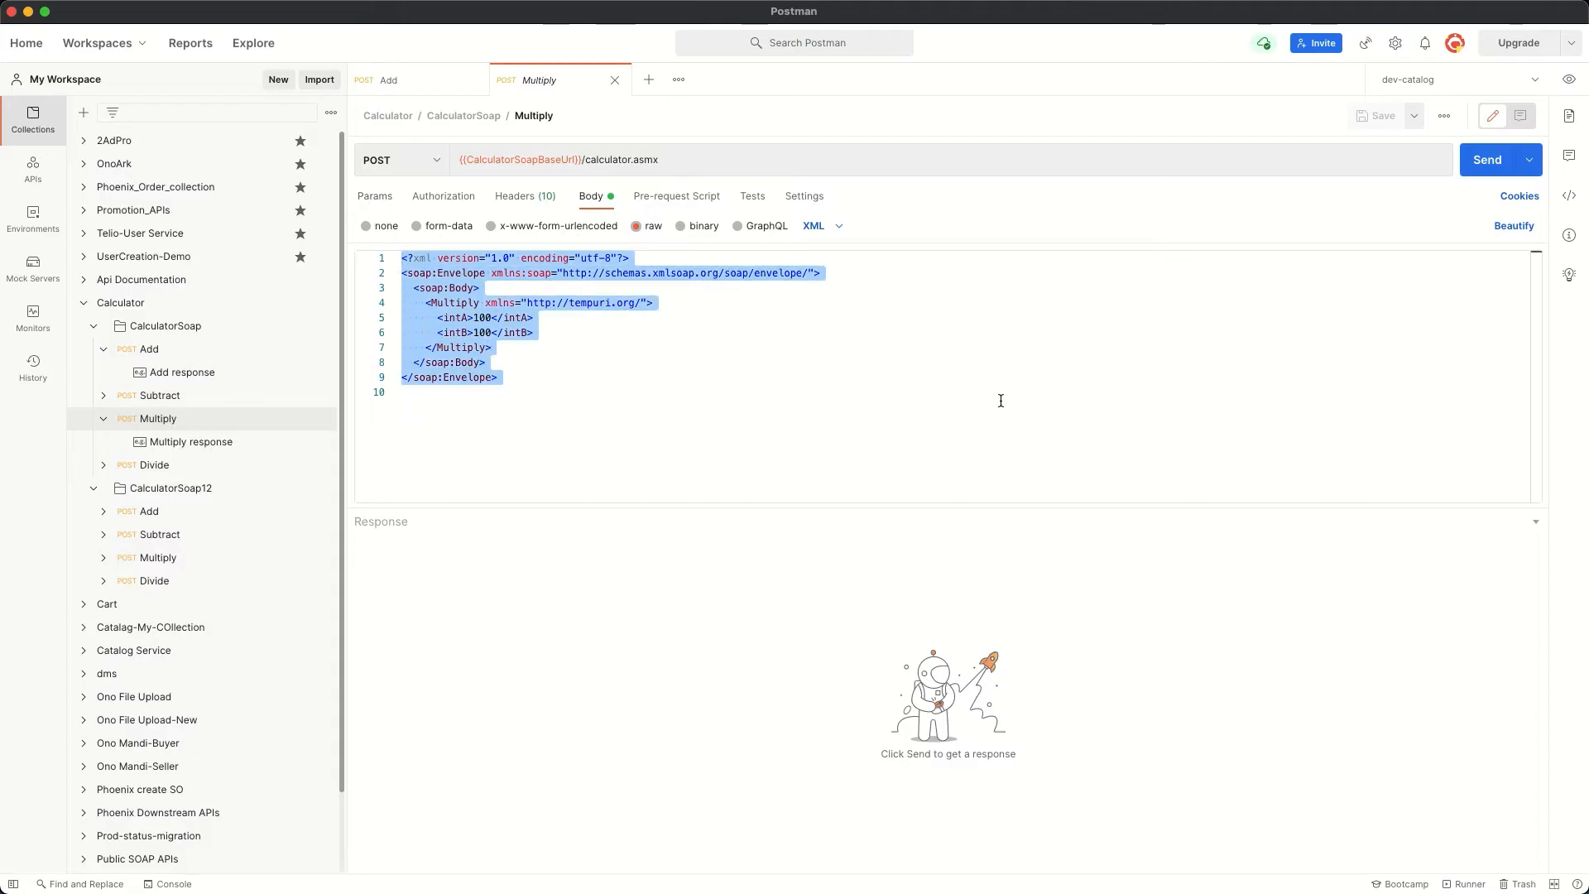
left_click(1500, 159)
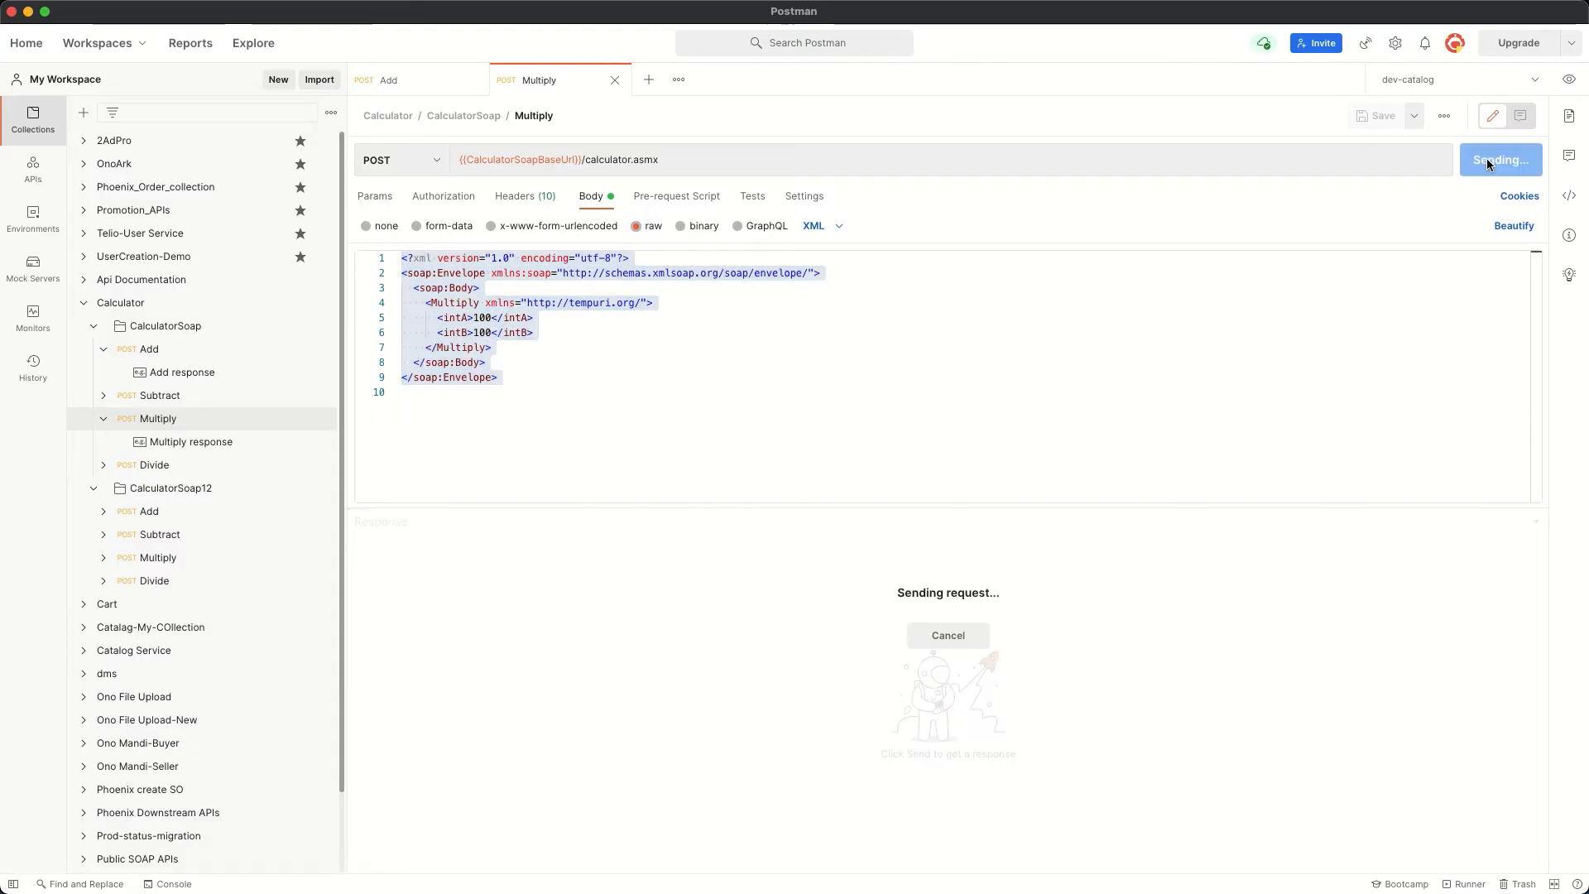
left_click(1500, 159)
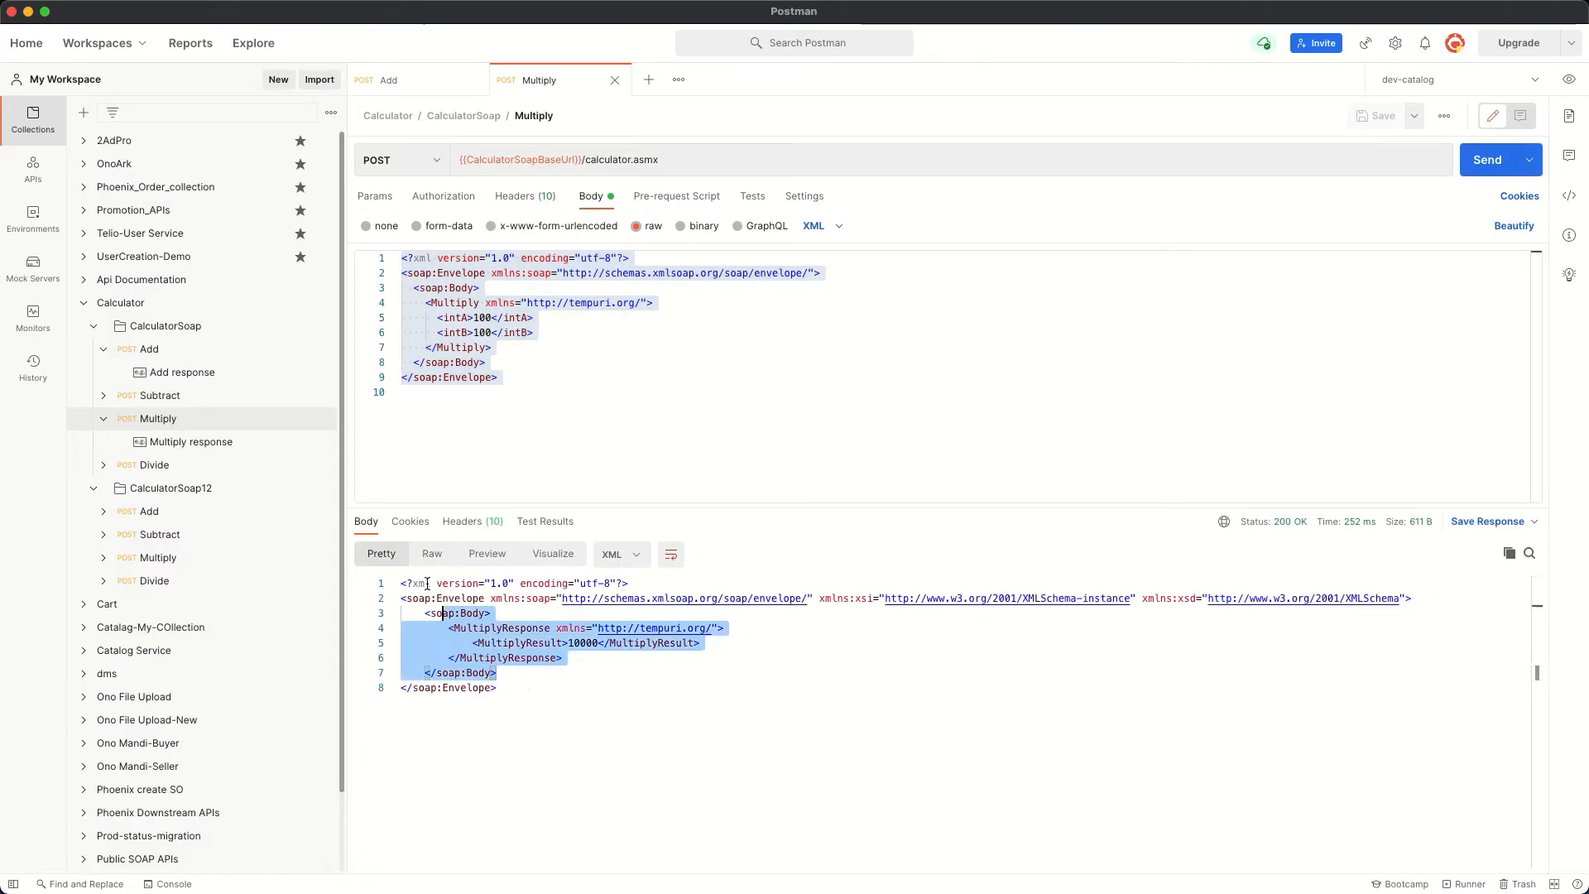
double_click(581, 642)
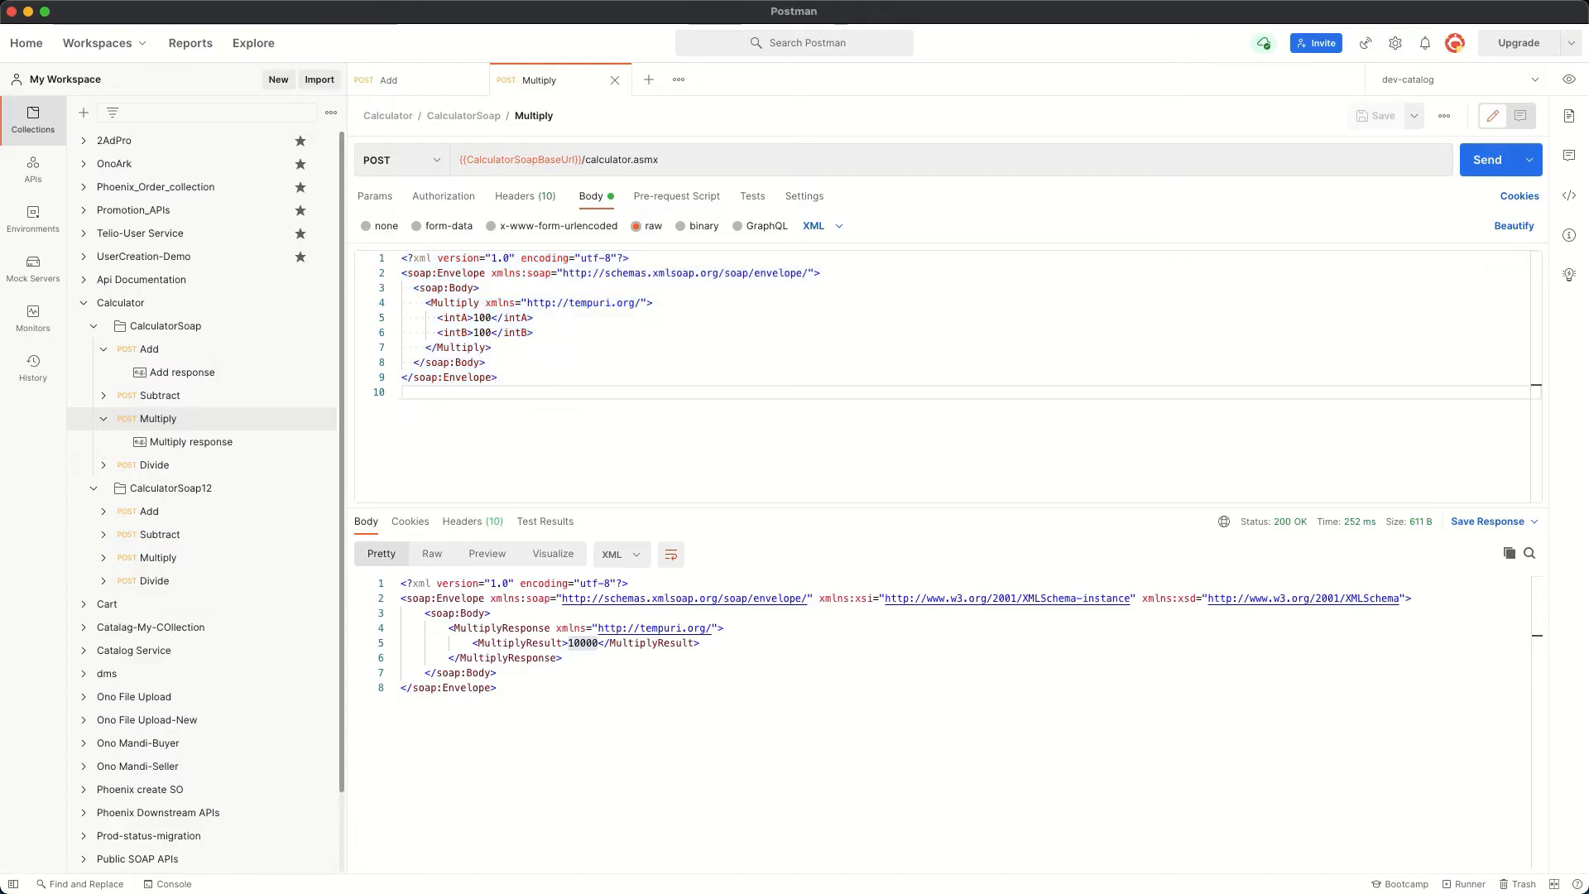
Step: Change intA to 200 and resend Multiply, returning MultiplyResult 20000
left_click(428, 317)
type("2")
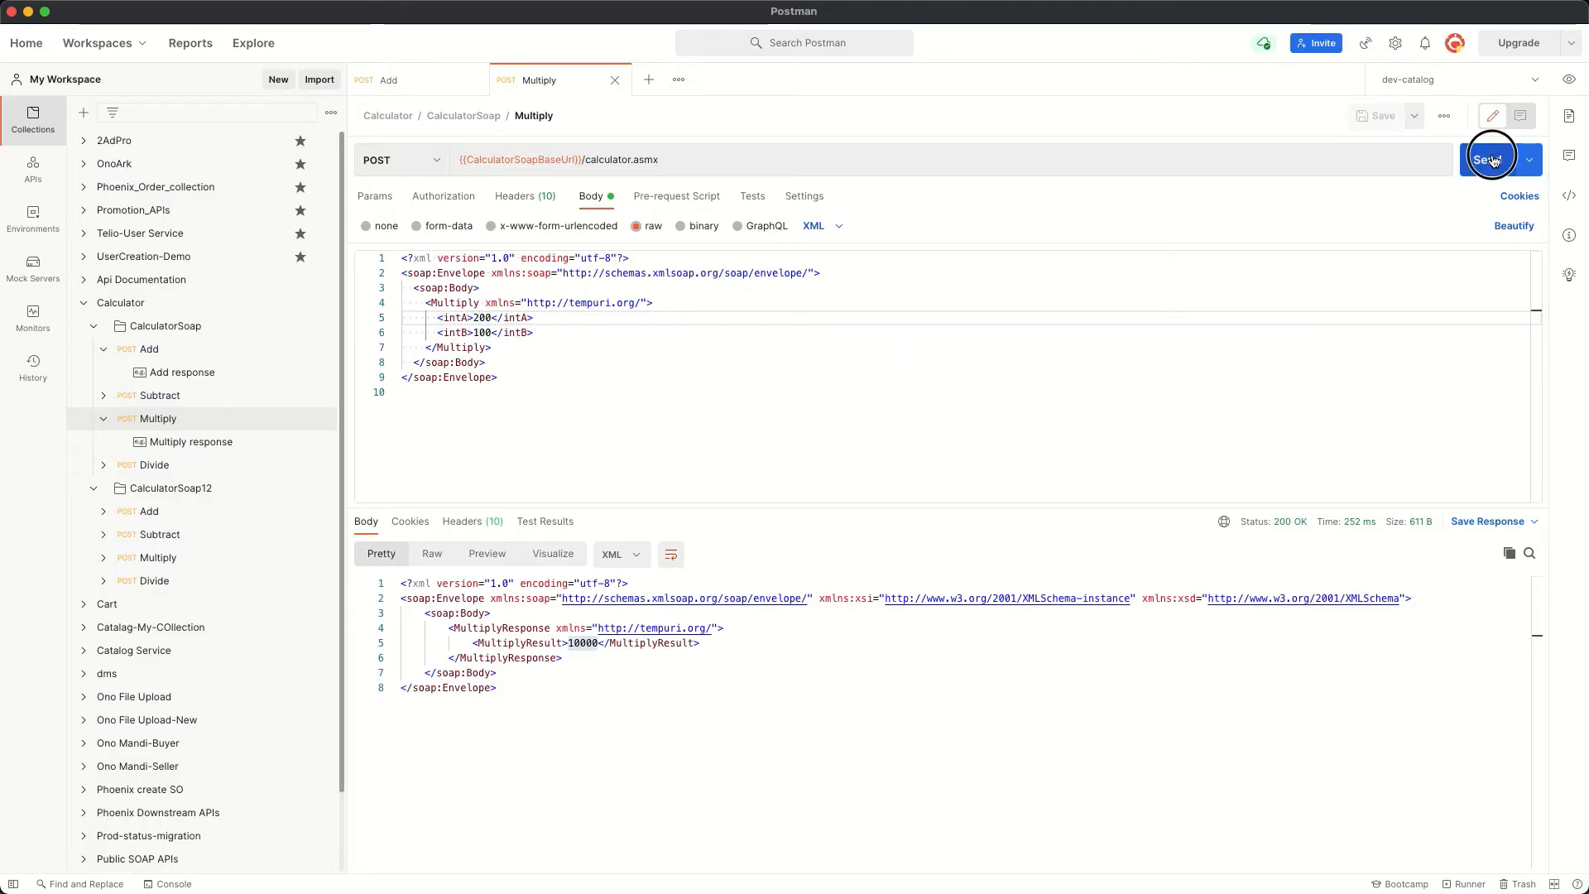
left_click(1494, 159)
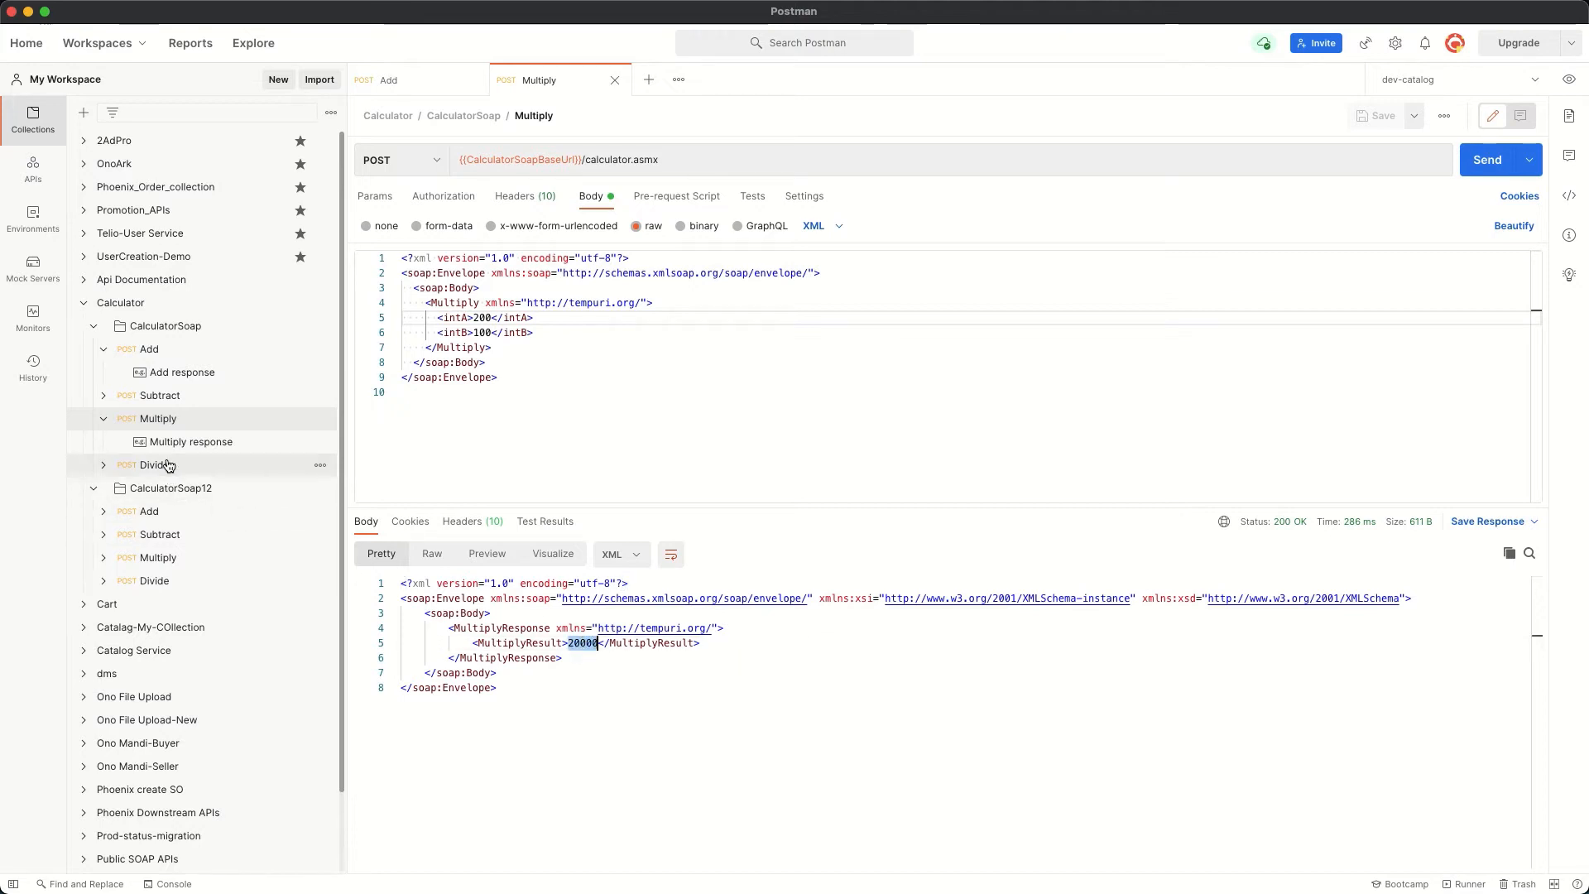
Step: Browse Divide and the CalculatorSoap12 requests, then send the CalculatorSoap12 Add request
left_click(154, 463)
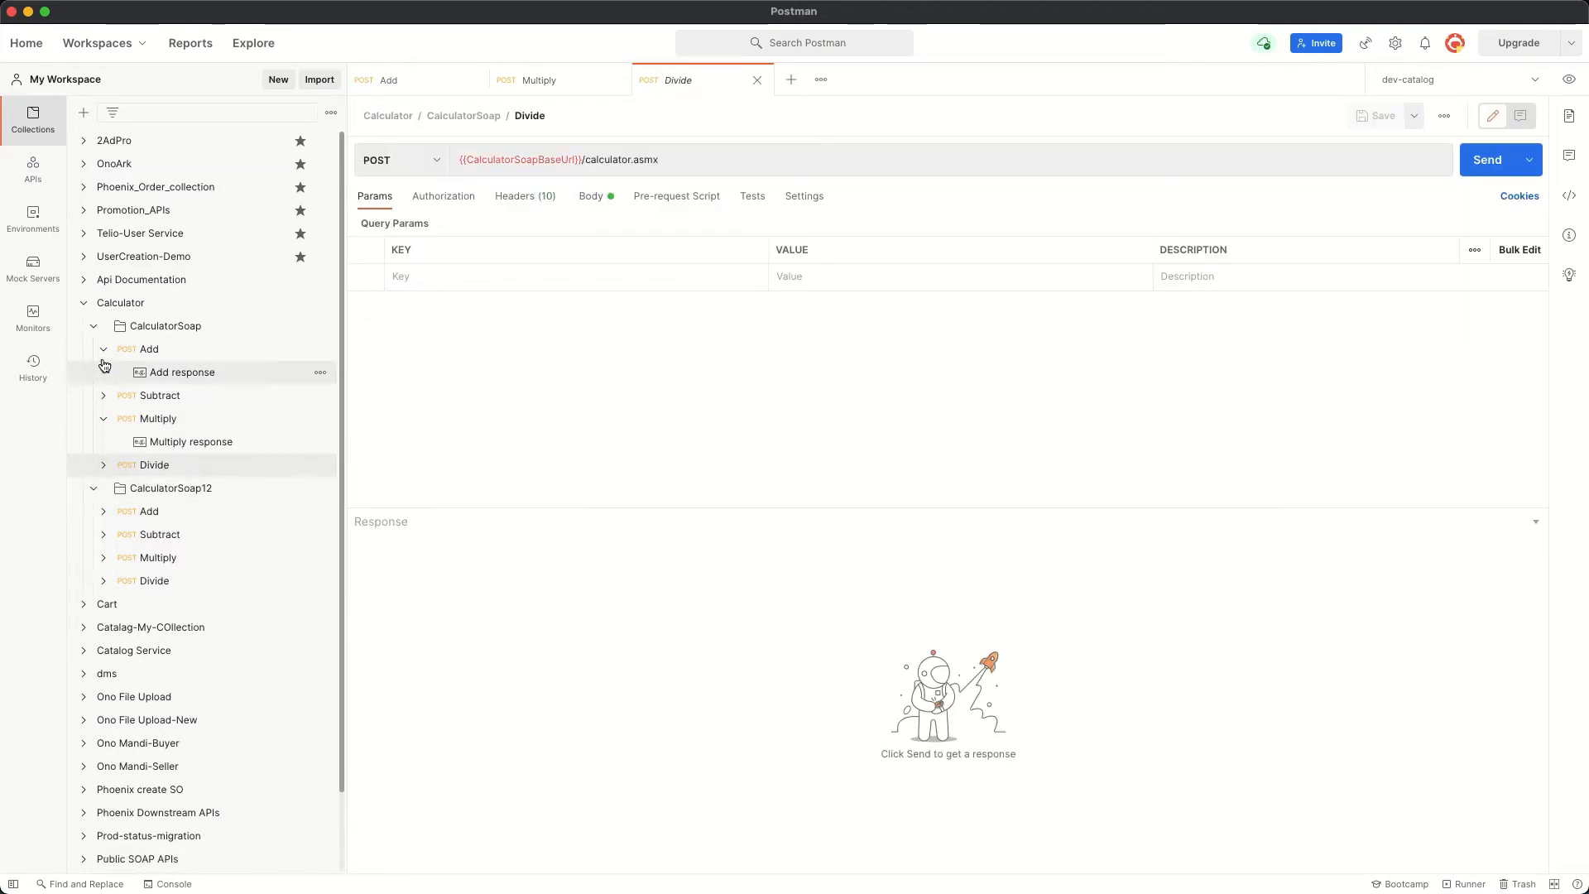
left_click(102, 350)
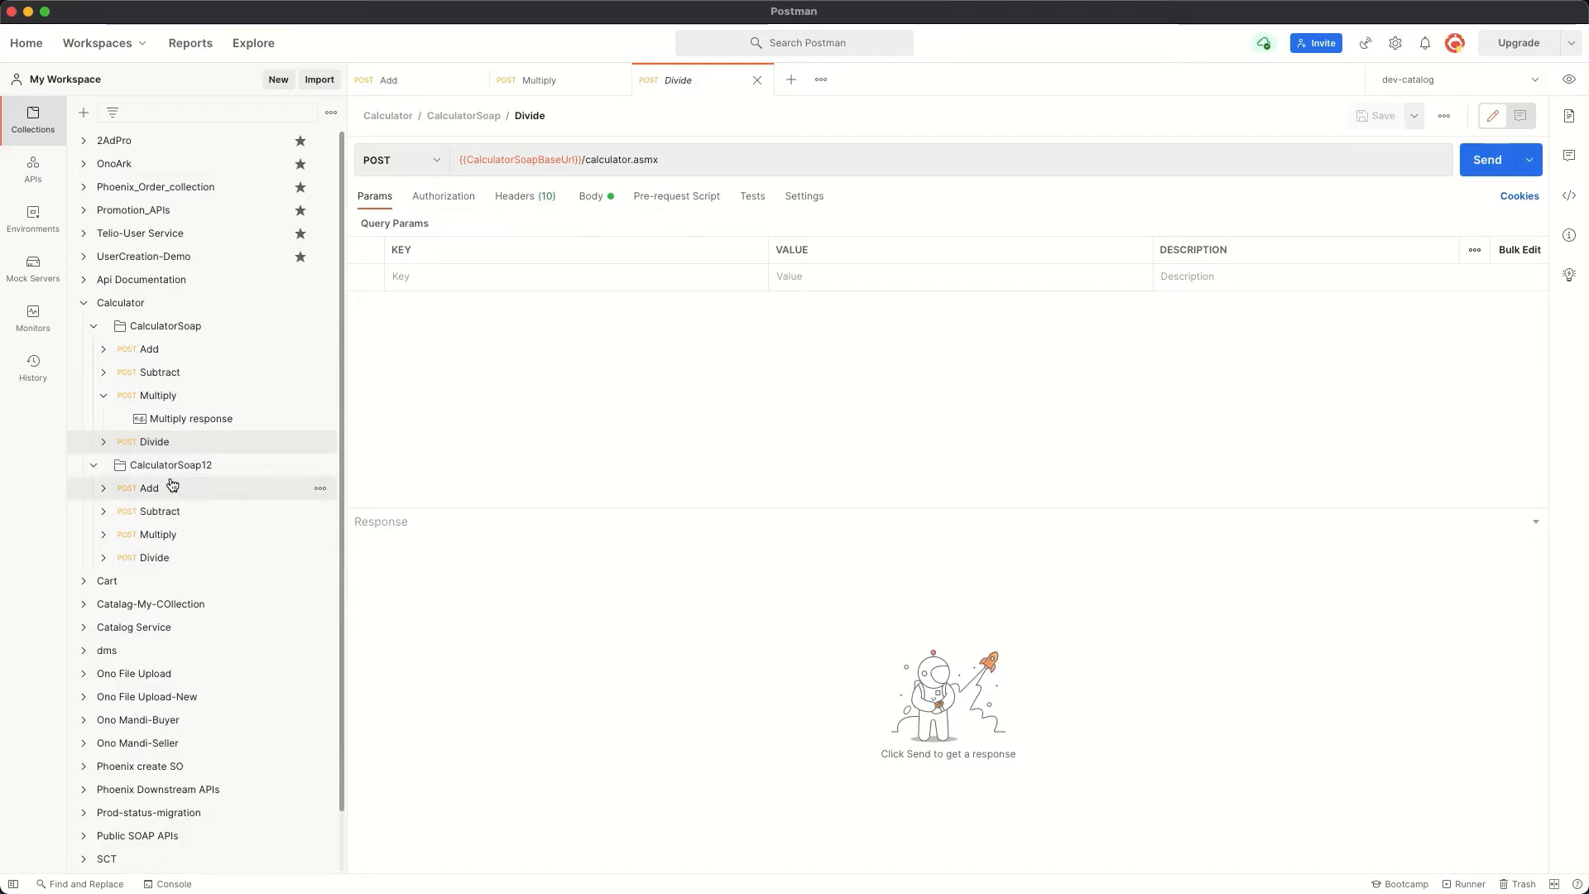
left_click(148, 486)
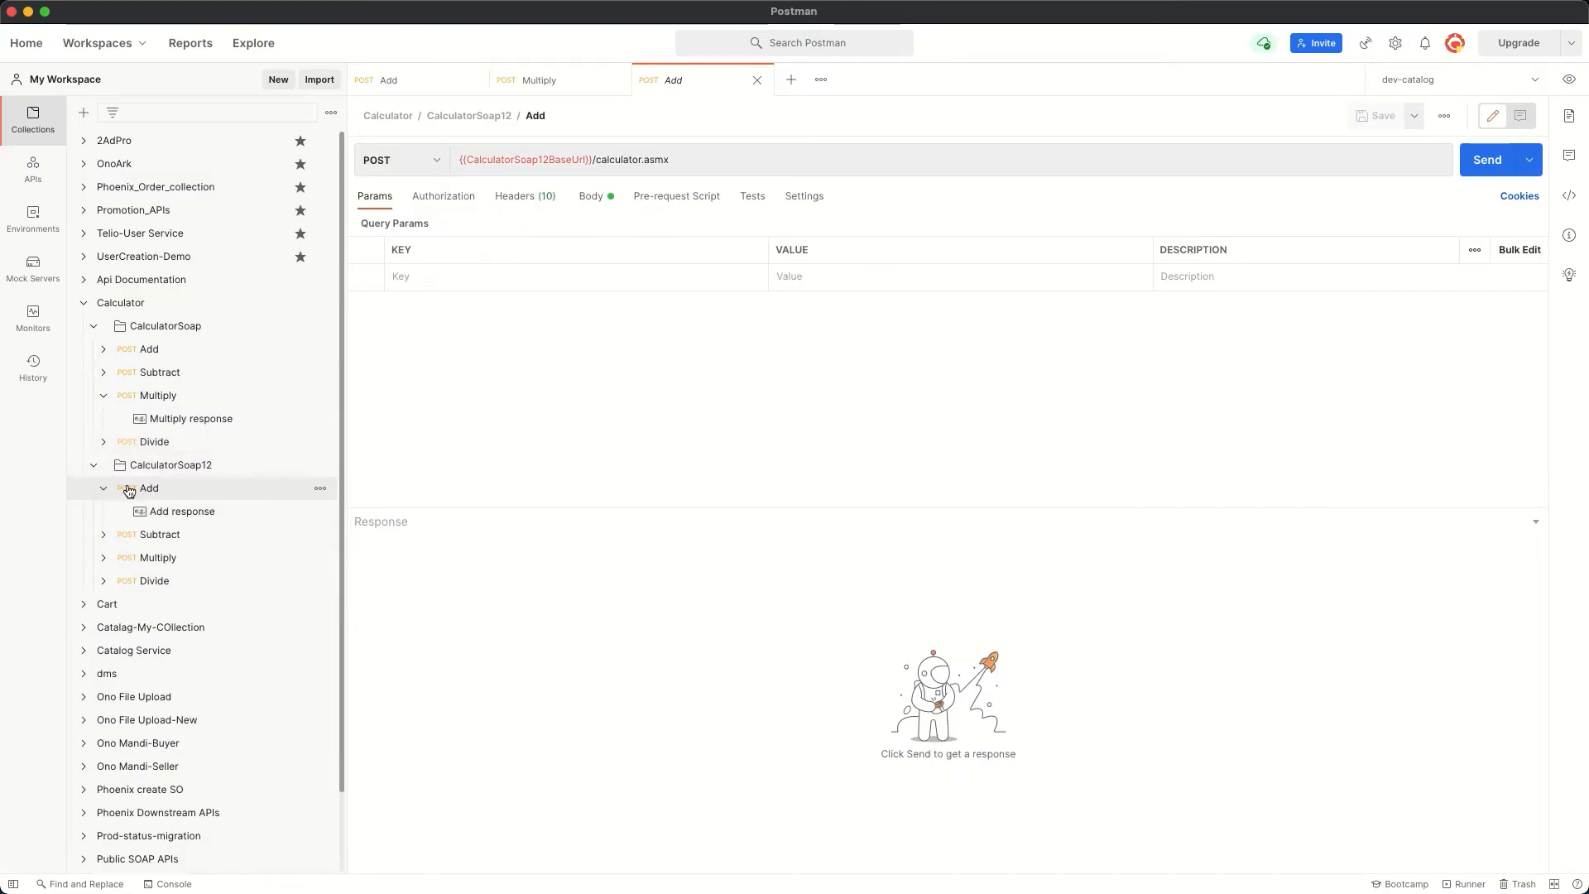
left_click(591, 196)
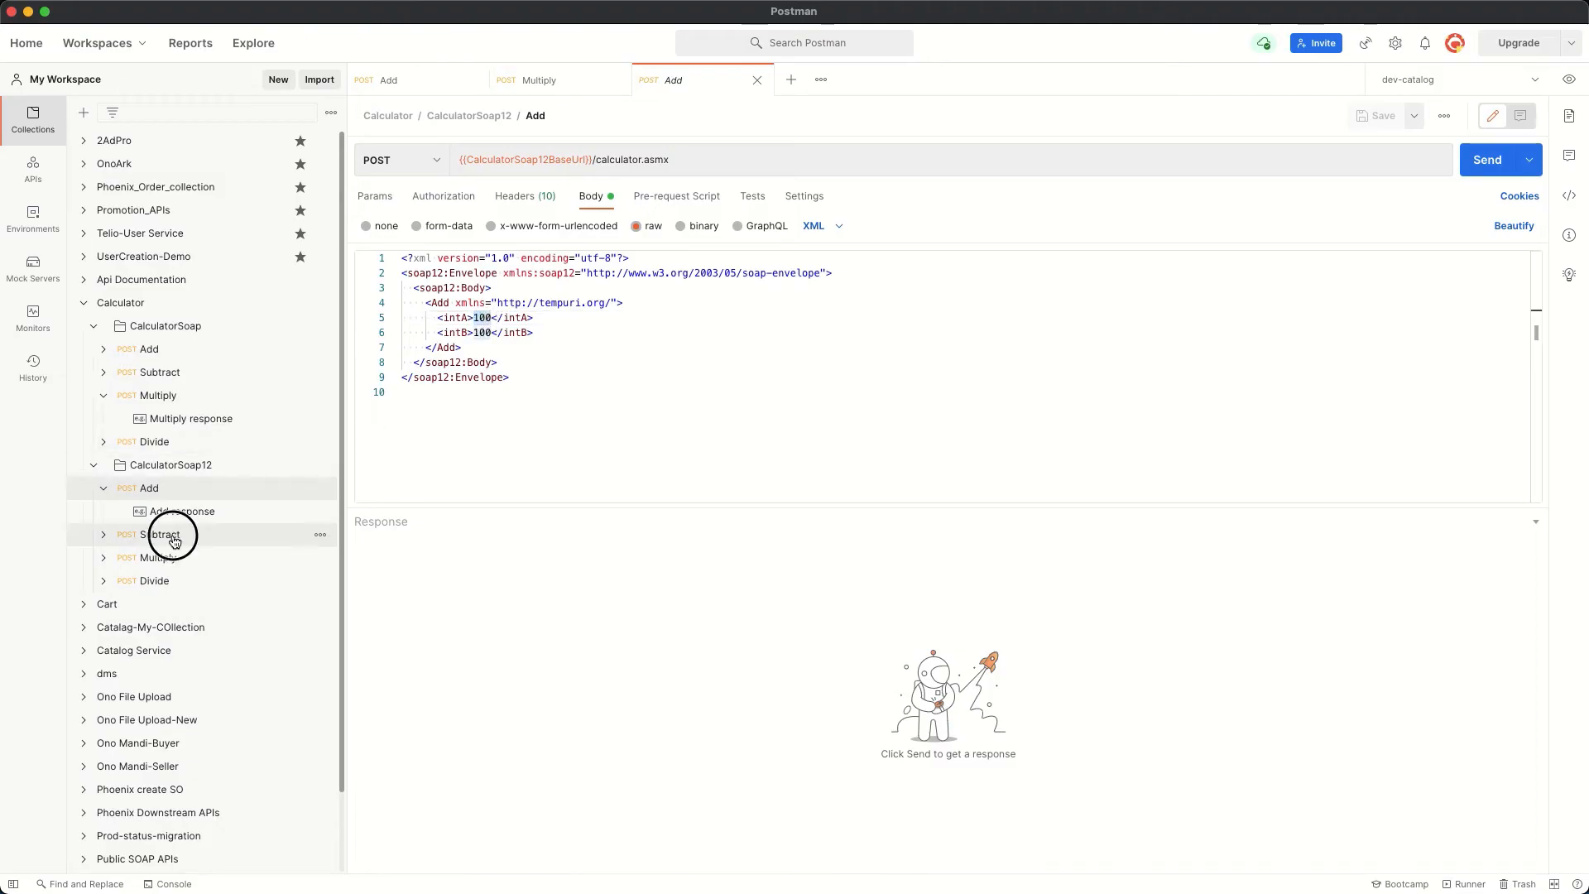
left_click(102, 535)
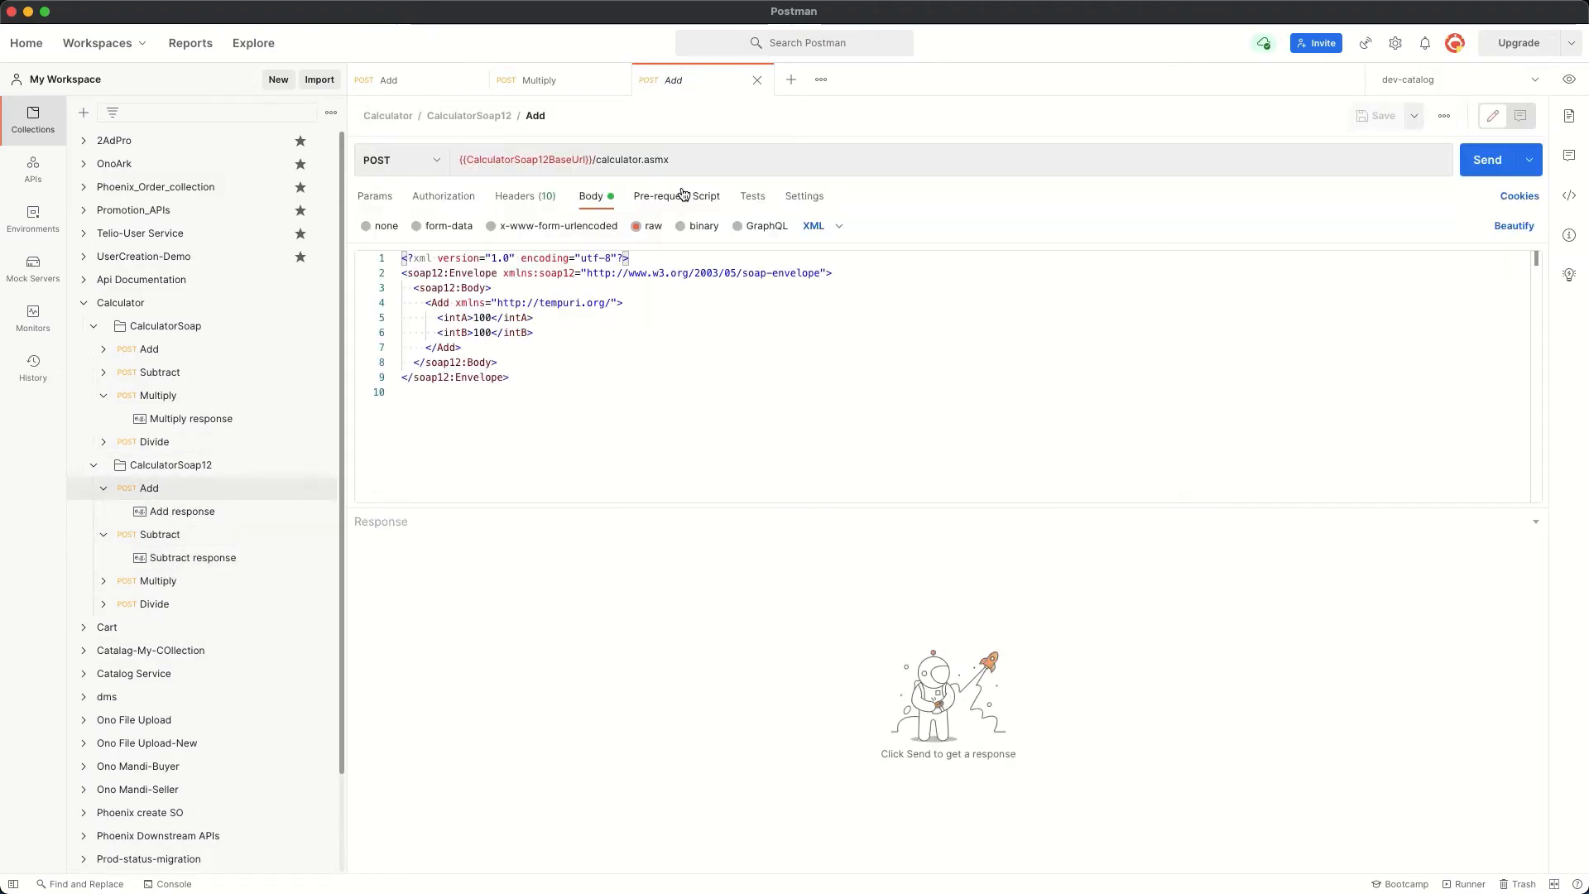
left_click(1487, 159)
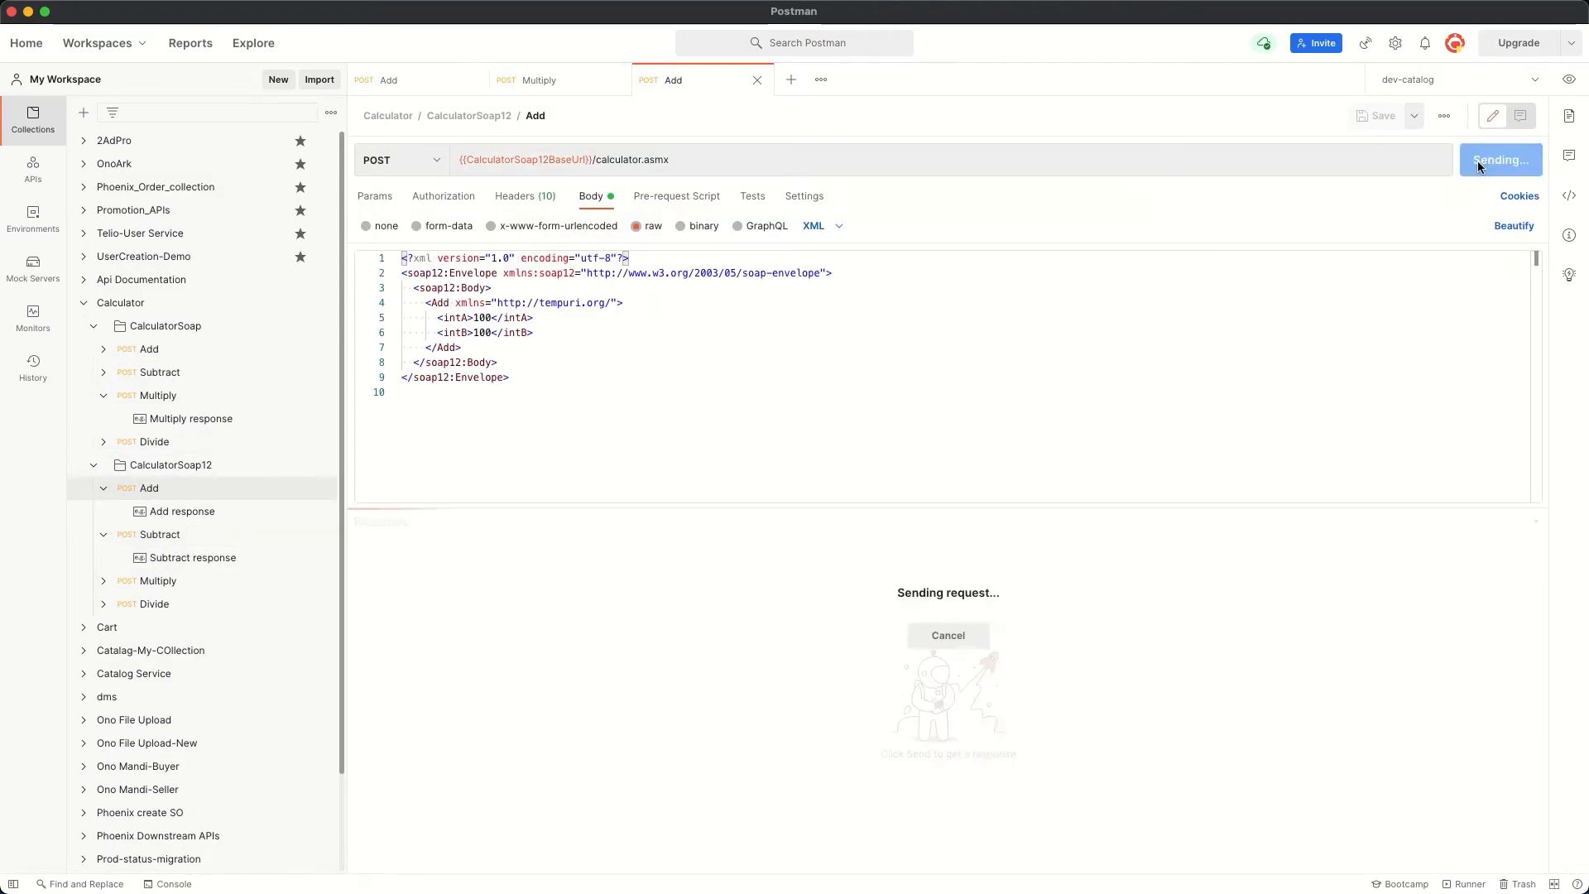
Step: Send the CalculatorSoap12 Multiply request (100×100) and get 200 OK with MultiplyResult 10000
left_click(1499, 159)
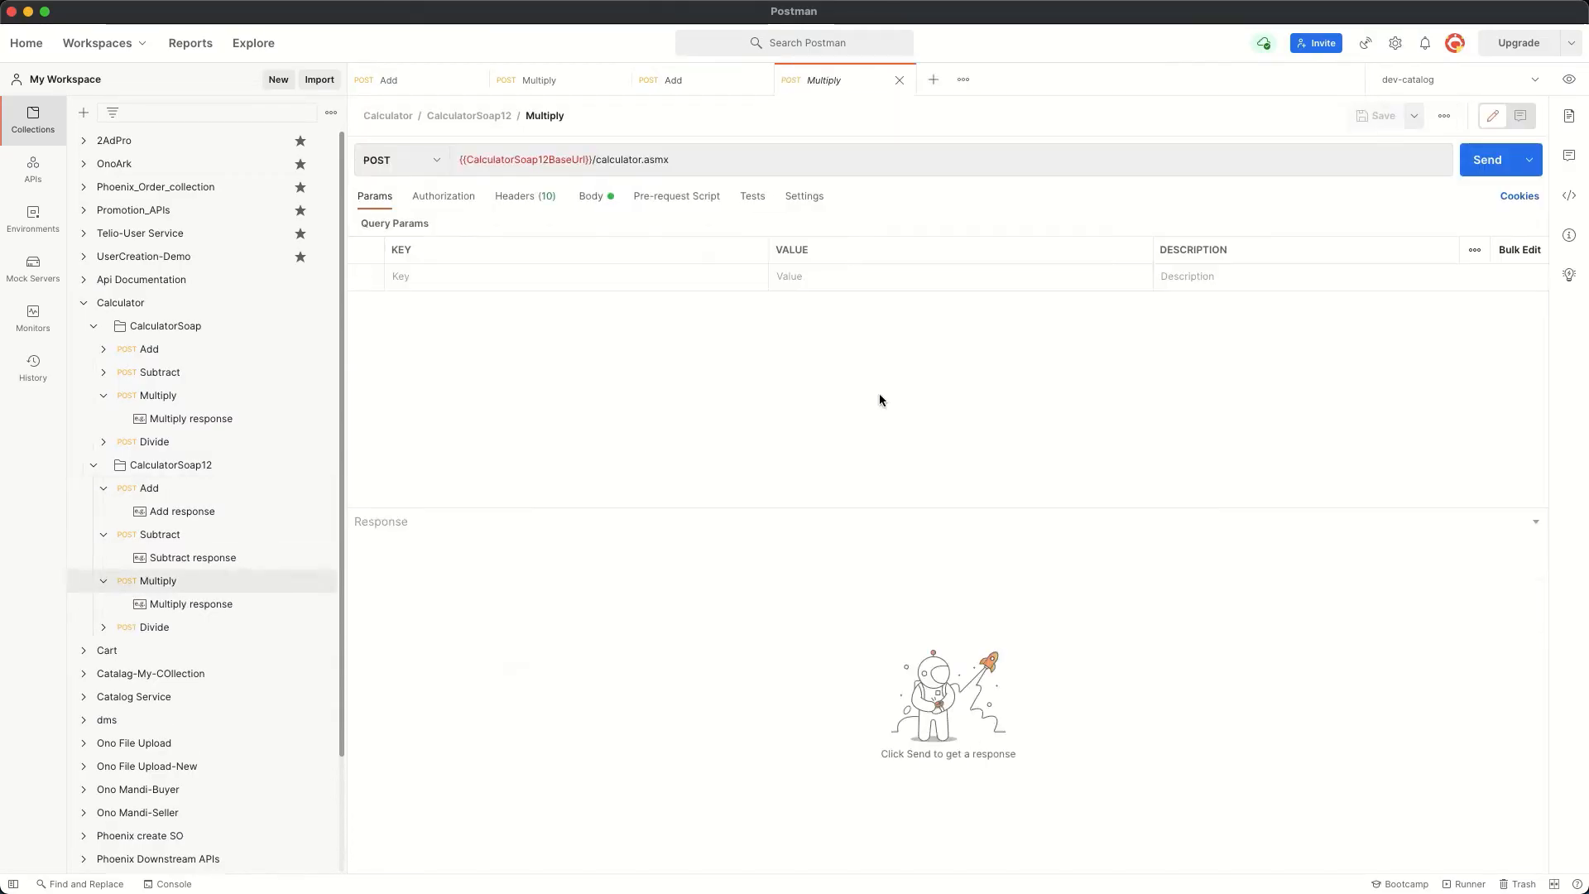
left_click(591, 195)
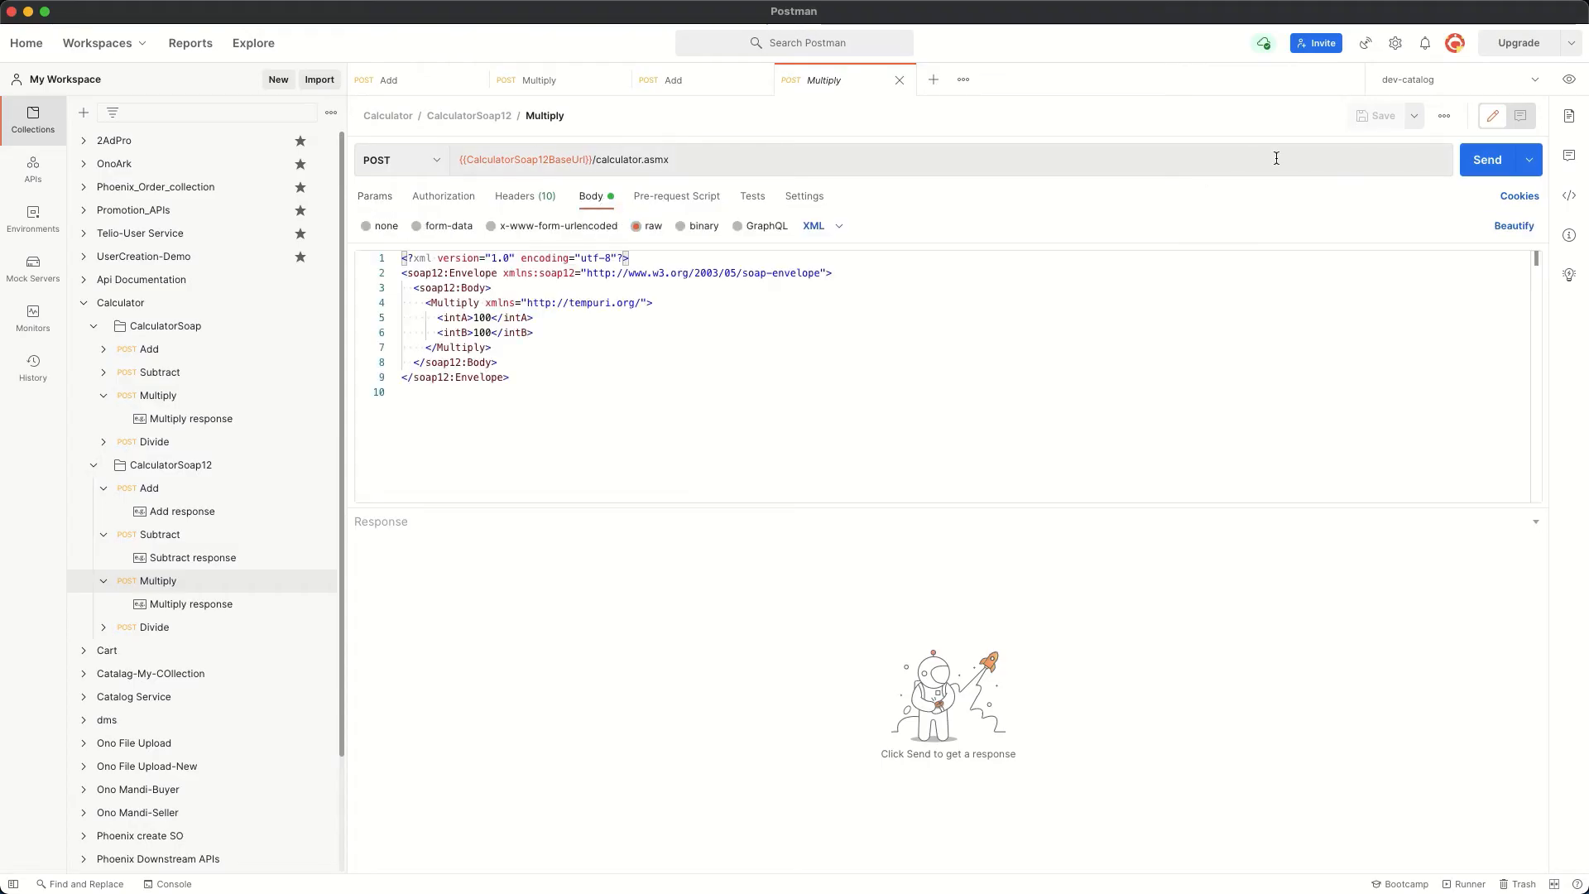
left_click(1487, 159)
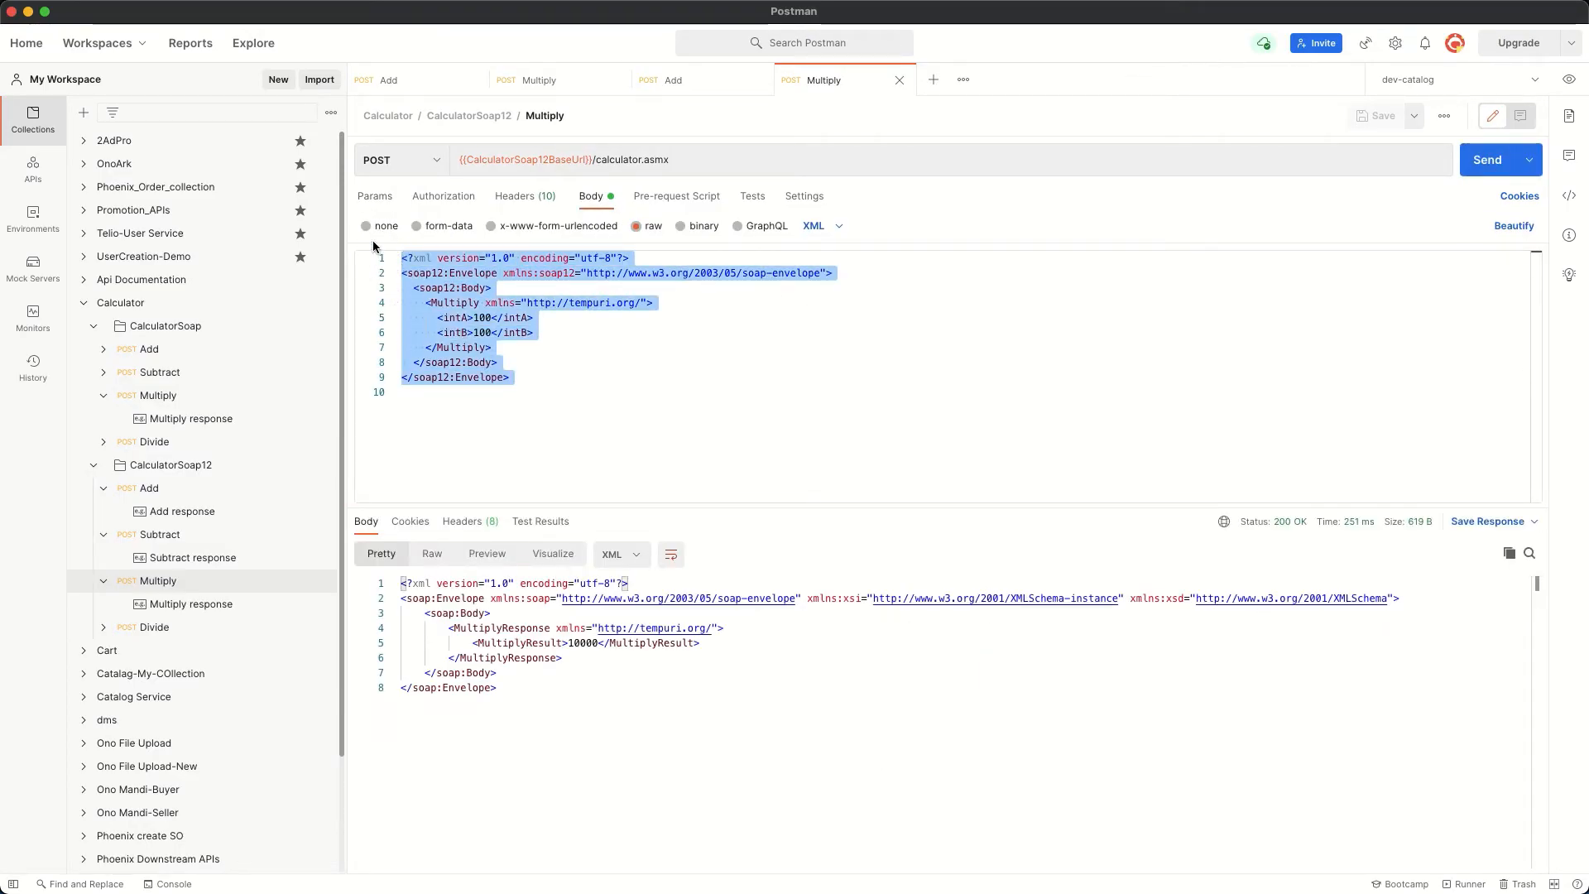
mouse_move(535, 697)
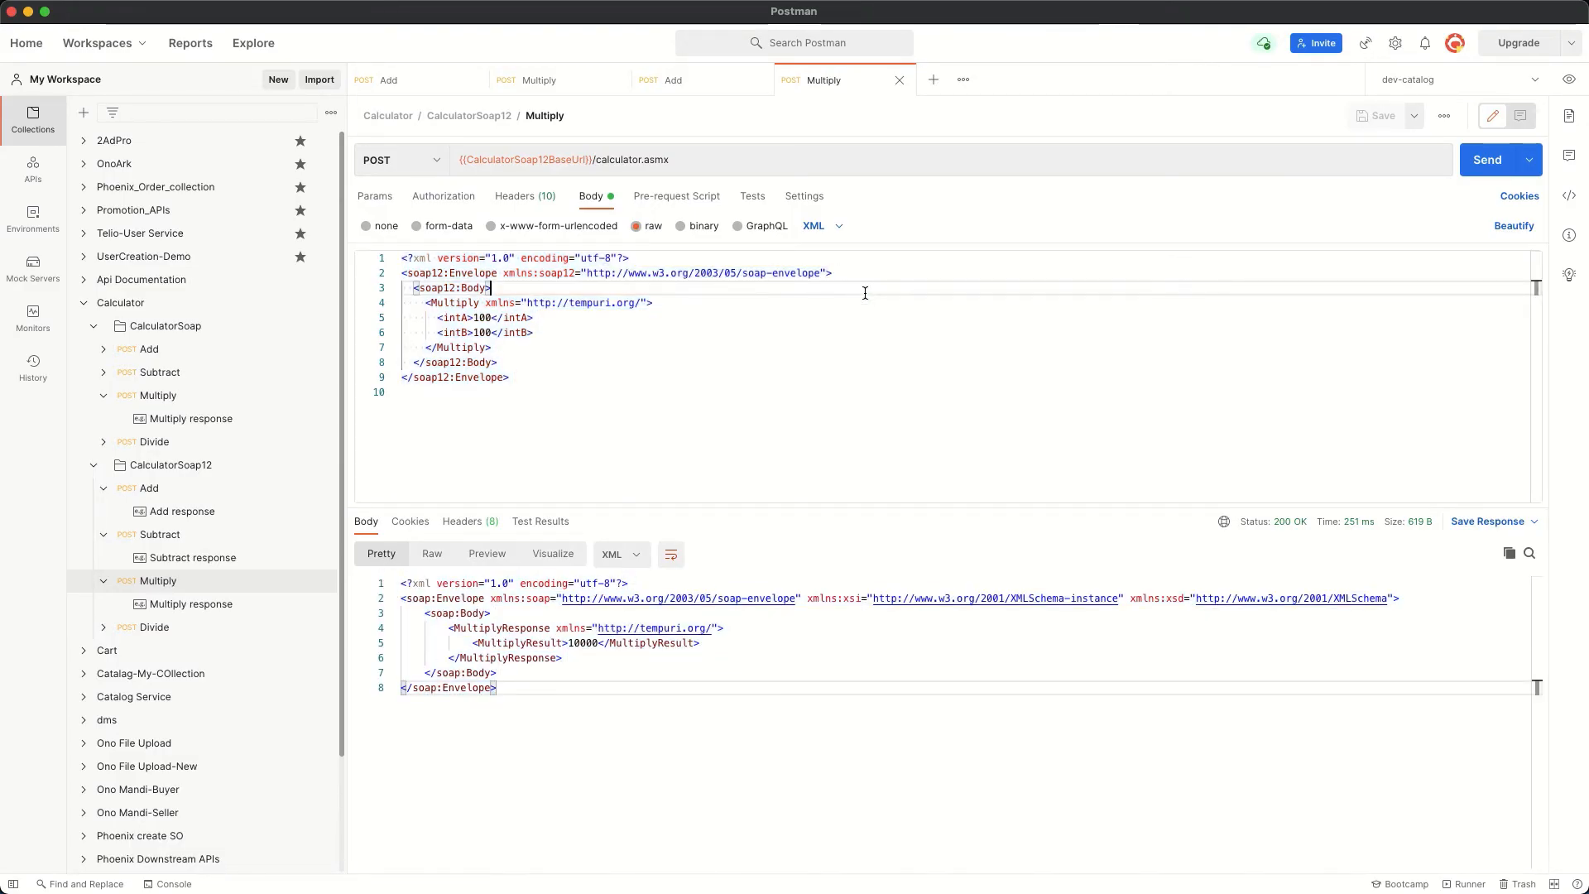
mouse_move(753, 195)
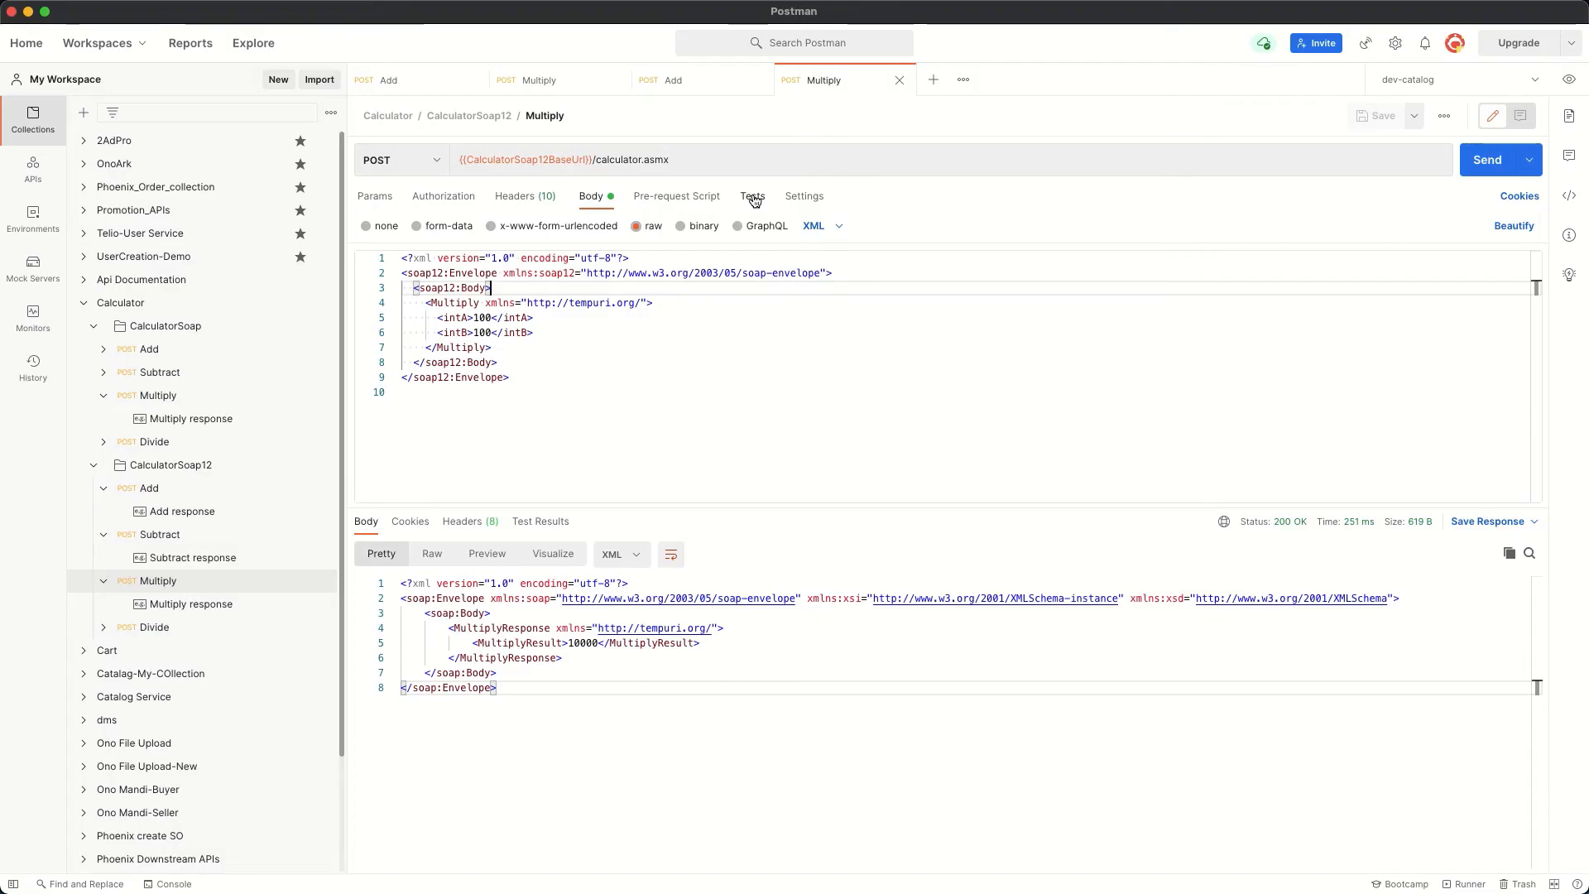
Step: Add Multiply tests for status code 200 and response body containing "MultiplyResult"
left_click(752, 196)
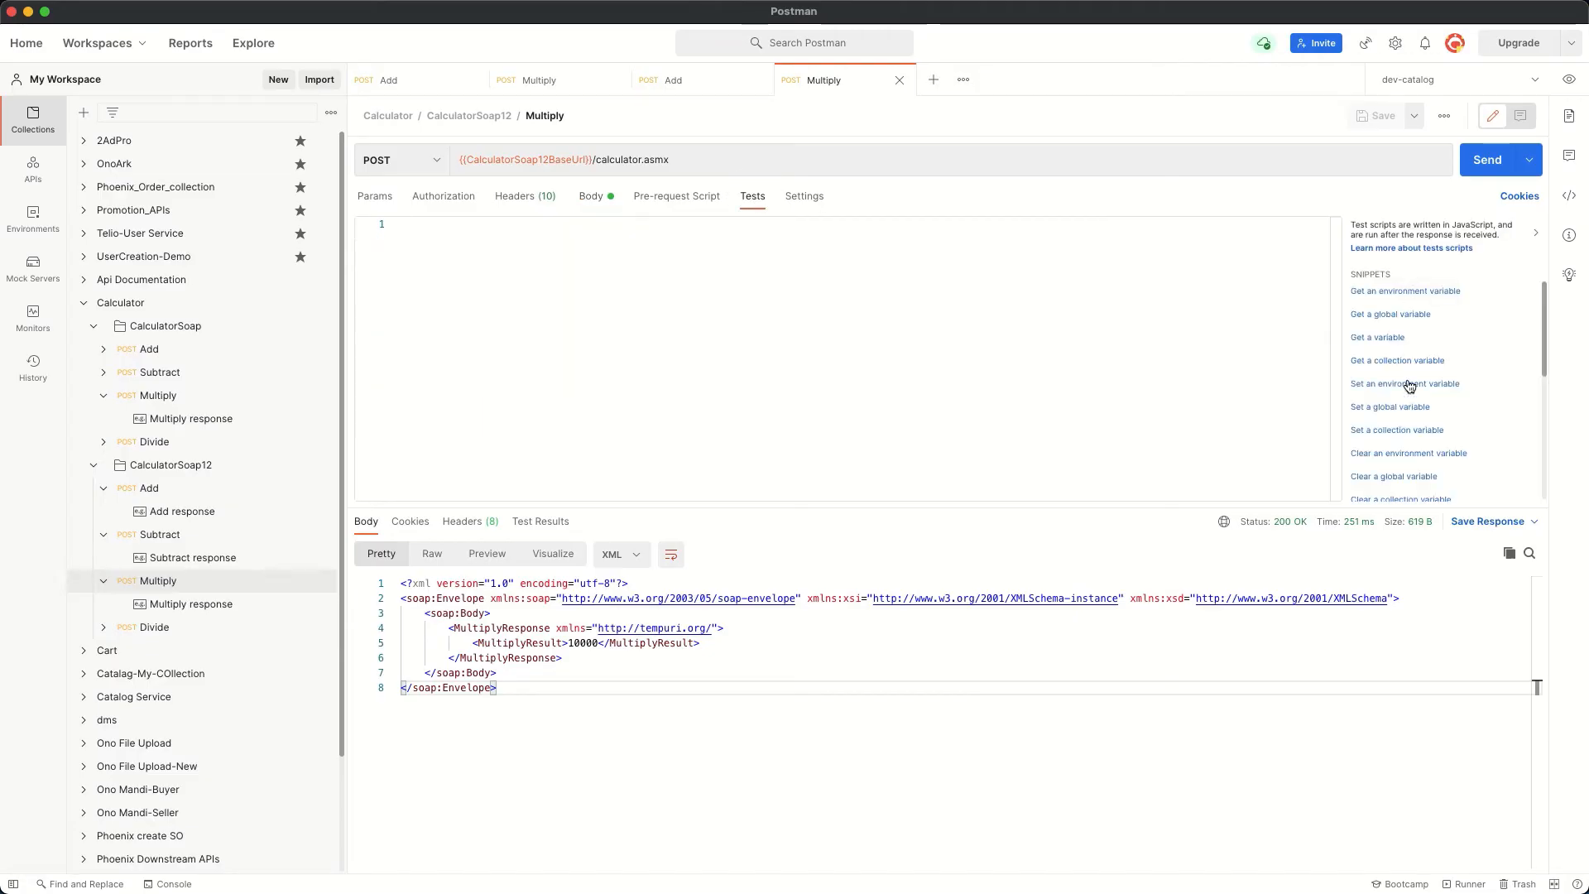
scroll("down", 3)
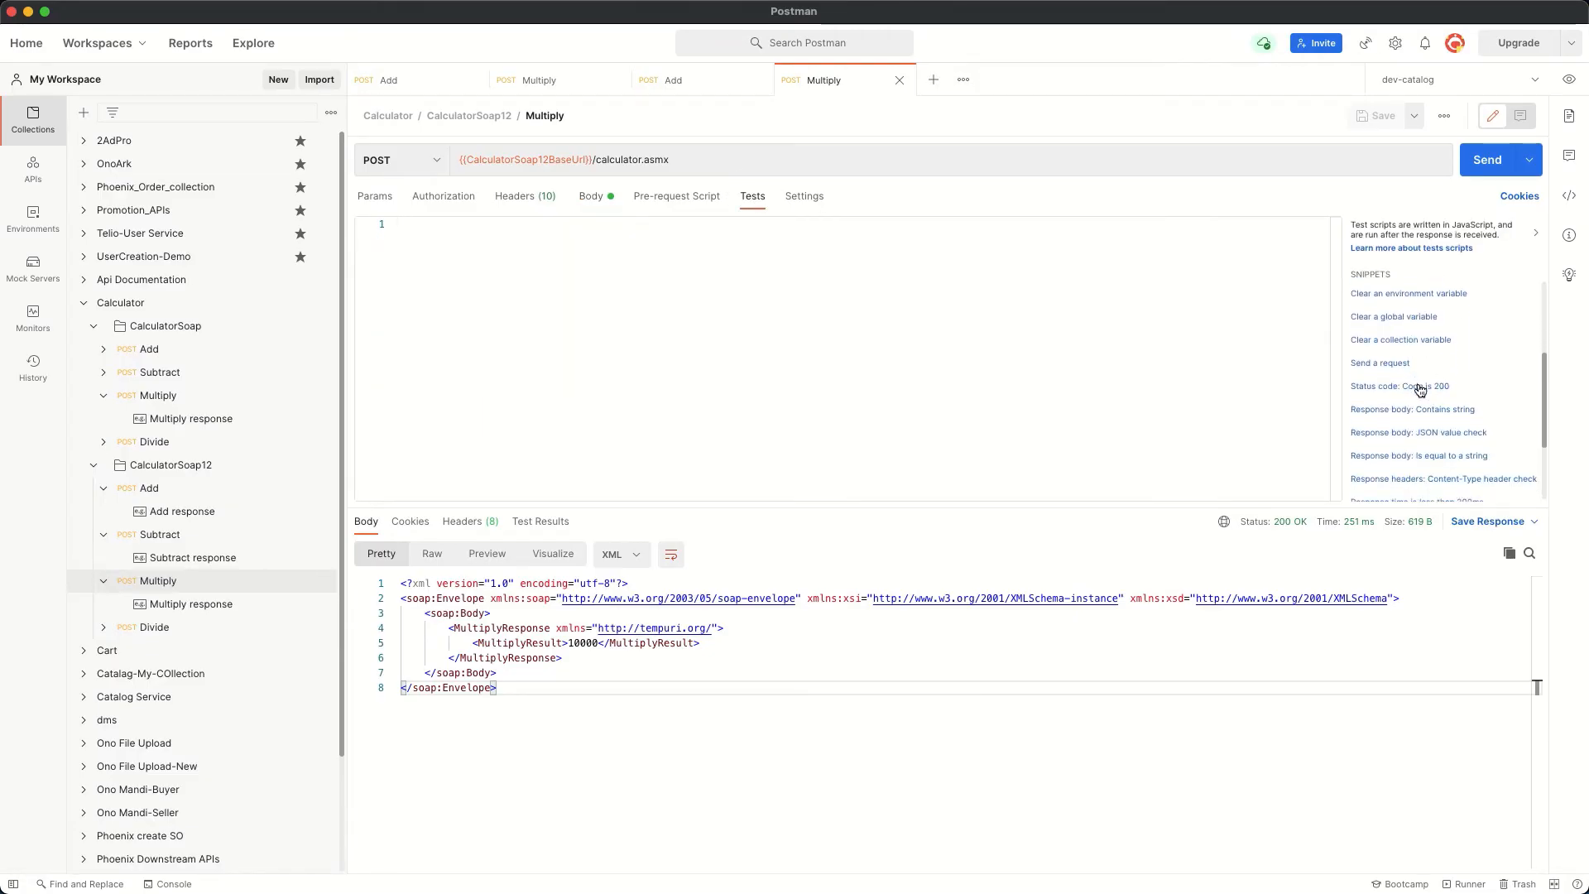
left_click(1401, 386)
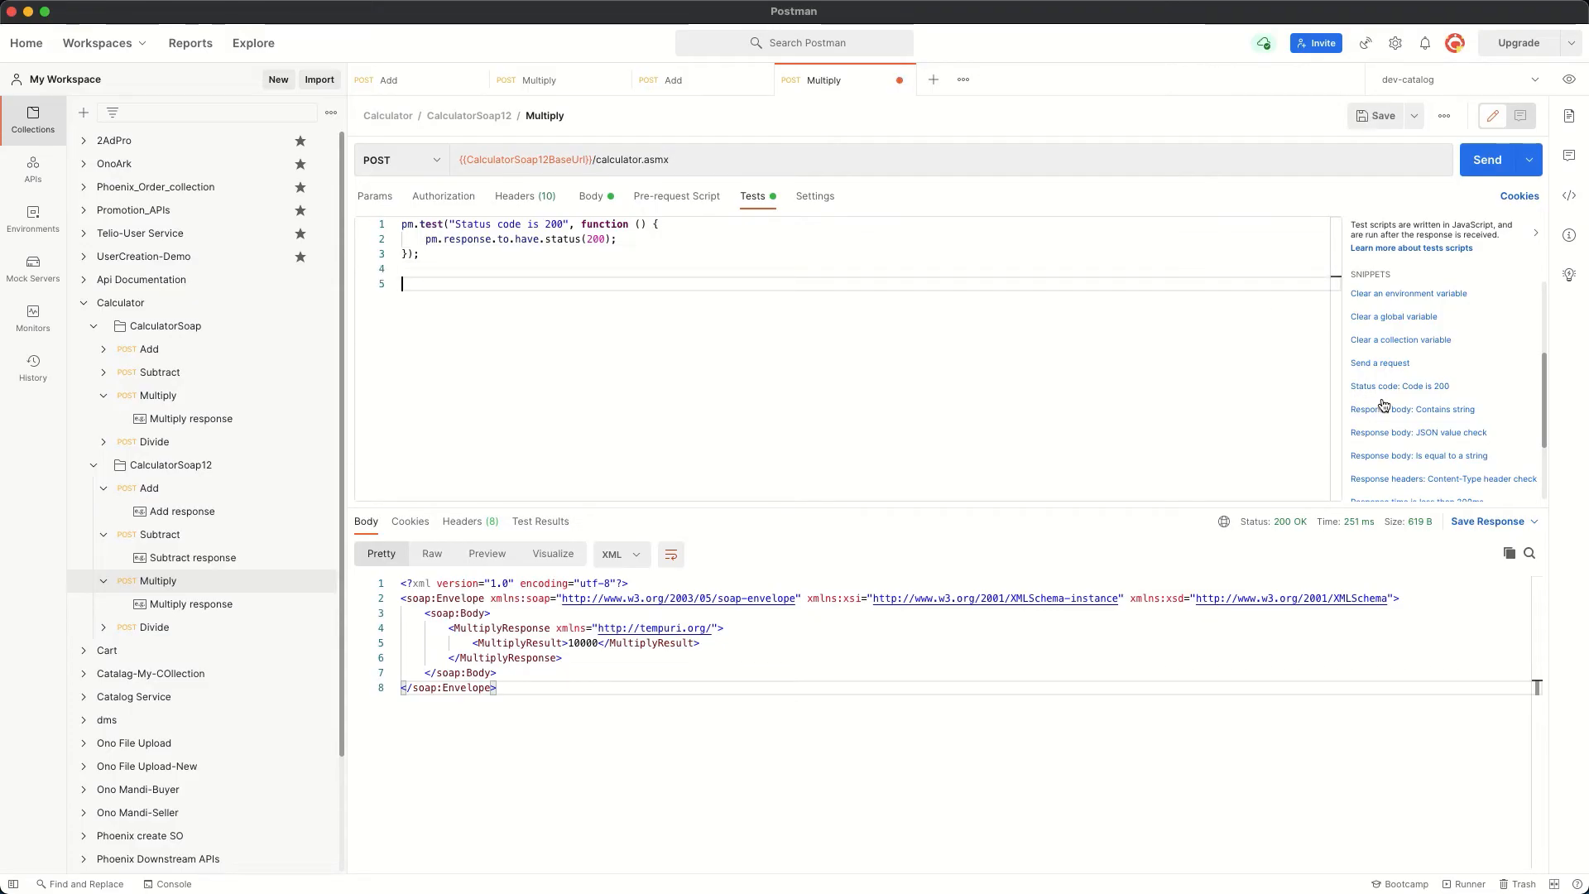
left_click(1410, 409)
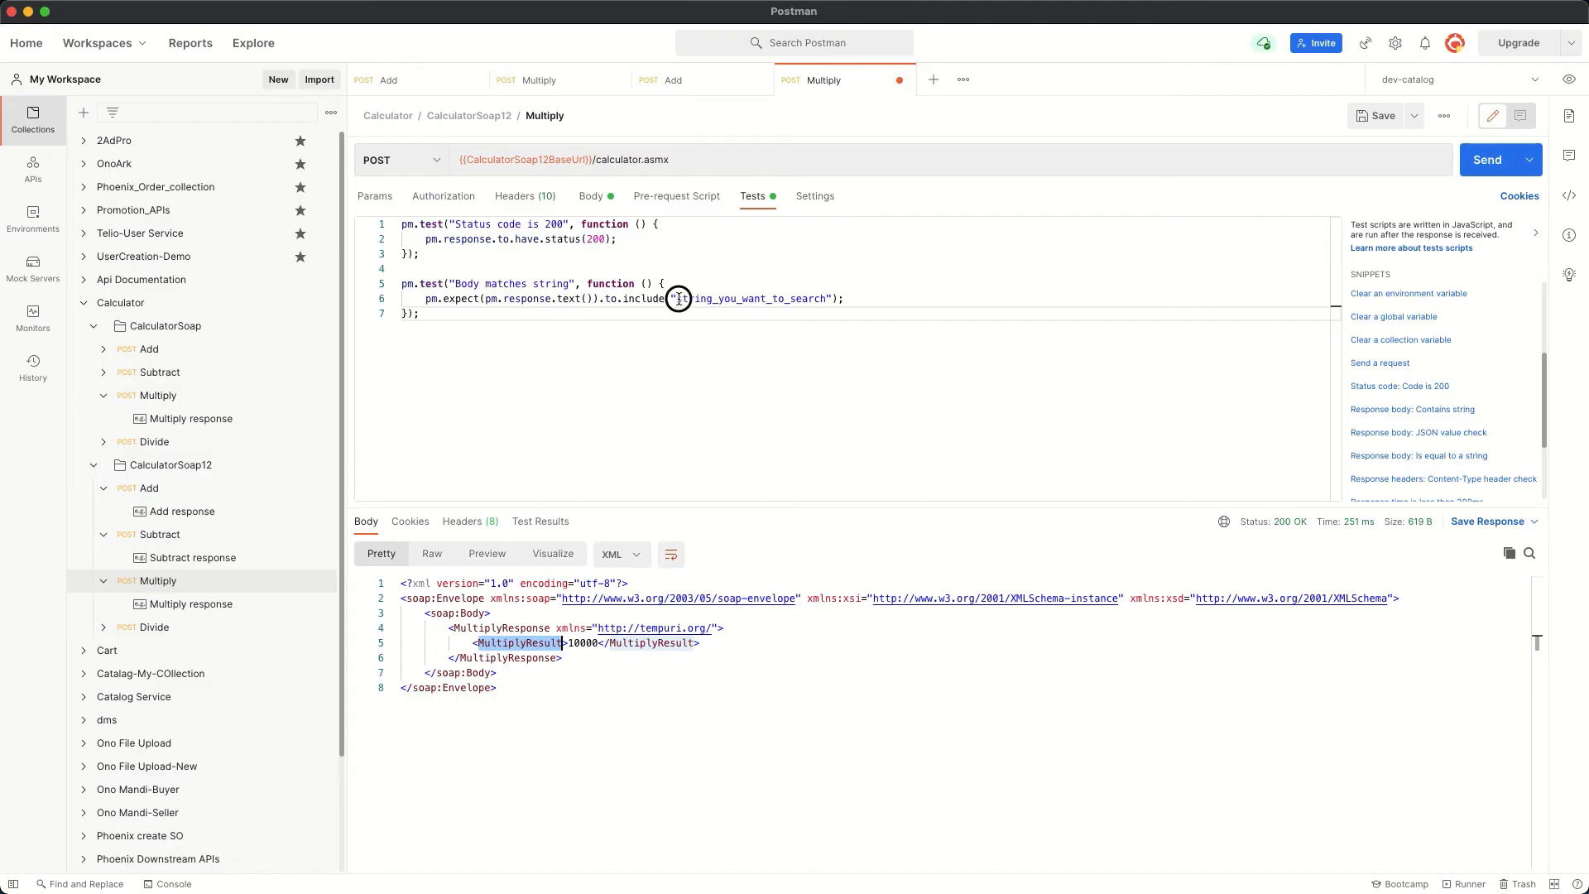
double_click(749, 298)
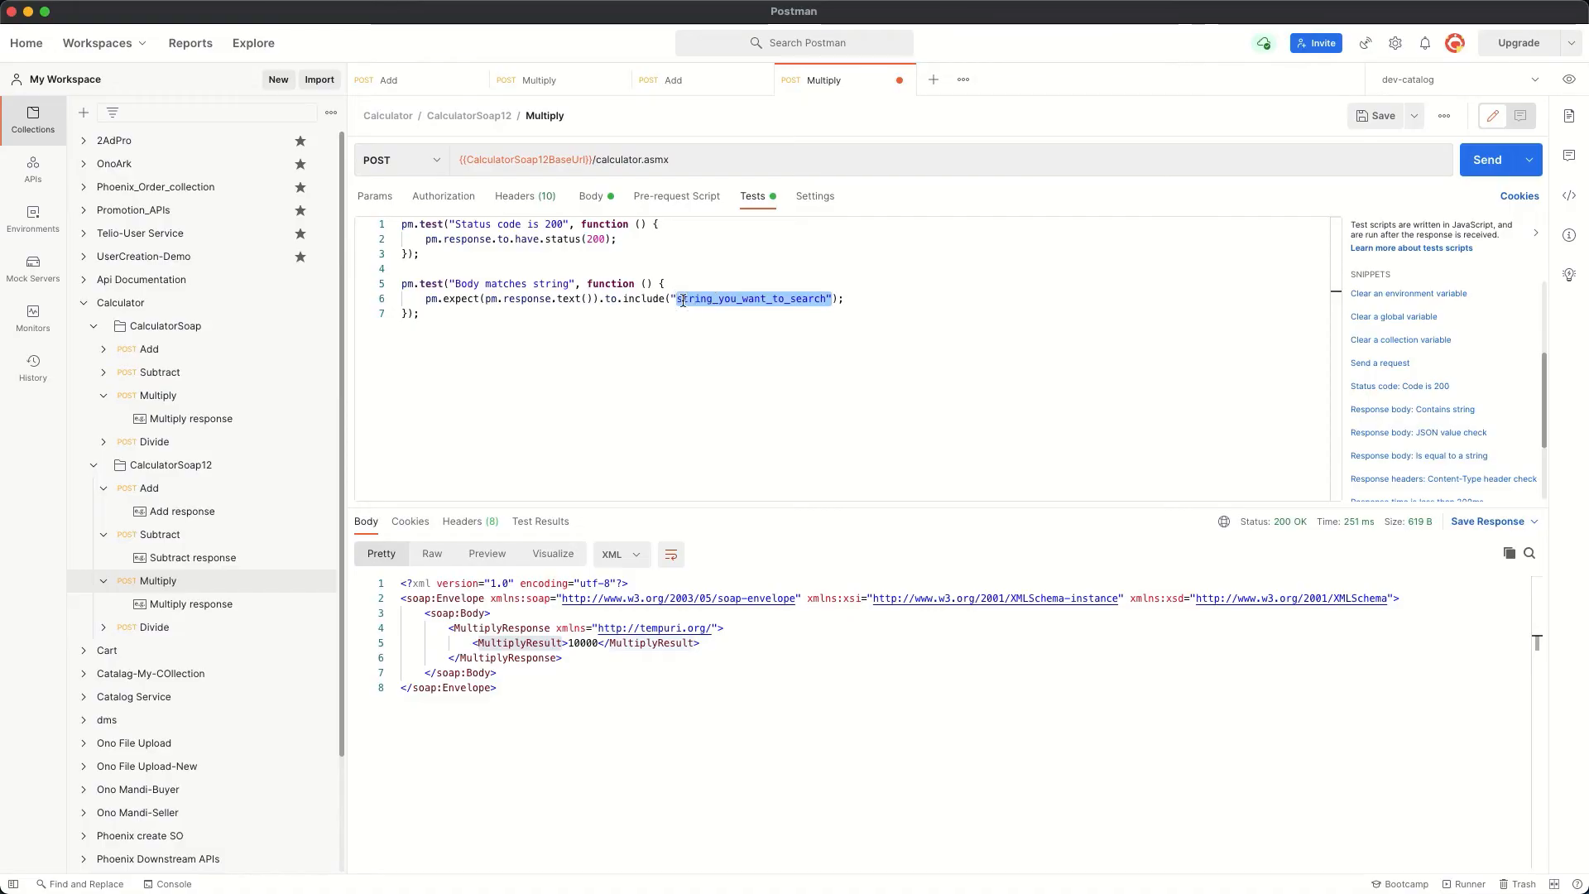
left_click(673, 298)
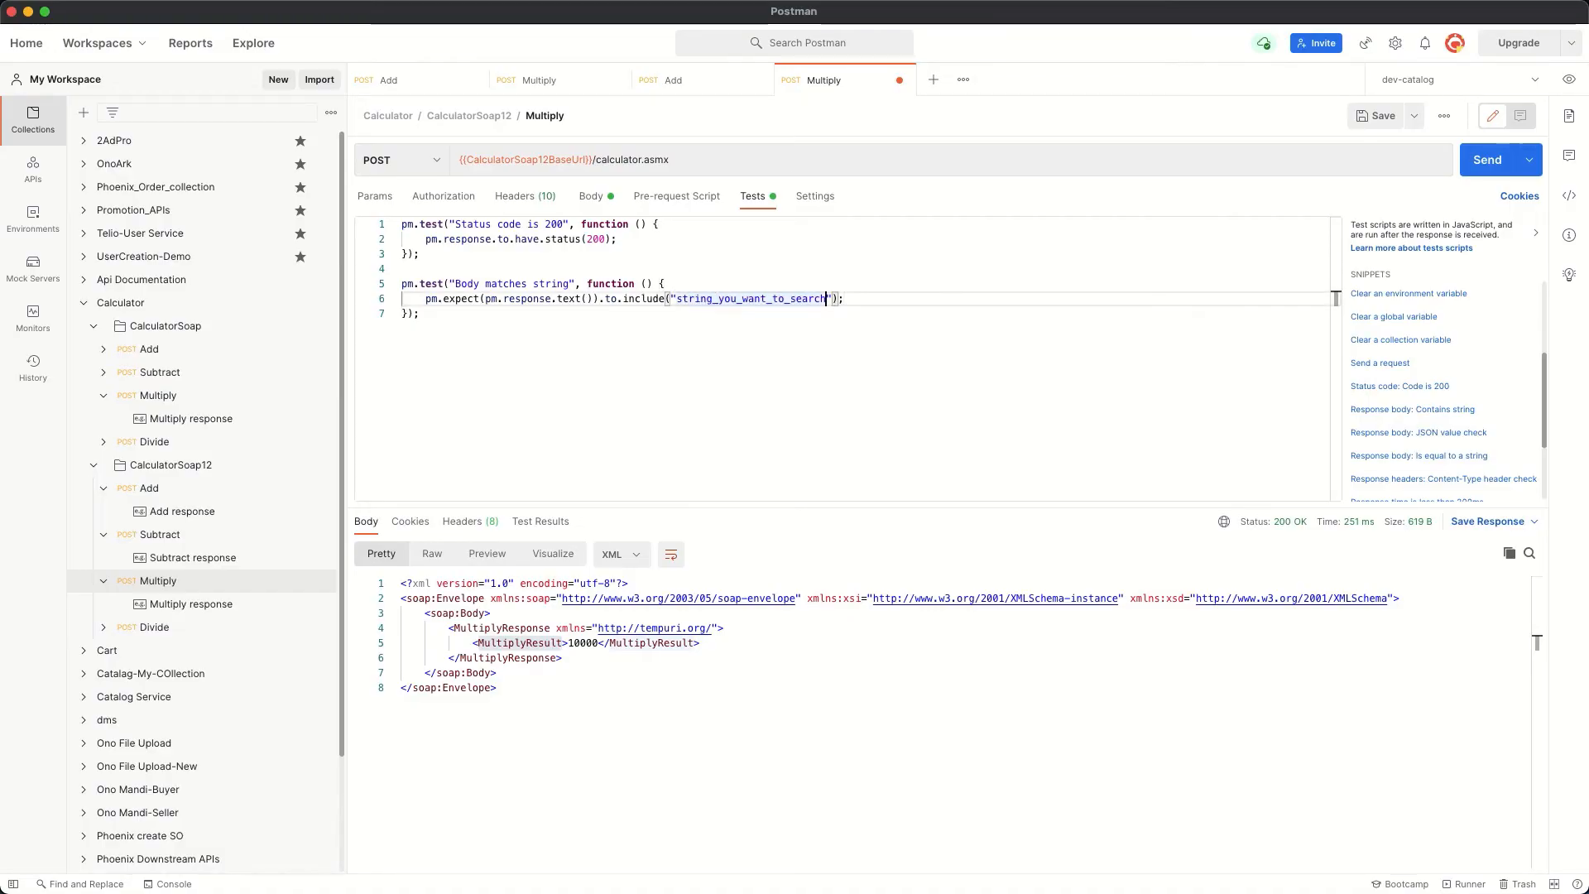
type("MultiplyResult")
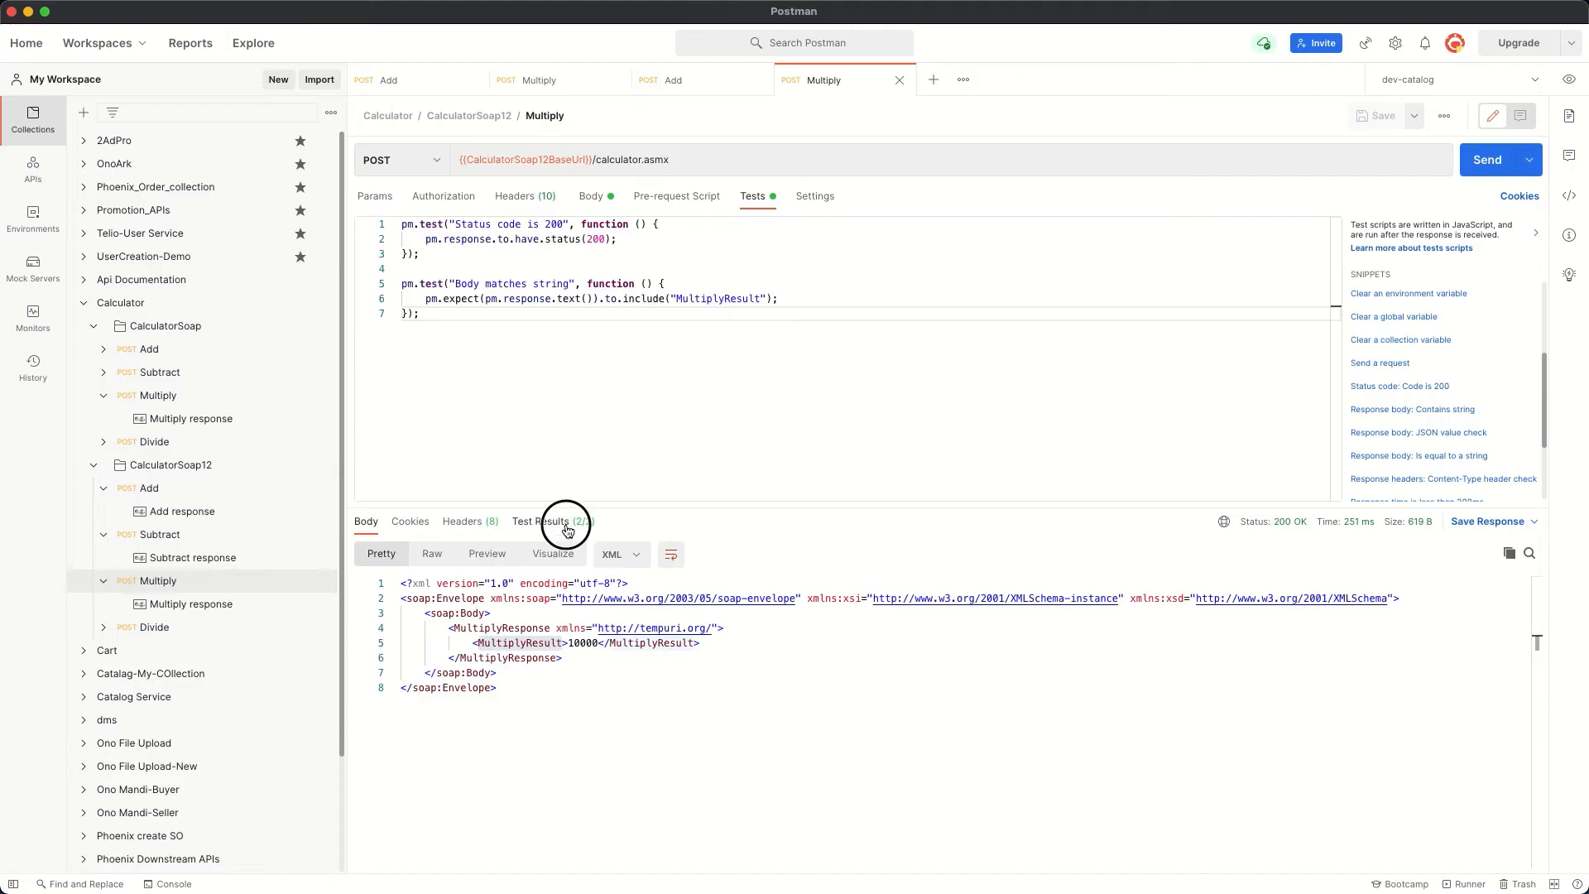
Step: Confirm both tests pass in Test Results and position below them in the script editor
left_click(544, 522)
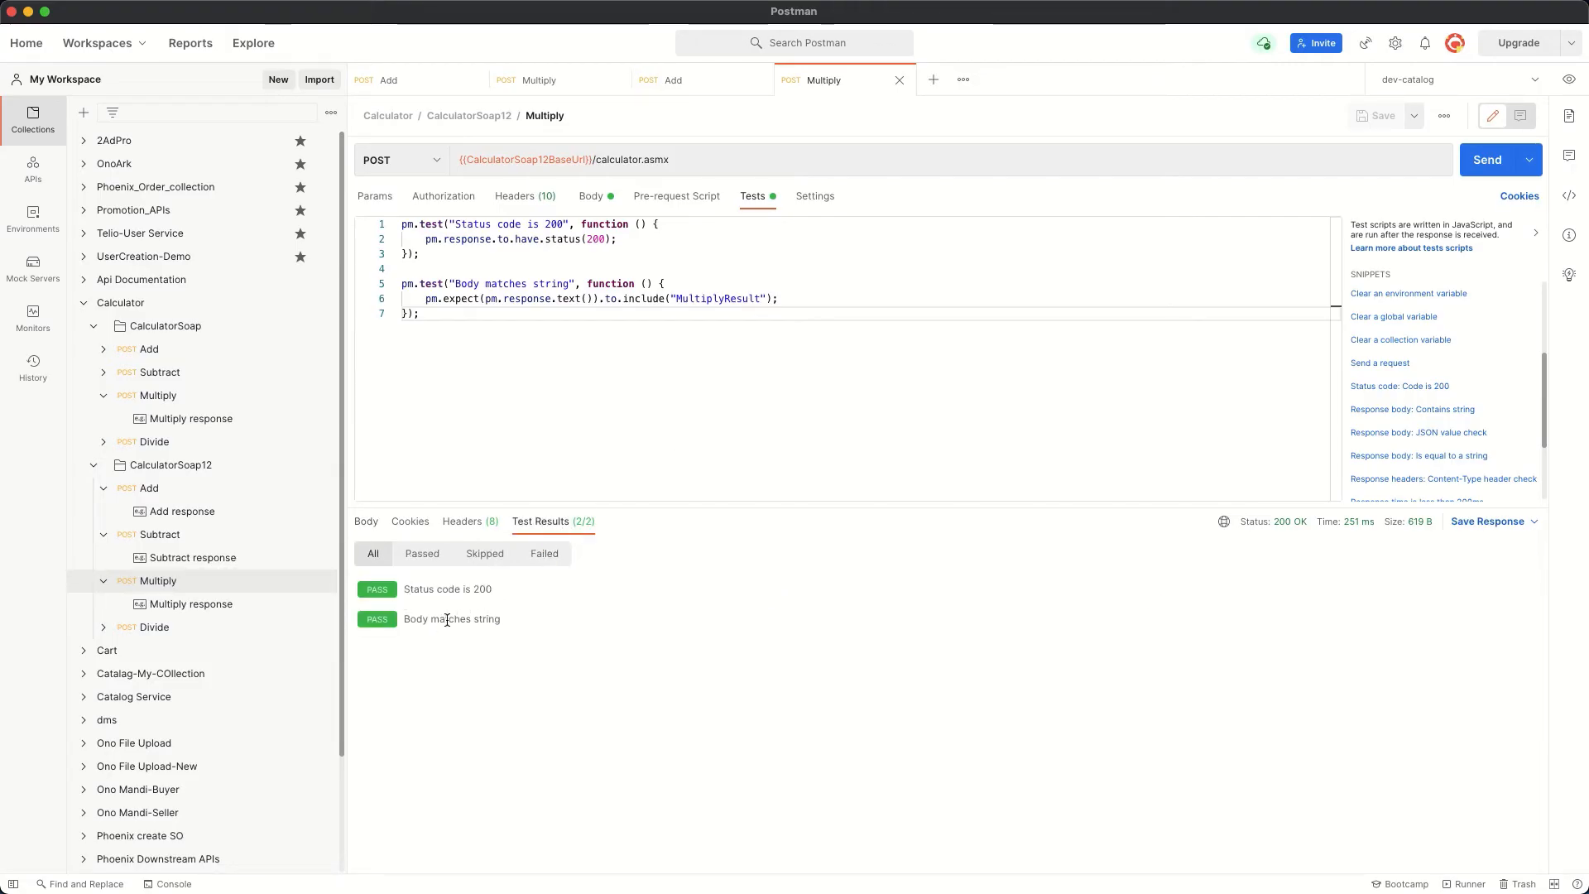
double_click(451, 618)
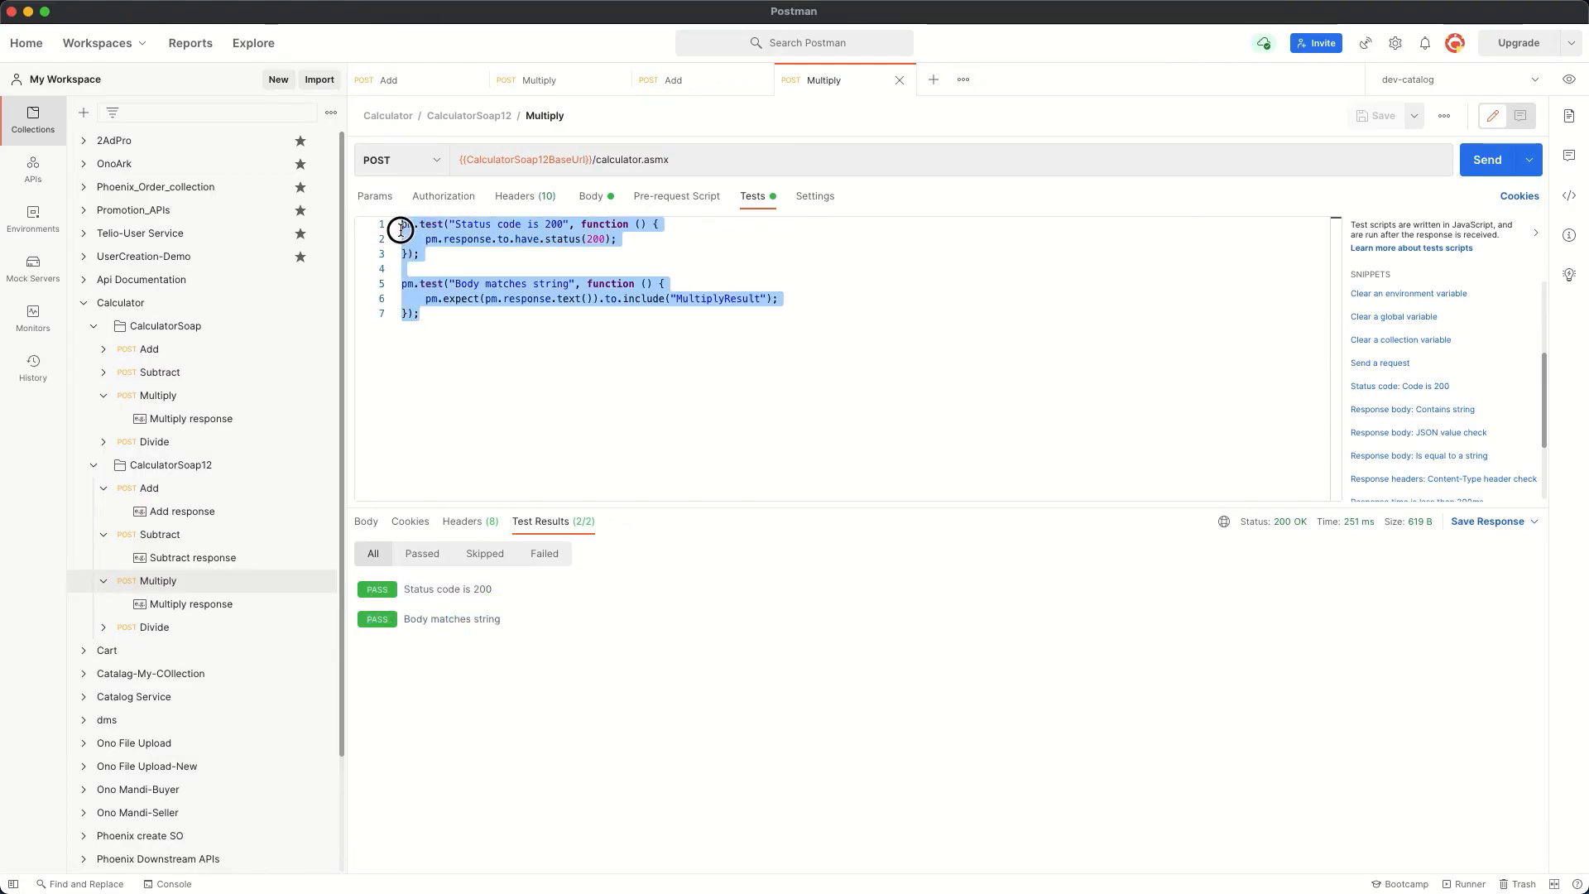
left_click(465, 333)
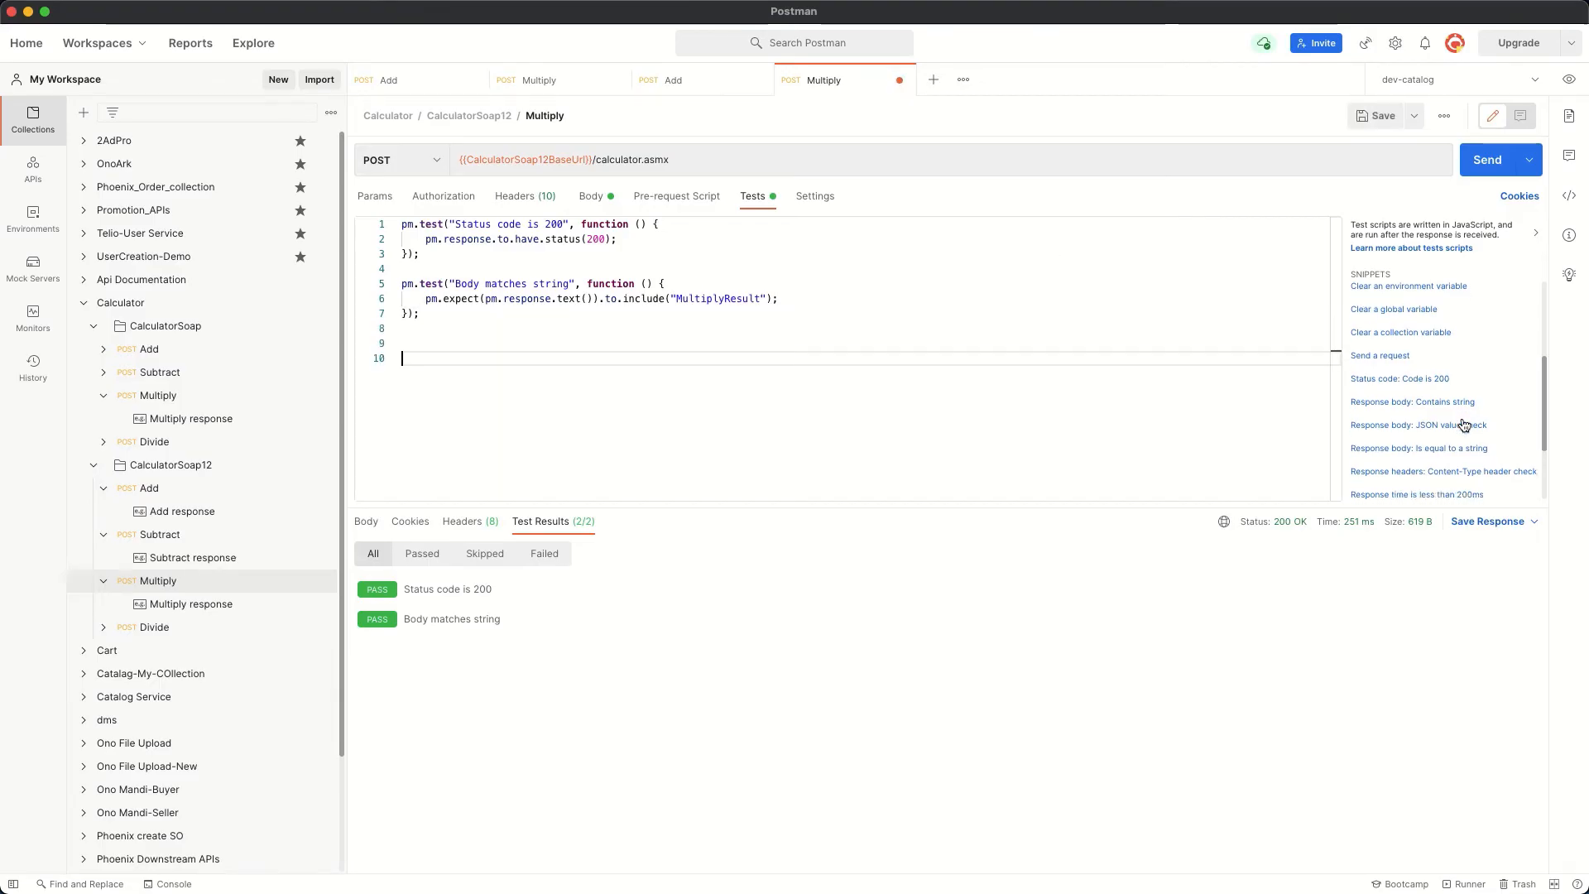
scroll("down", 3)
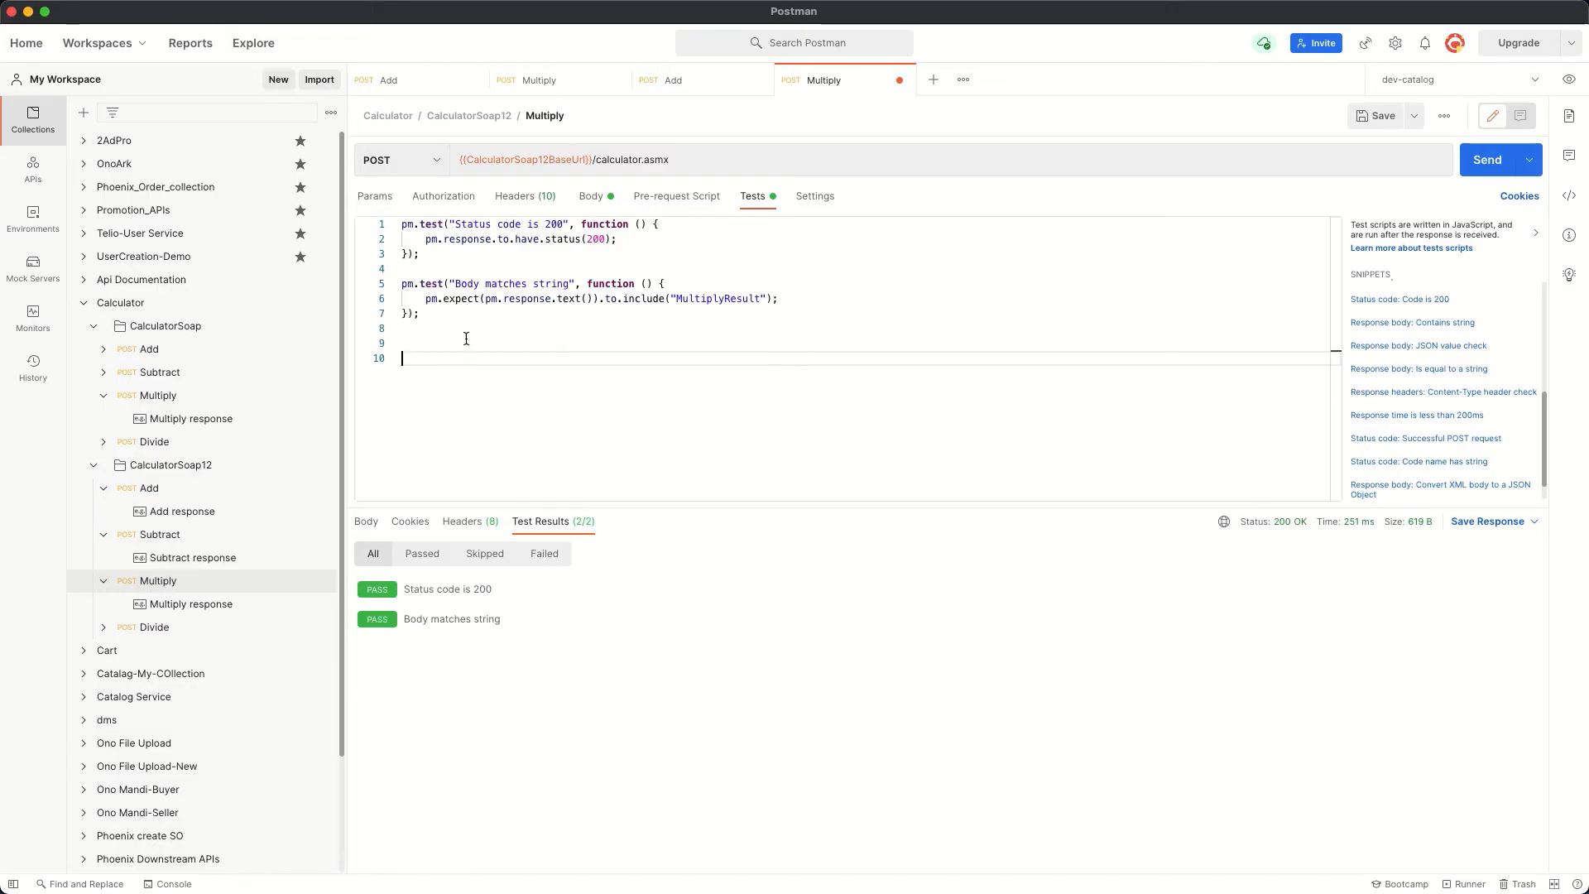
left_click(485, 299)
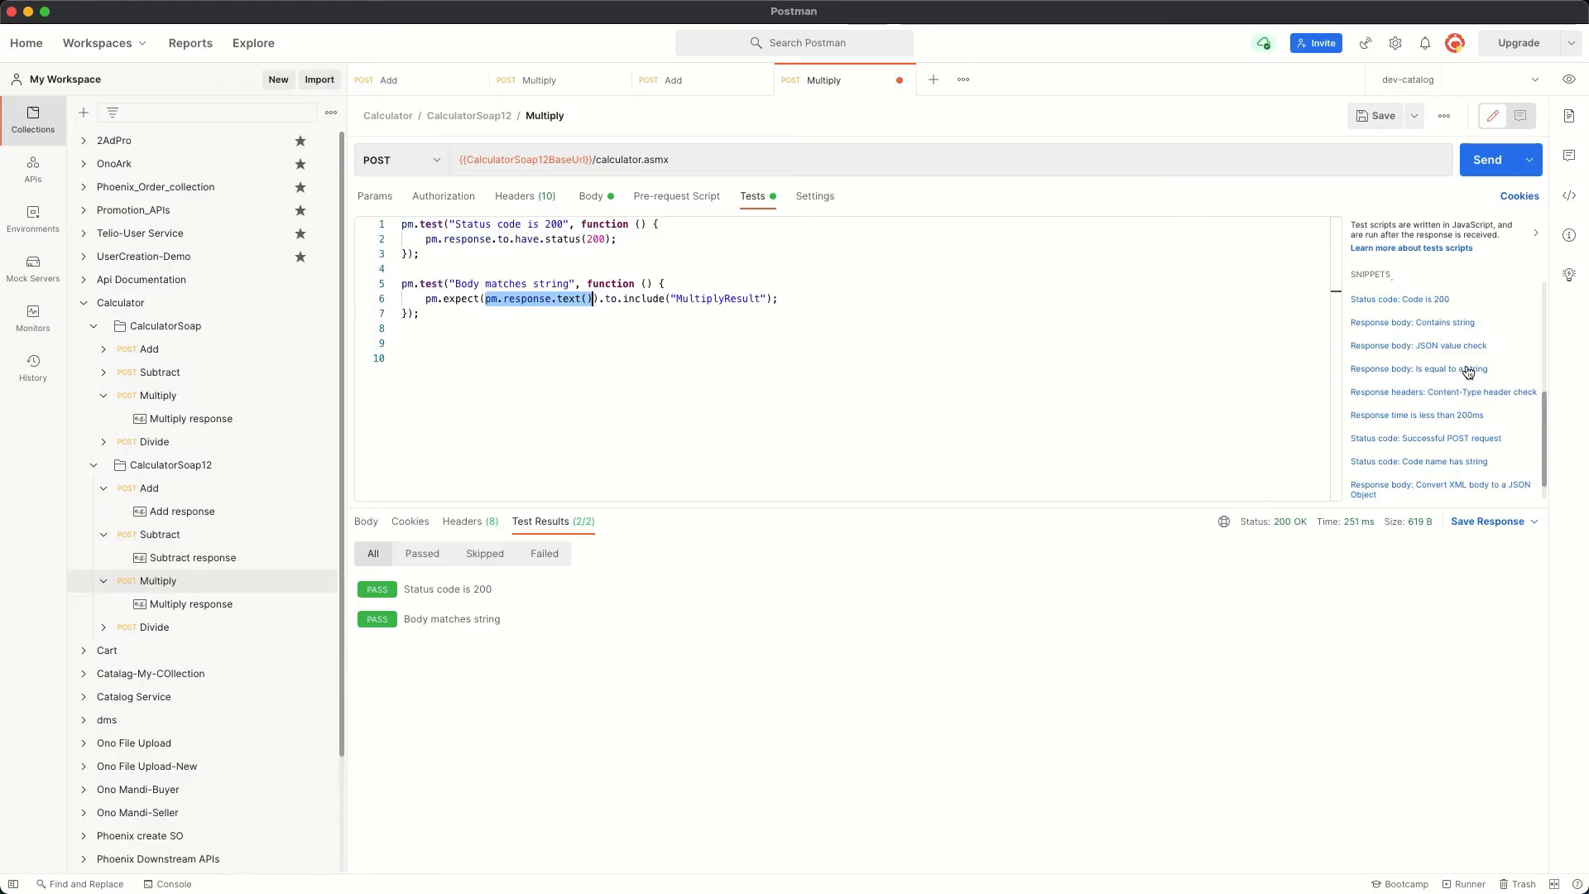
mouse_move(575, 338)
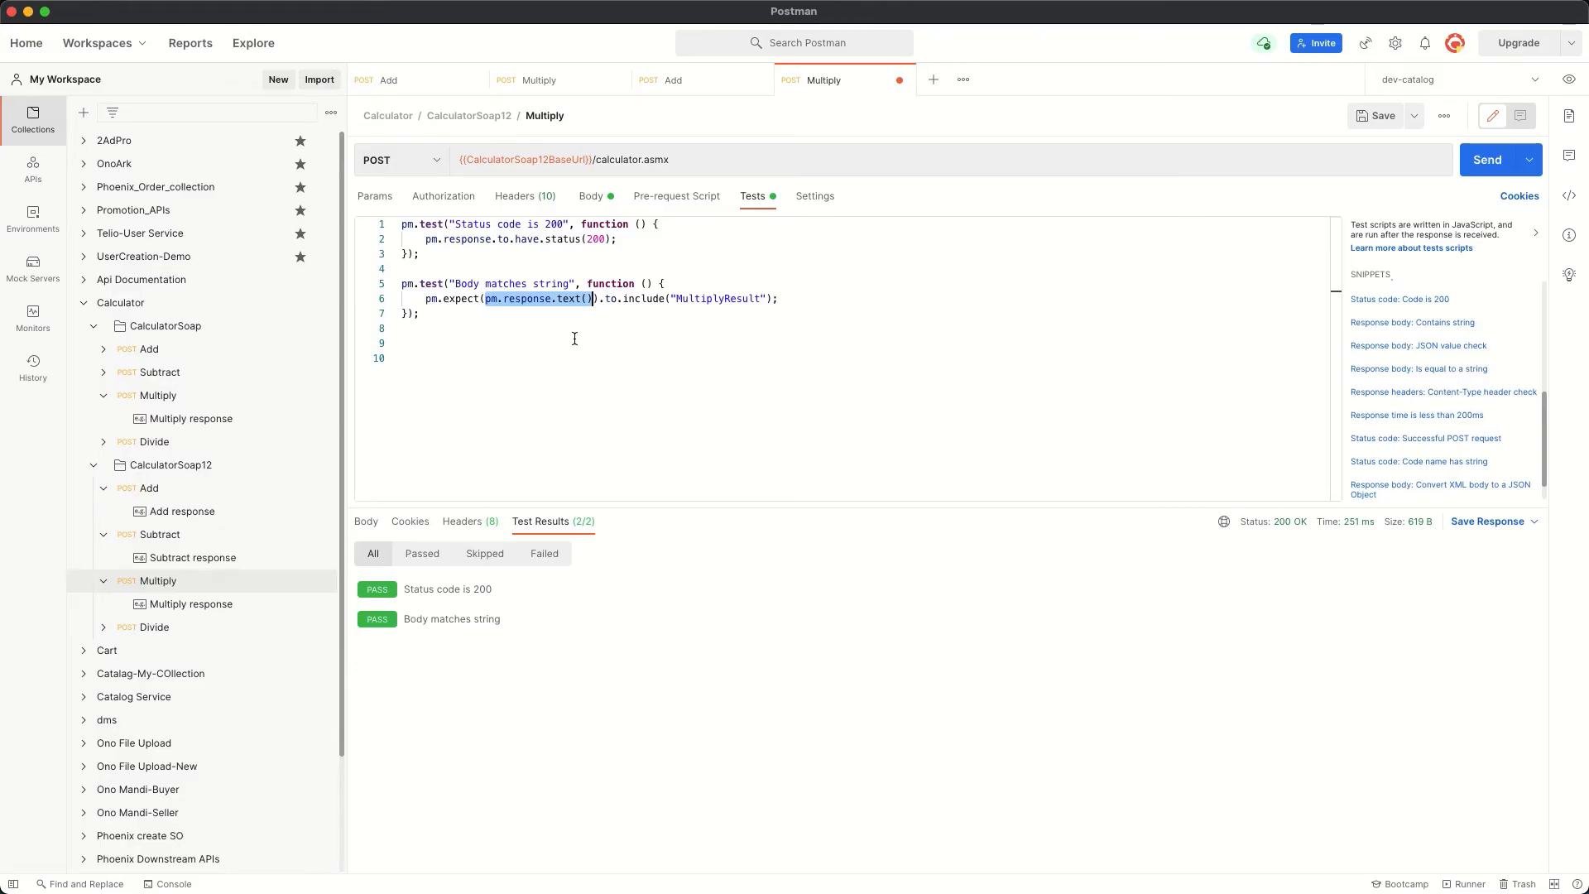
scroll("down", 3)
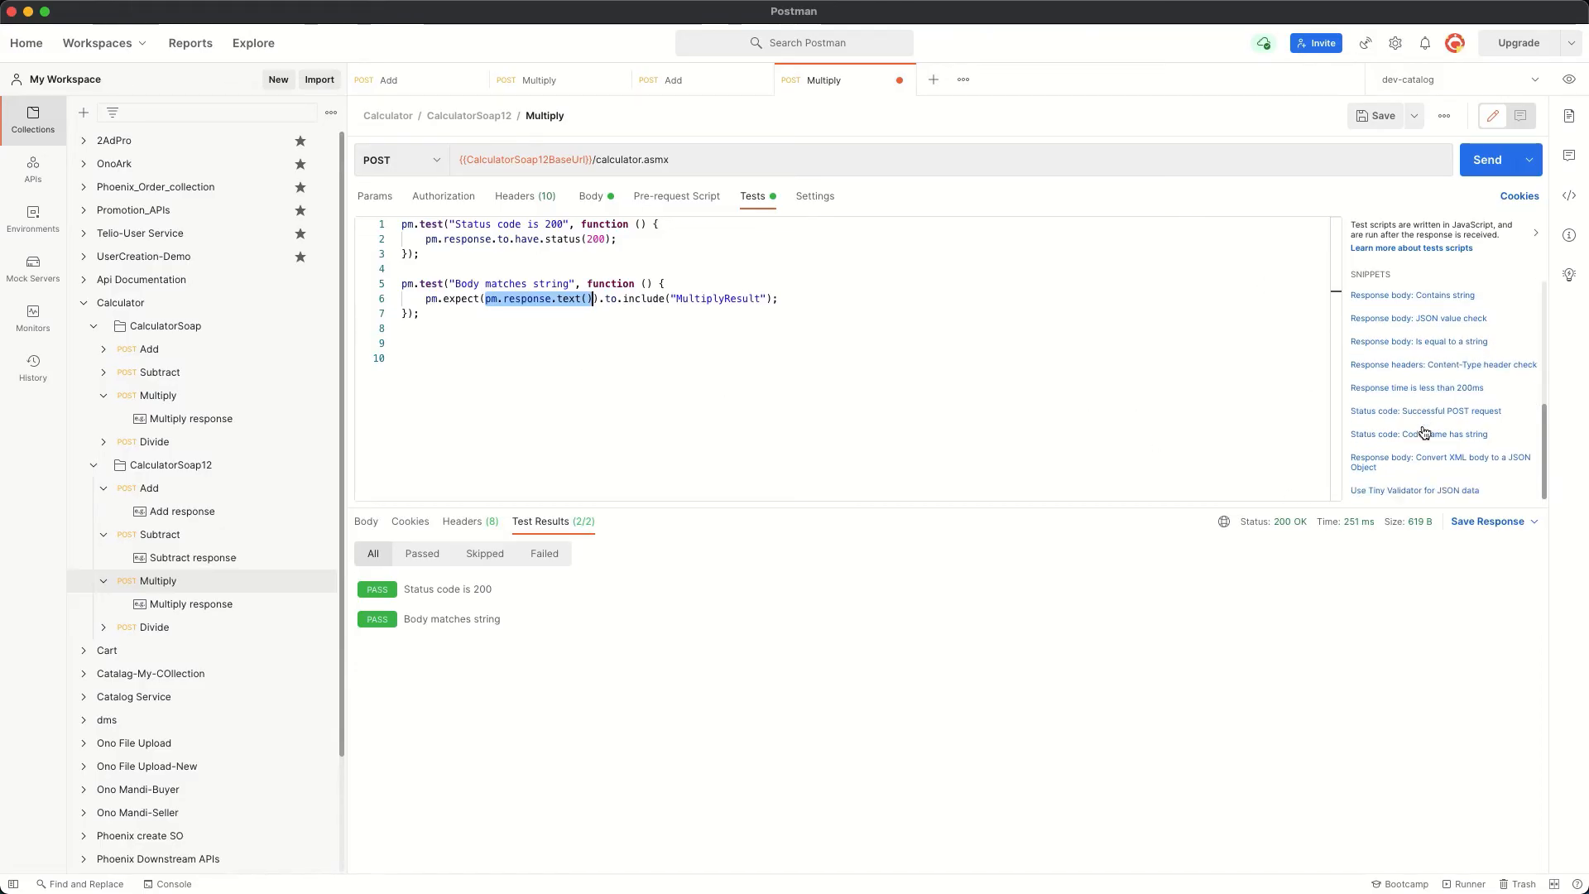
mouse_move(1437, 463)
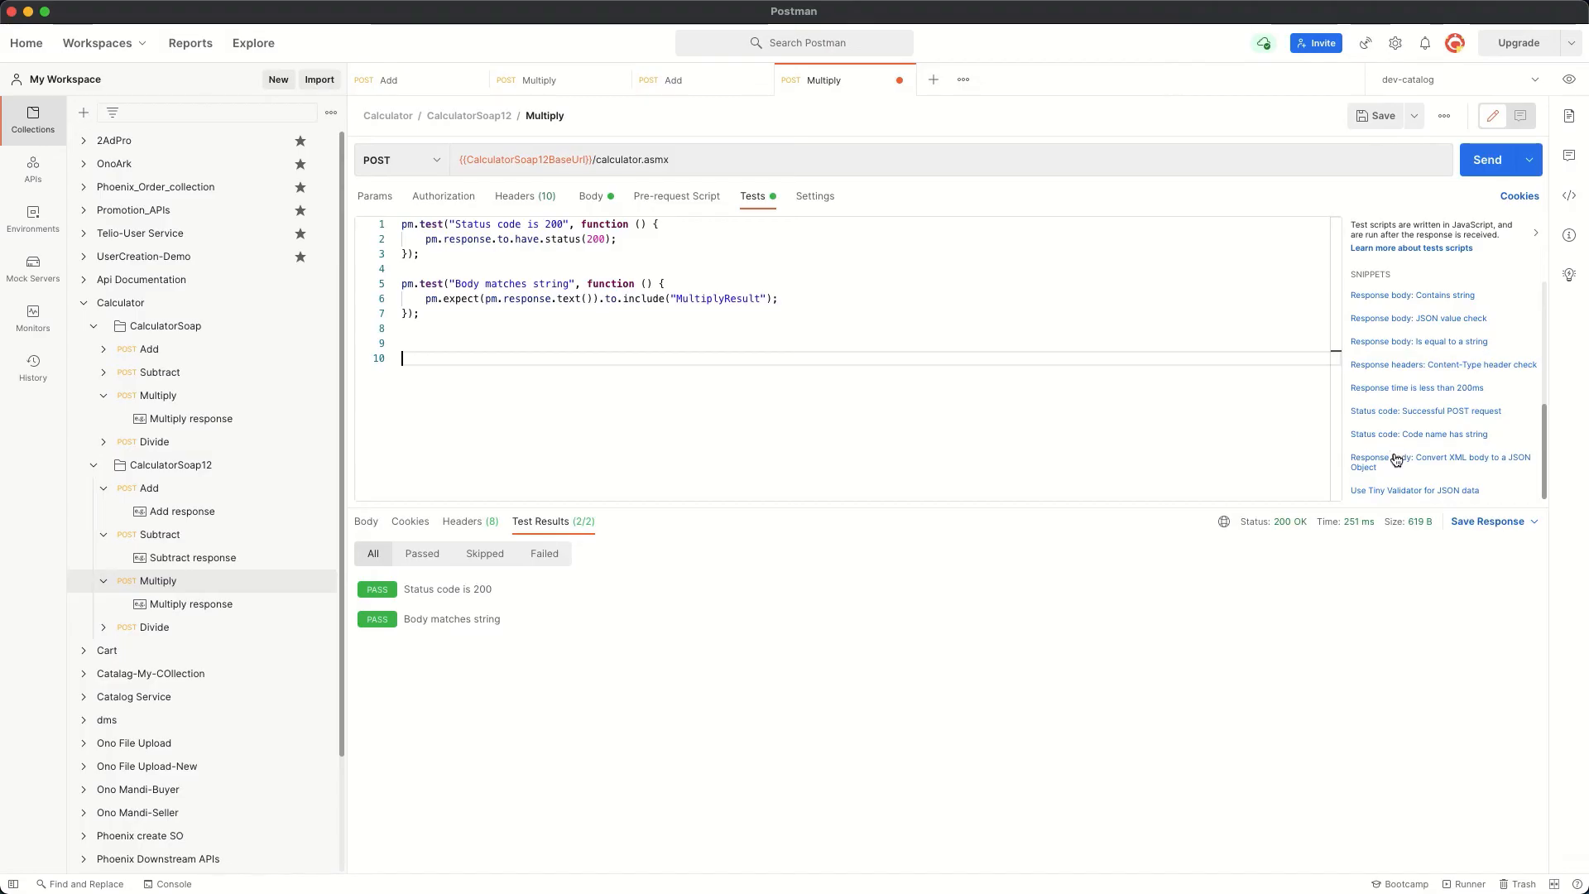
Step: Add var jsonObject = xml2Json(responseBody); and console.log(jsonObject) to the test script
left_click(1441, 462)
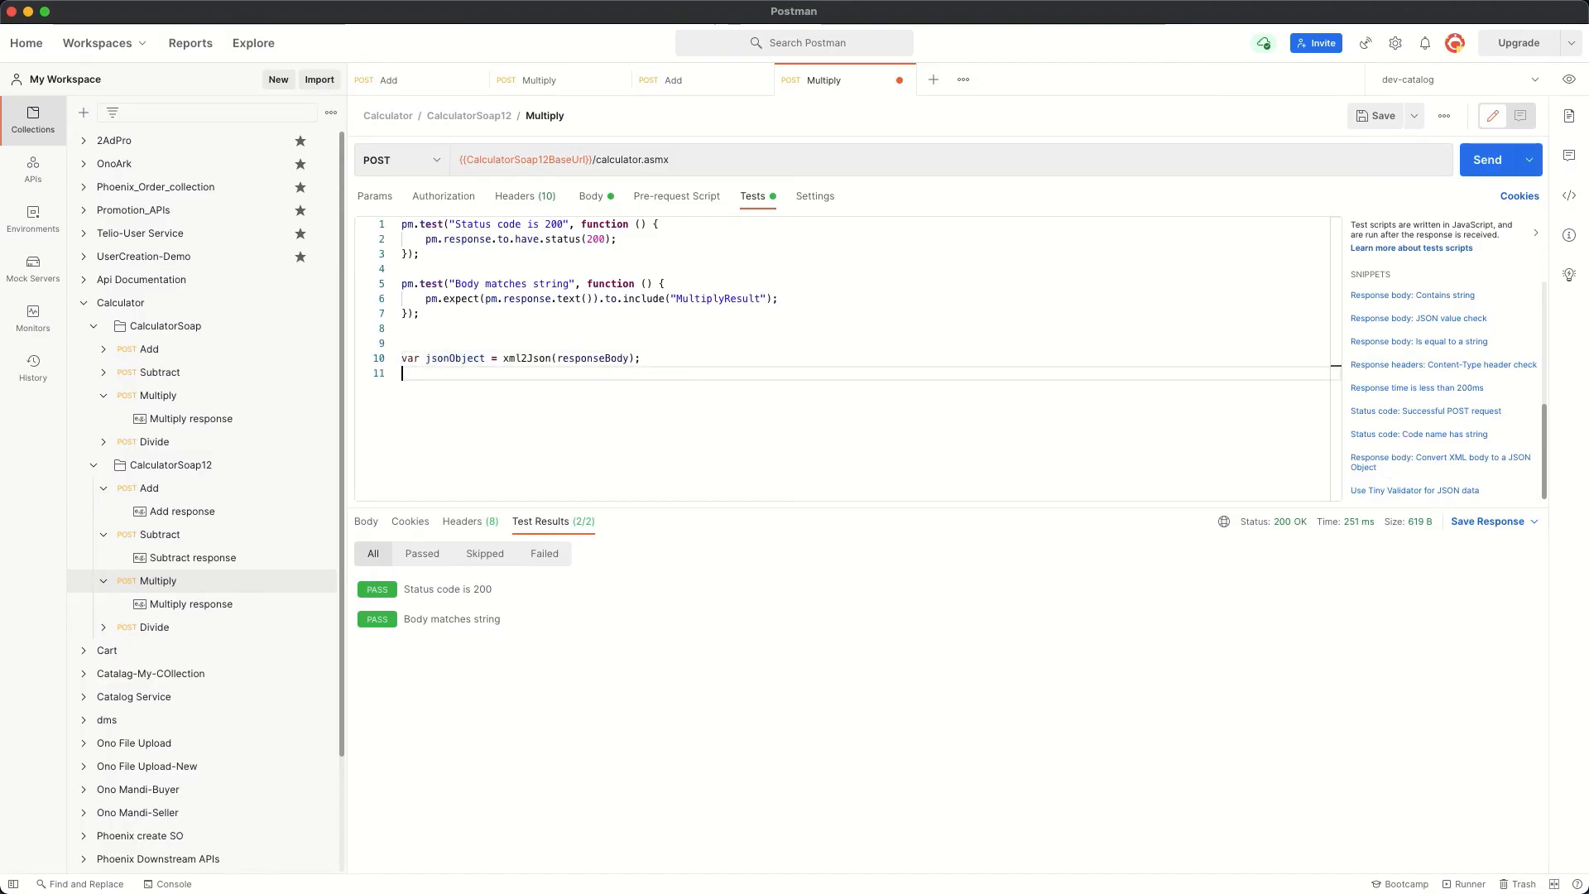
type("console.")
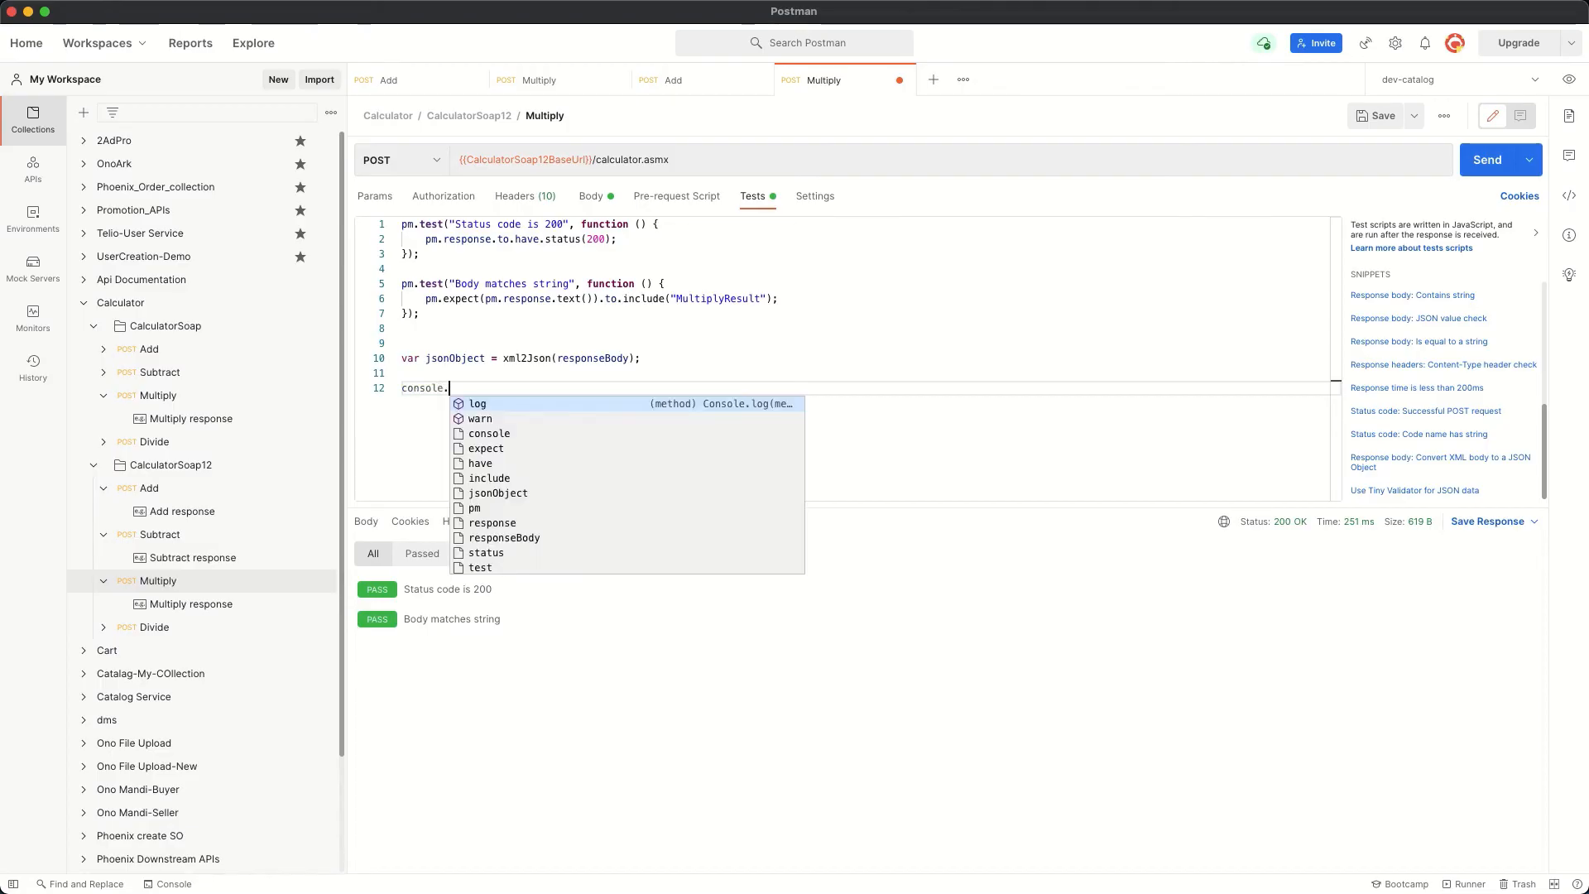
left_click(476, 404)
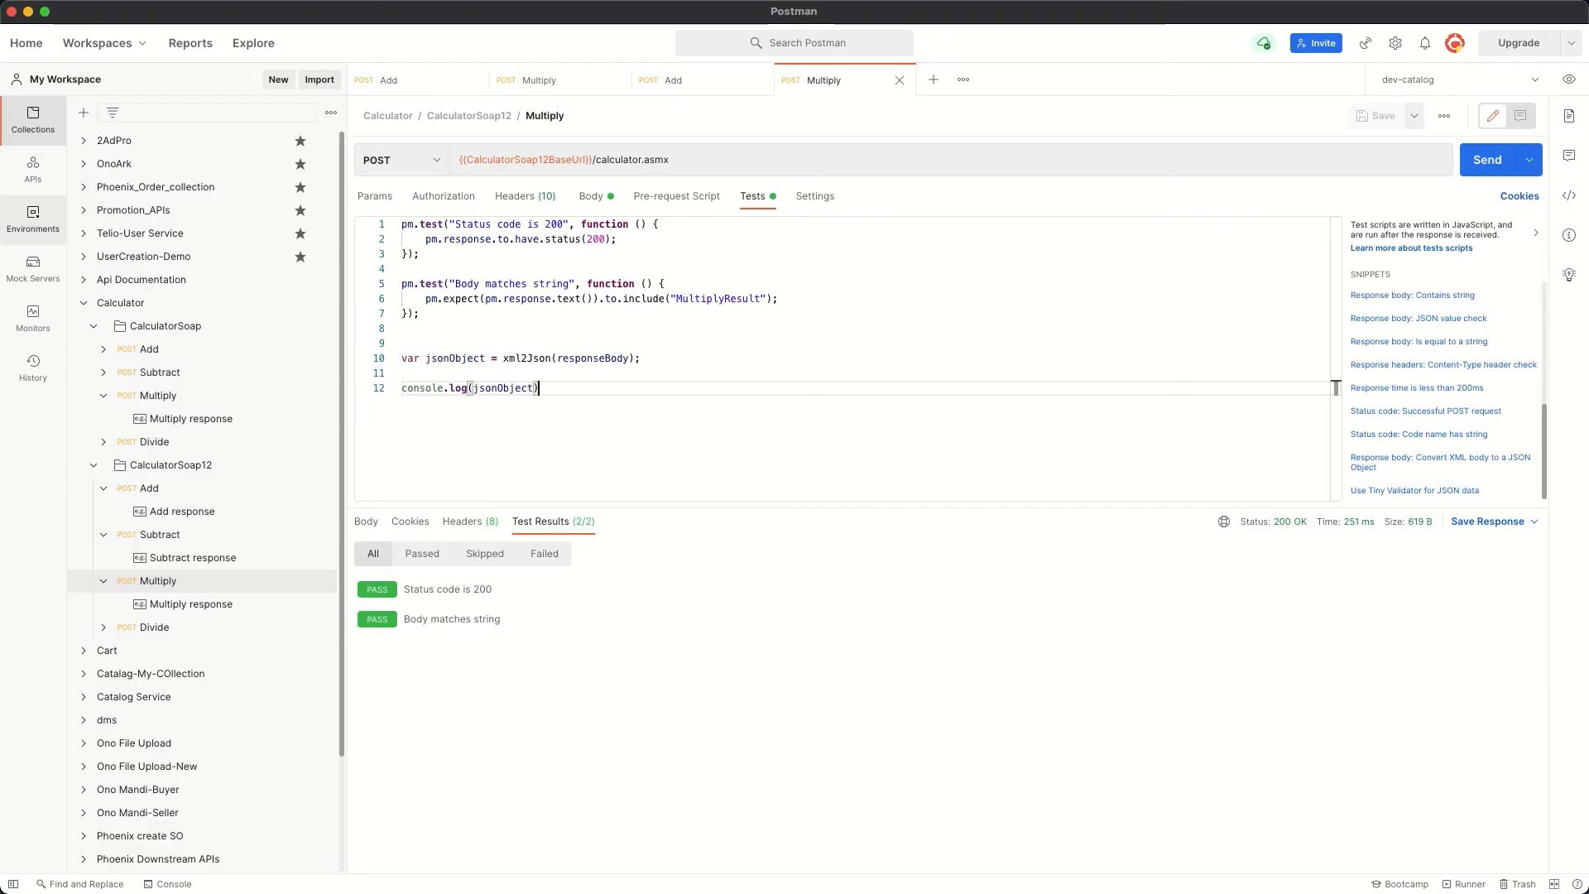
Step: Clear the old console logs and bring up the freshly logged Multiply response
left_click(167, 884)
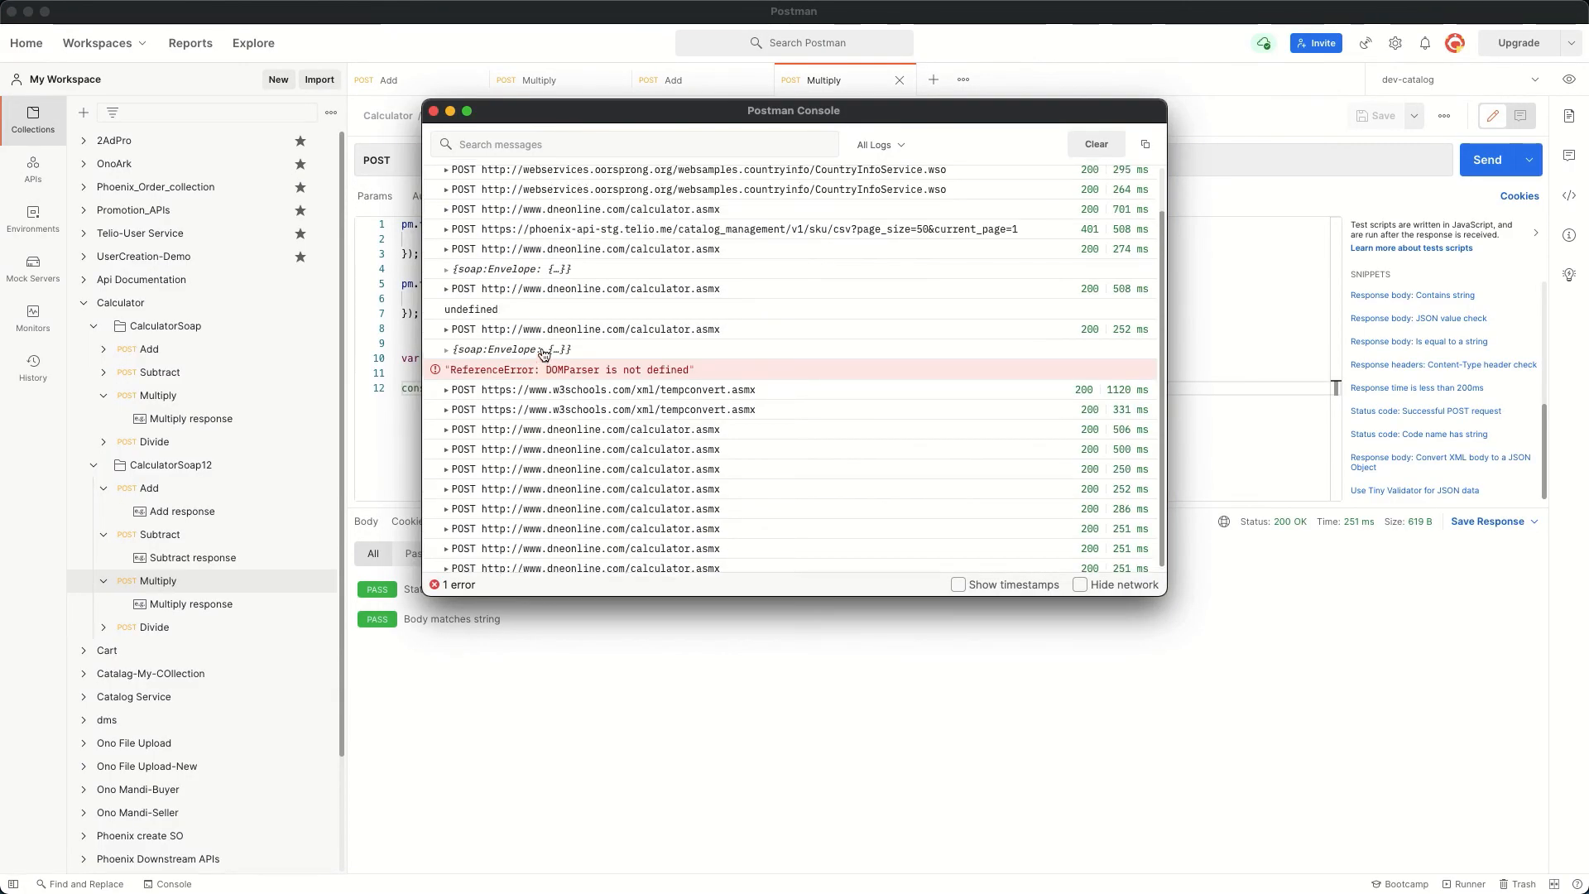
left_click(1094, 142)
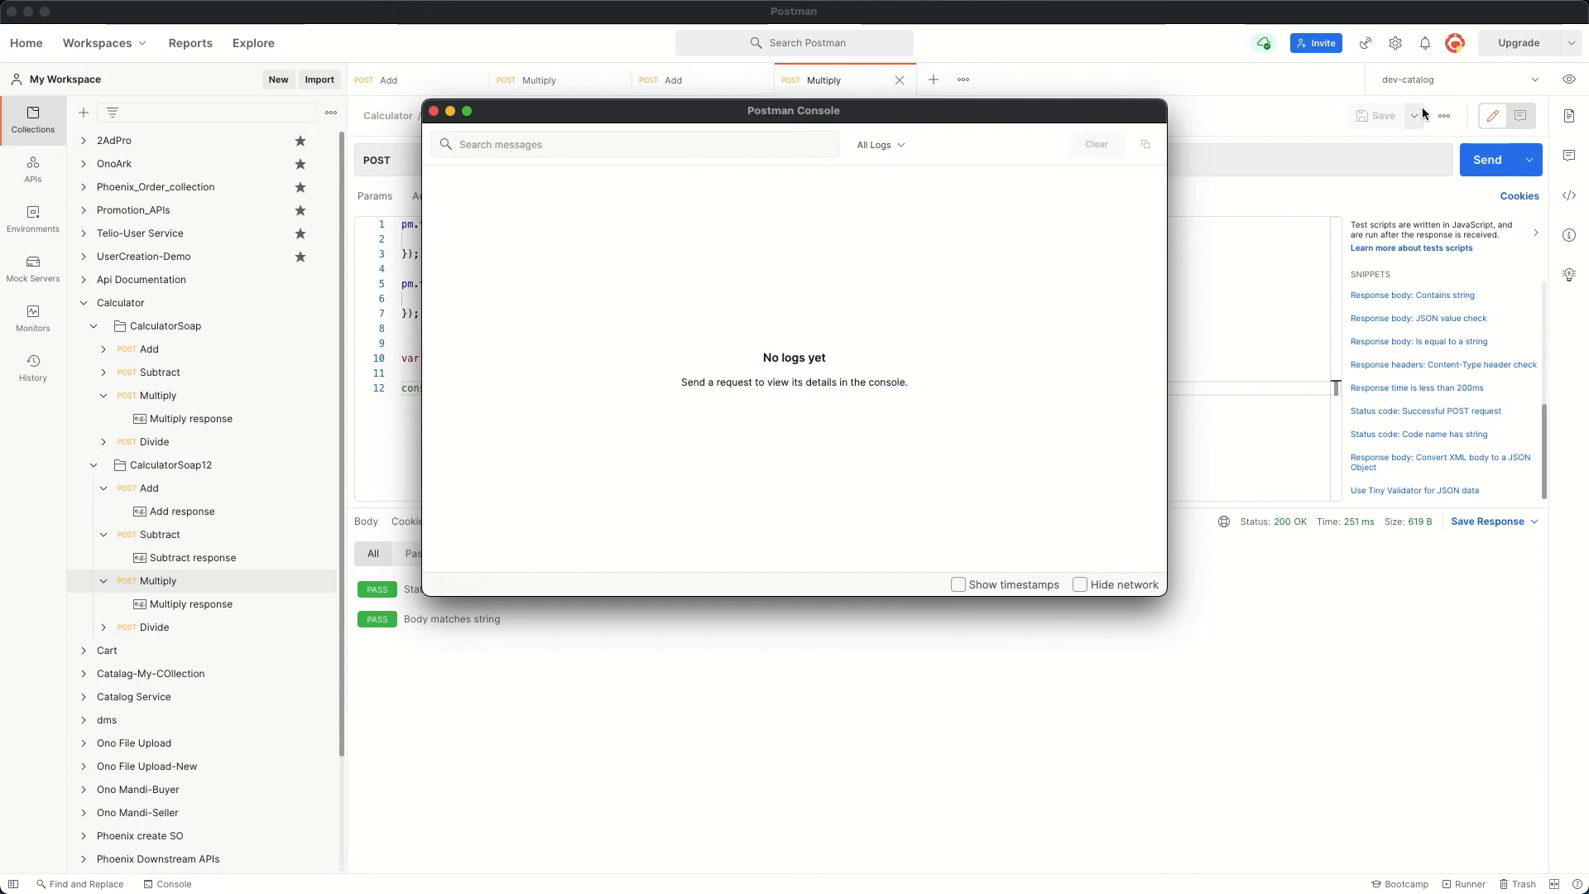
left_click(434, 111)
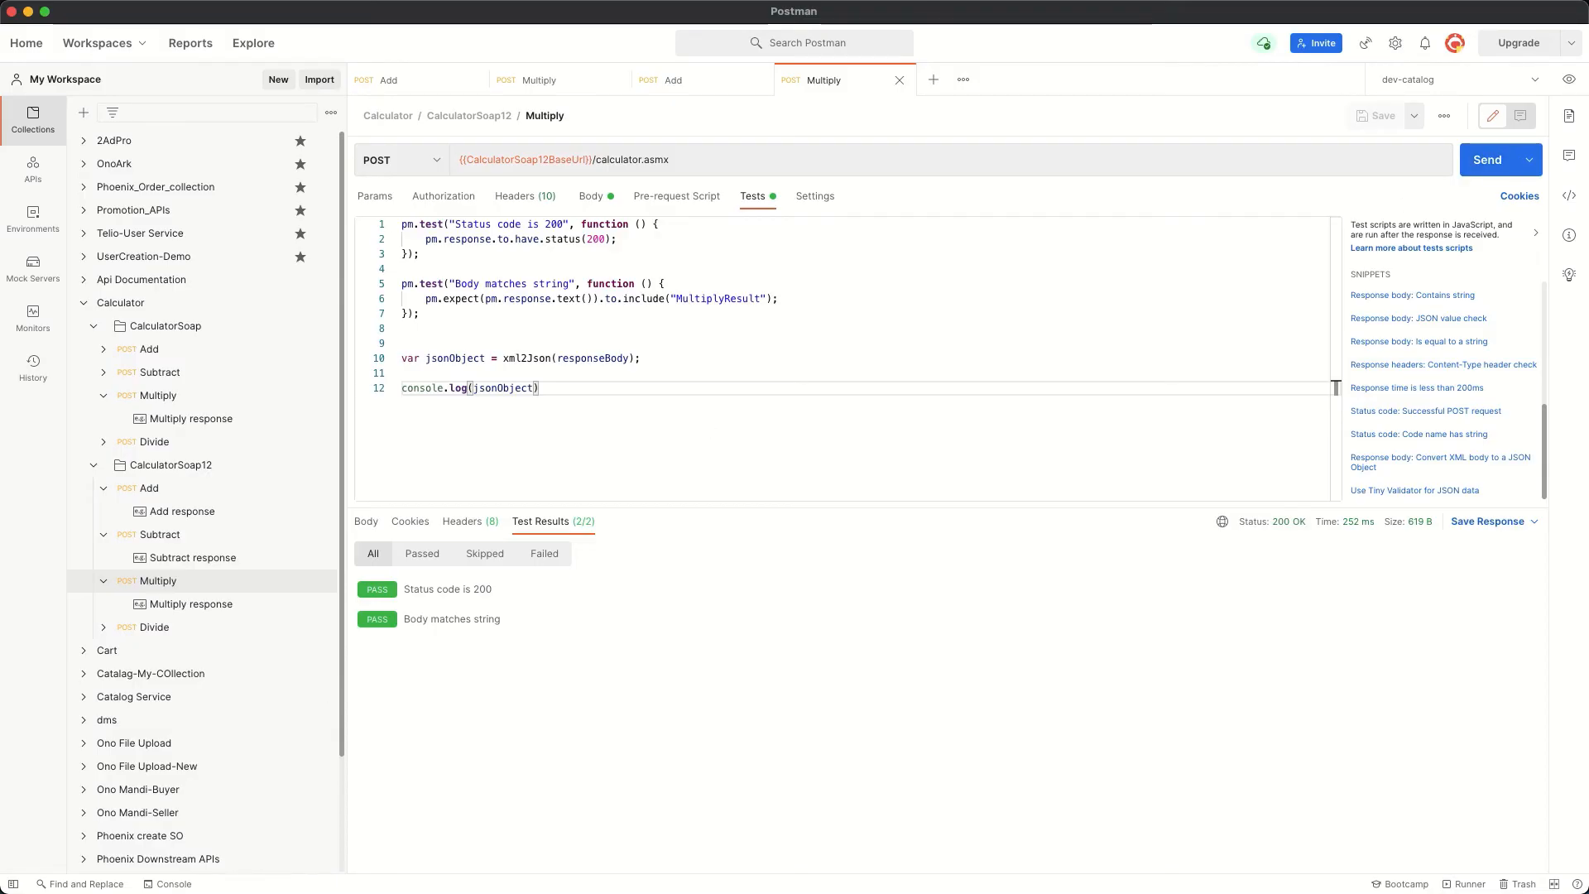
left_click(169, 884)
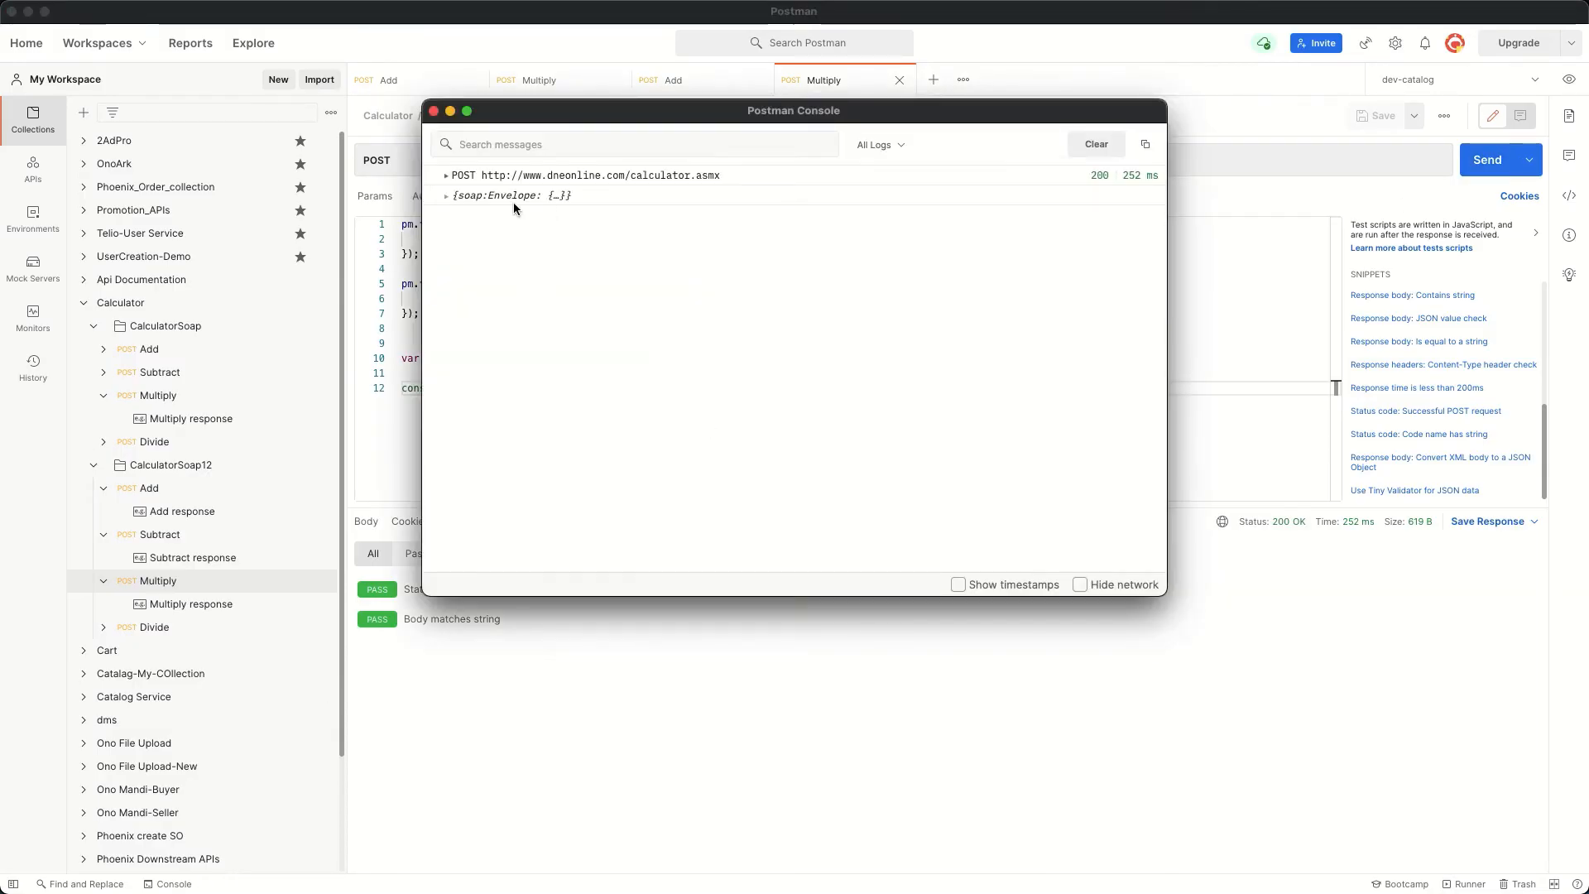
Step: Expand soap:Envelope, $, soap:Body and MultiplyResponse to reveal MultiplyResult 10000
left_click(445, 196)
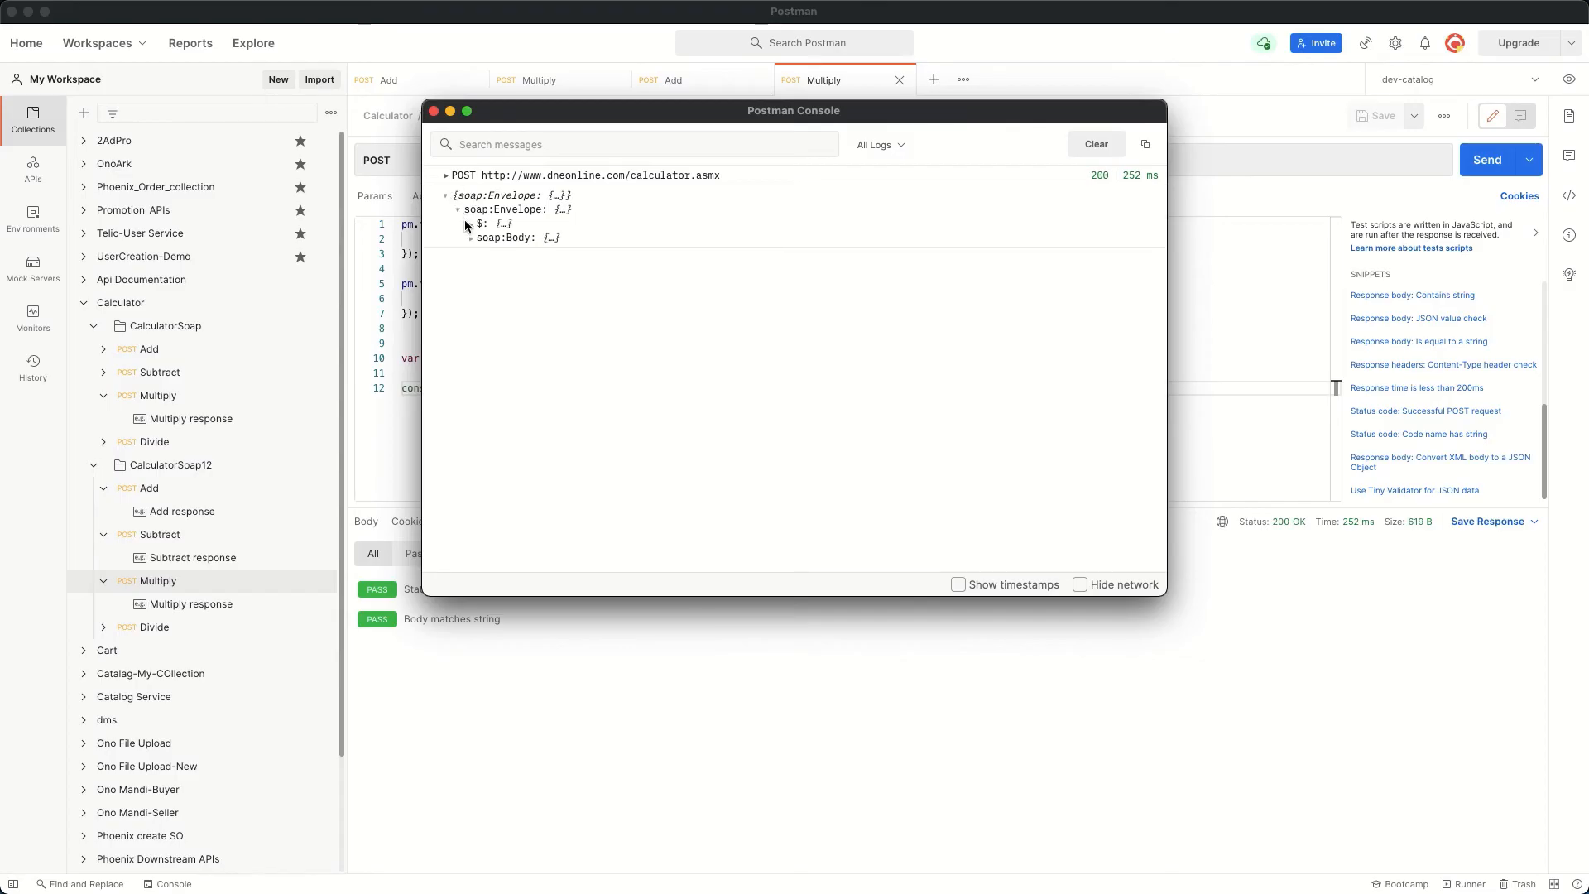
left_click(472, 223)
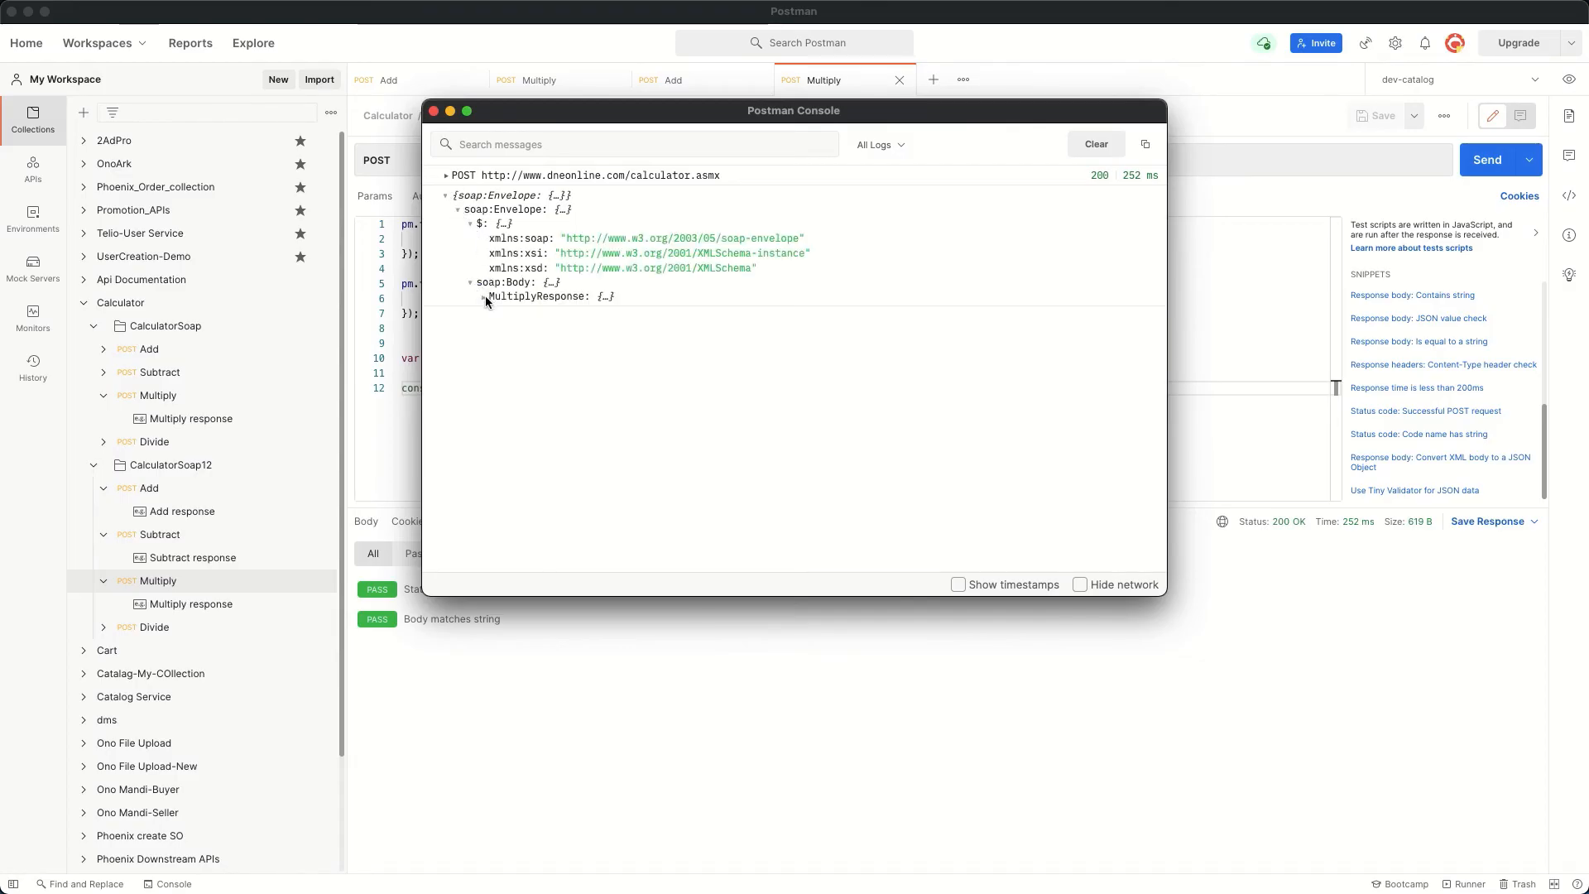
left_click(486, 297)
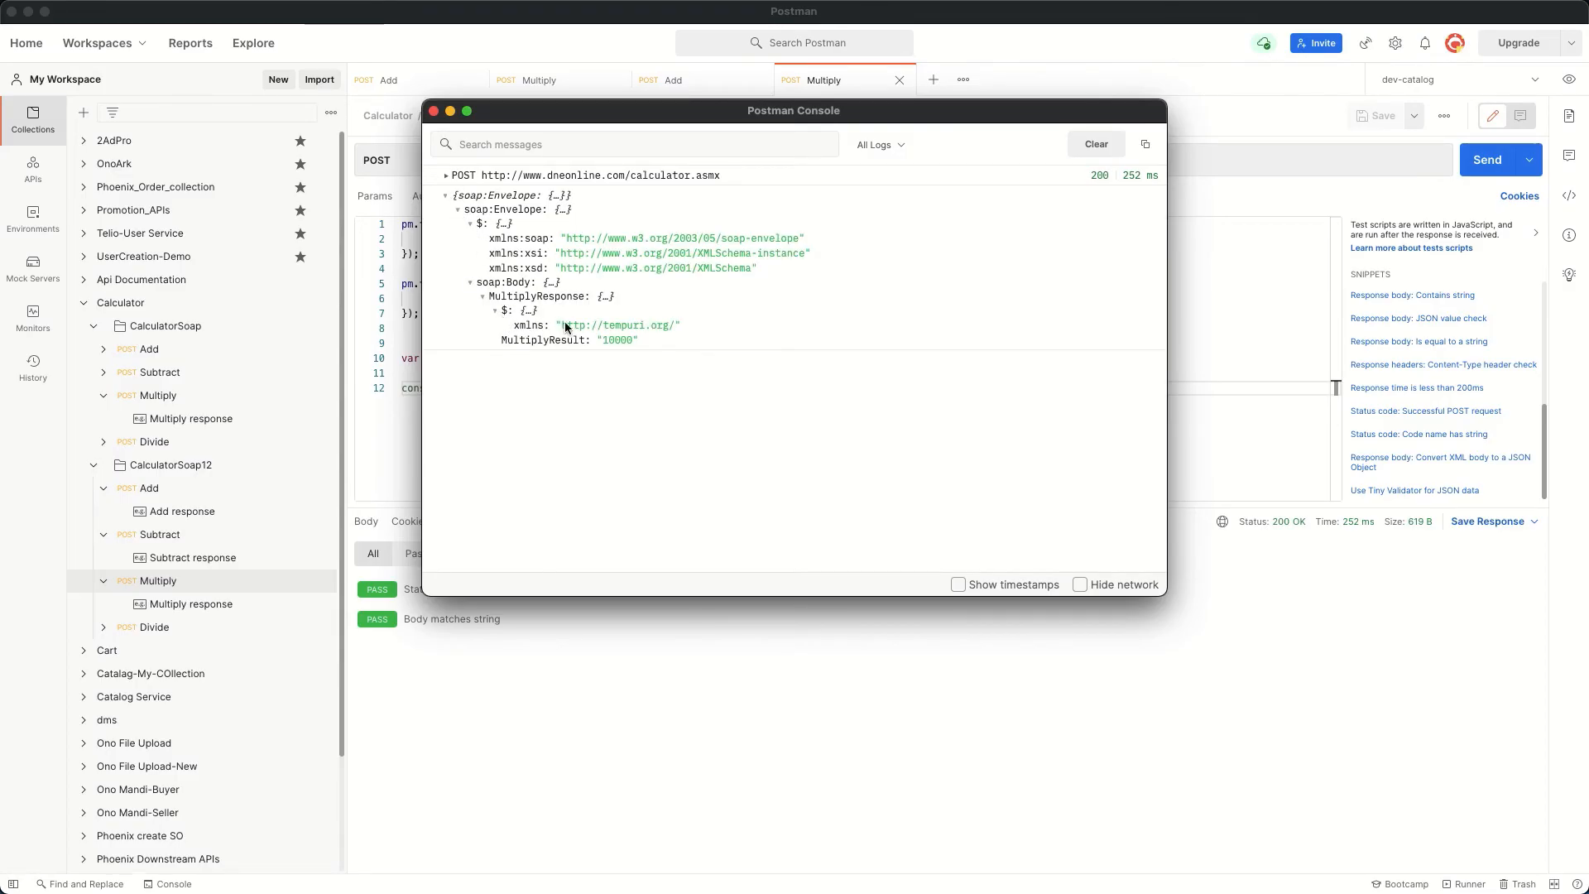
mouse_move(531, 347)
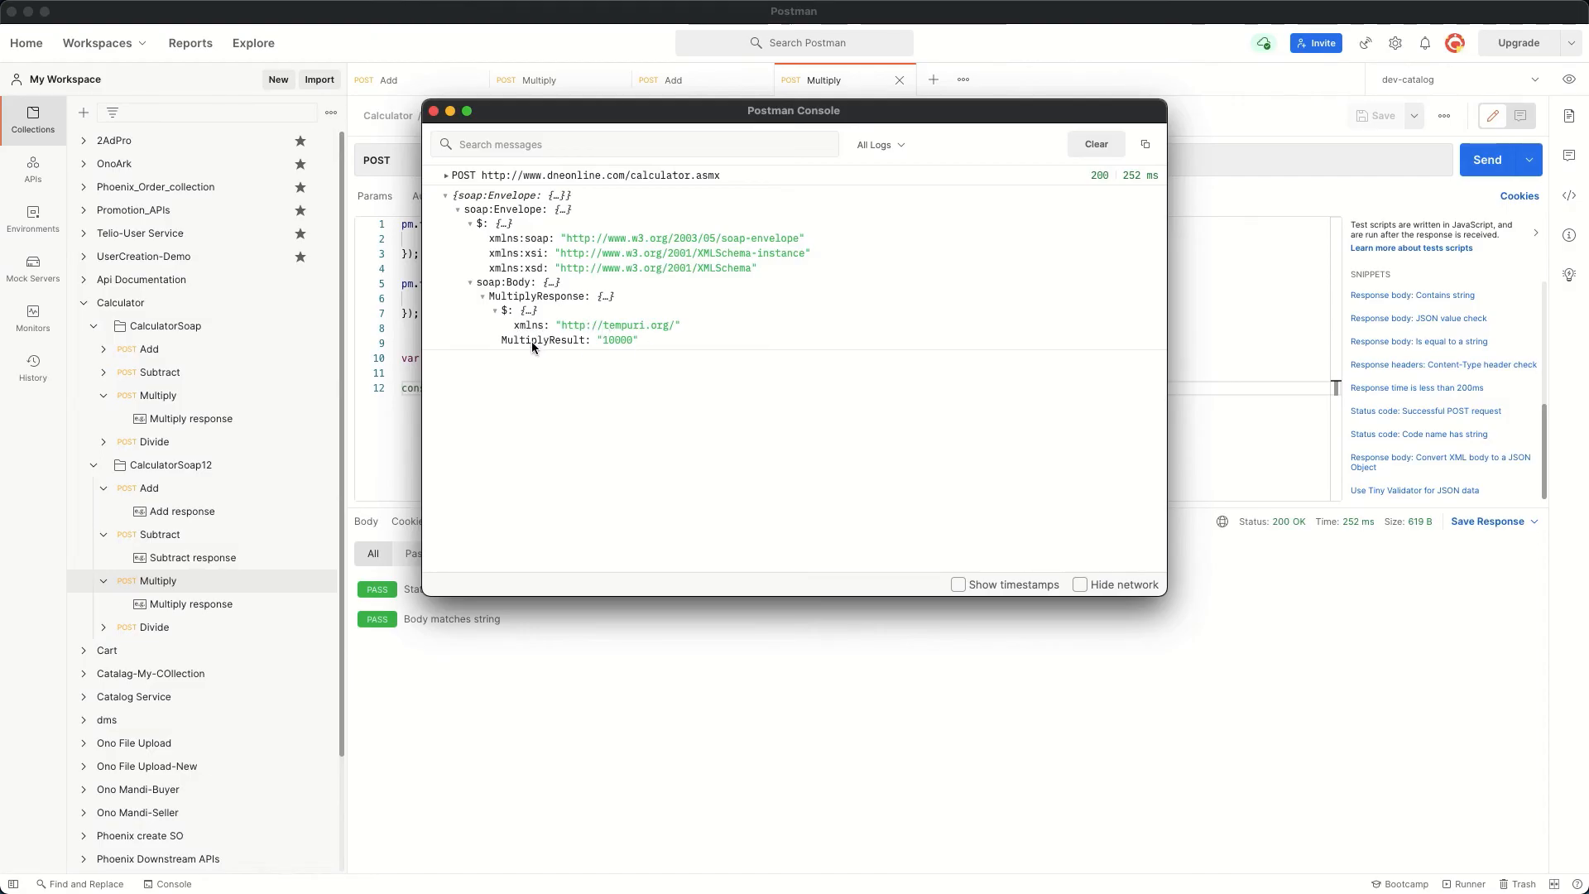
double_click(563, 340)
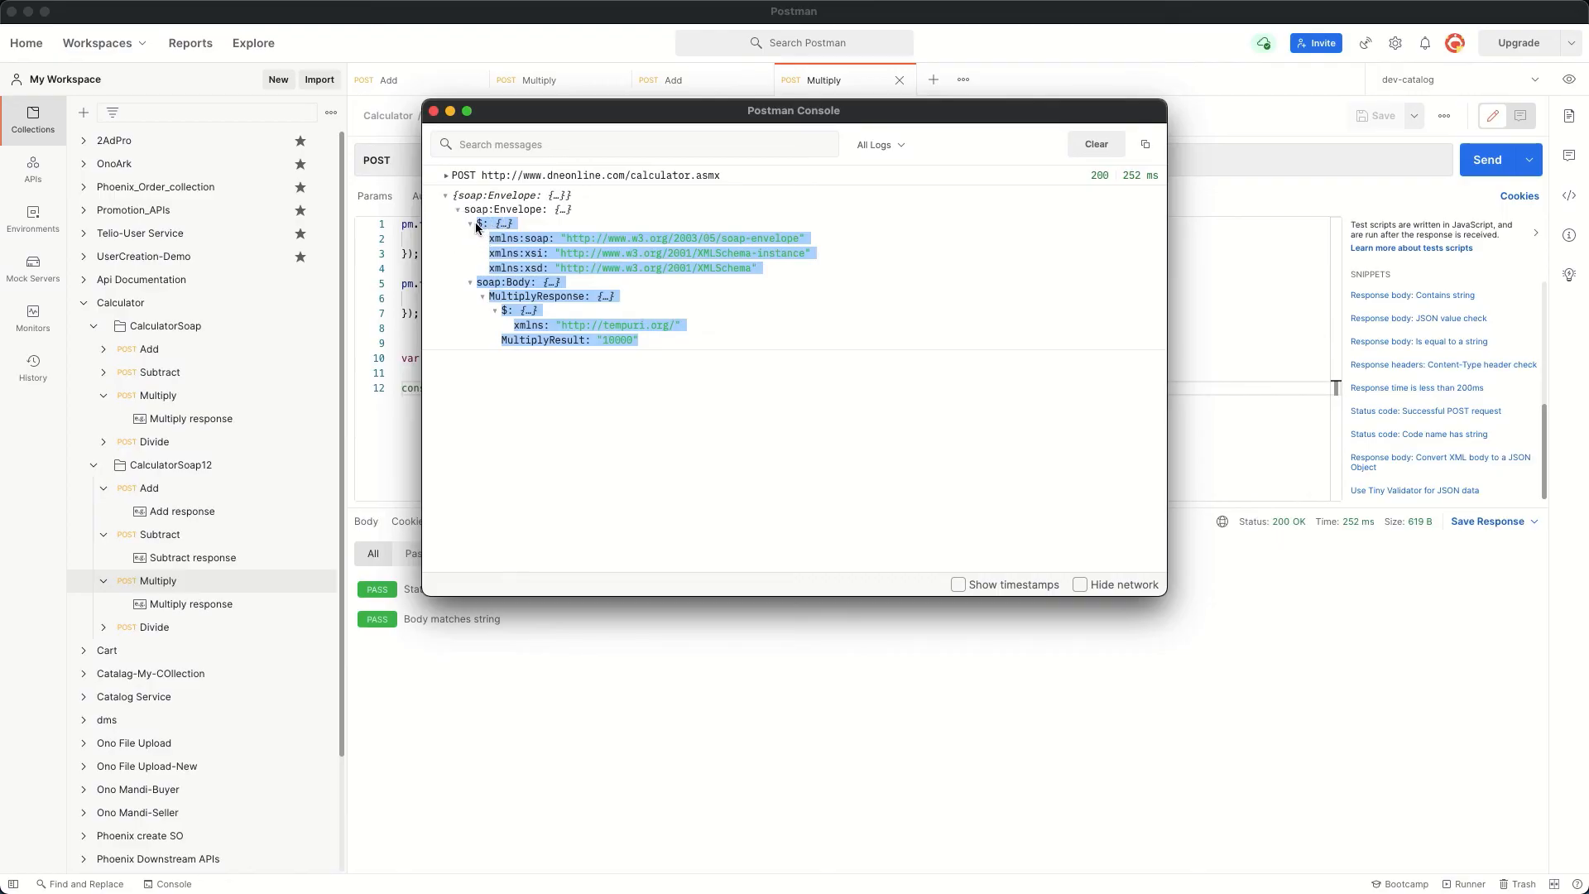
Step: Collapse the envelope tree and close the console, returning to the test script
left_click(468, 210)
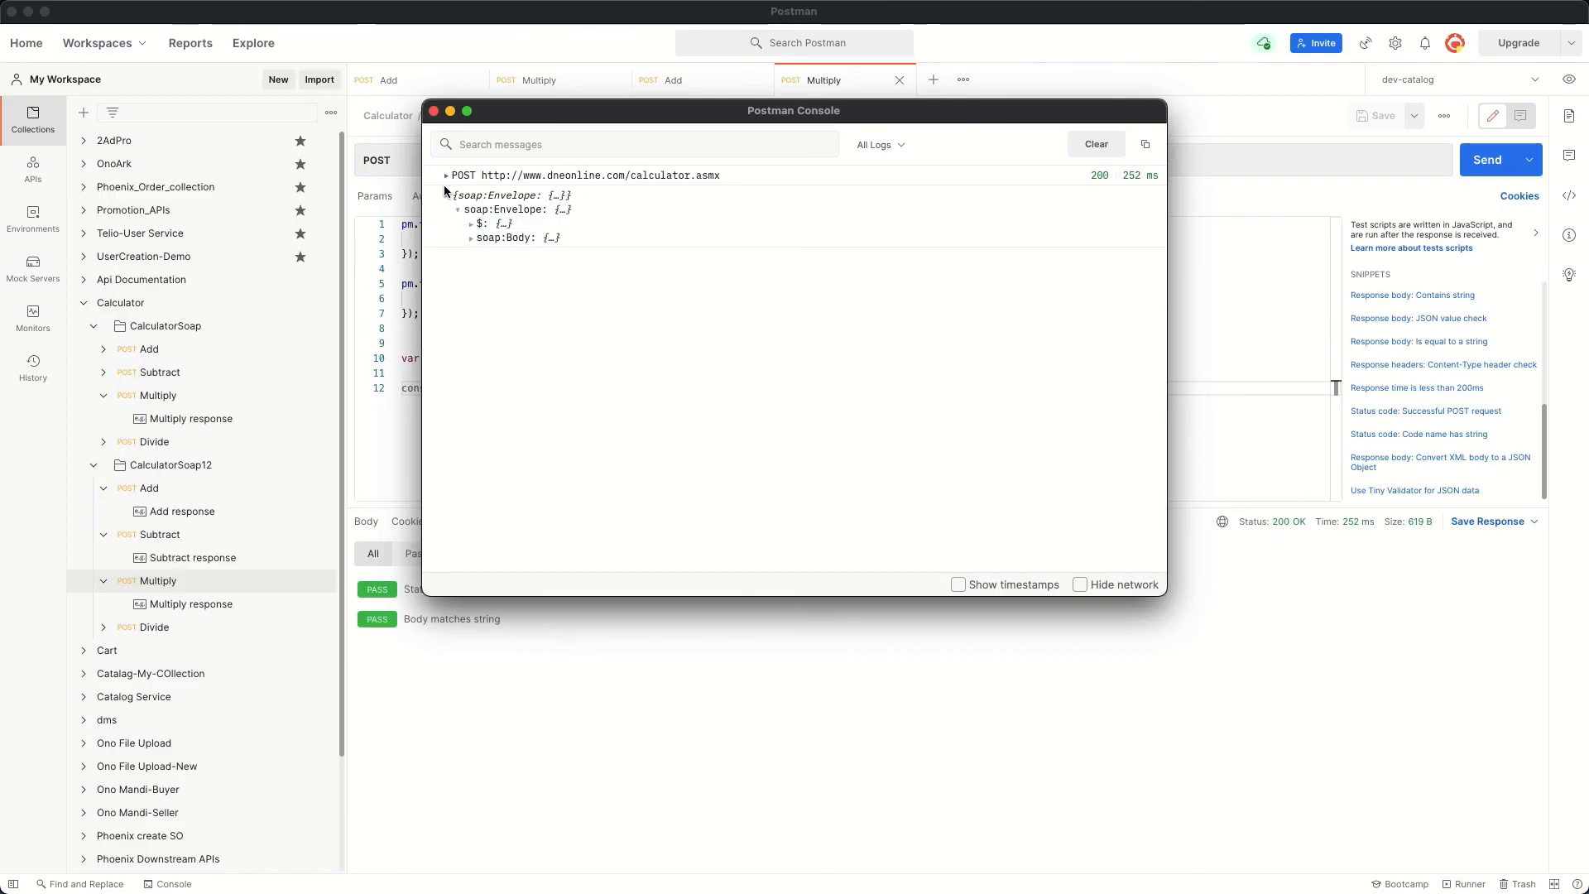
left_click(434, 111)
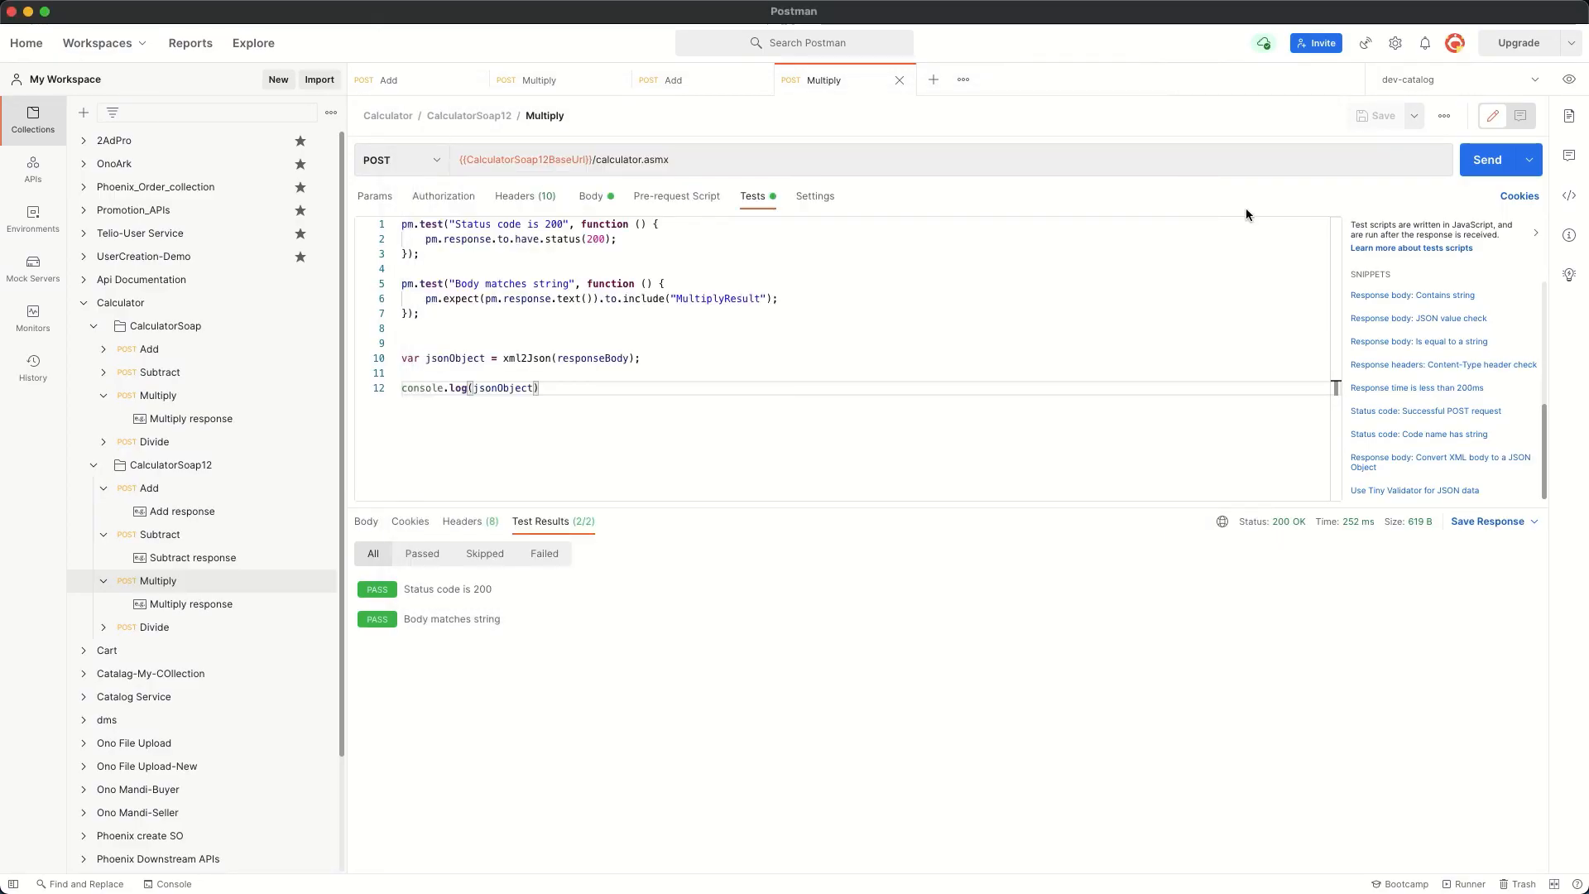
mouse_move(574, 184)
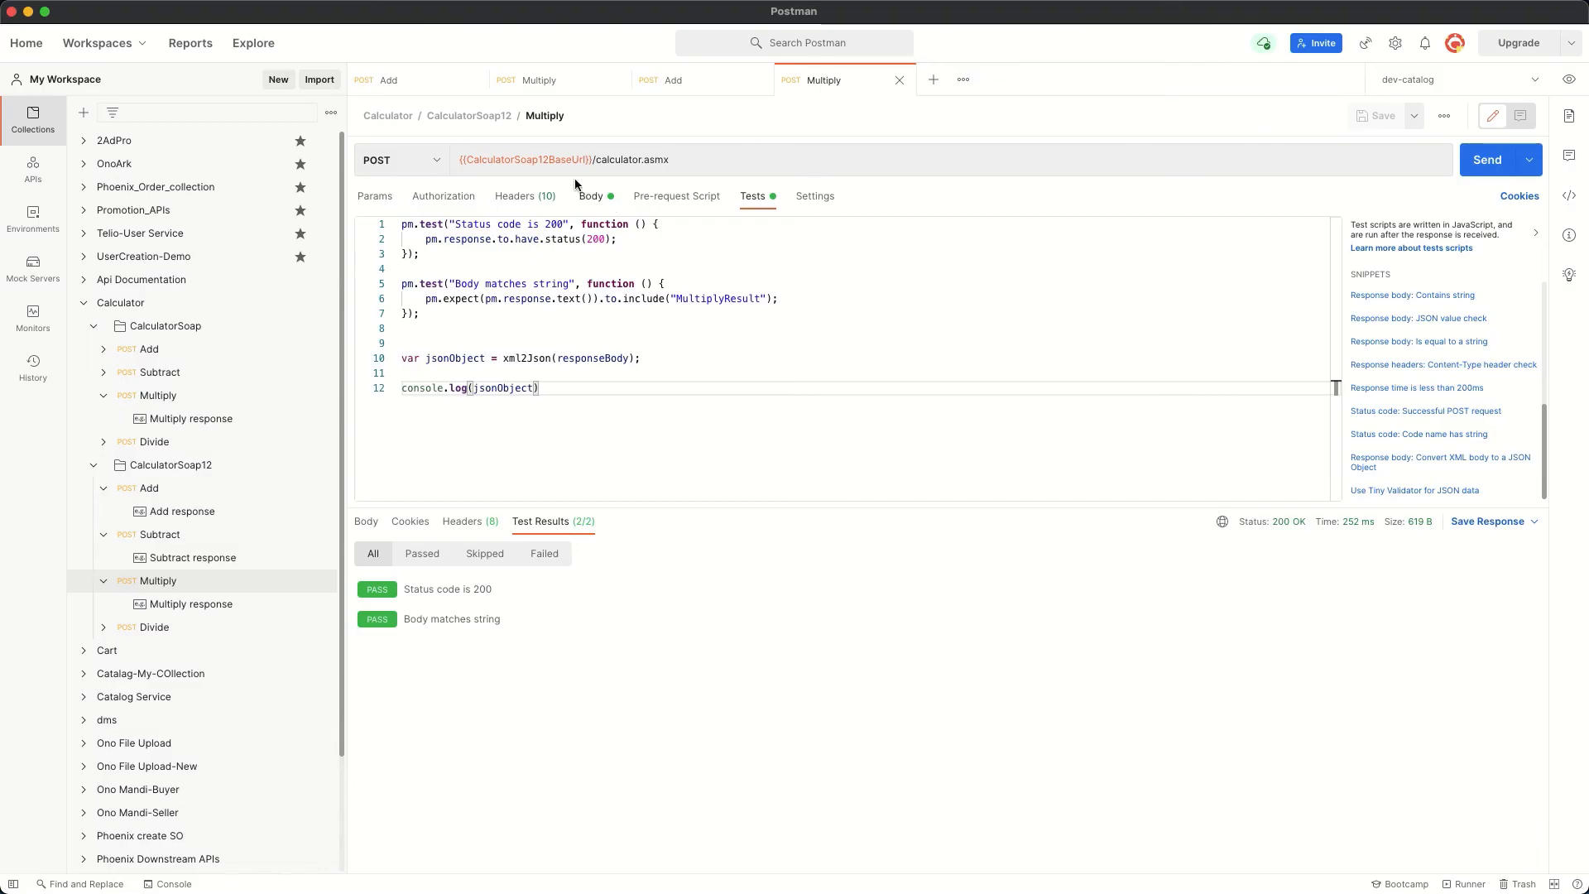
mouse_move(617, 177)
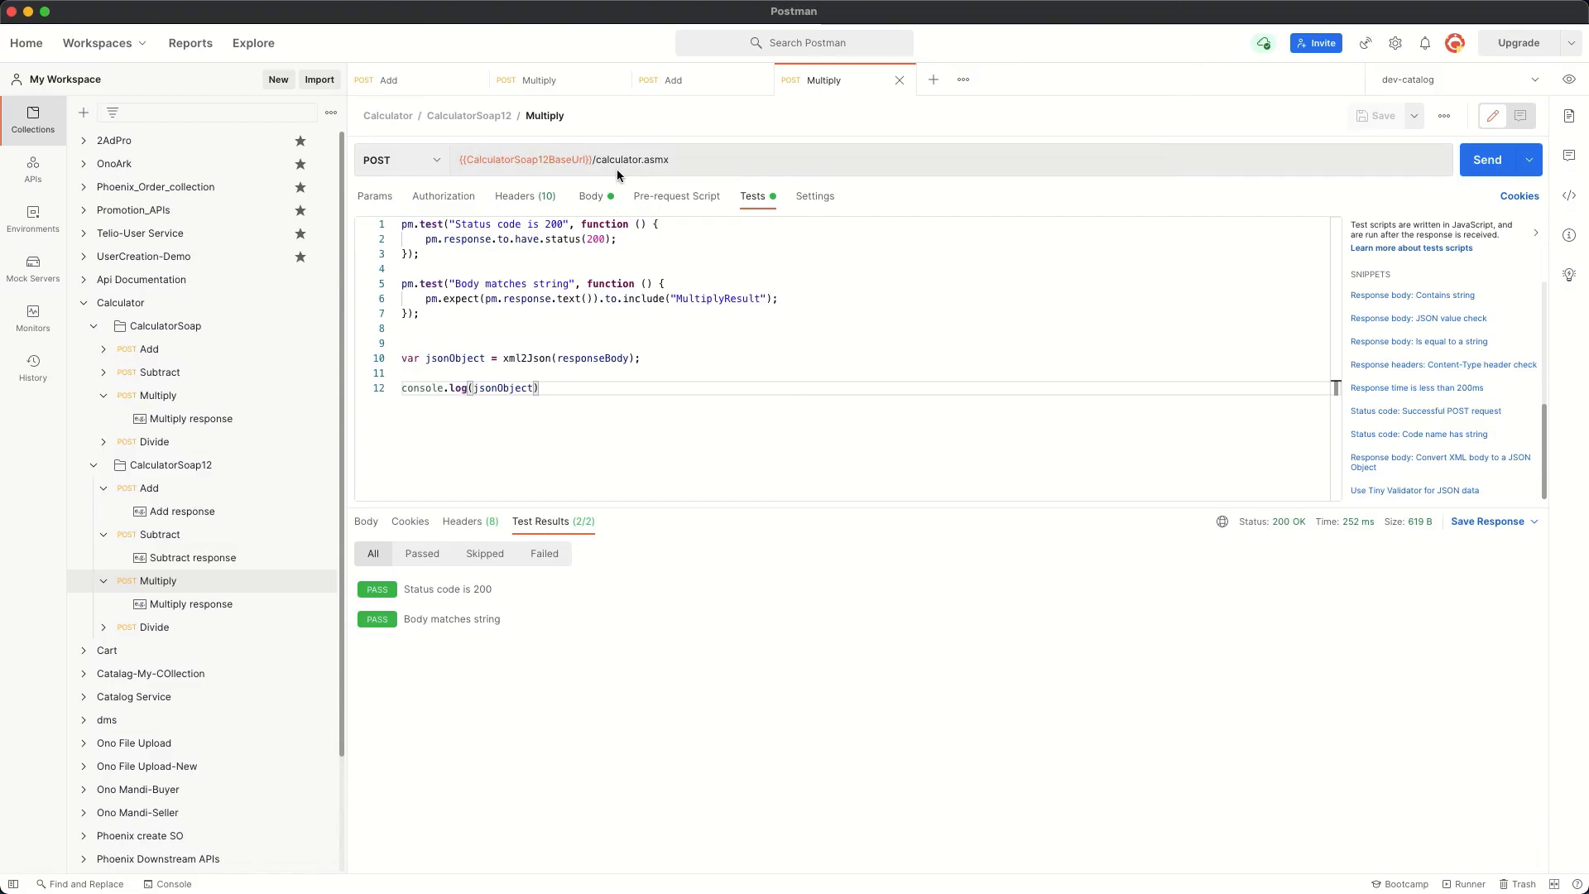
mouse_move(525, 159)
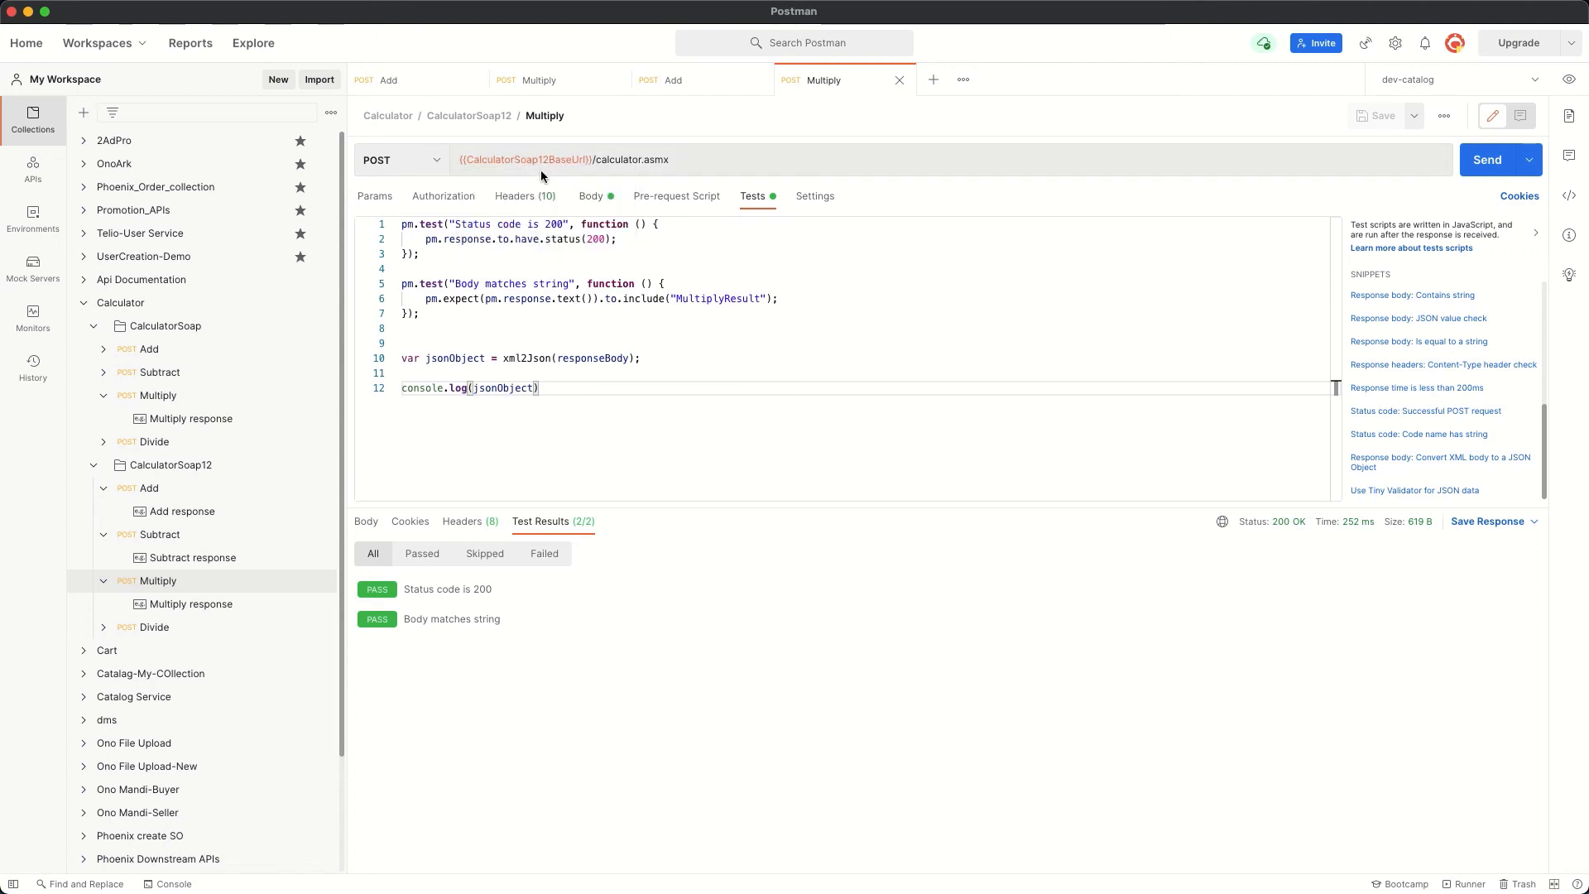
mouse_move(524, 159)
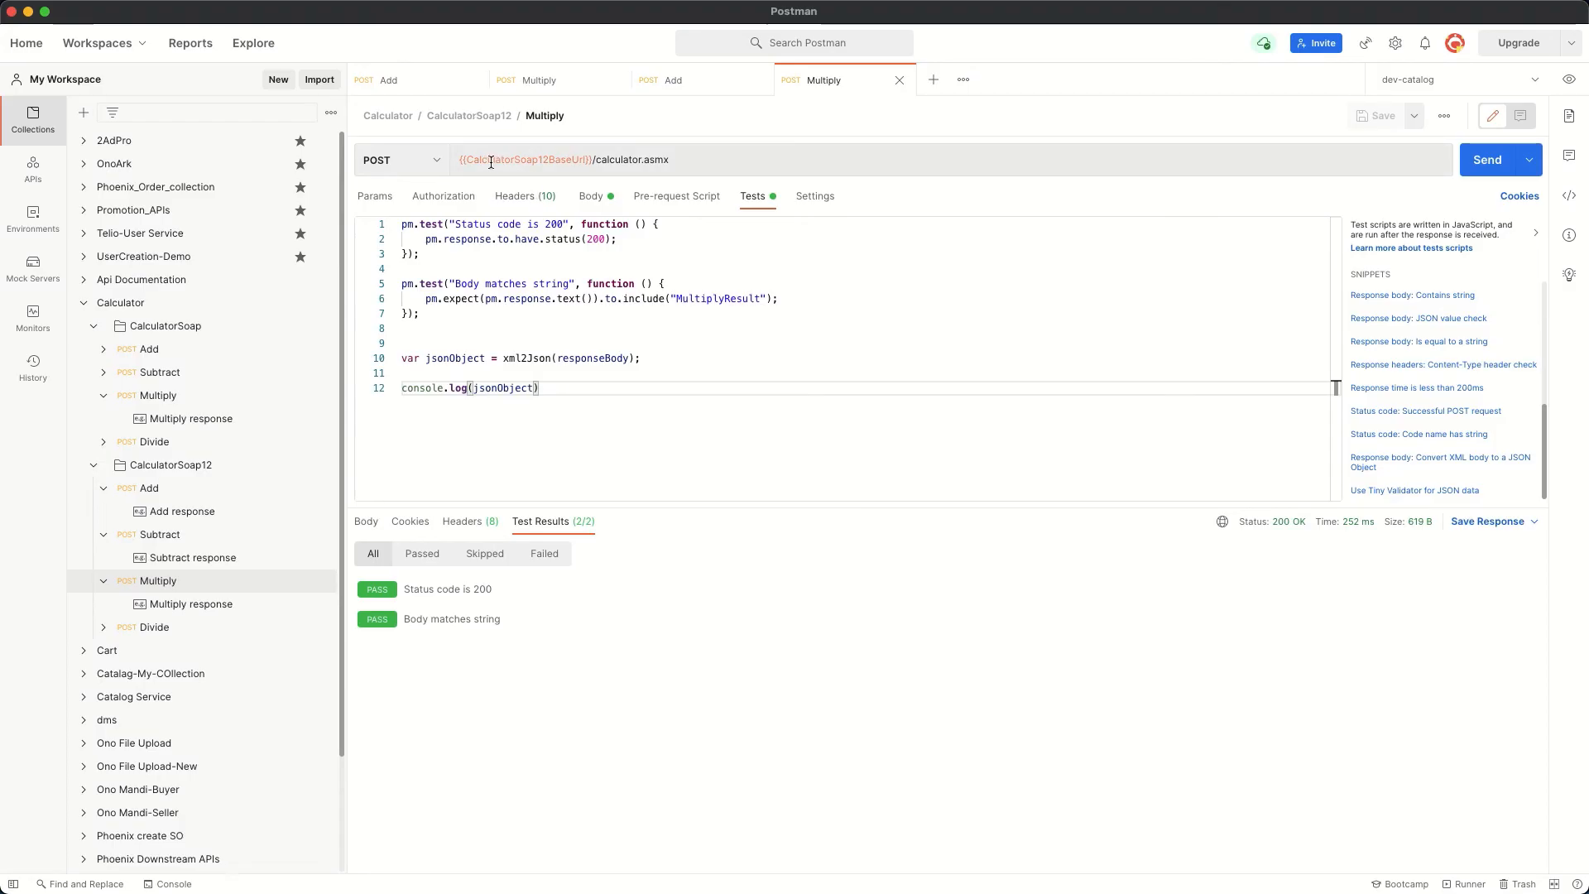
Step: Review the Multiply request's authorization and headers, then its SOAP 1.2 XML body multiplying 100 by 100
left_click(444, 196)
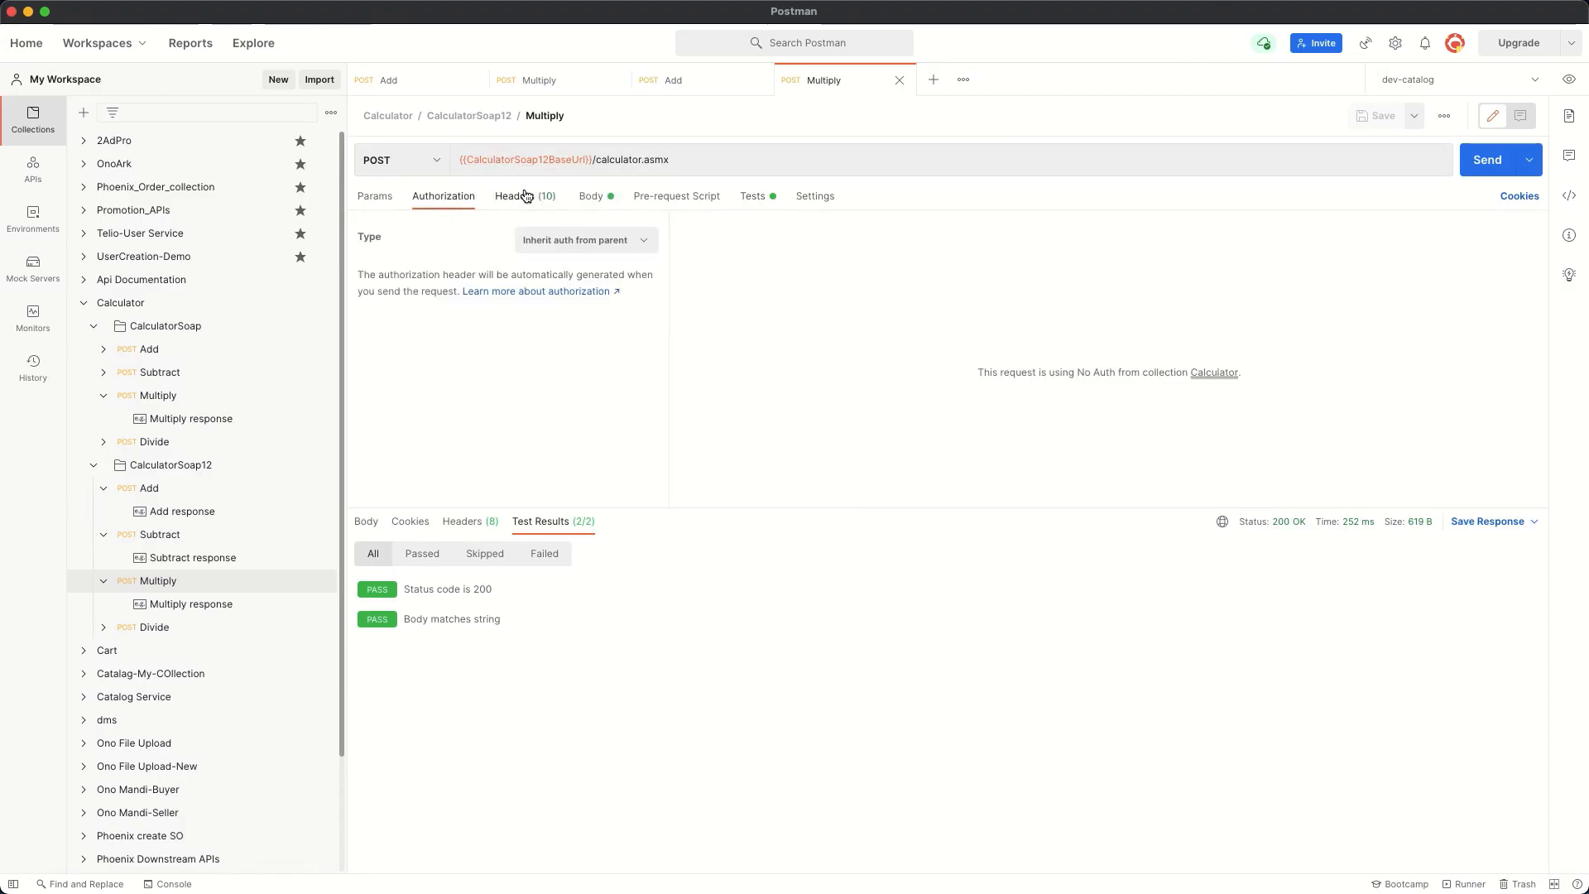
left_click(520, 196)
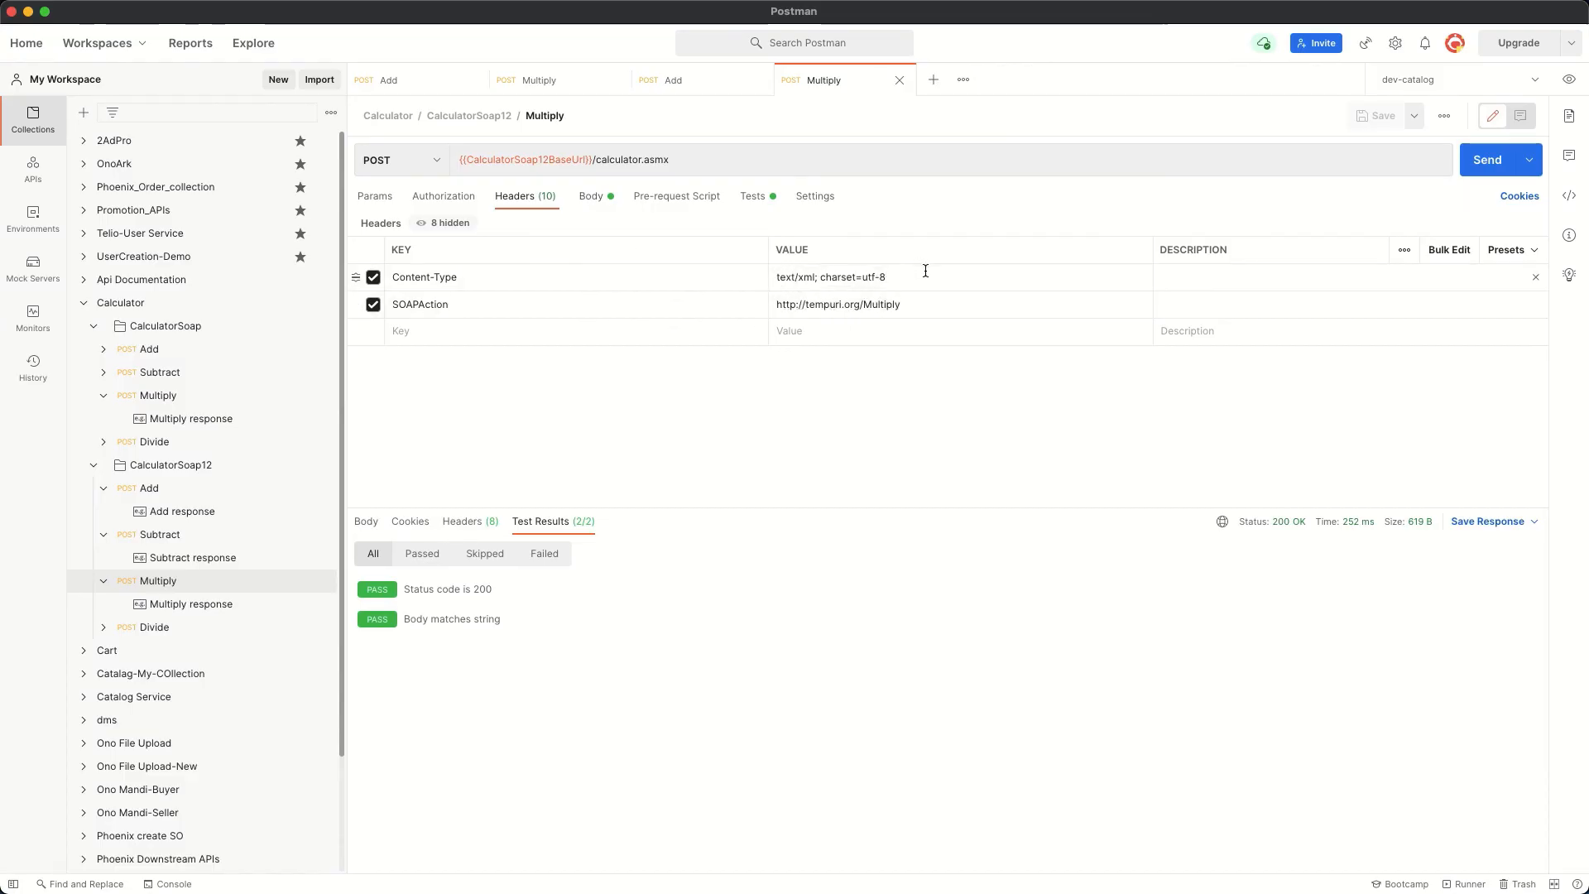
left_click(902, 305)
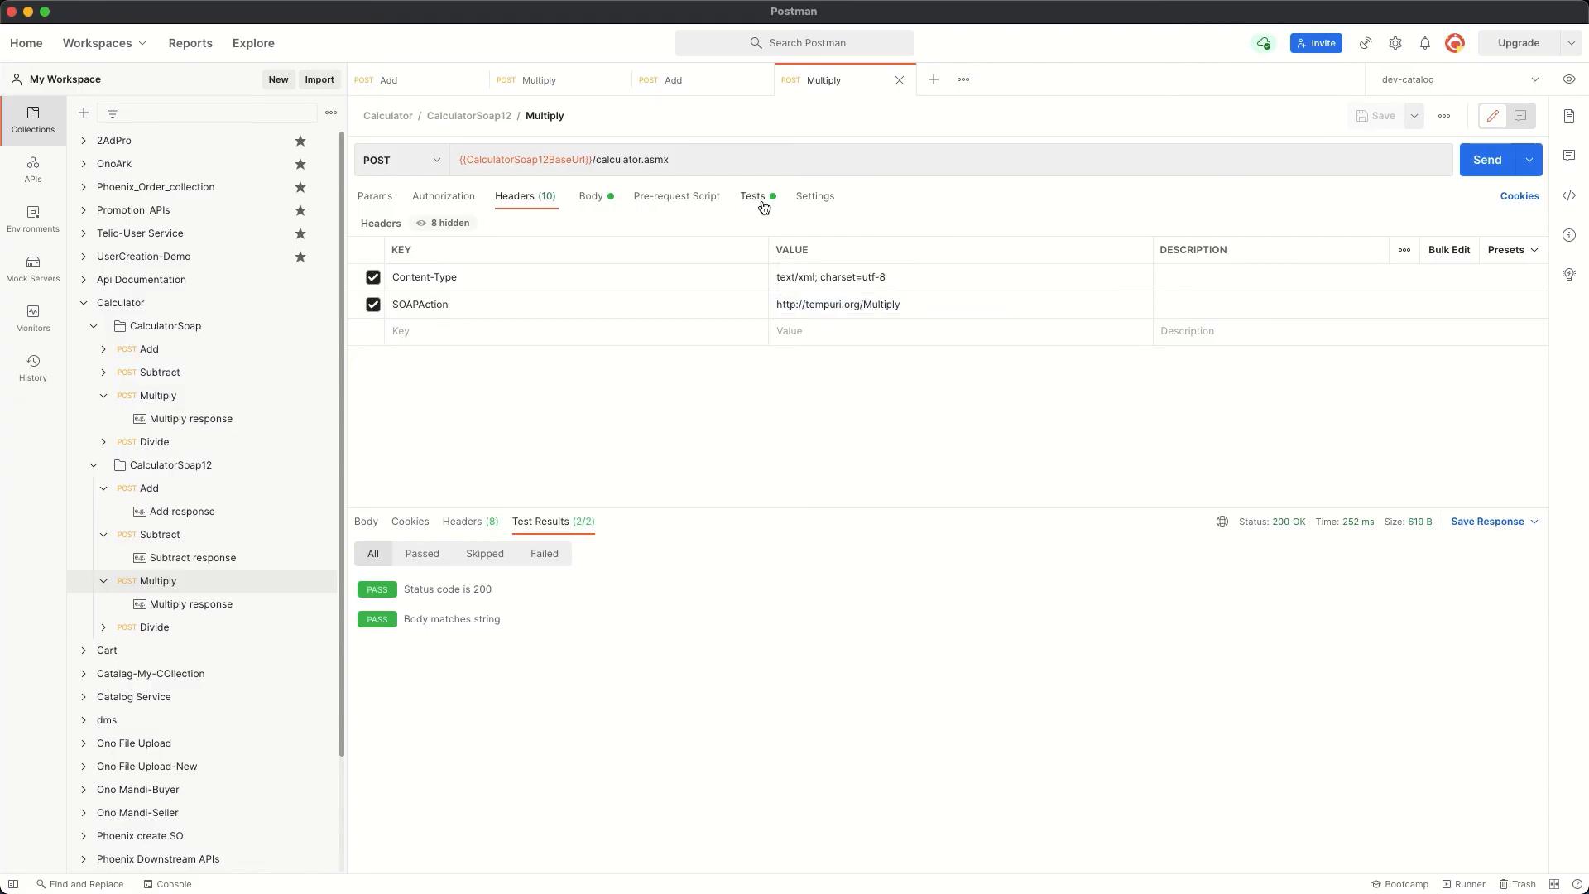
left_click(593, 196)
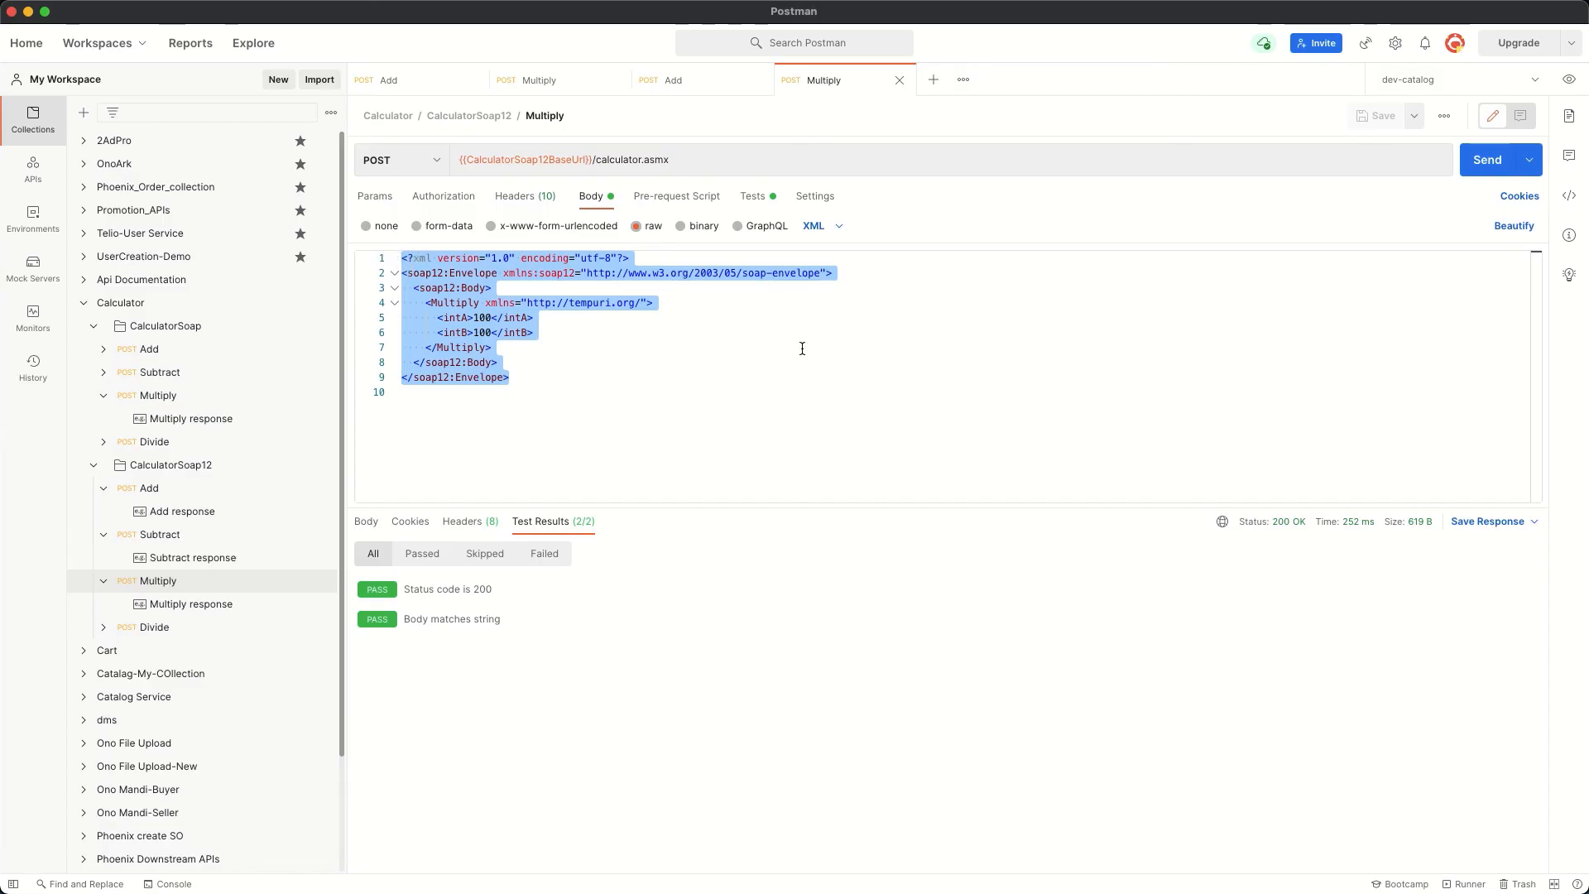
mouse_move(452, 615)
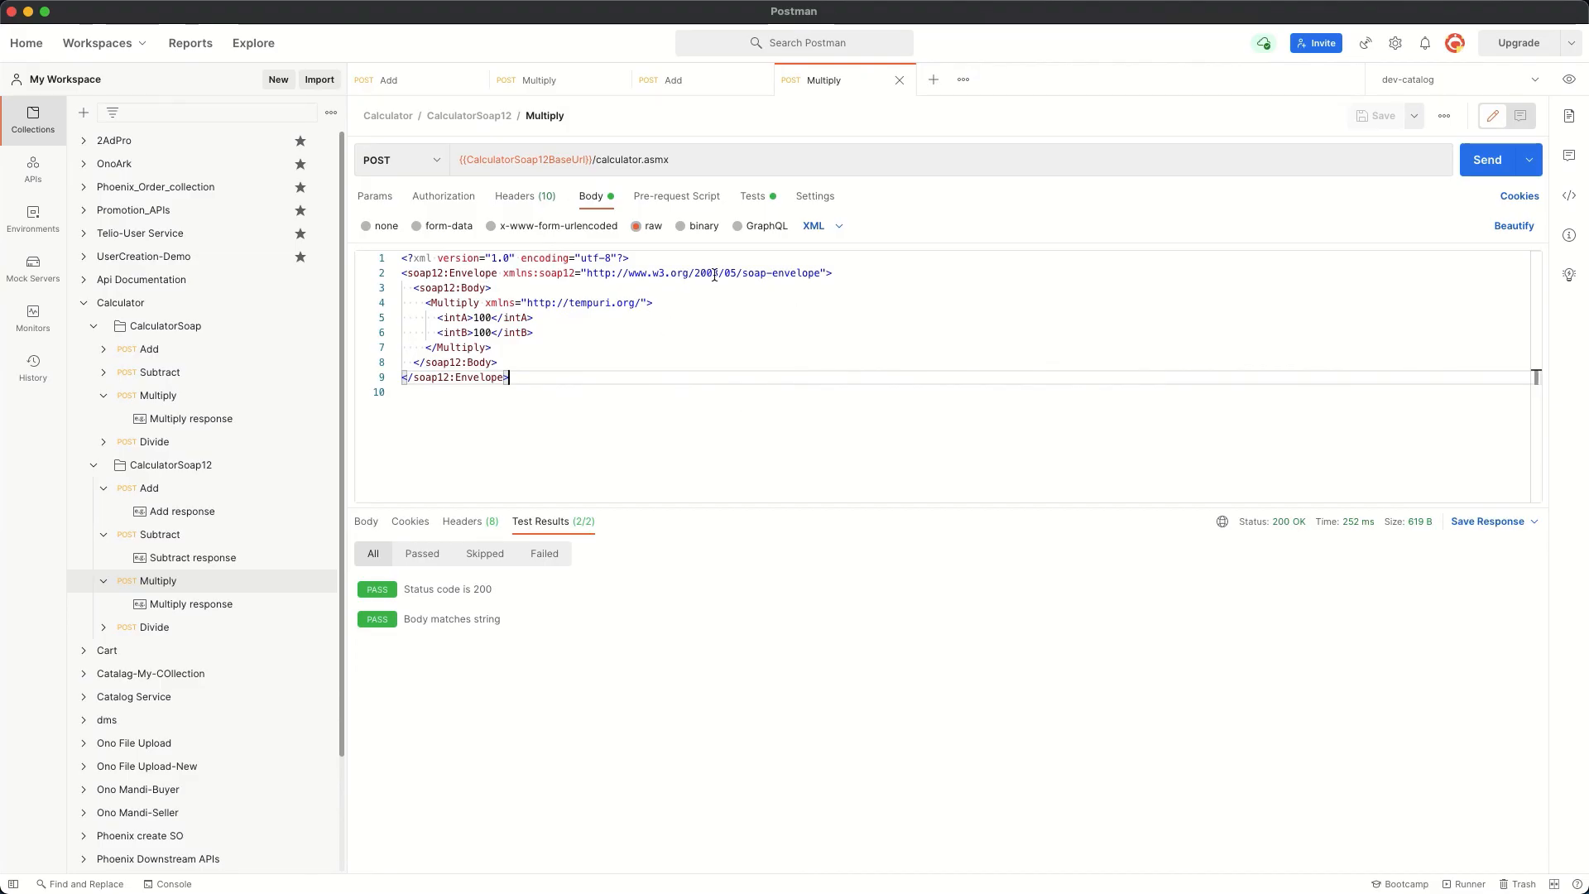
mouse_move(753, 202)
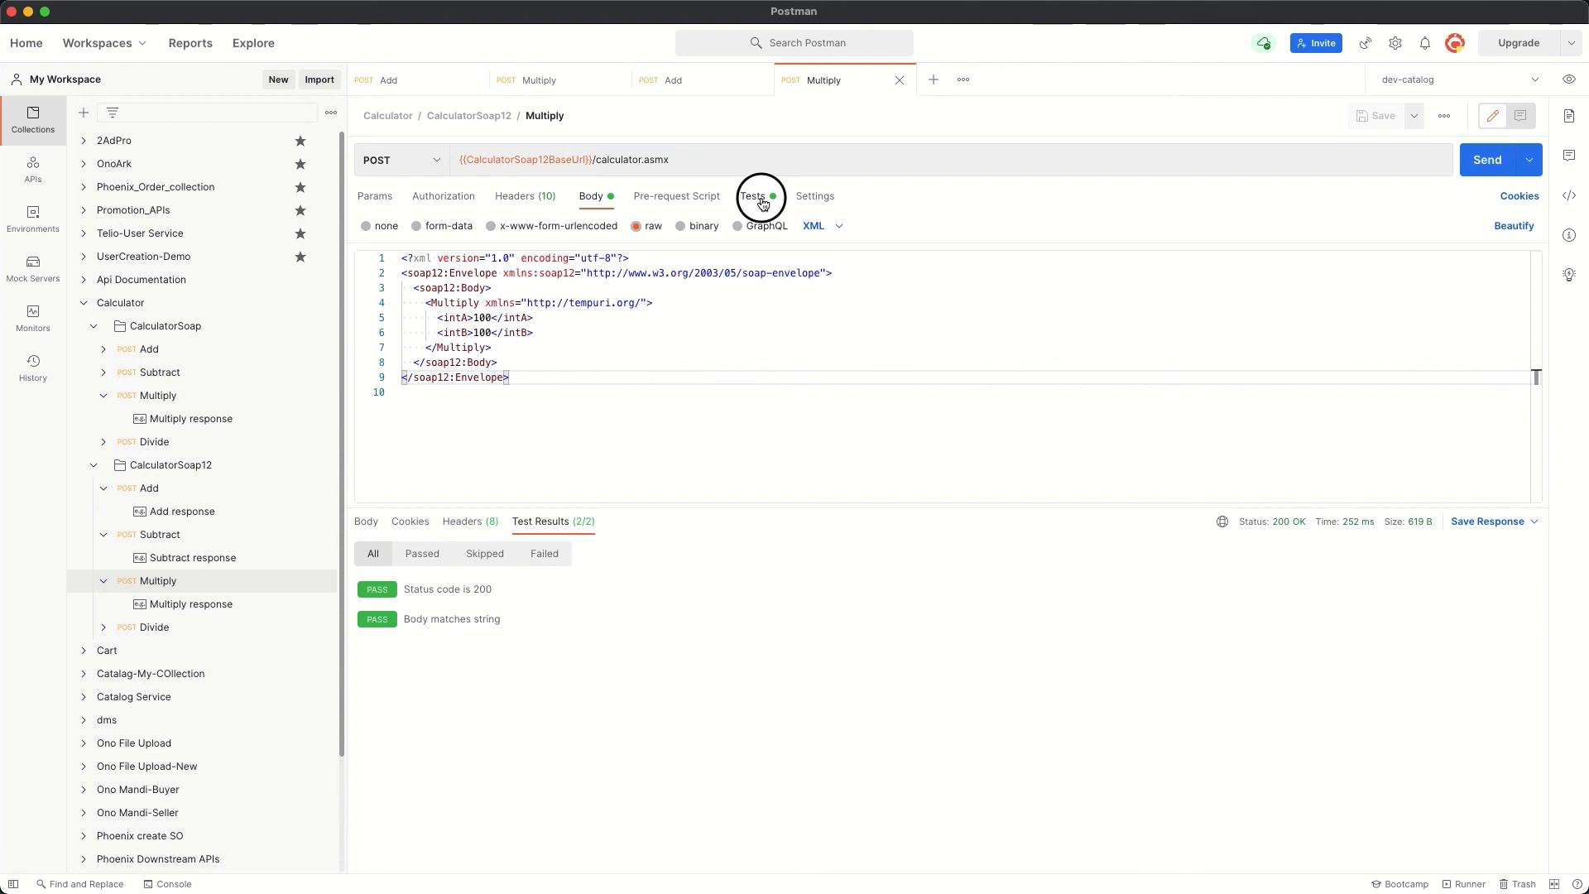
Step: Scroll through the Multiply request's settings and return to its status, body and xml2Json test script
left_click(753, 195)
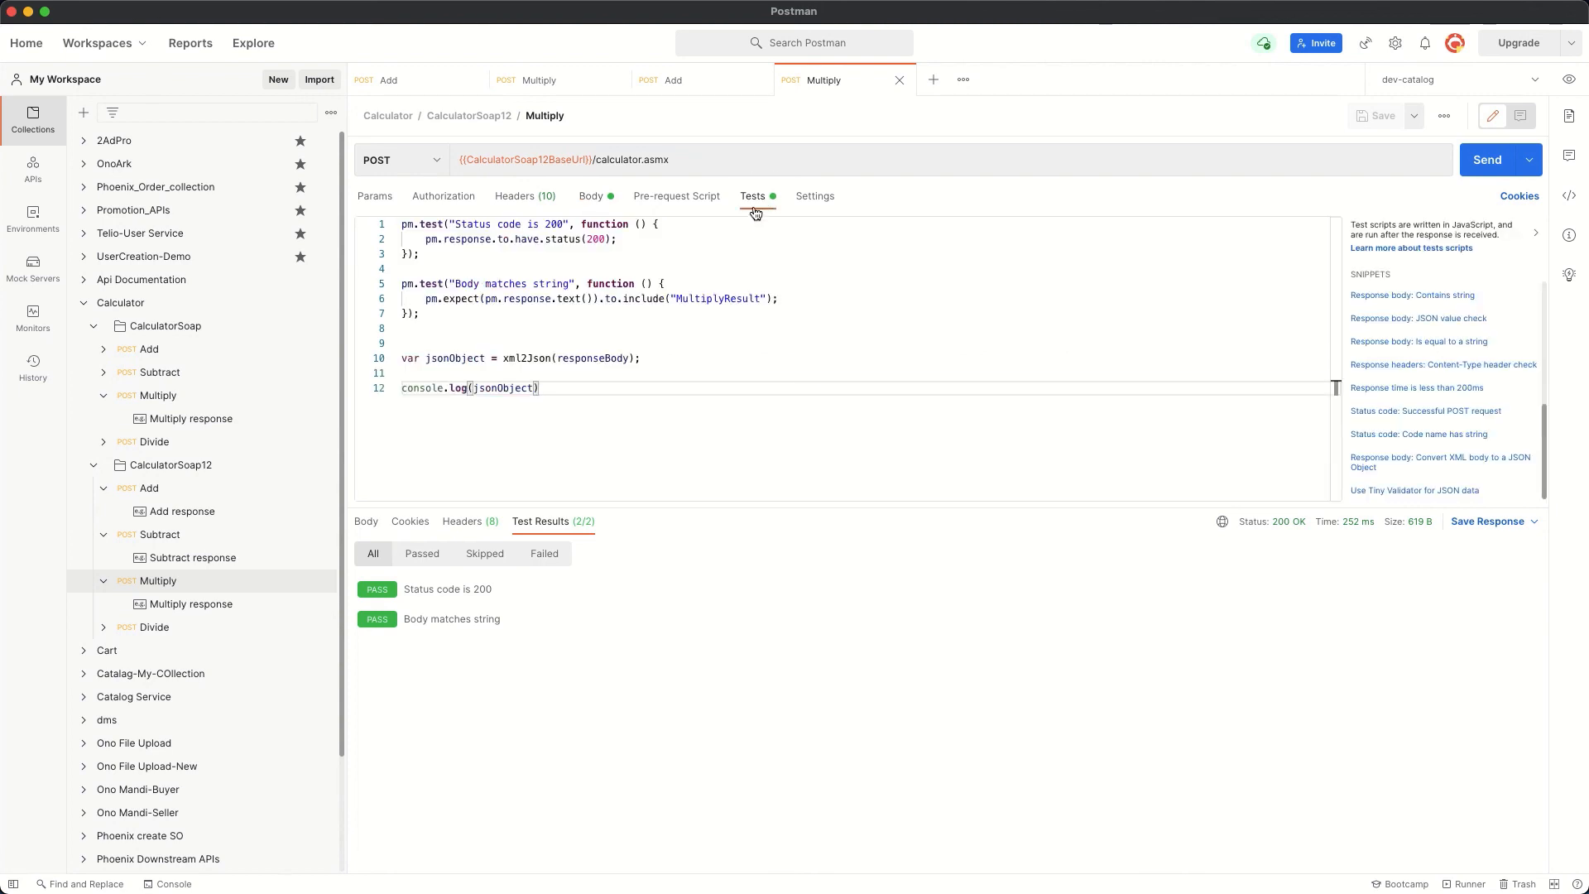
left_click(814, 196)
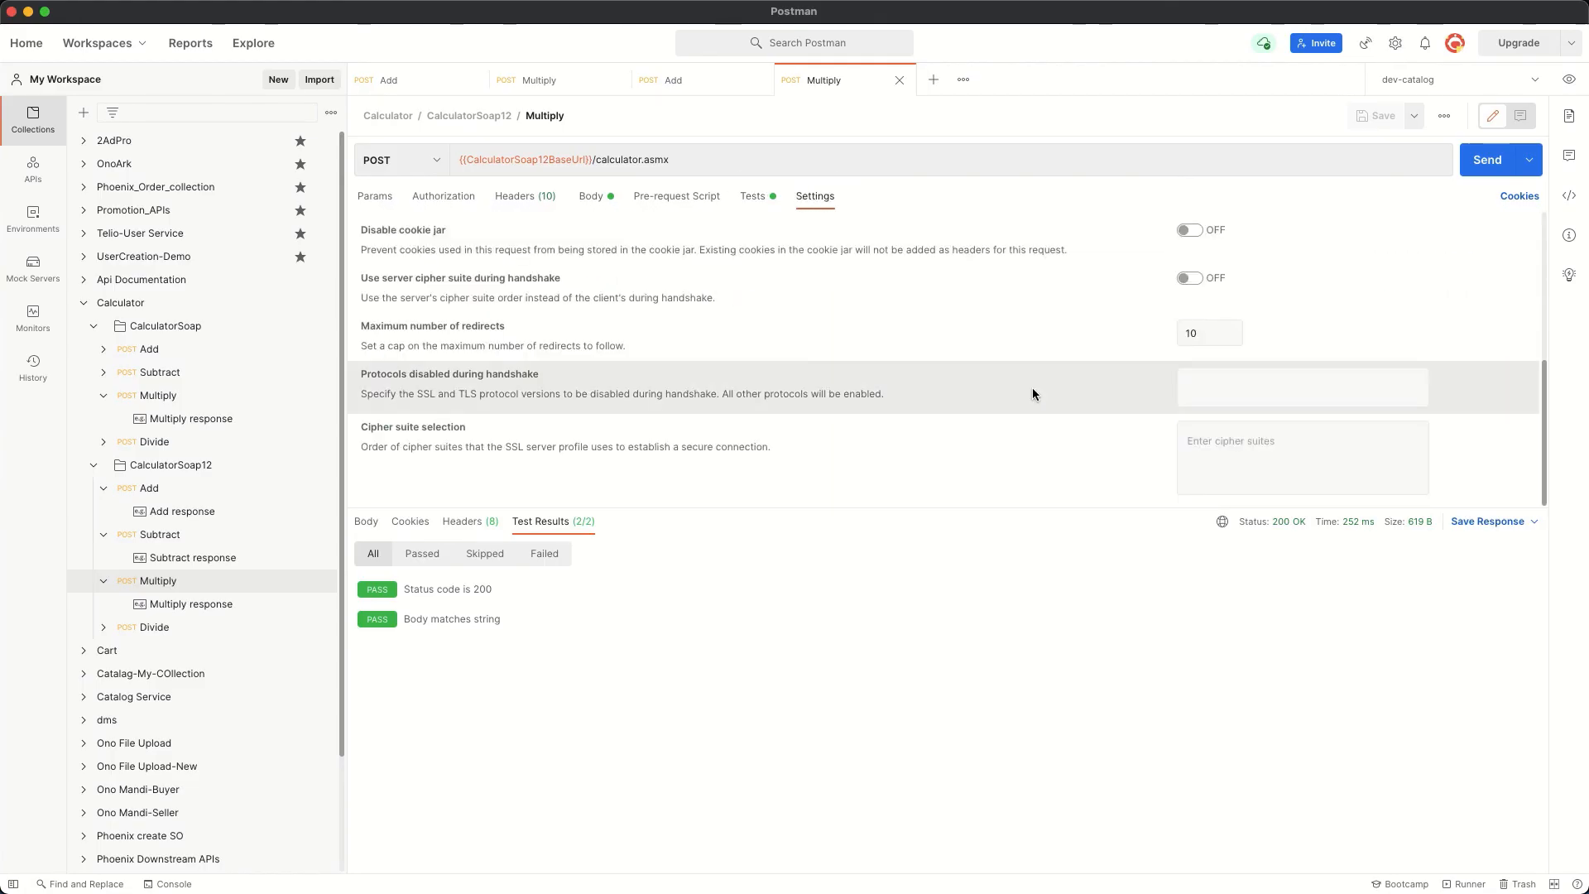
scroll("up", 3)
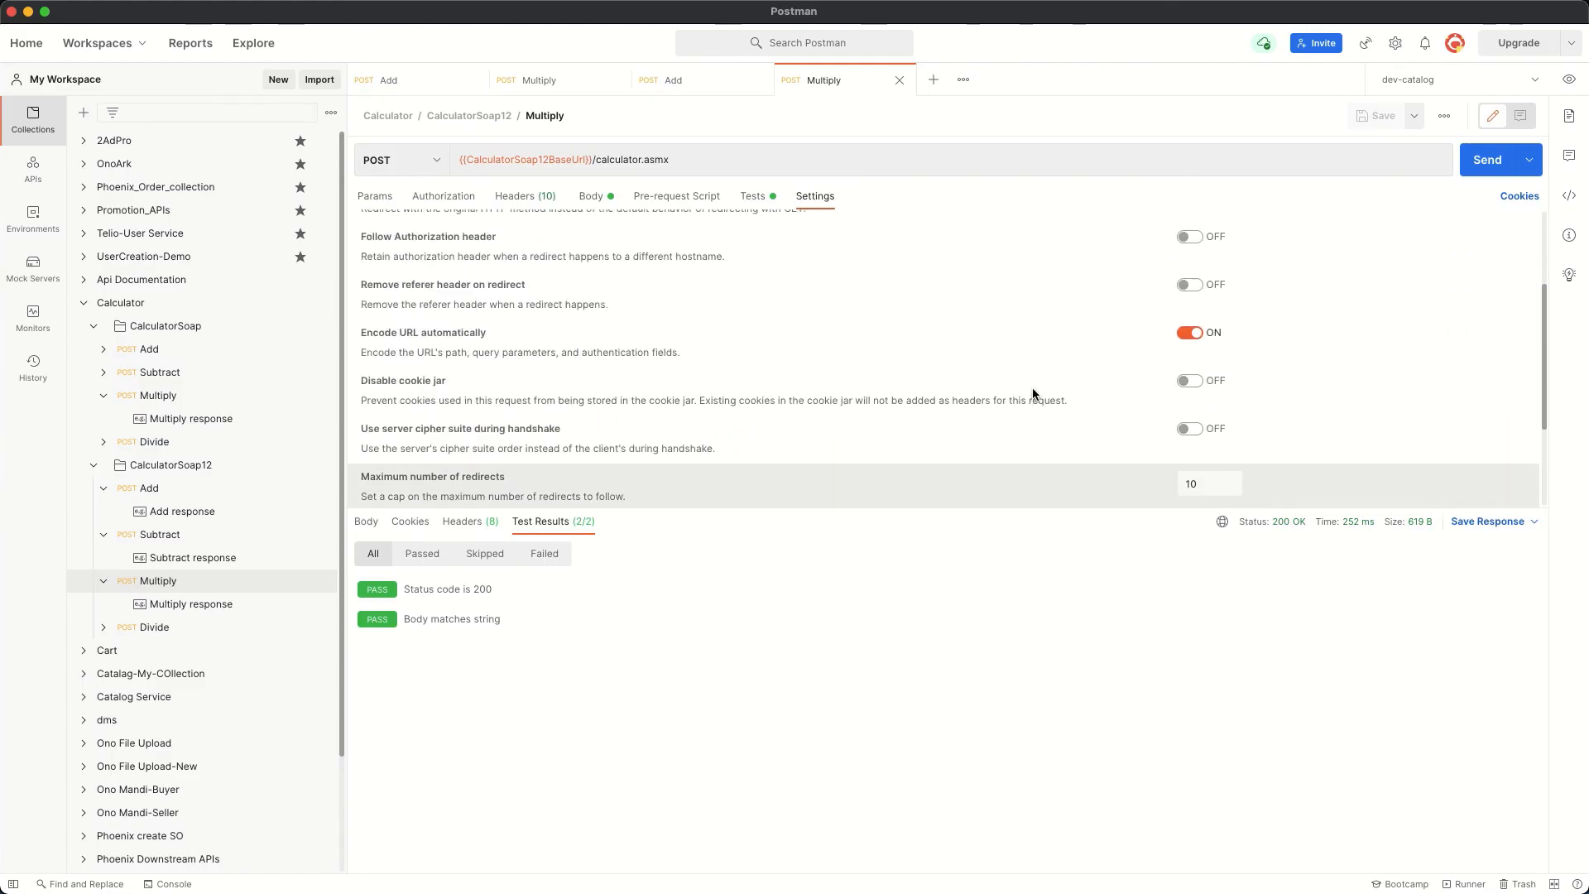
scroll("down", 3)
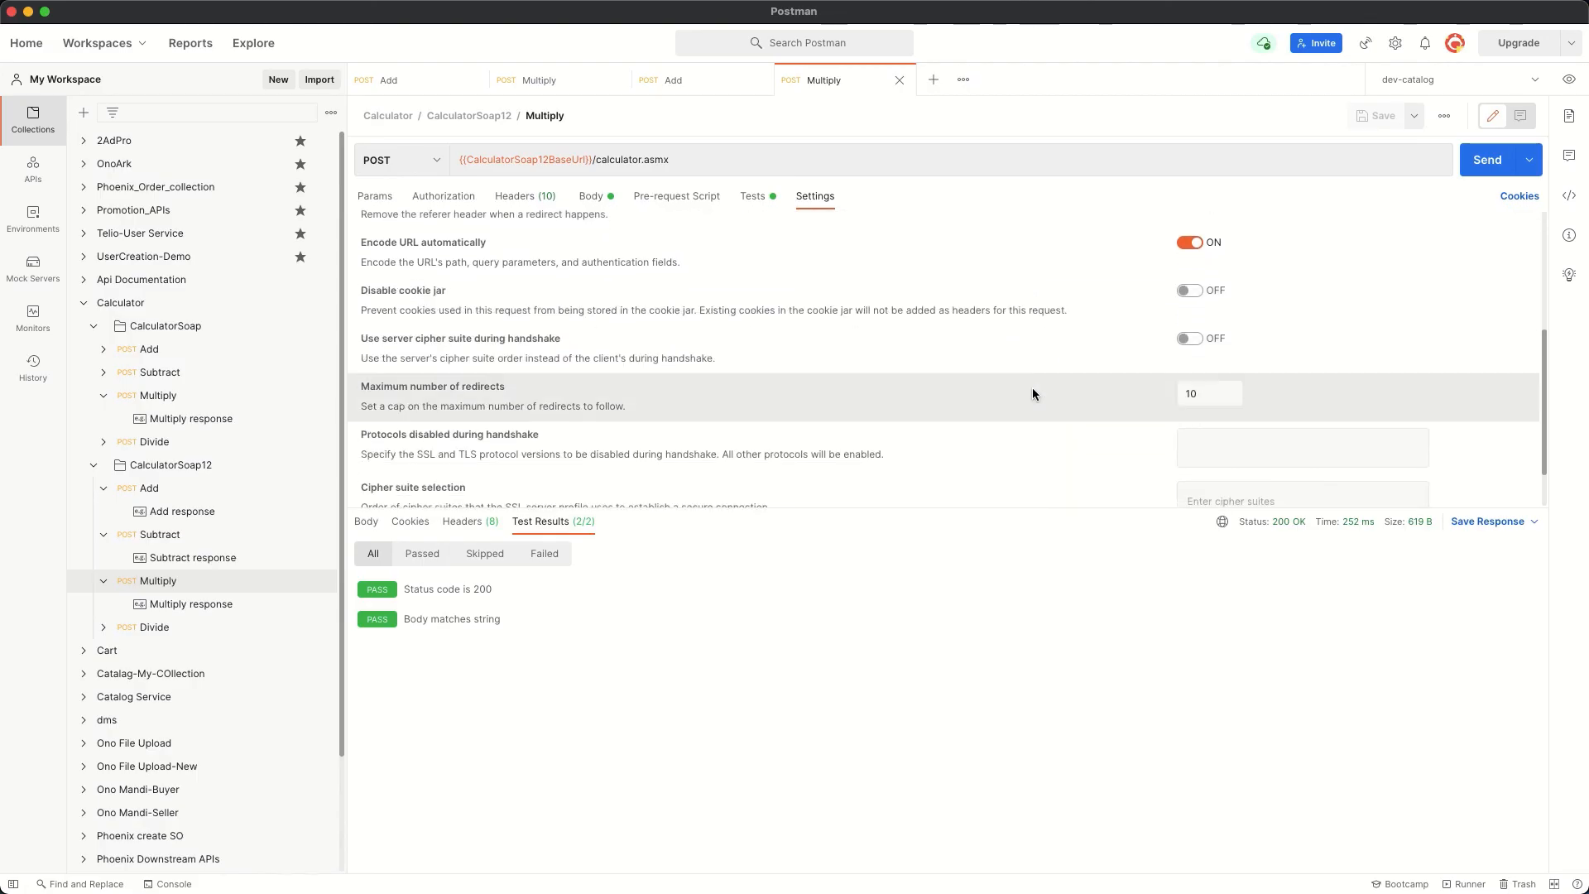
scroll("up", 3)
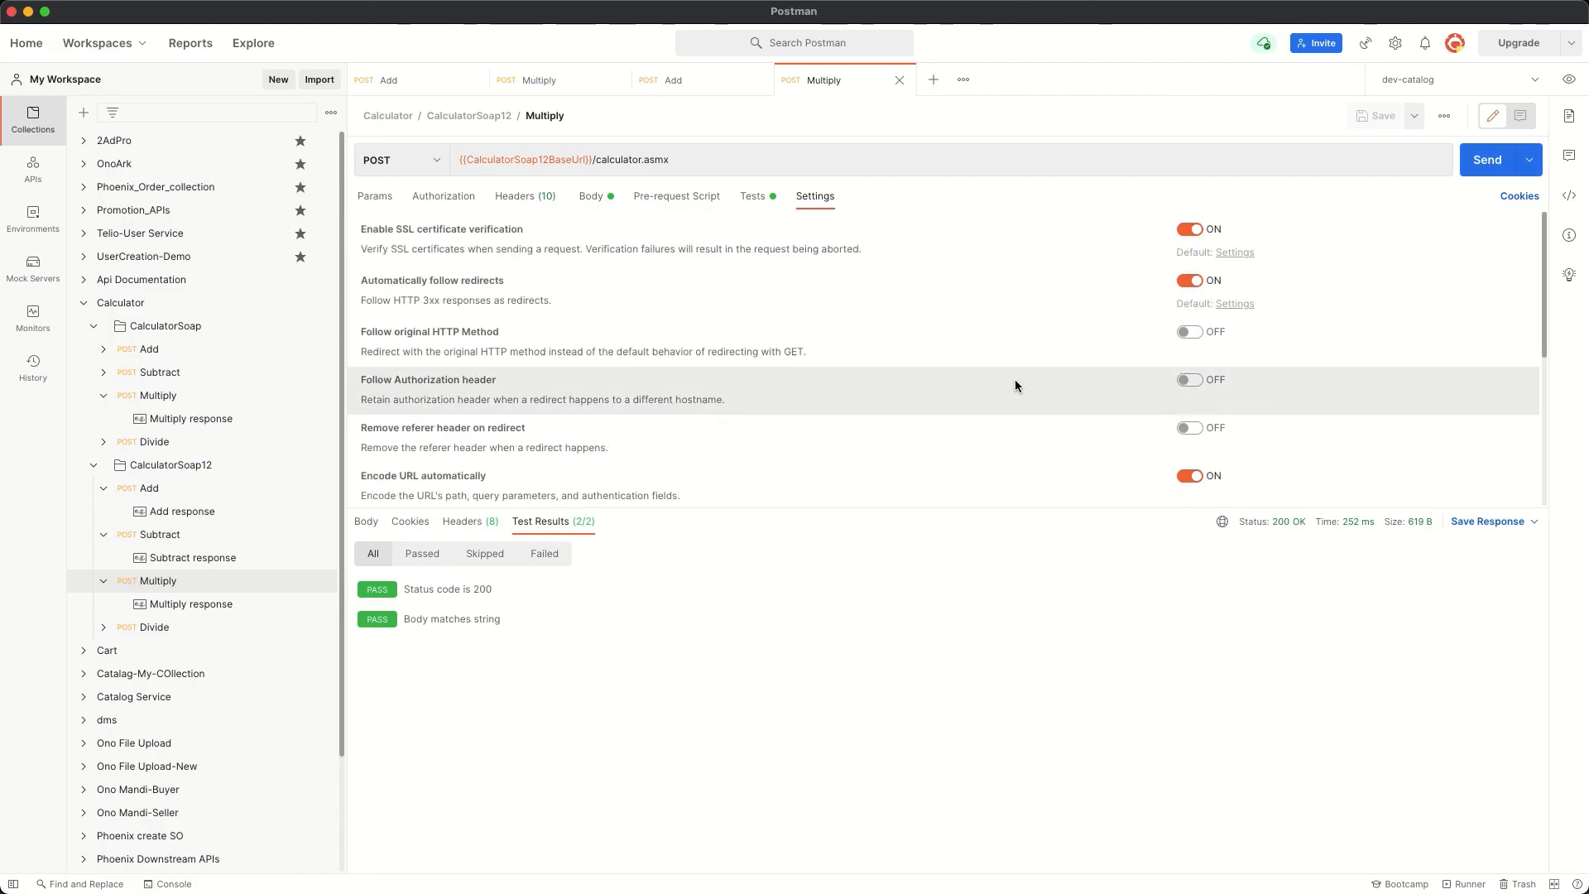
left_click(752, 195)
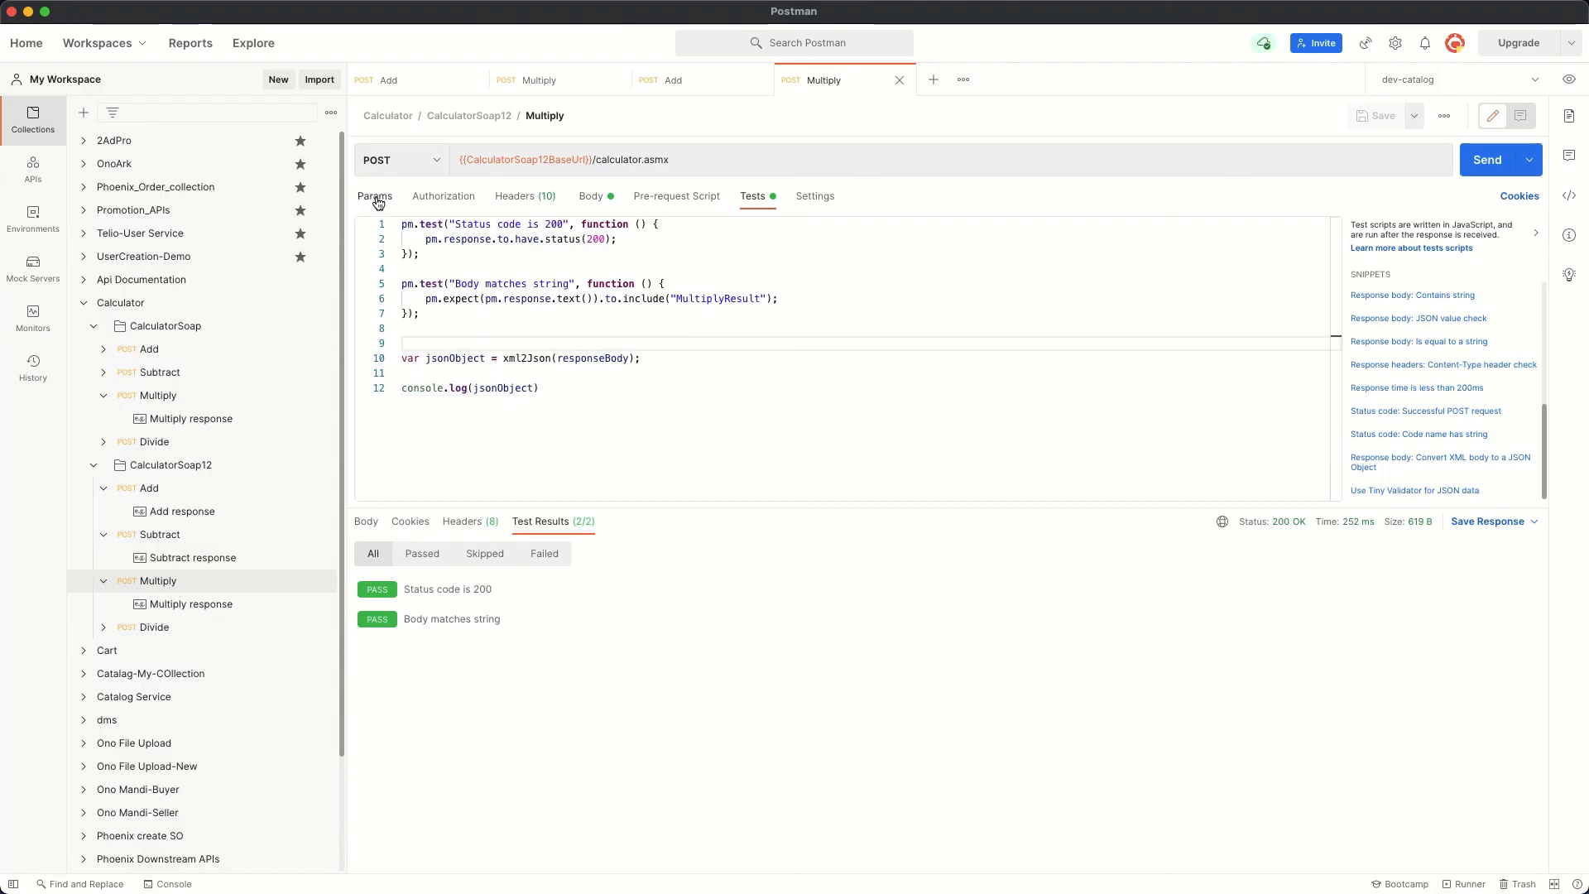
mouse_move(596, 312)
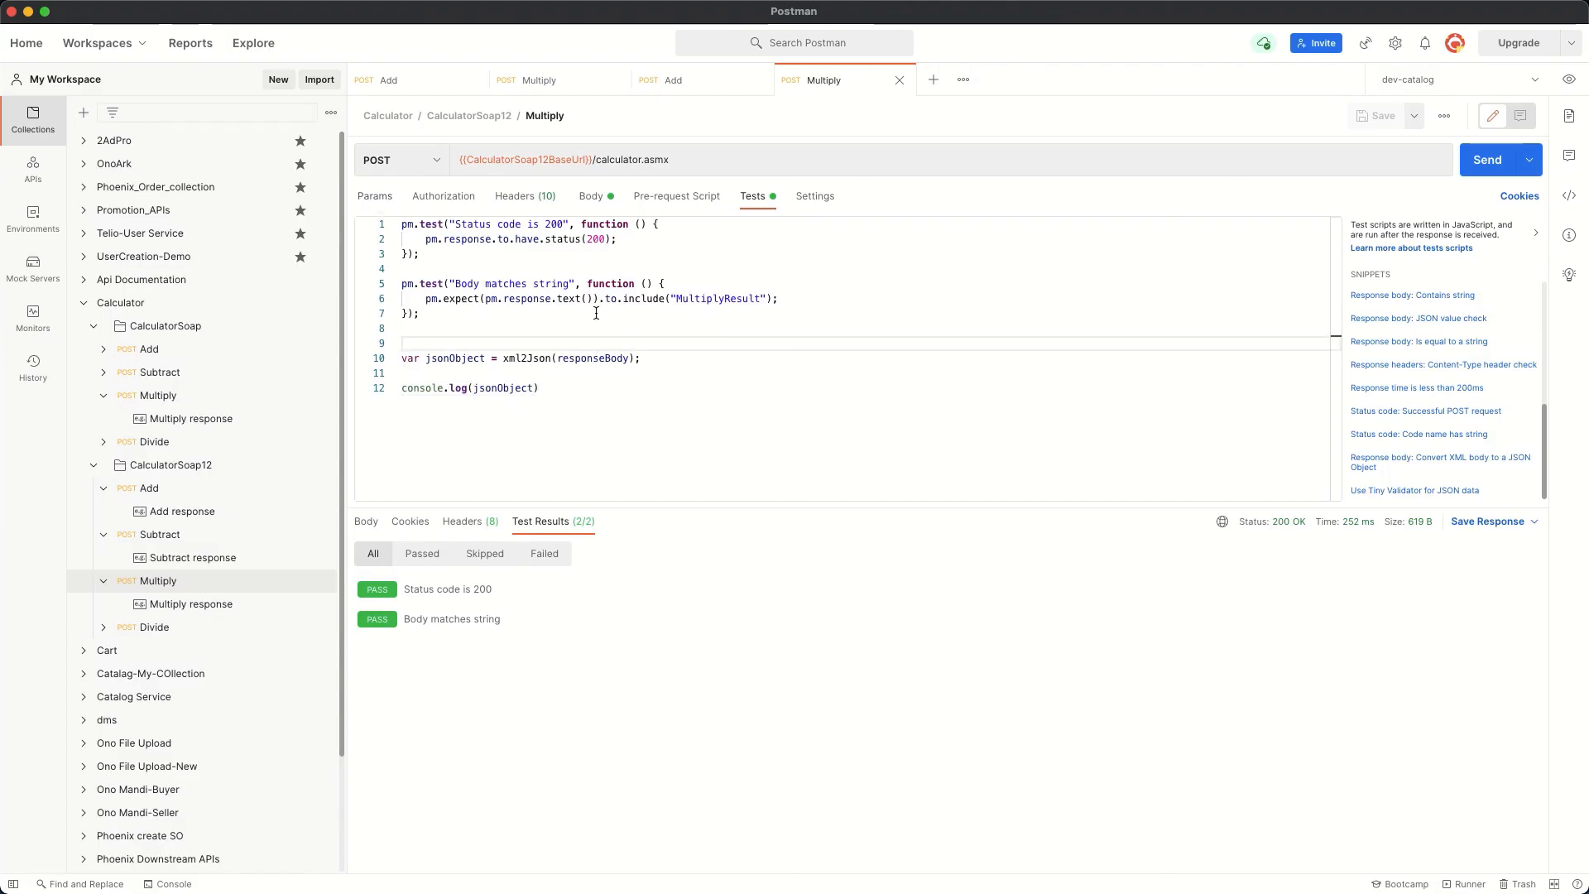